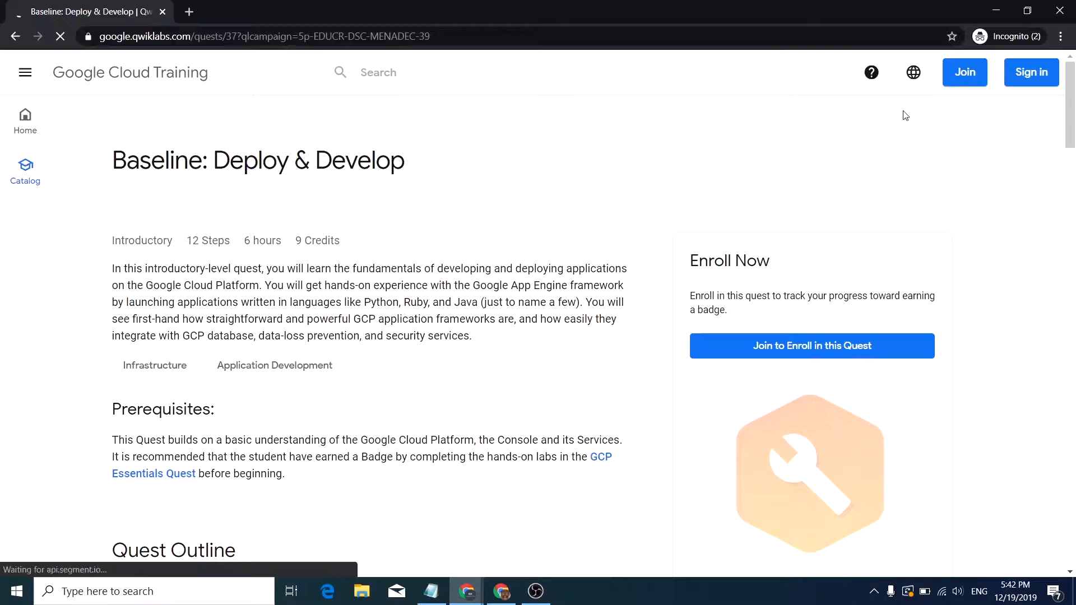
# Step: Start joining Qwiklabs with first name, last name and the test32 e-mail address filled in
pyautogui.click(963, 72)
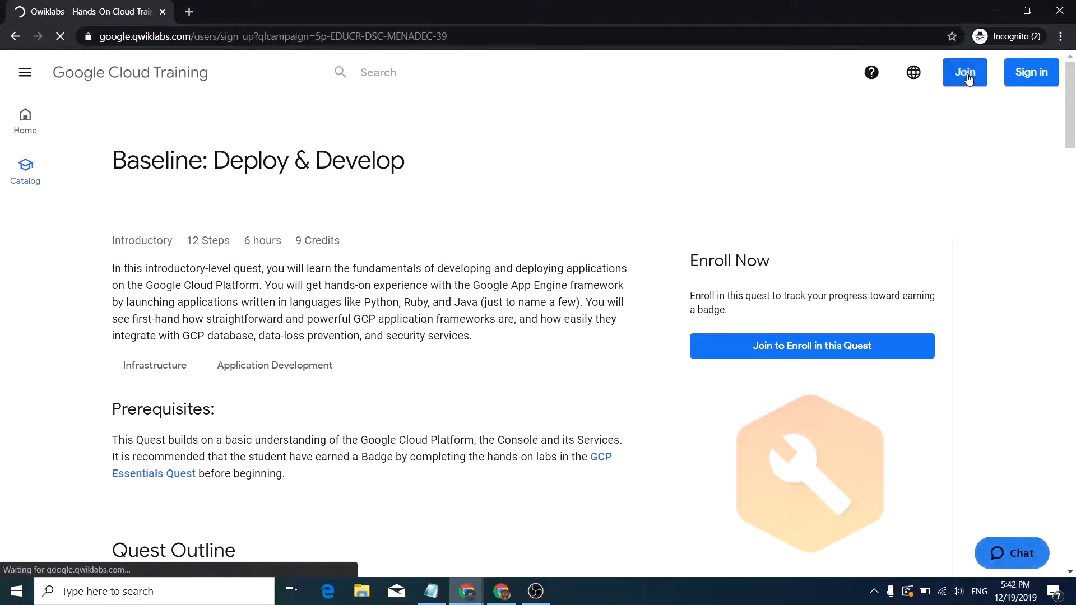
pyautogui.click(963, 72)
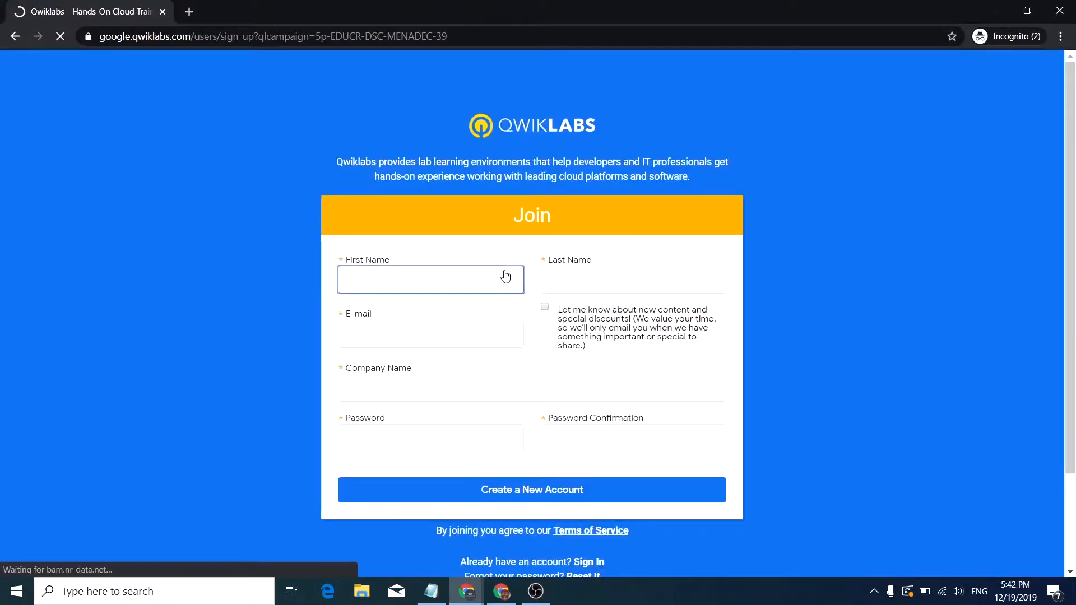
pyautogui.write('ds')
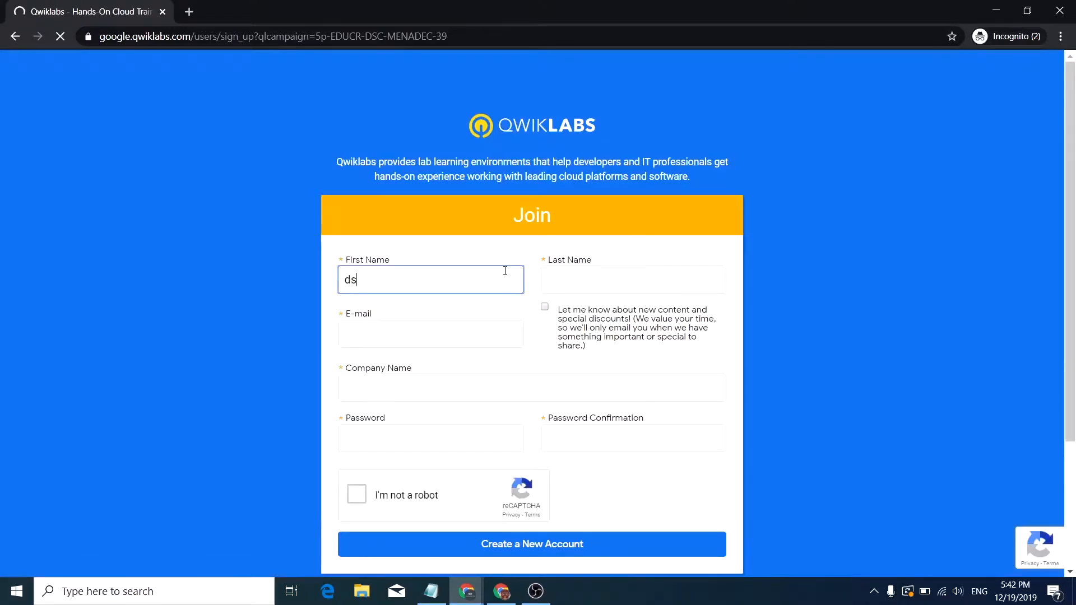
pyautogui.write('uc')
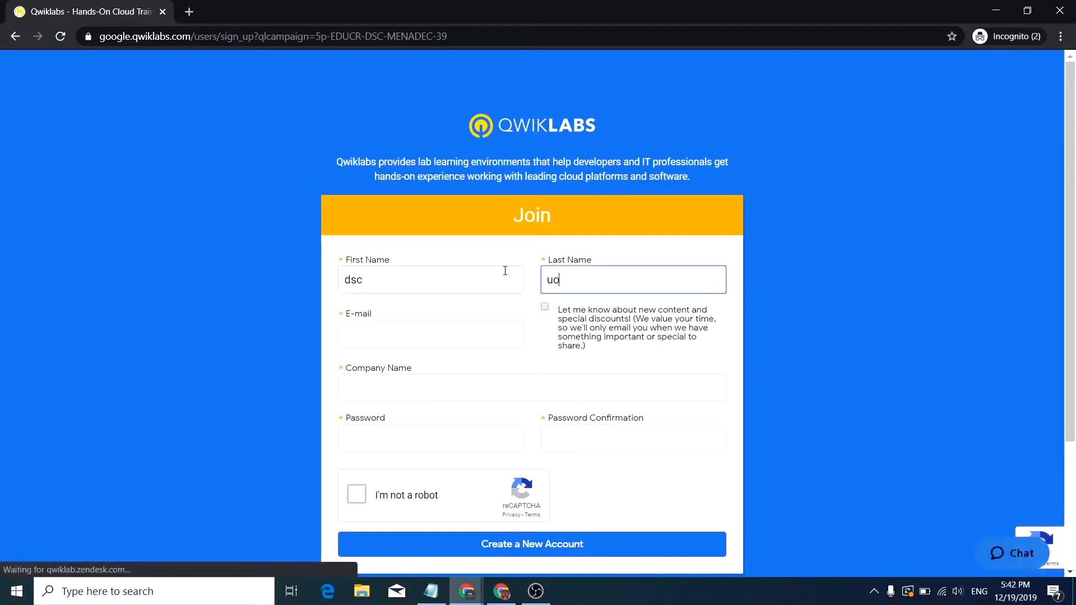
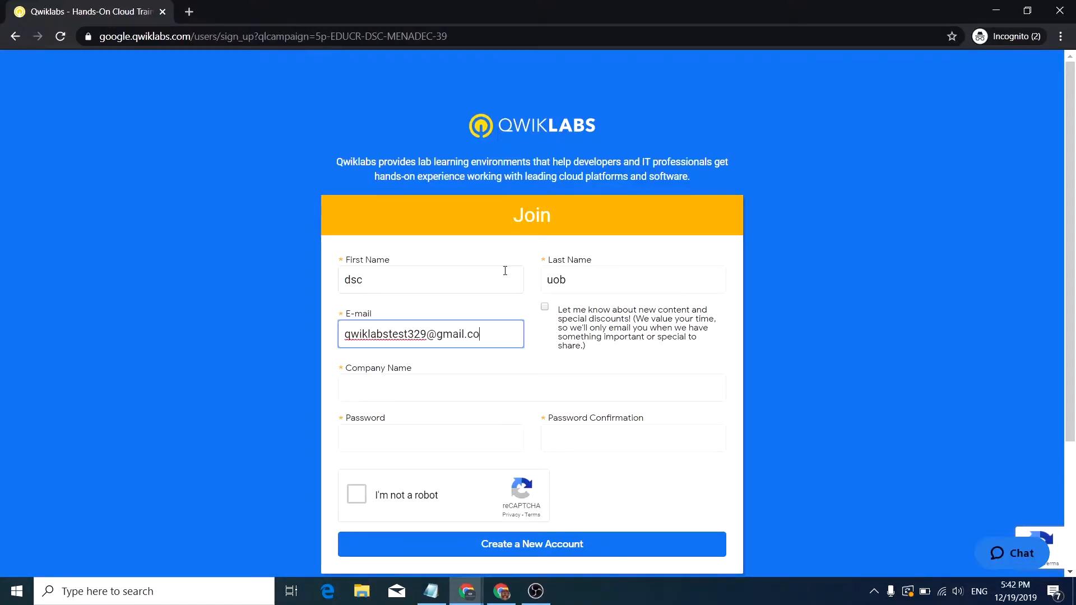
# Step: Enter company University of Bahrain and the account password with its confirmation
pyautogui.click(530, 387)
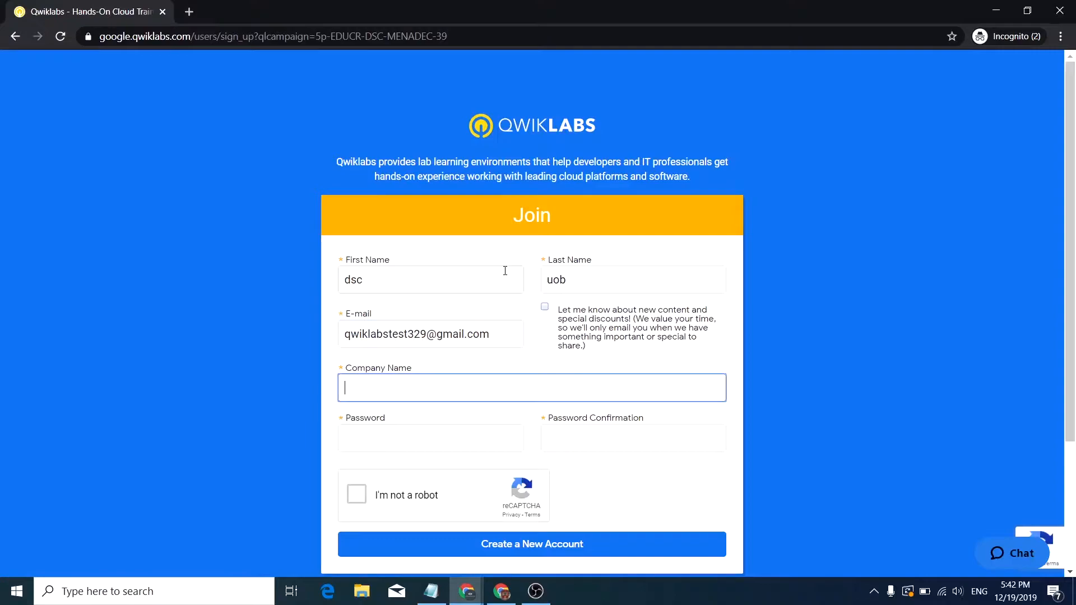
pyautogui.write('Uni')
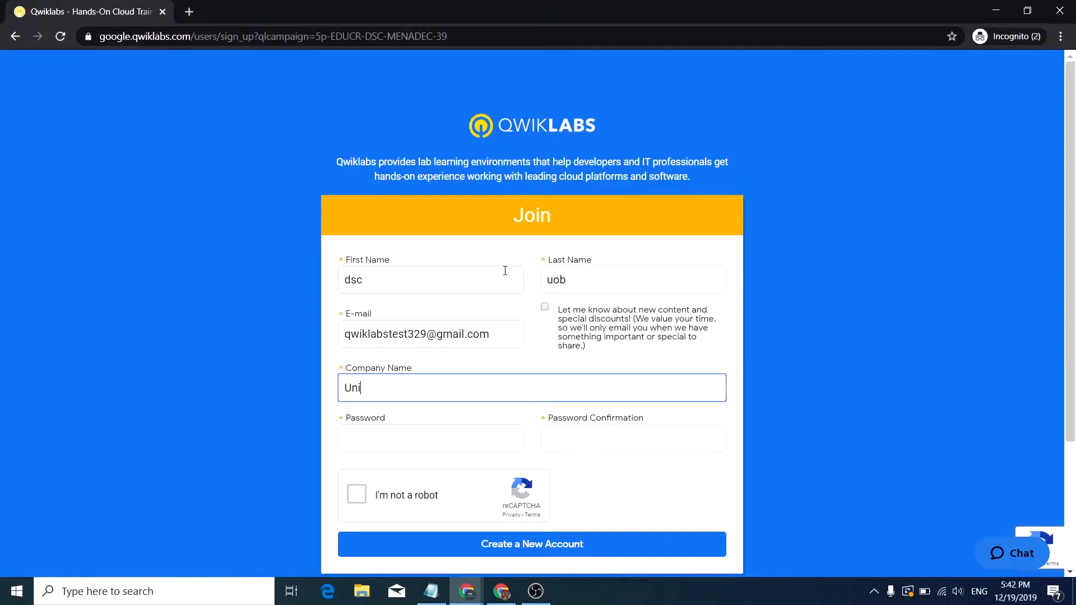
pyautogui.write('versity')
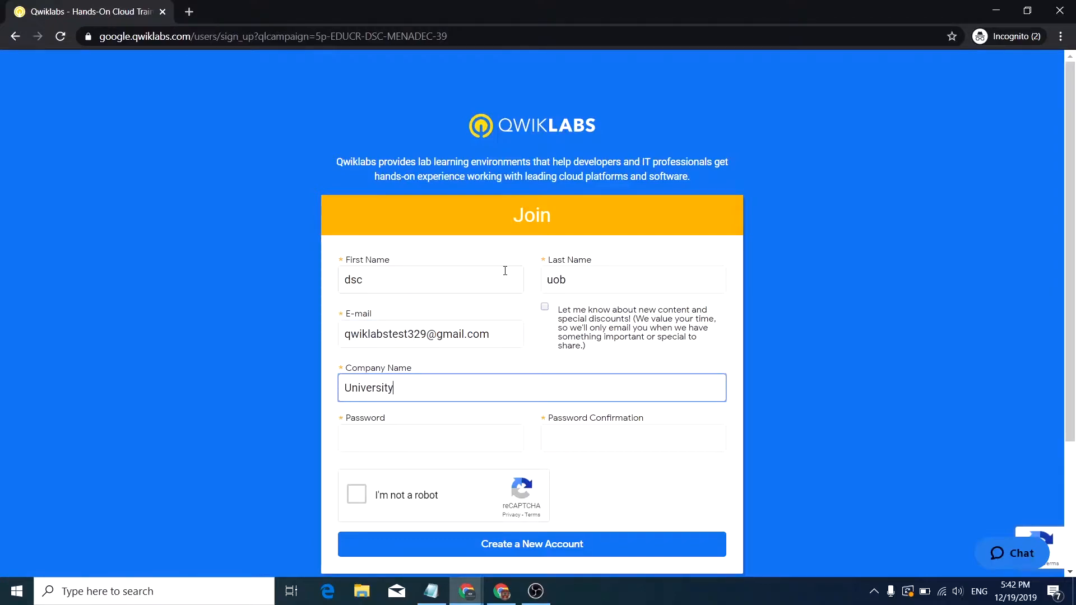
pyautogui.write('og')
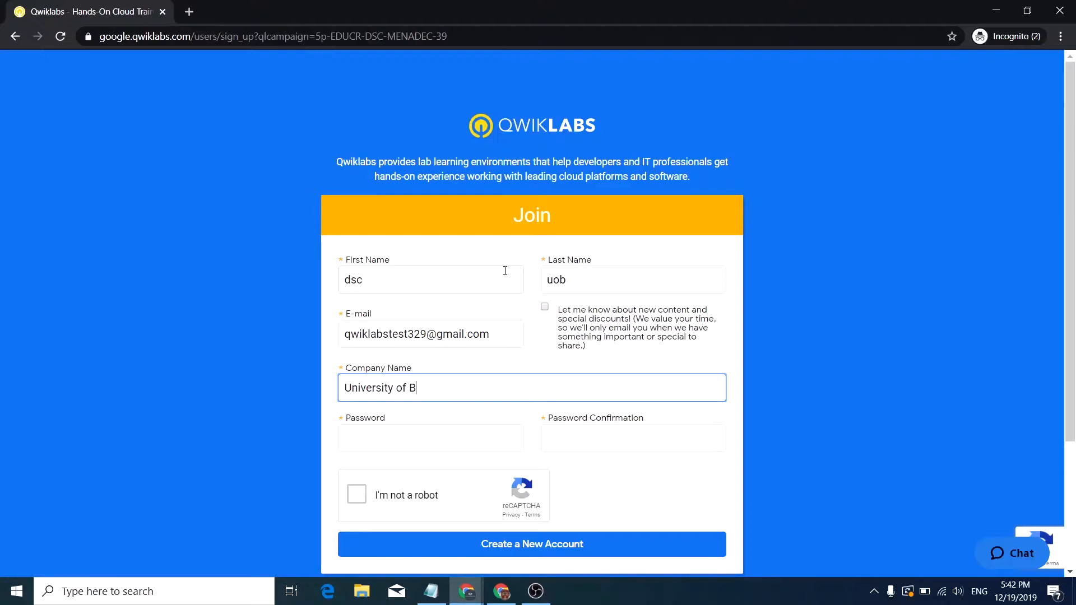
pyautogui.write('ahrain')
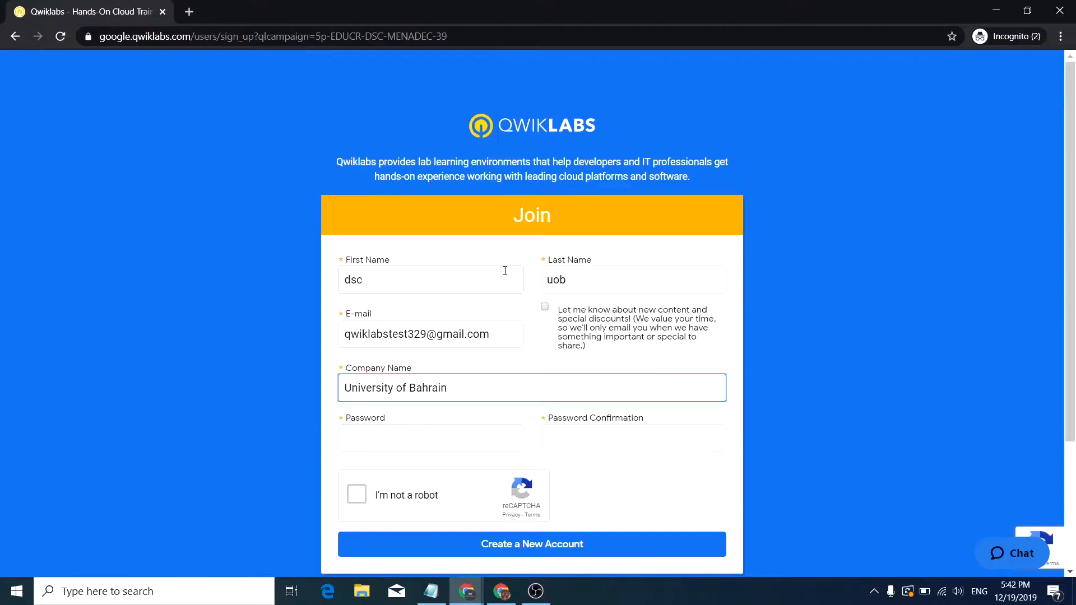
pyautogui.write('•')
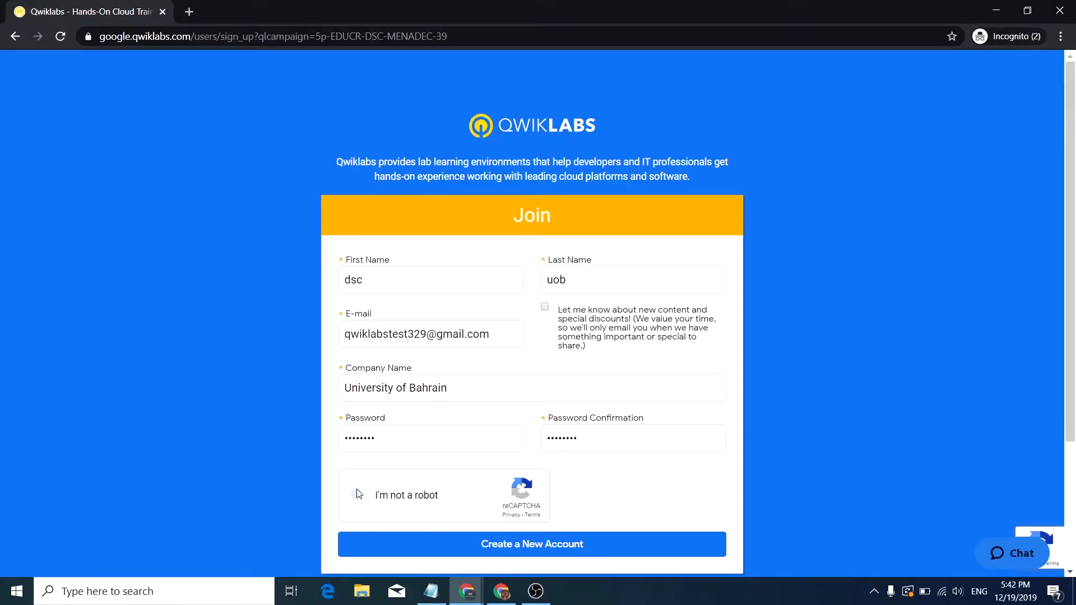
# Step: Pass the traffic-light robot check and create the new account, sending the confirmation e-mail
pyautogui.click(356, 494)
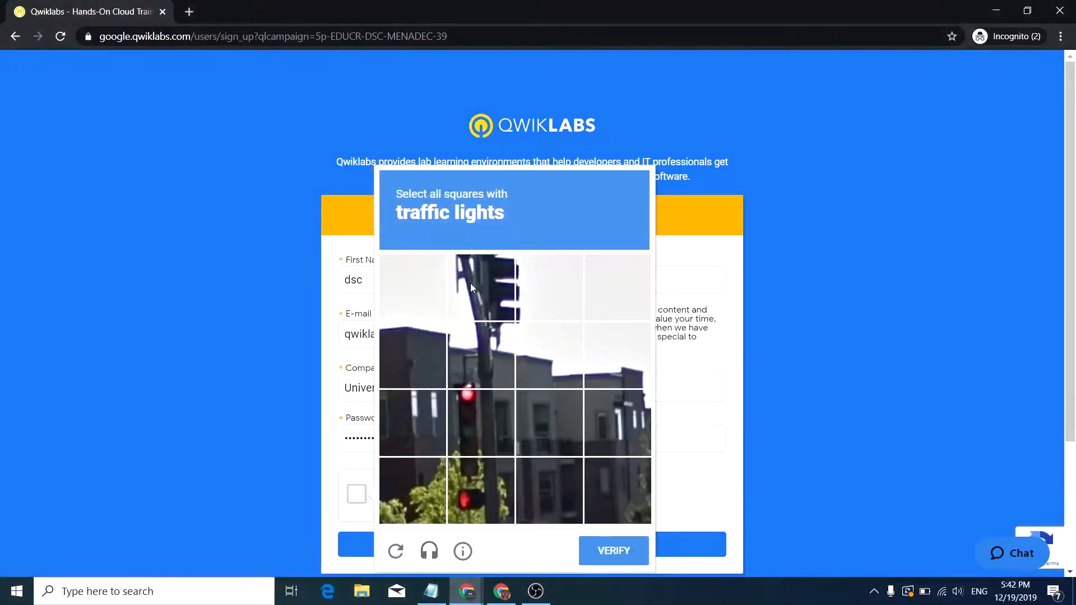
pyautogui.click(481, 355)
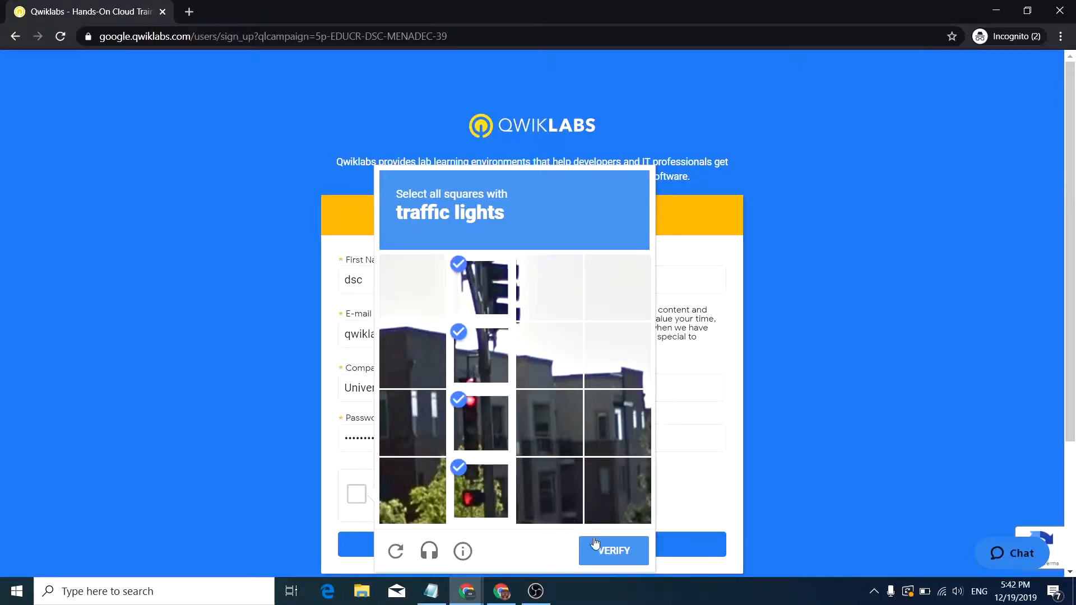
pyautogui.click(613, 550)
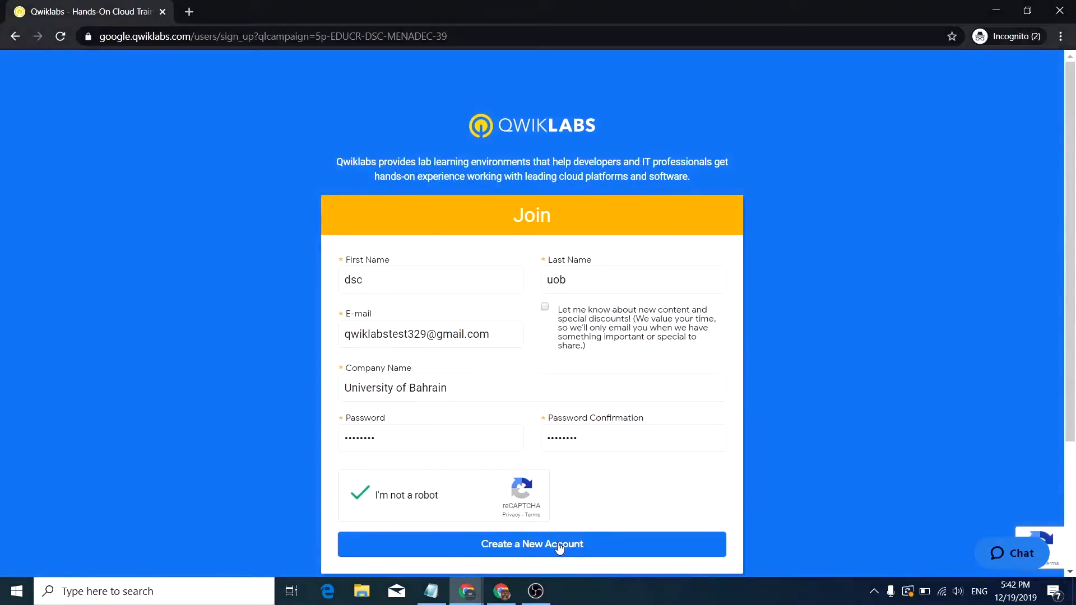
pyautogui.click(531, 543)
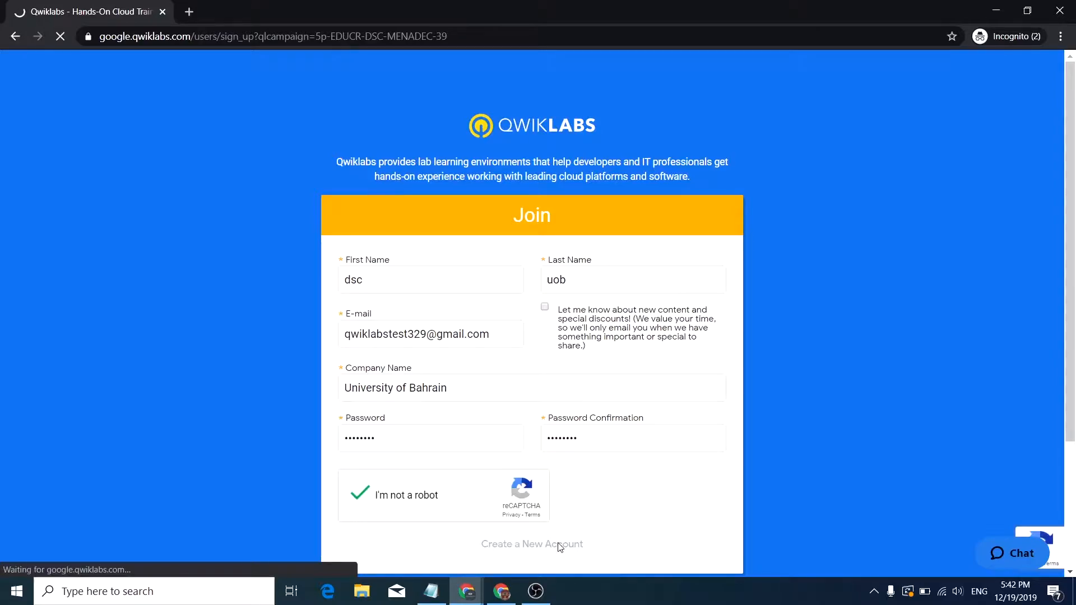
pyautogui.click(532, 544)
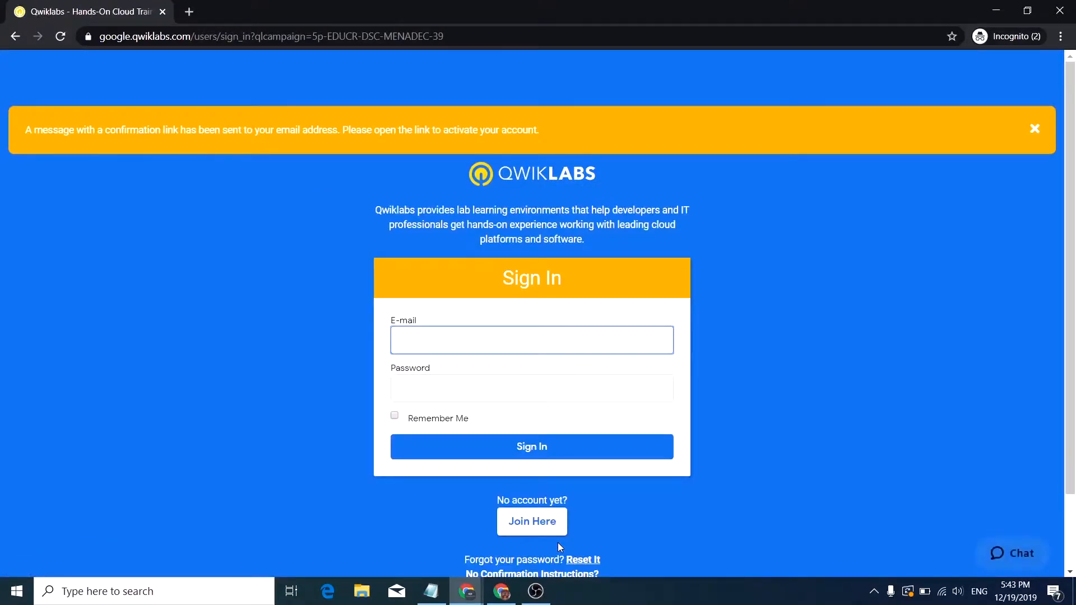
# Step: Follow the confirmation link from the Welcome to Qwiklabs e-mail in Gmail
pyautogui.press('alt+tab')
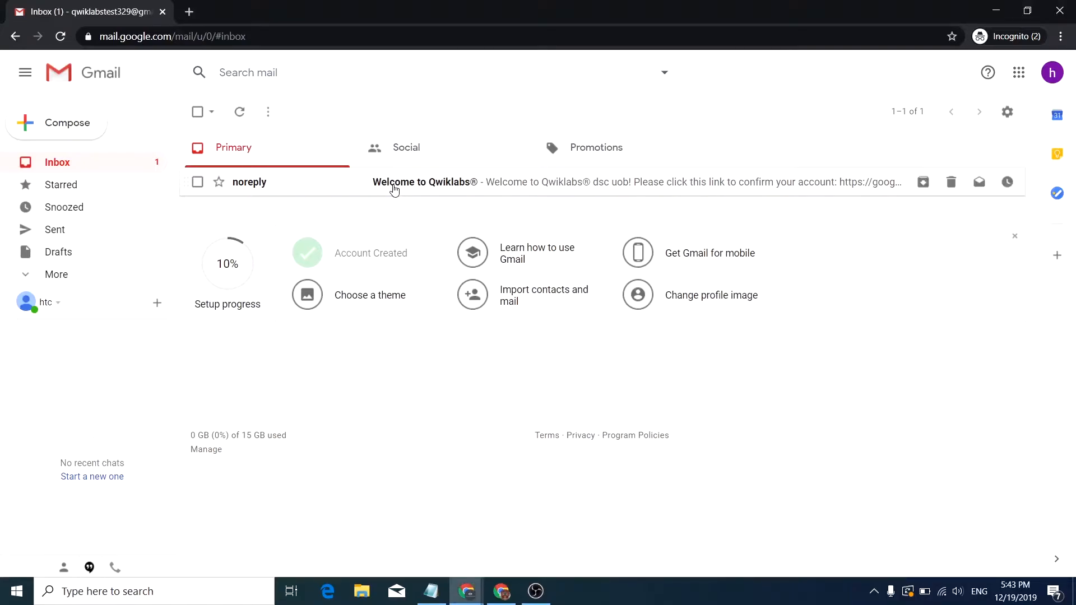
pyautogui.click(426, 181)
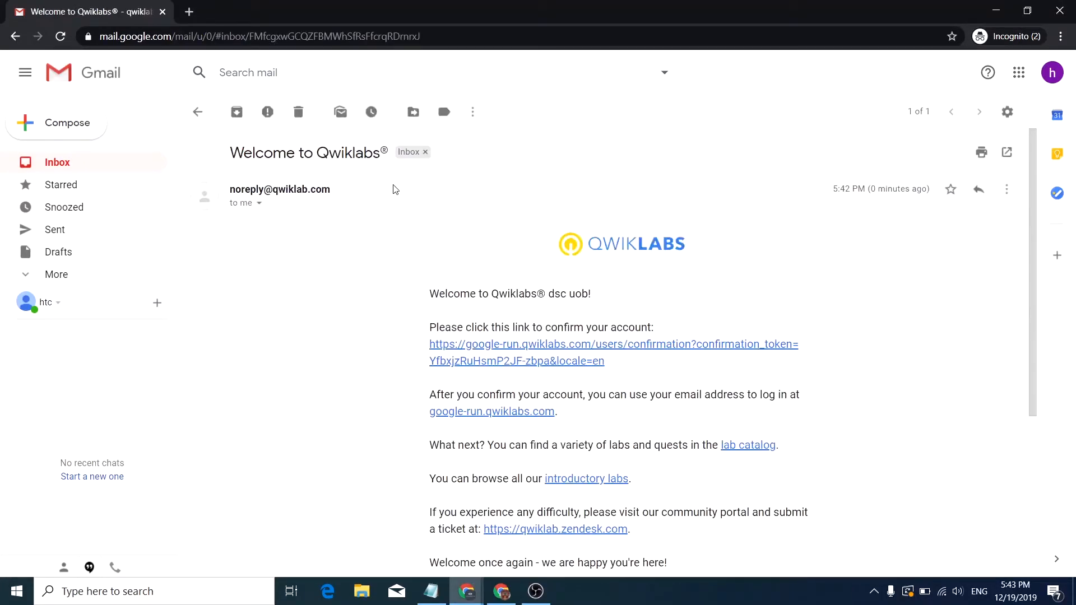
pyautogui.moveTo(477, 356)
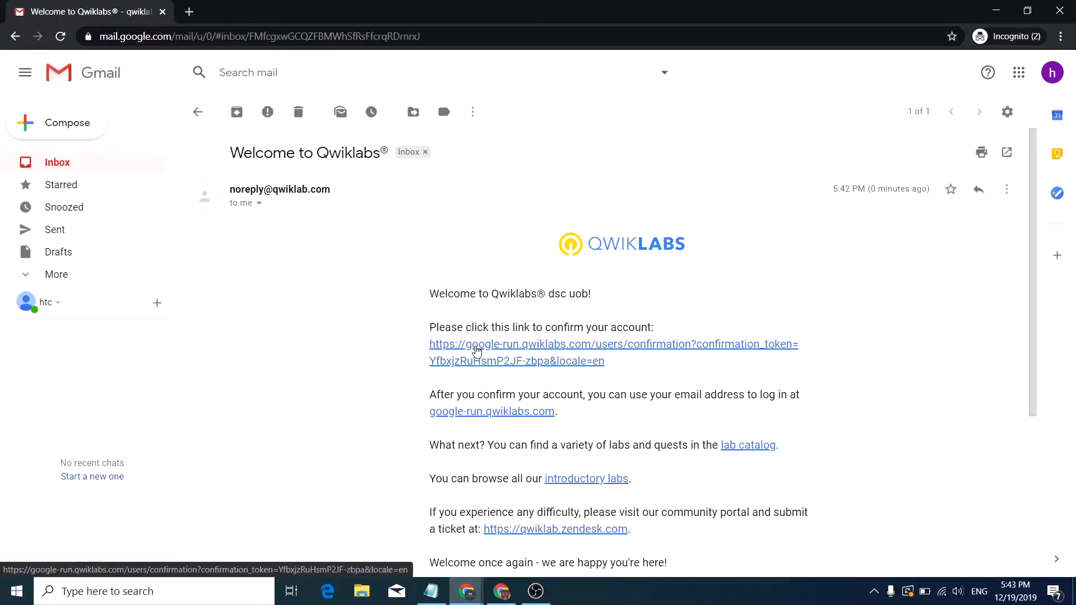
pyautogui.click(613, 344)
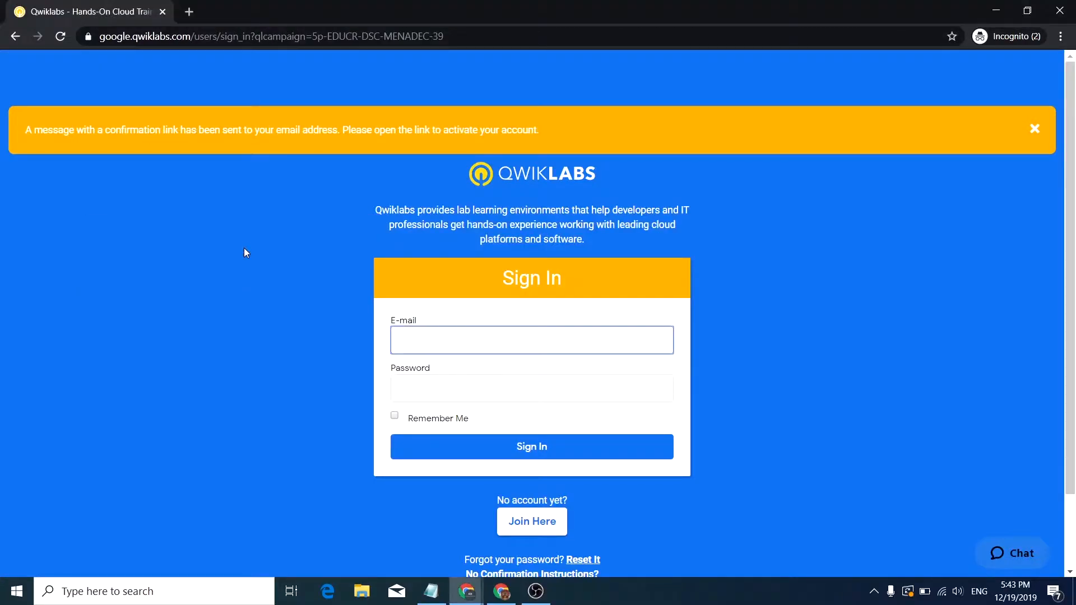
pyautogui.click(531, 339)
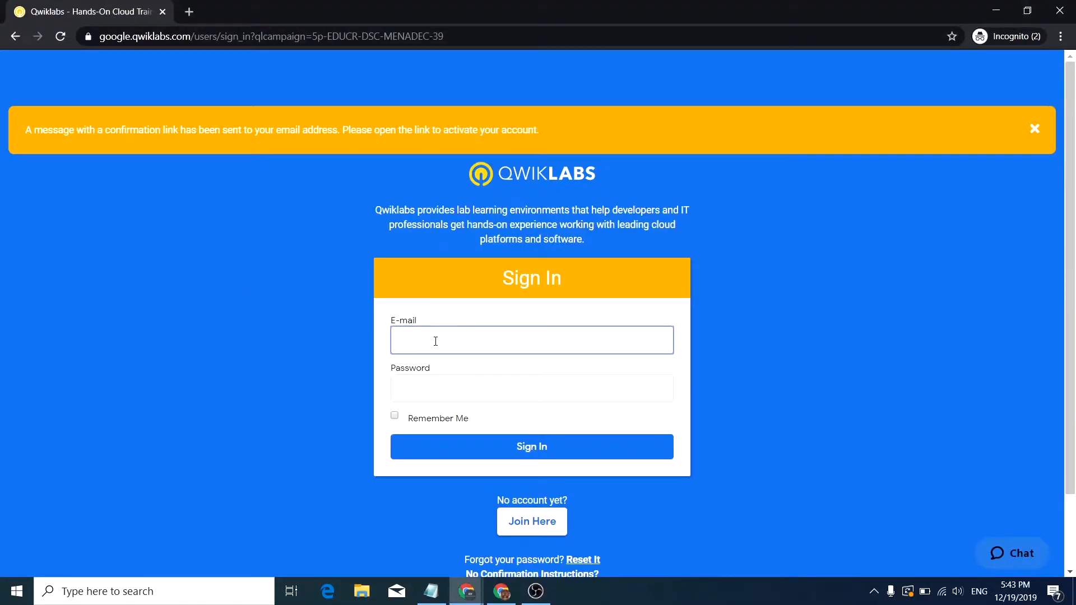
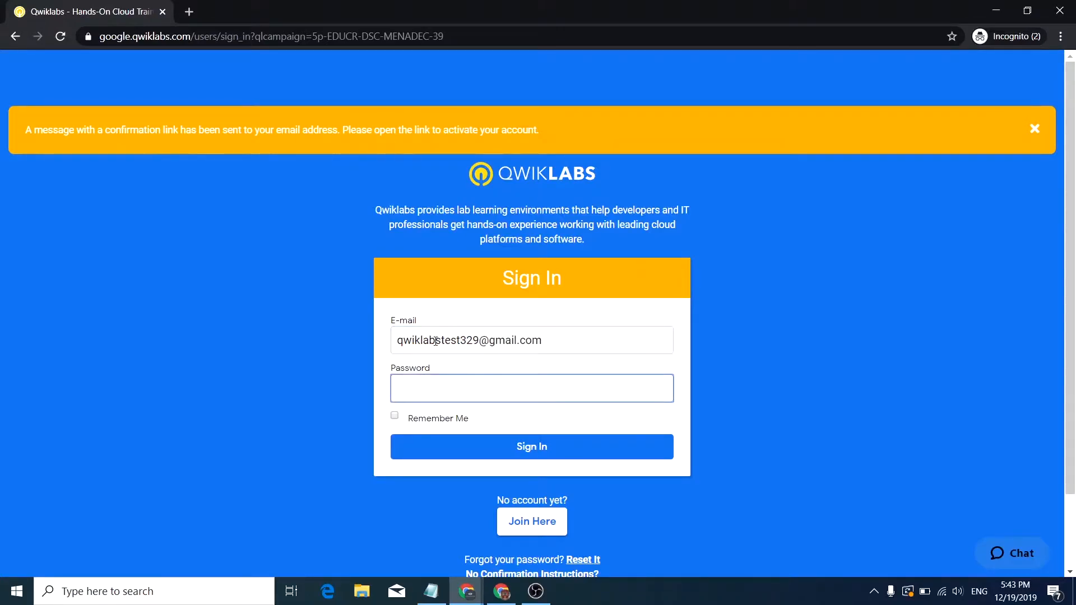
pyautogui.write('password')
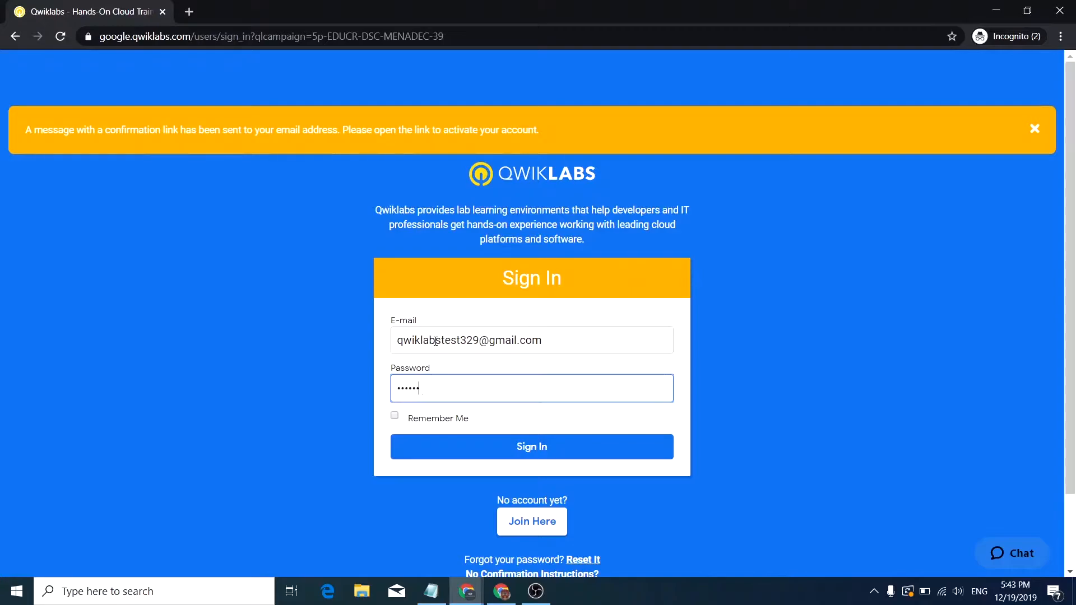
pyautogui.click(531, 446)
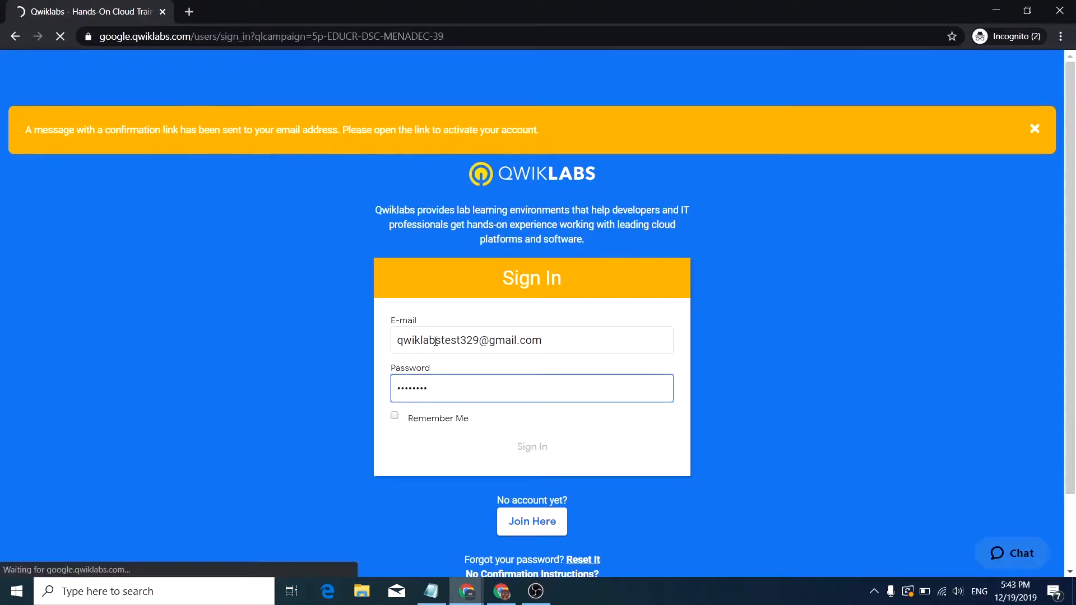
pyautogui.click(531, 447)
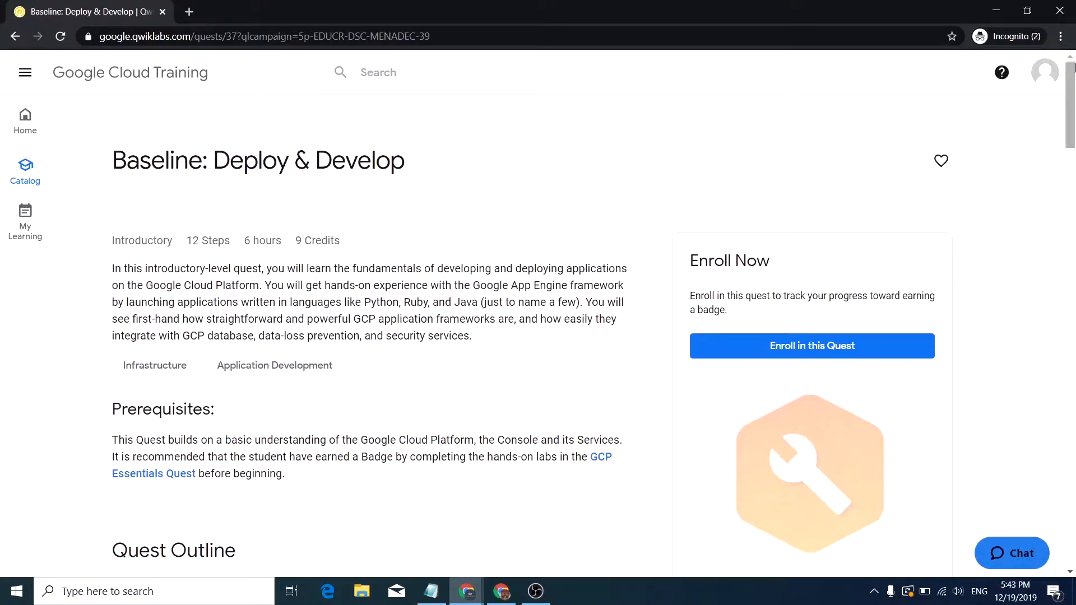
# Step: Enroll in the Baseline: Deploy & Develop quest and check the account shows 1 credit
pyautogui.click(1044, 72)
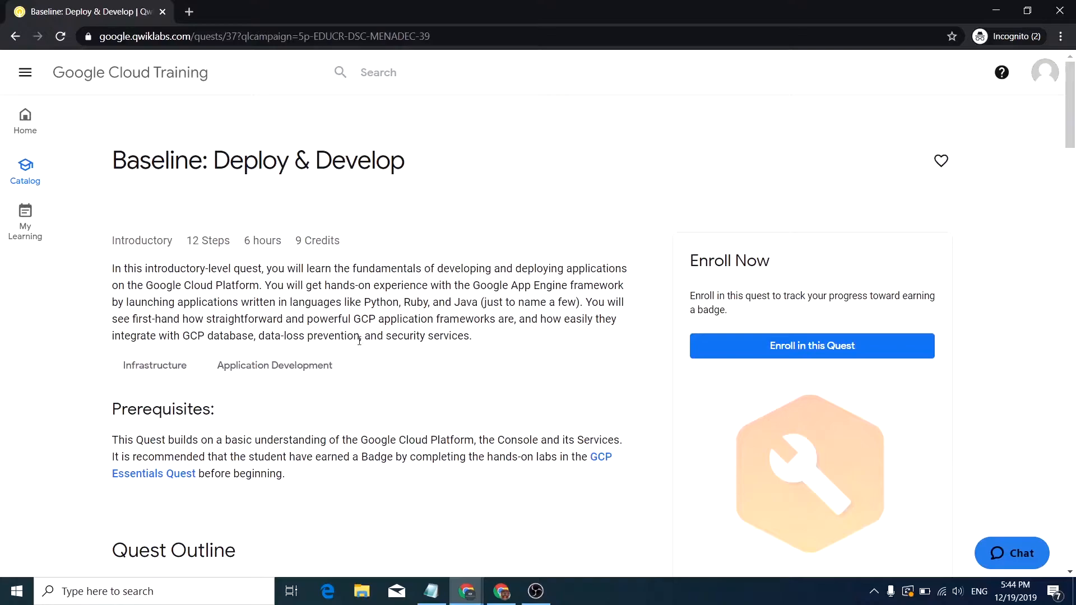
pyautogui.click(811, 346)
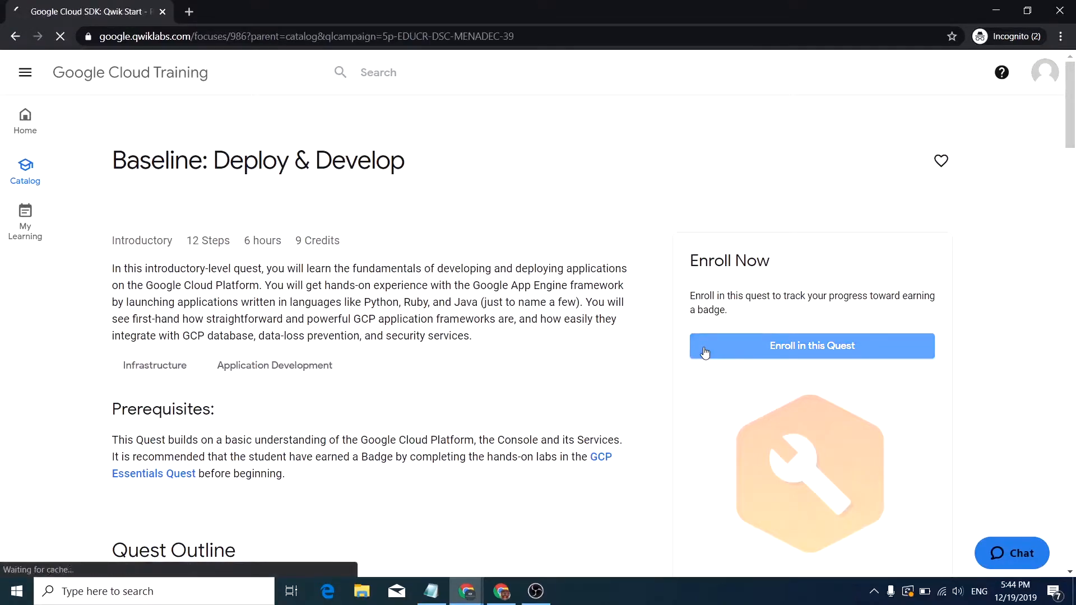
pyautogui.click(811, 345)
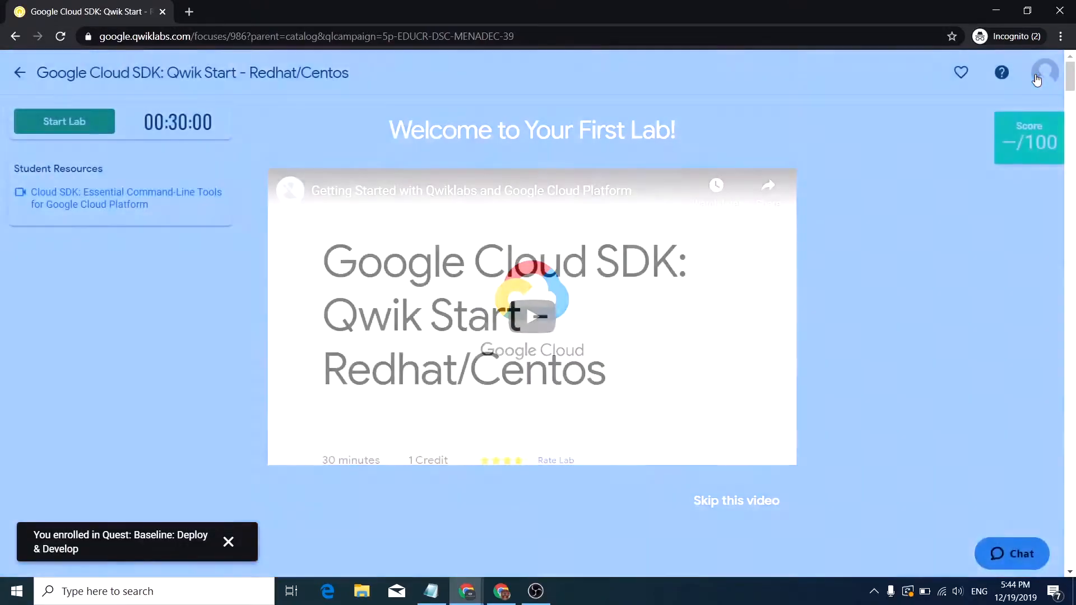
pyautogui.click(1043, 71)
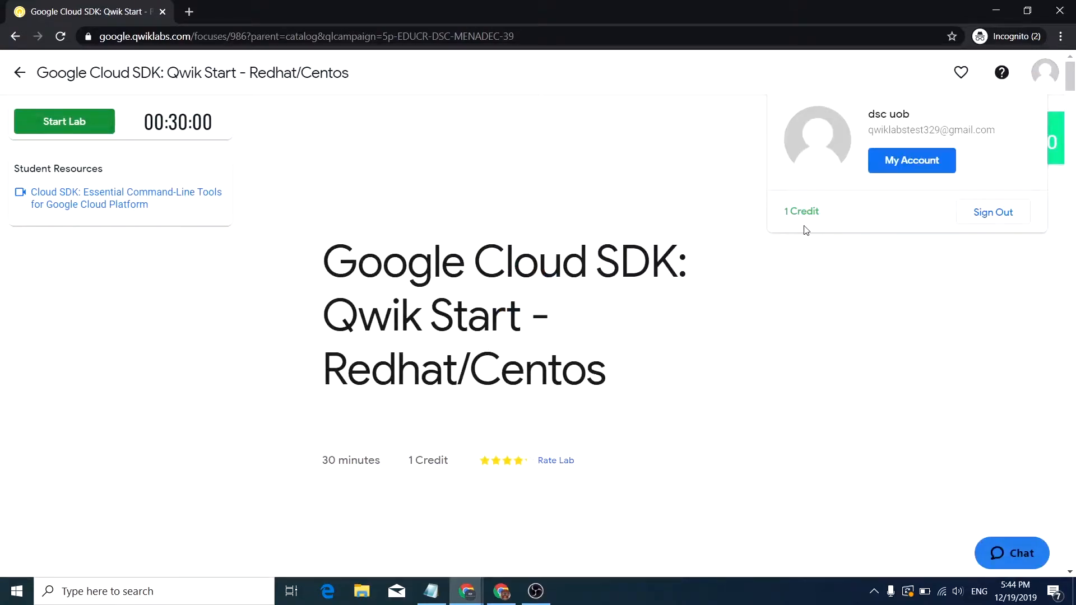
pyautogui.moveTo(108, 152)
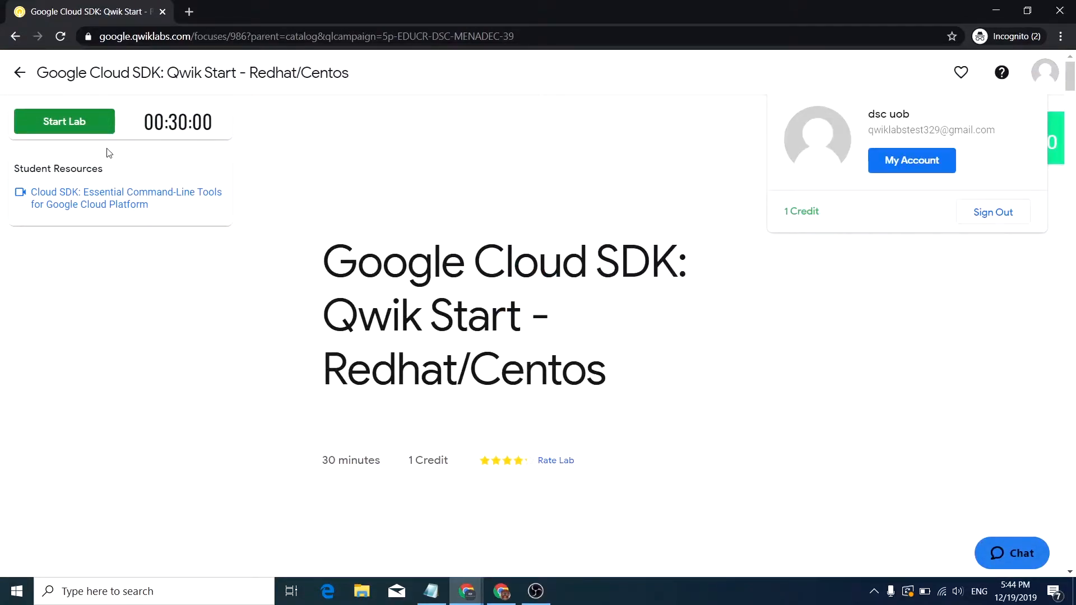
# Step: Launch the Cloud SDK lab with 1 credit and read down to Setup and Requirements
pyautogui.click(64, 121)
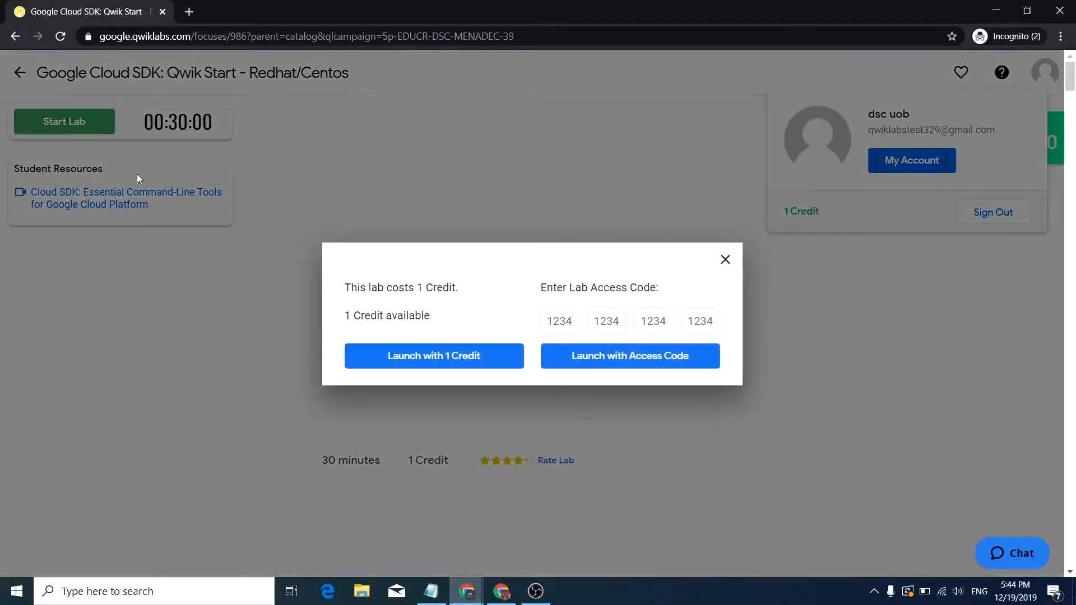
pyautogui.click(433, 355)
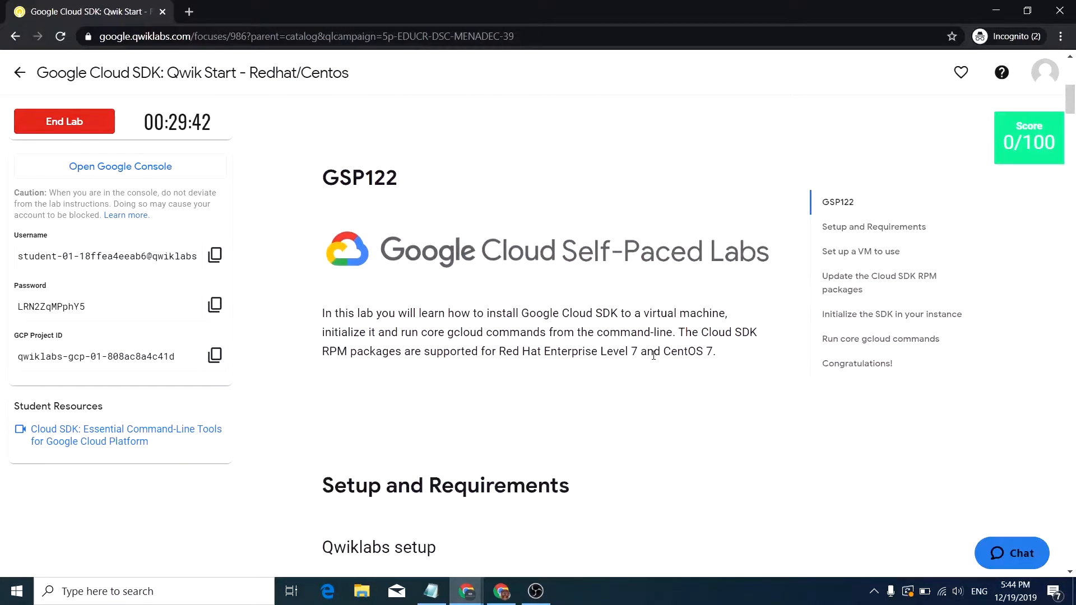
pyautogui.scroll(-3)
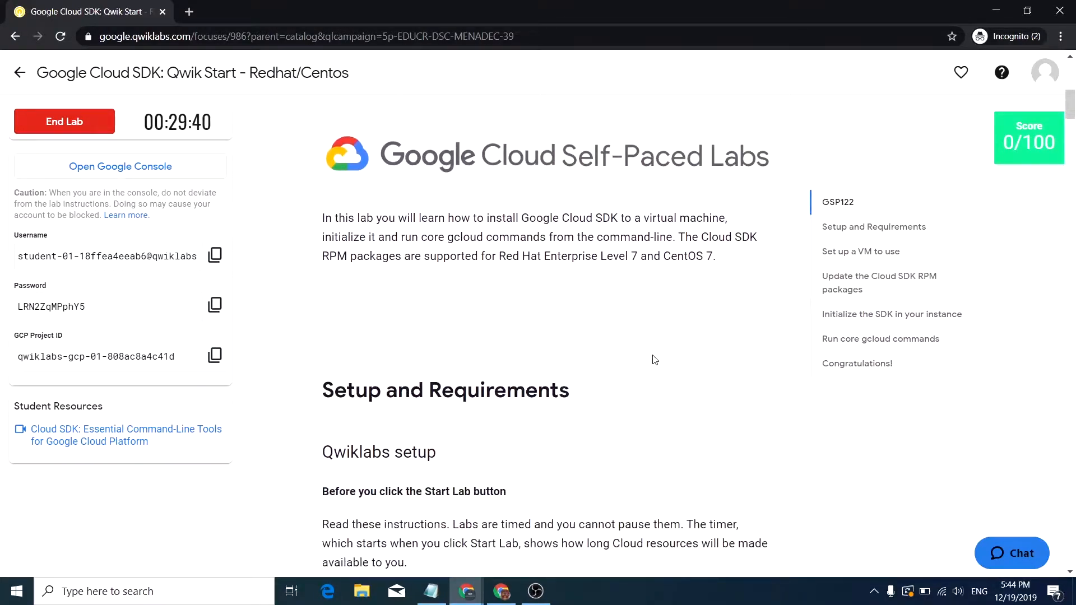
pyautogui.scroll(-3)
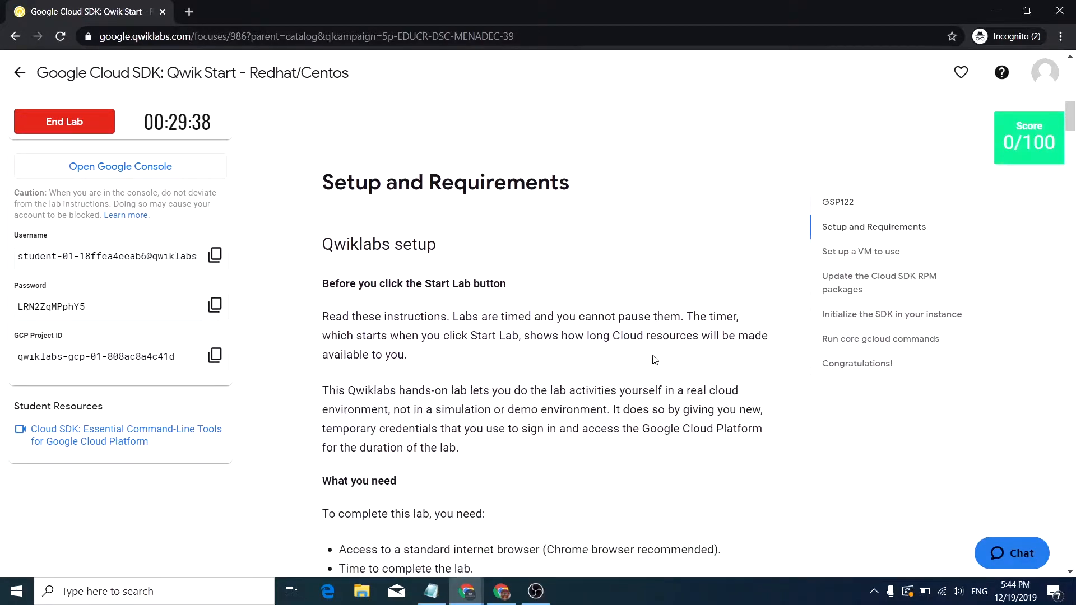
pyautogui.scroll(-3)
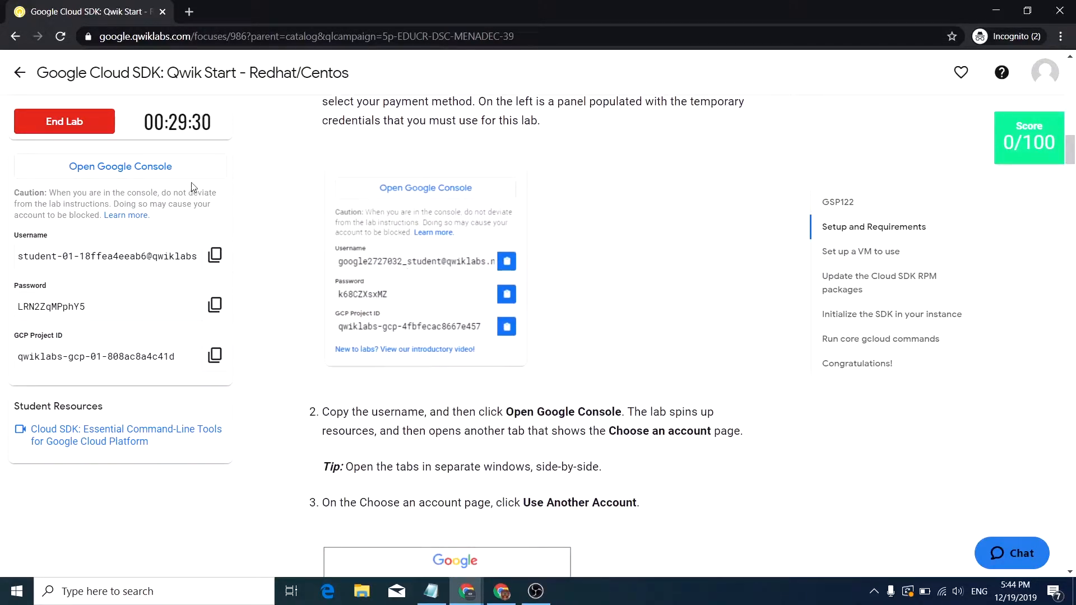
pyautogui.click(120, 166)
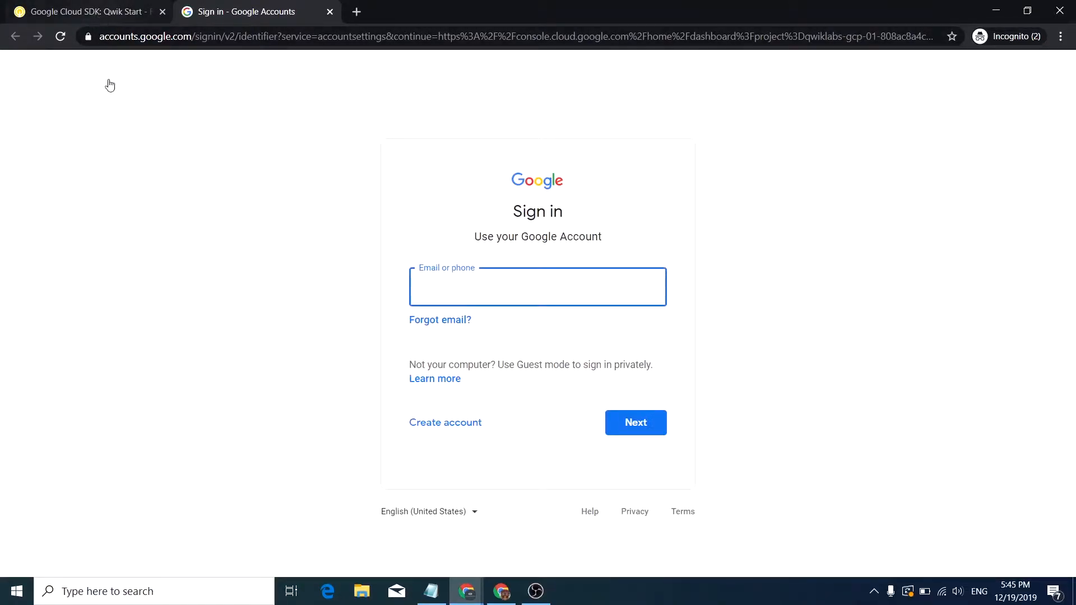
pyautogui.click(82, 11)
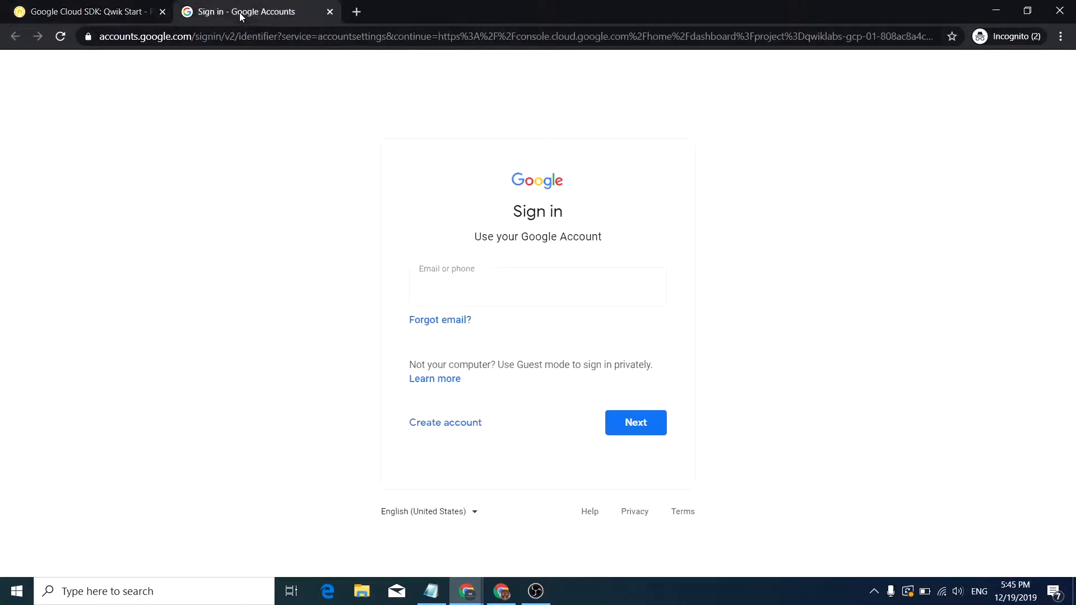
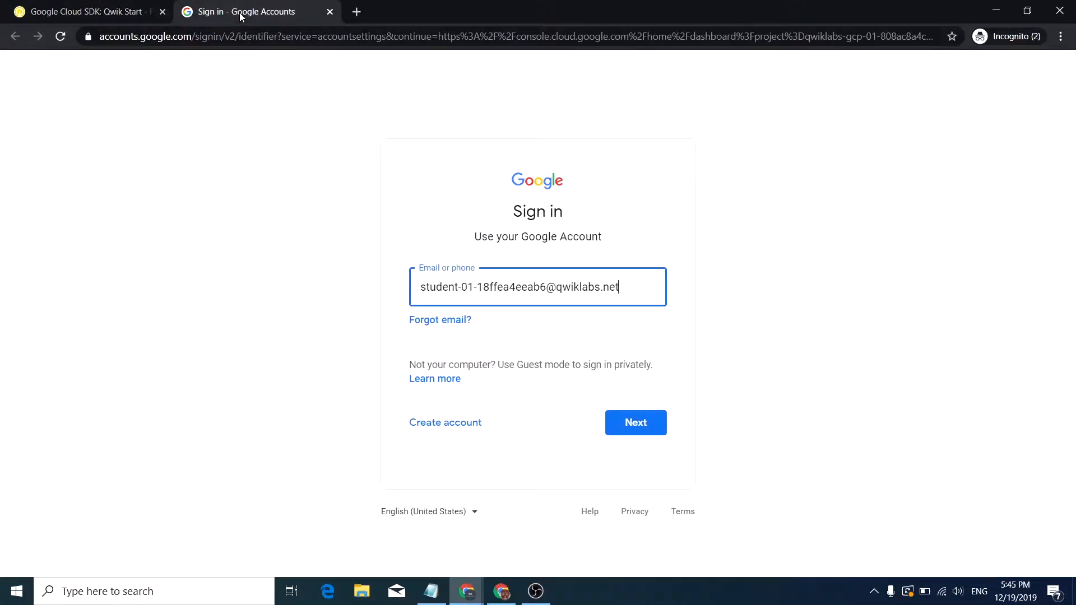
pyautogui.click(634, 422)
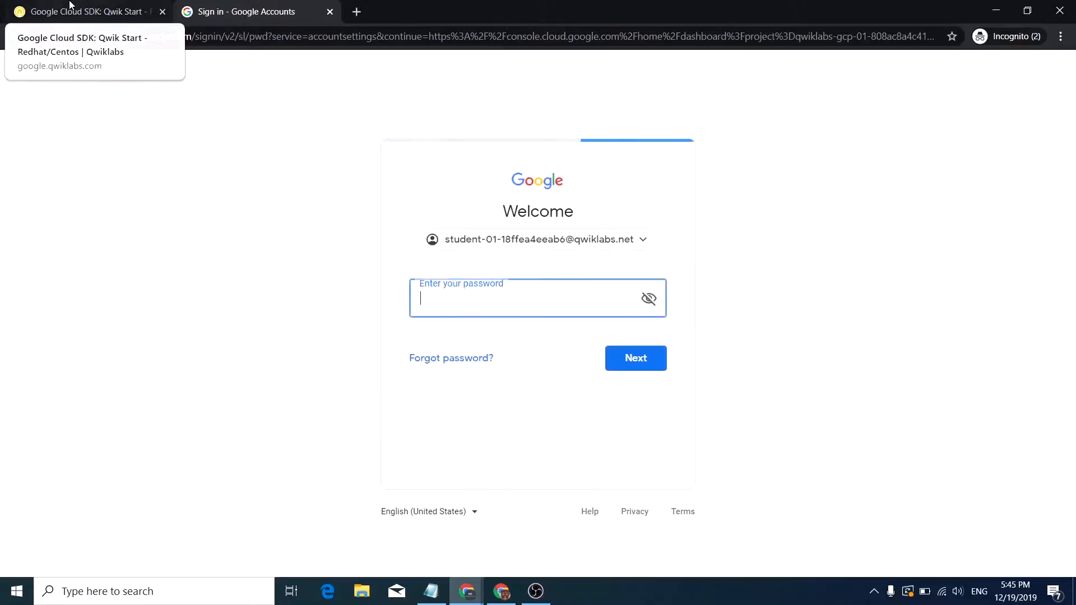
# Step: Copy the temporary password from the lab page and submit it to sign in
pyautogui.click(82, 12)
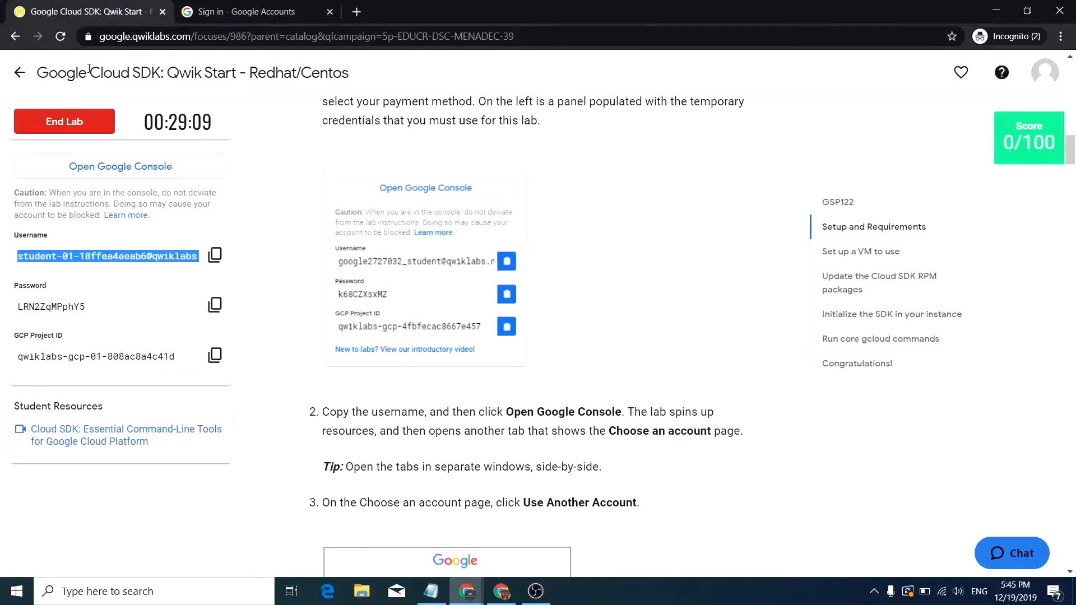
pyautogui.click(214, 305)
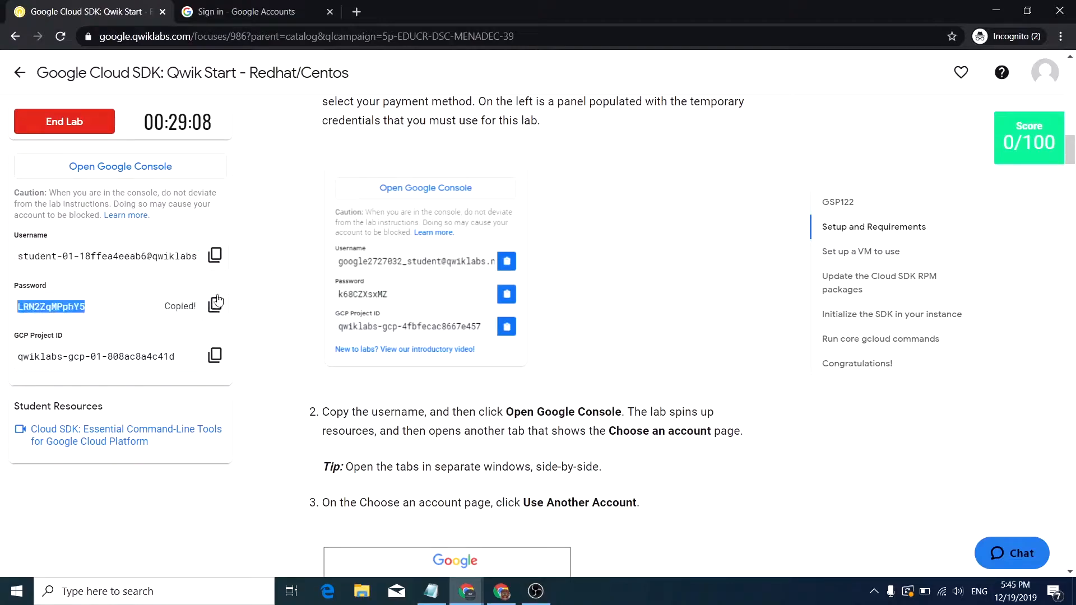
pyautogui.click(243, 11)
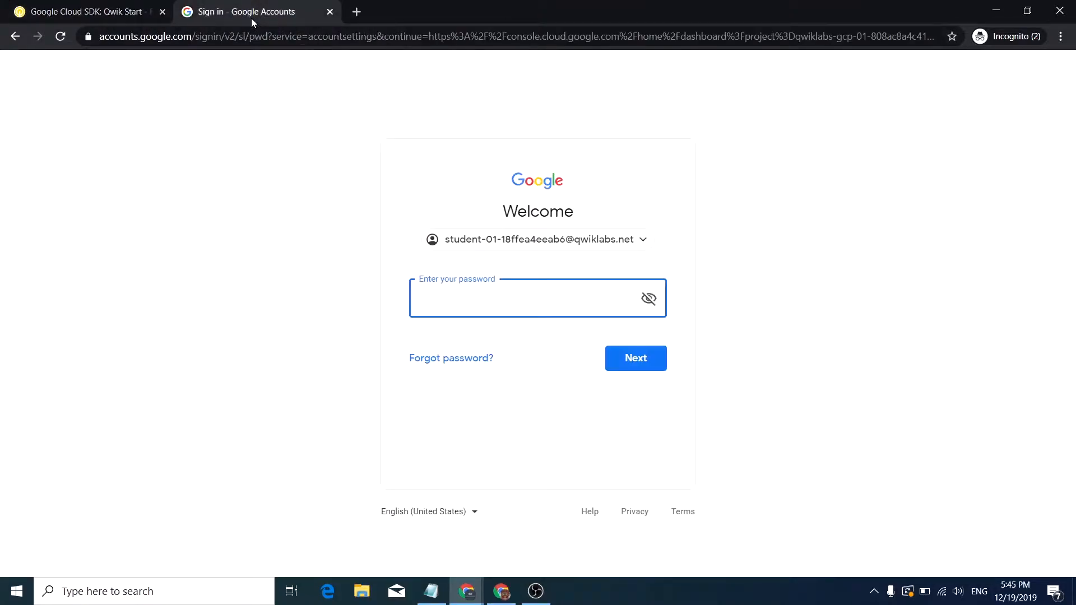
pyautogui.click(635, 357)
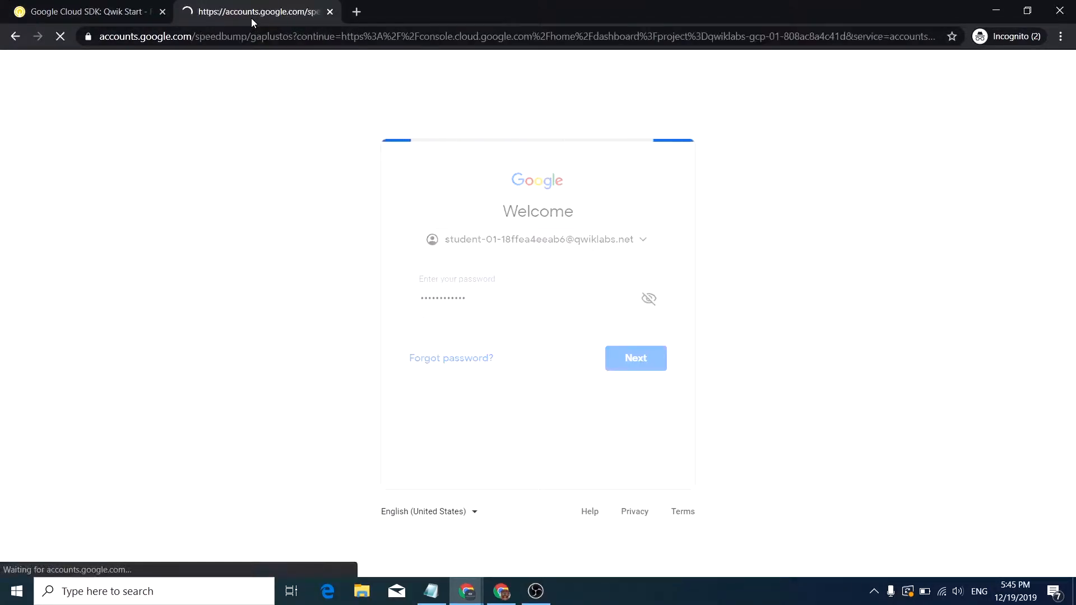
# Step: Accept the new lab account's terms and confirm its recovery options
pyautogui.click(634, 358)
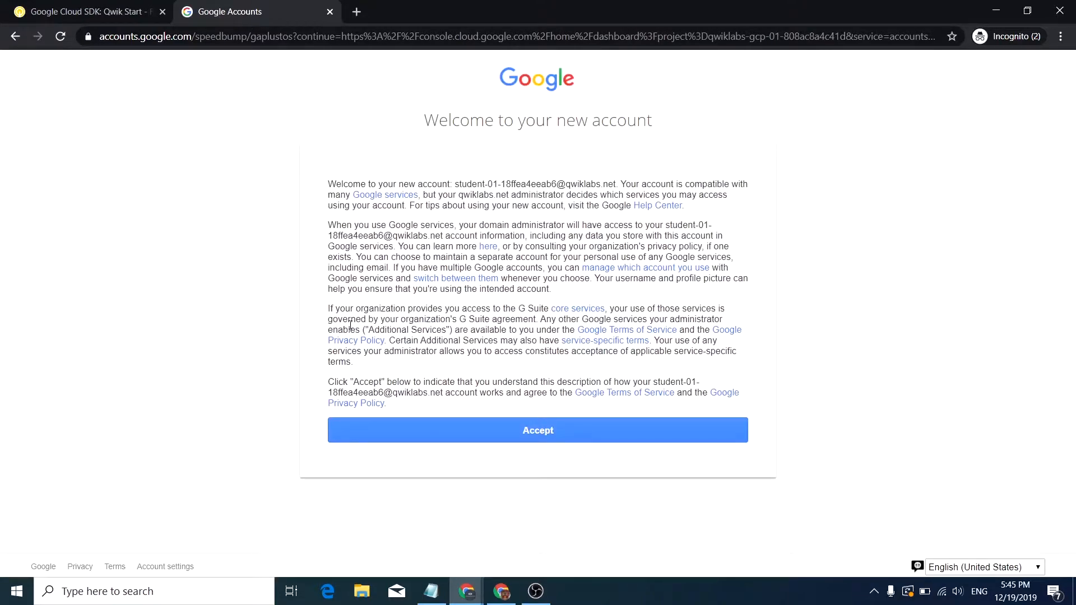
pyautogui.click(537, 430)
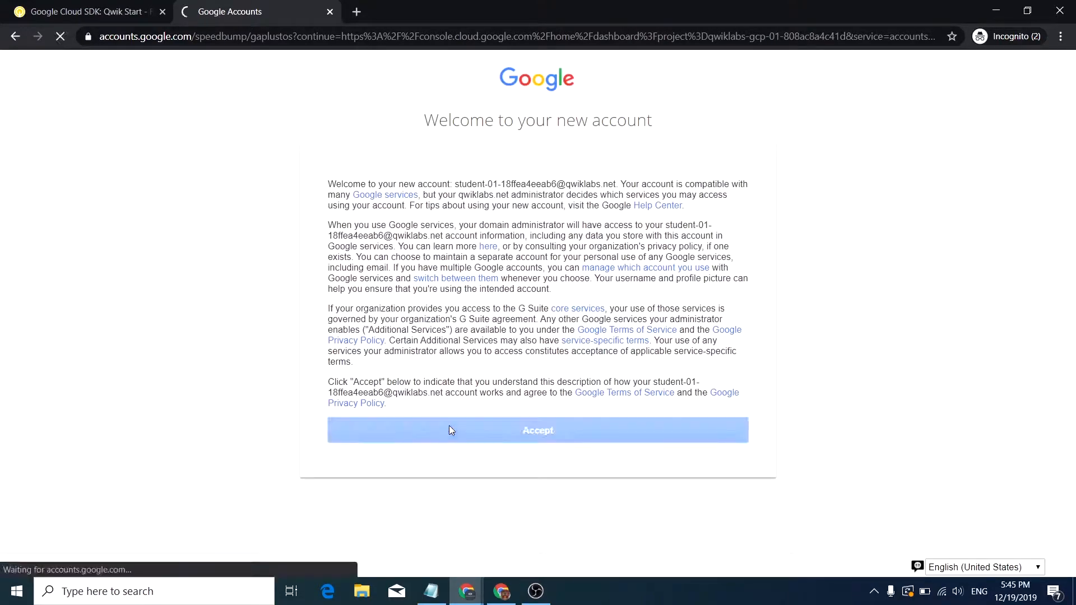
pyautogui.click(537, 431)
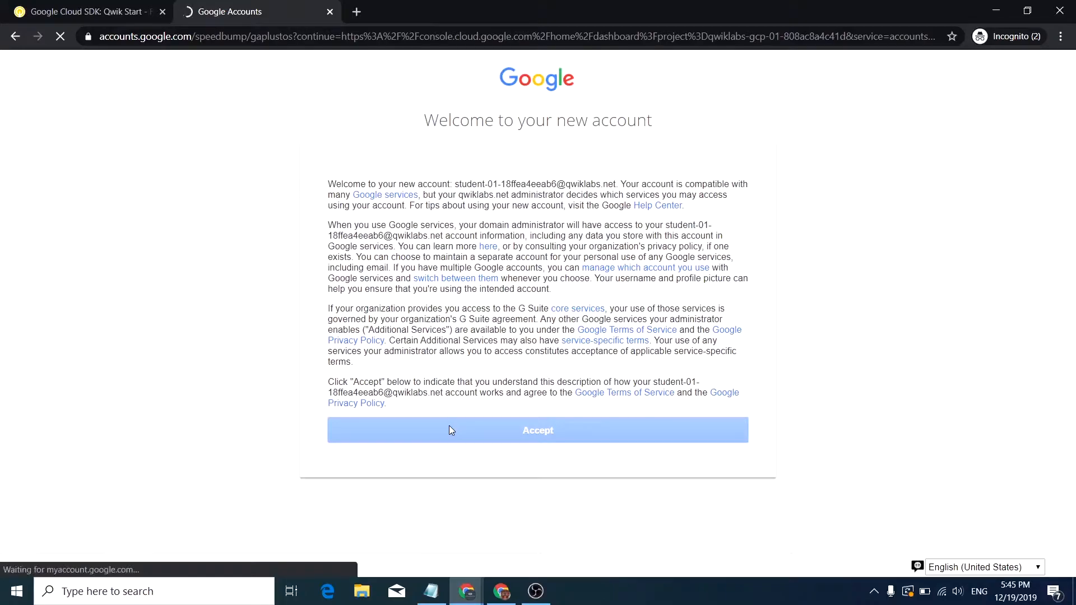
pyautogui.click(537, 430)
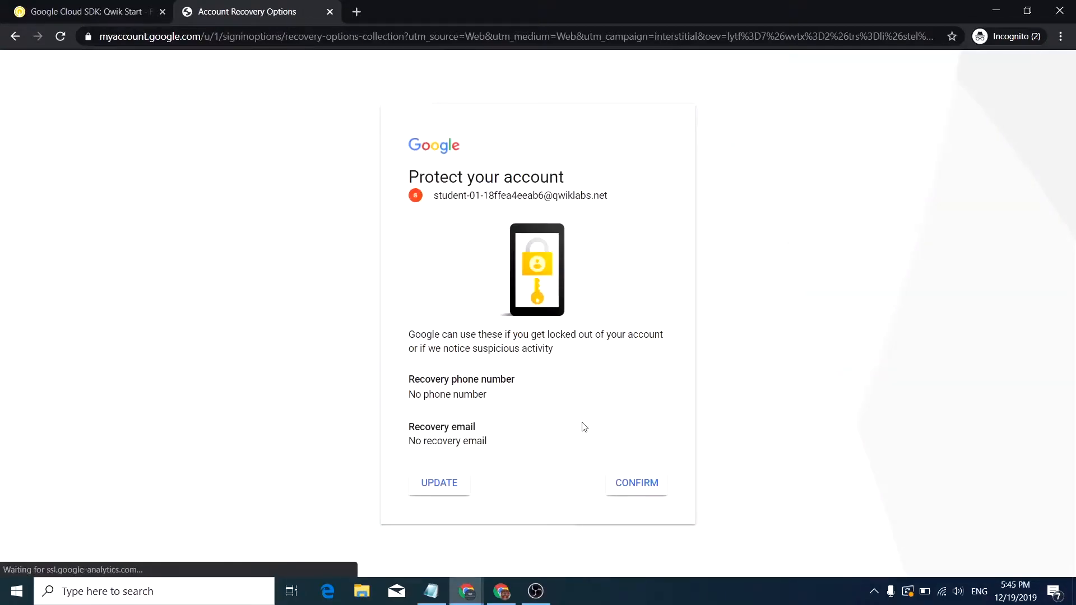
pyautogui.click(635, 482)
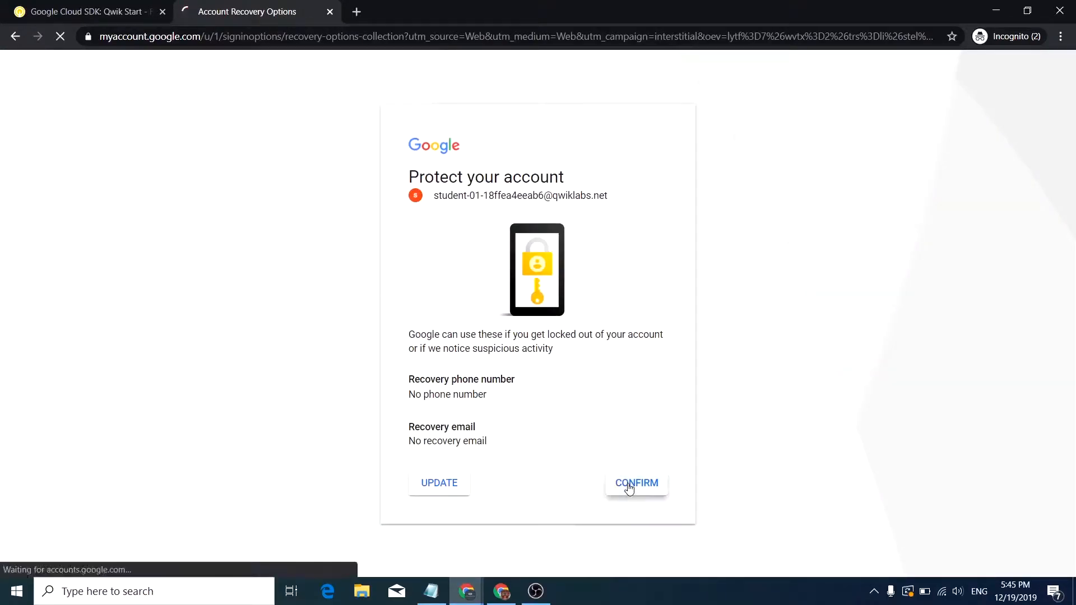
pyautogui.click(636, 482)
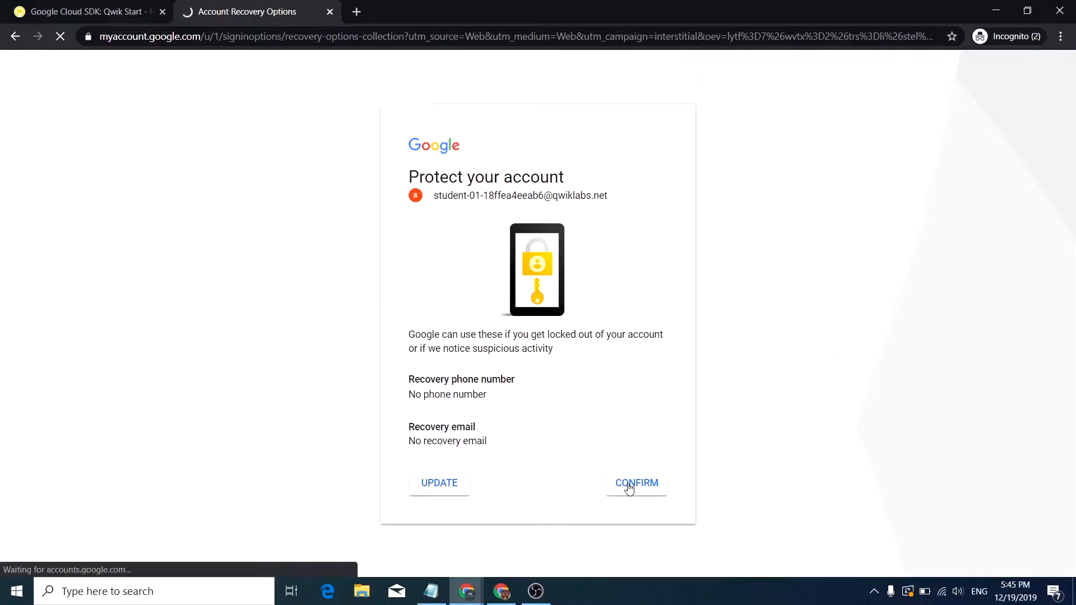
pyautogui.click(635, 482)
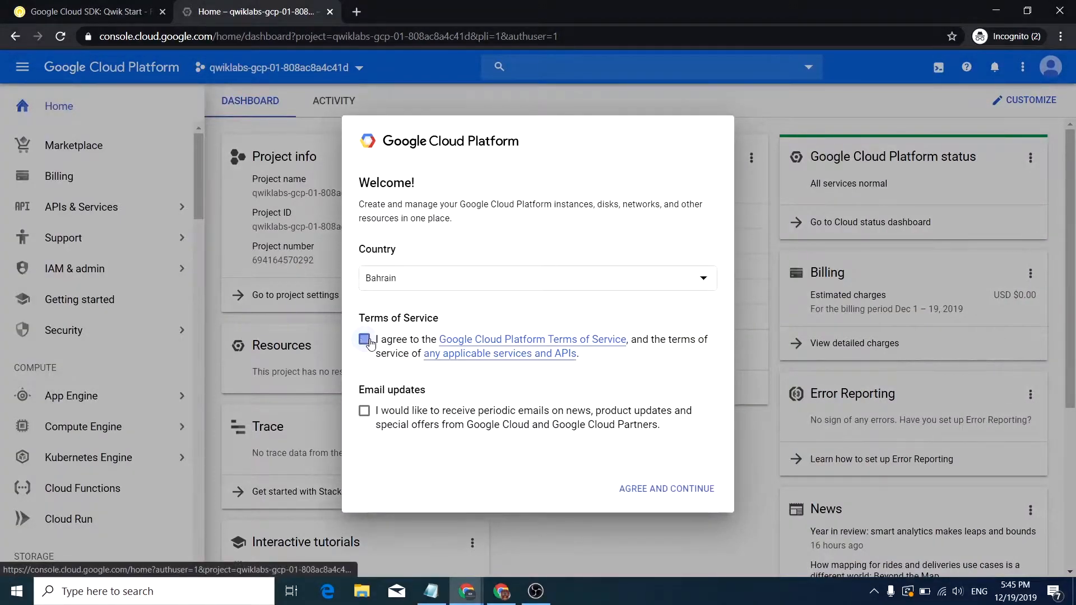
# Step: Agree to the Cloud Terms of Service and look over the lab project's dashboard
pyautogui.click(364, 339)
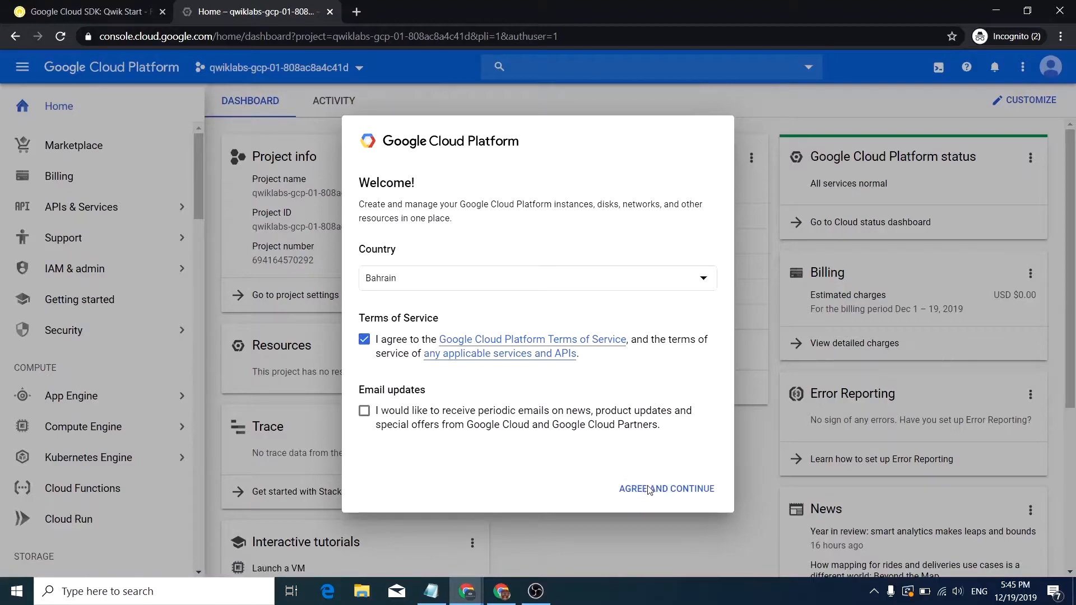
pyautogui.click(666, 488)
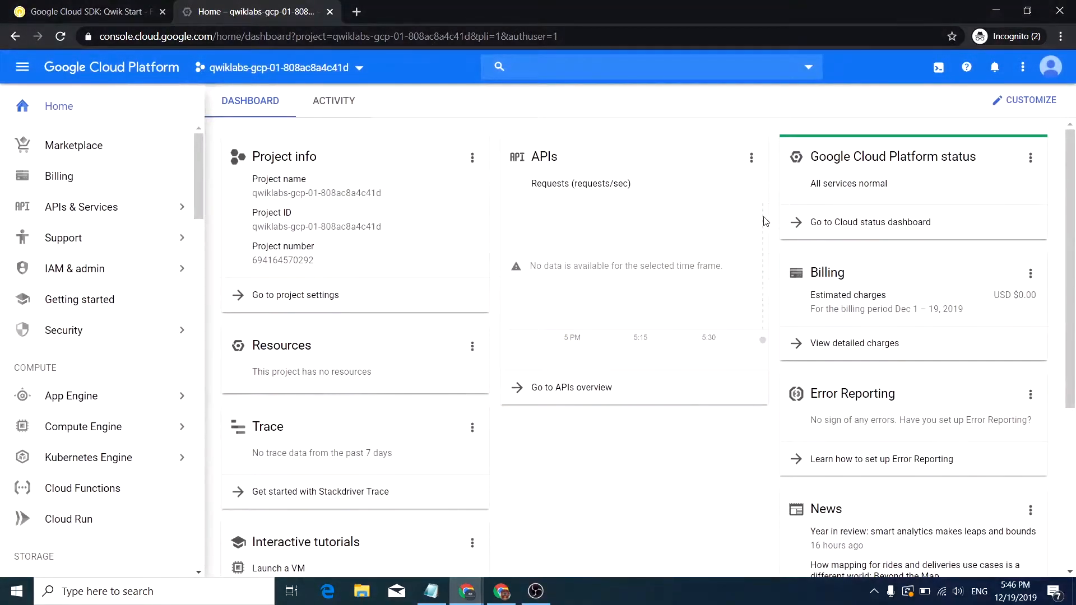
pyautogui.moveTo(937, 68)
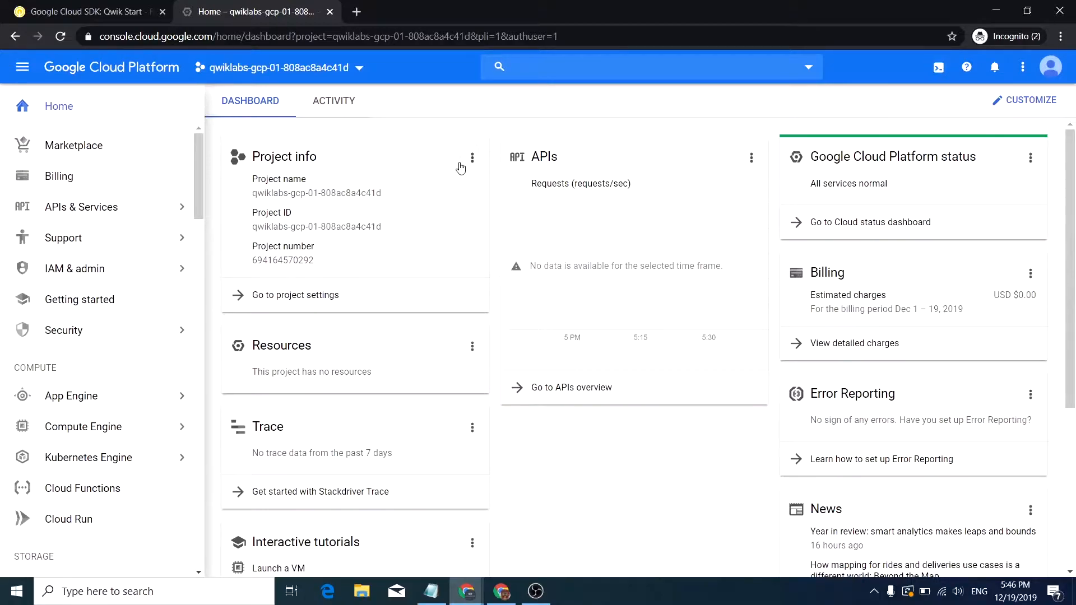
pyautogui.moveTo(383, 330)
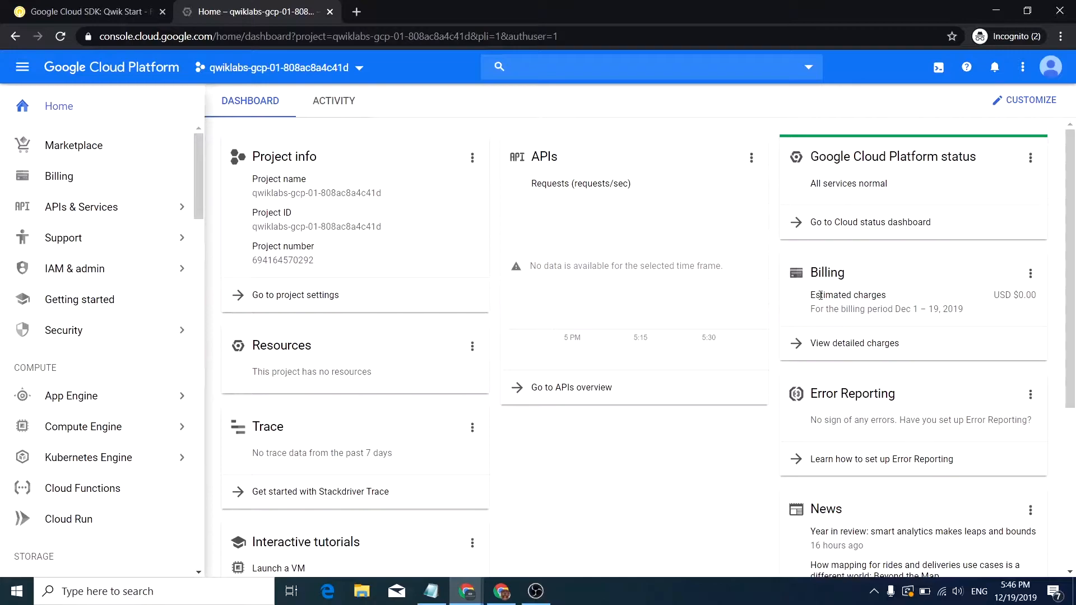
pyautogui.moveTo(49, 144)
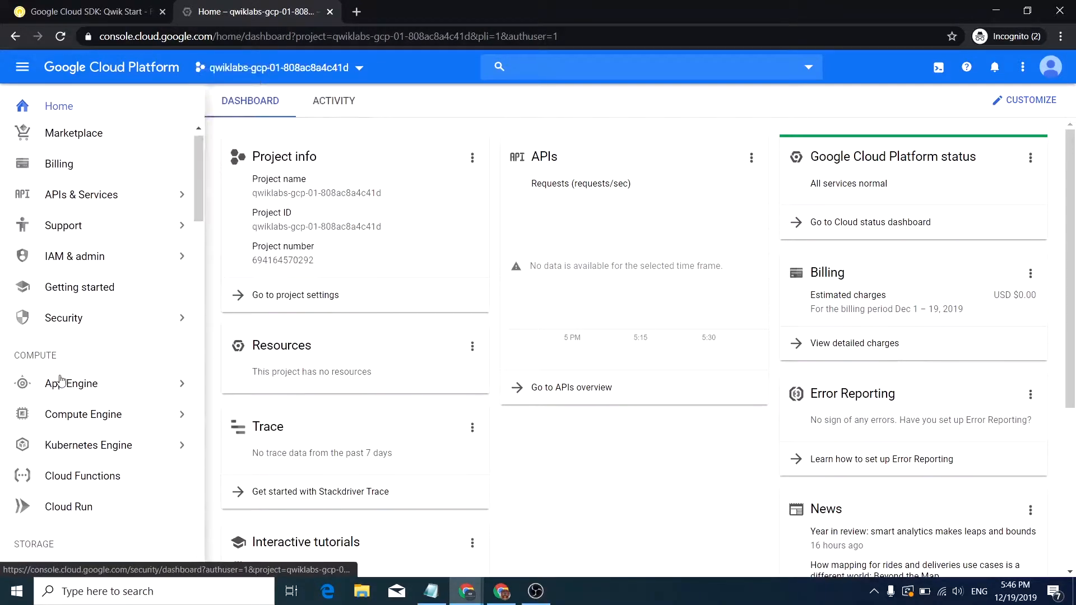
pyautogui.scroll(-3)
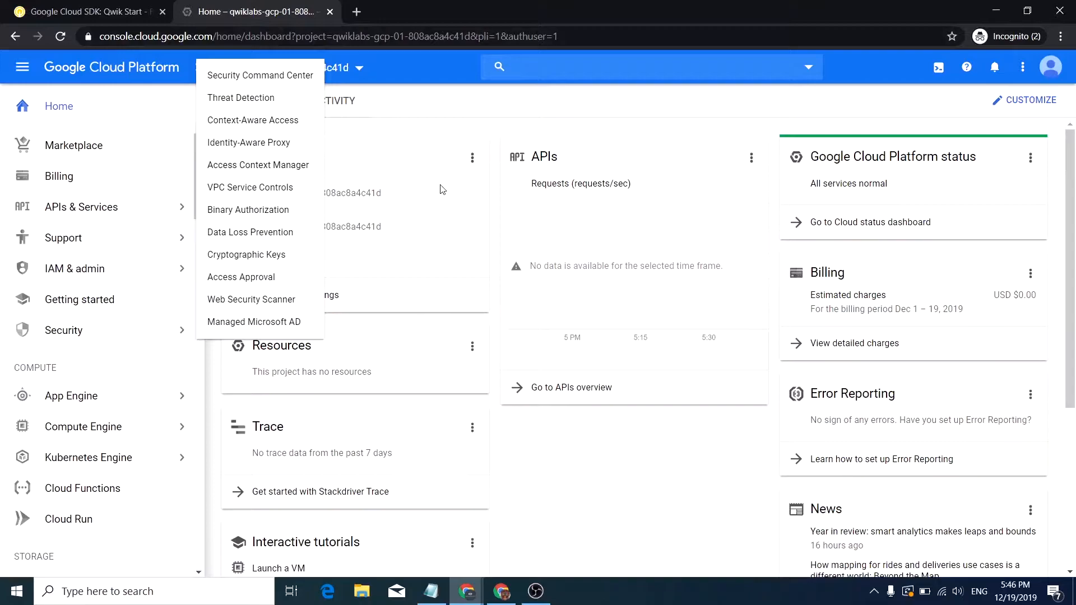
pyautogui.click(439, 188)
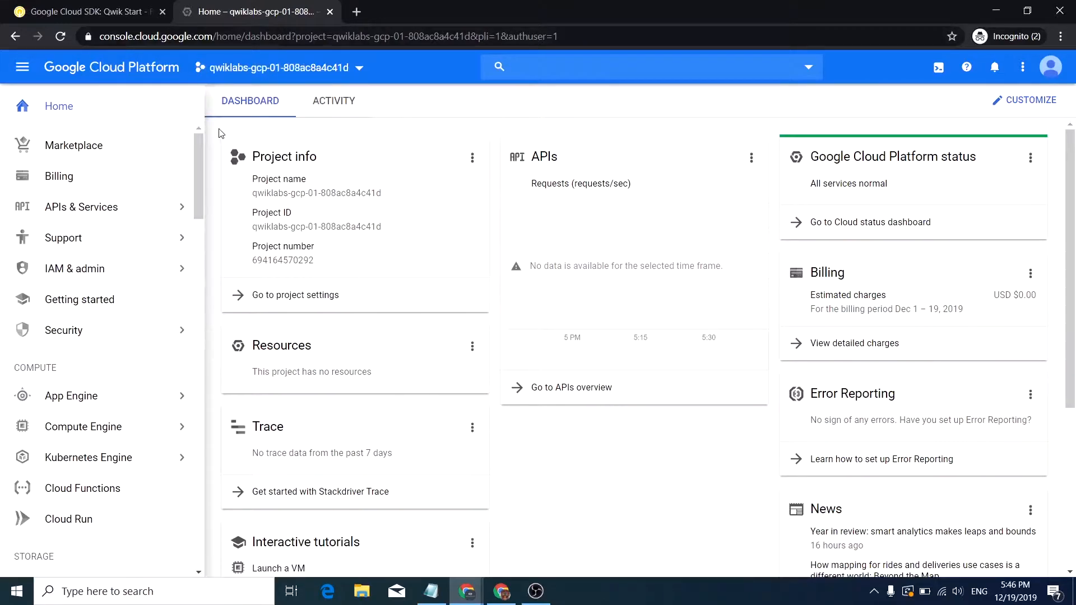
# Step: Read further down the lab instructions on the Qwiklabs page
pyautogui.click(81, 11)
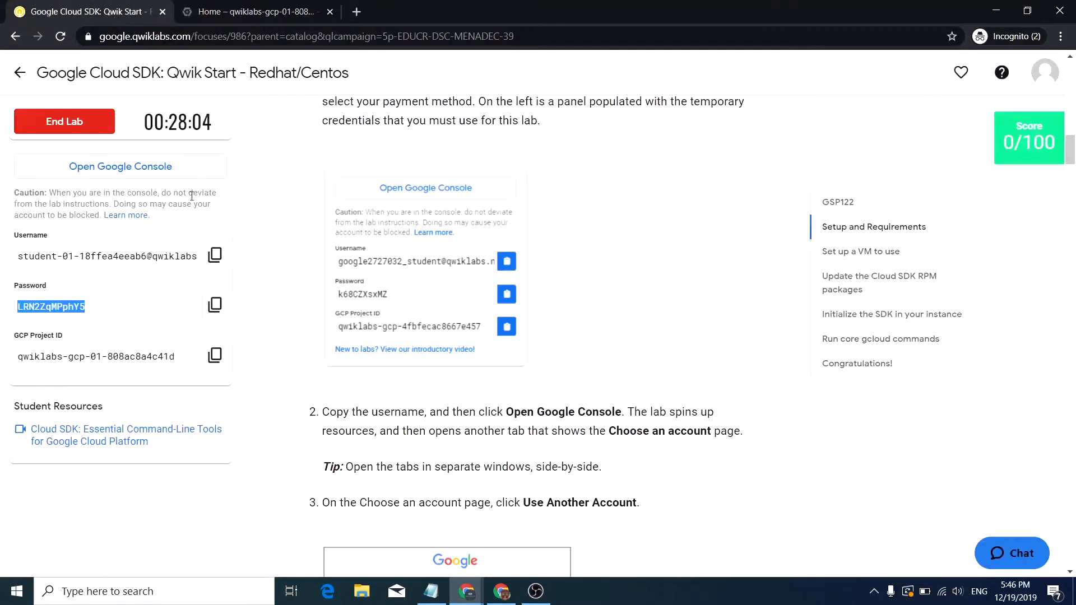
pyautogui.scroll(-3)
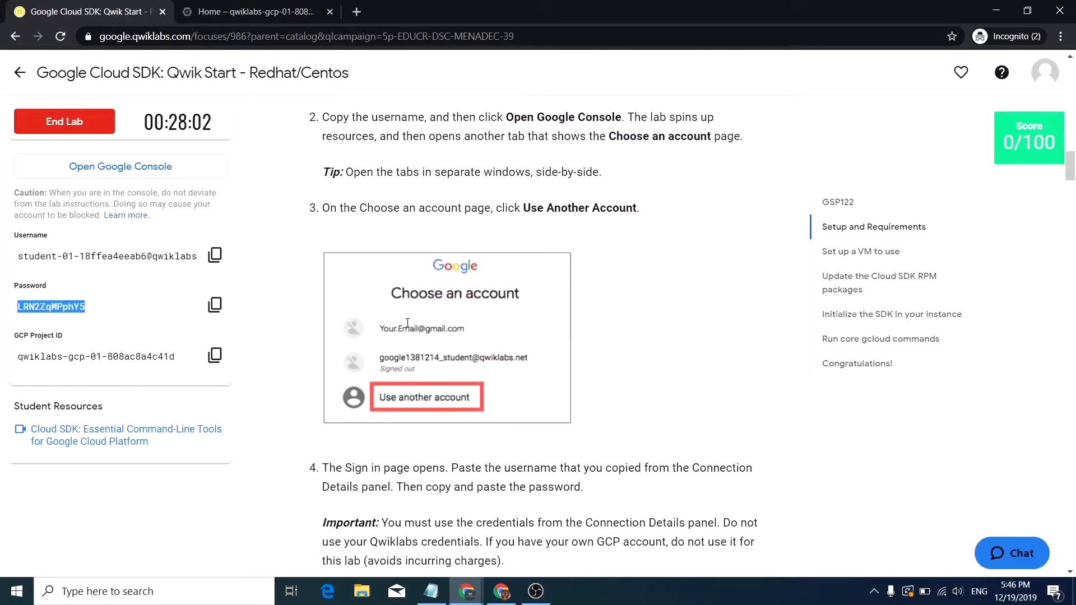
pyautogui.scroll(-3)
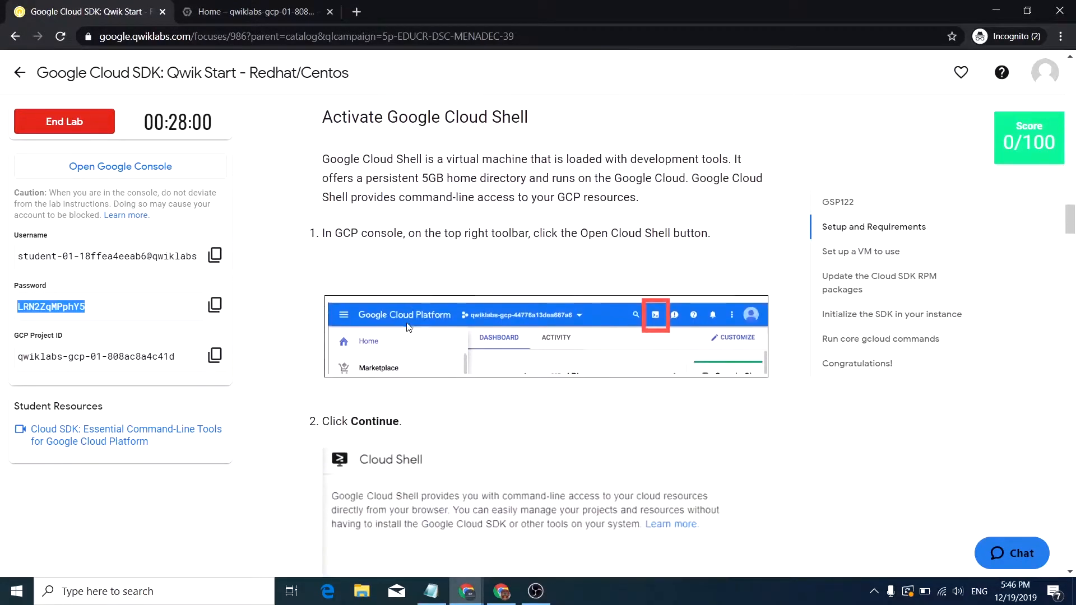
pyautogui.scroll(-3)
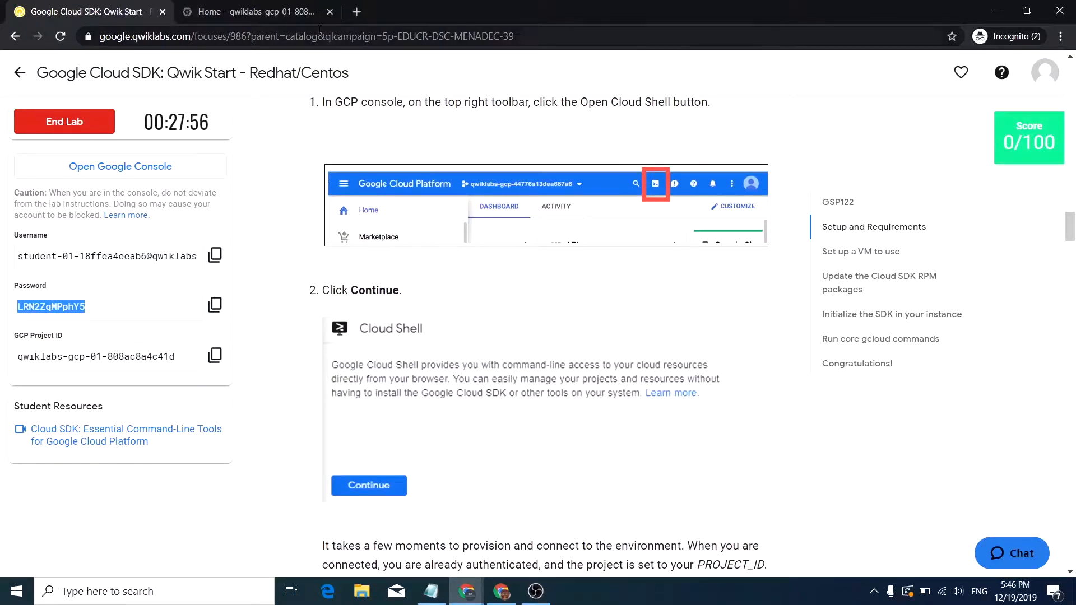
# Step: Activate a Cloud Shell session in the Cloud Console for the lab project
pyautogui.click(254, 12)
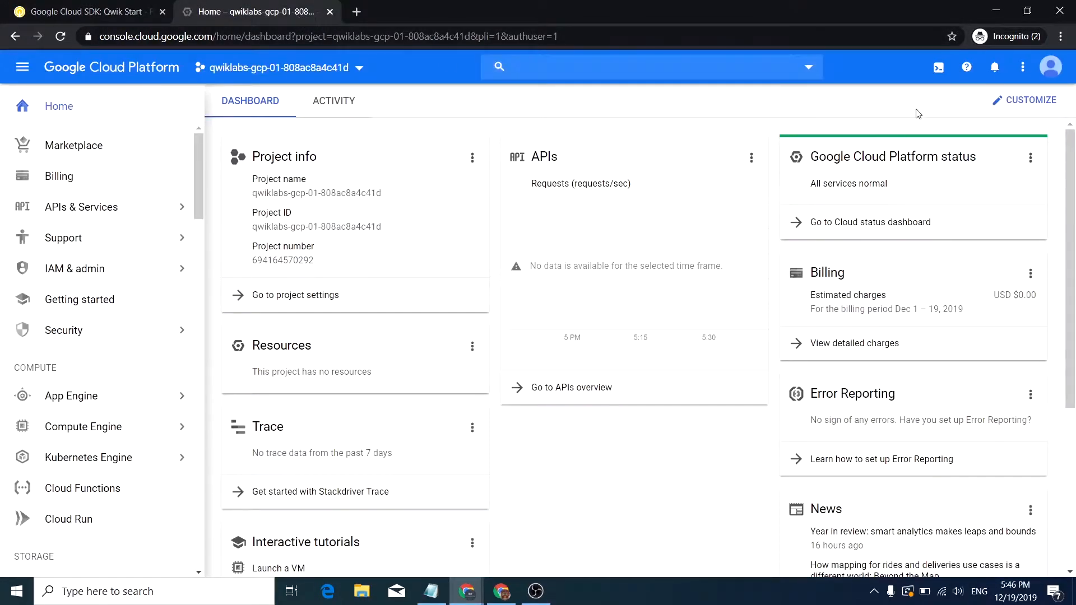
pyautogui.click(937, 68)
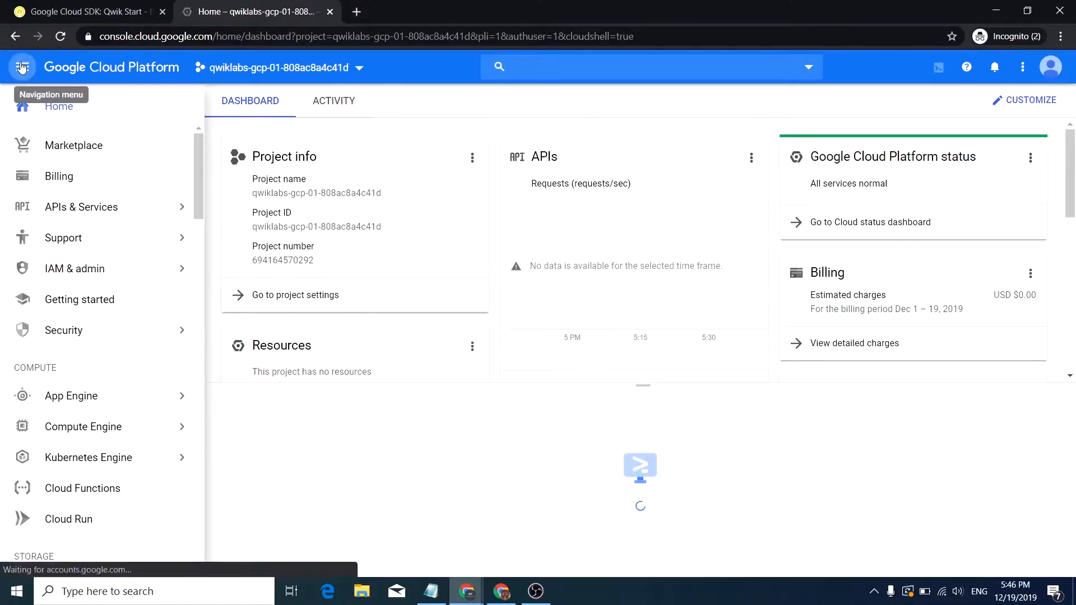
pyautogui.click(21, 66)
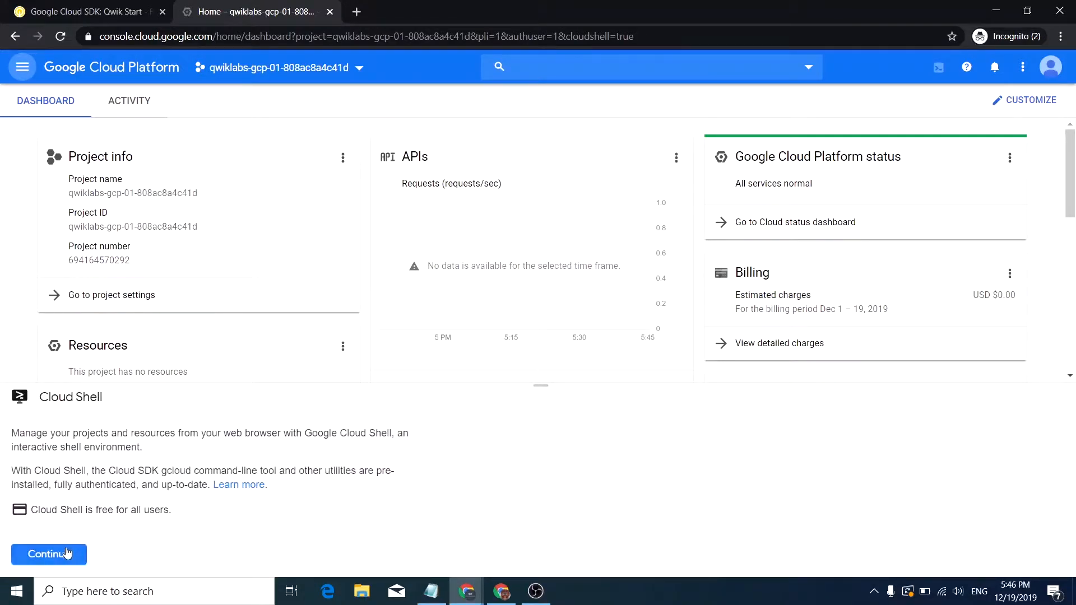
pyautogui.click(48, 553)
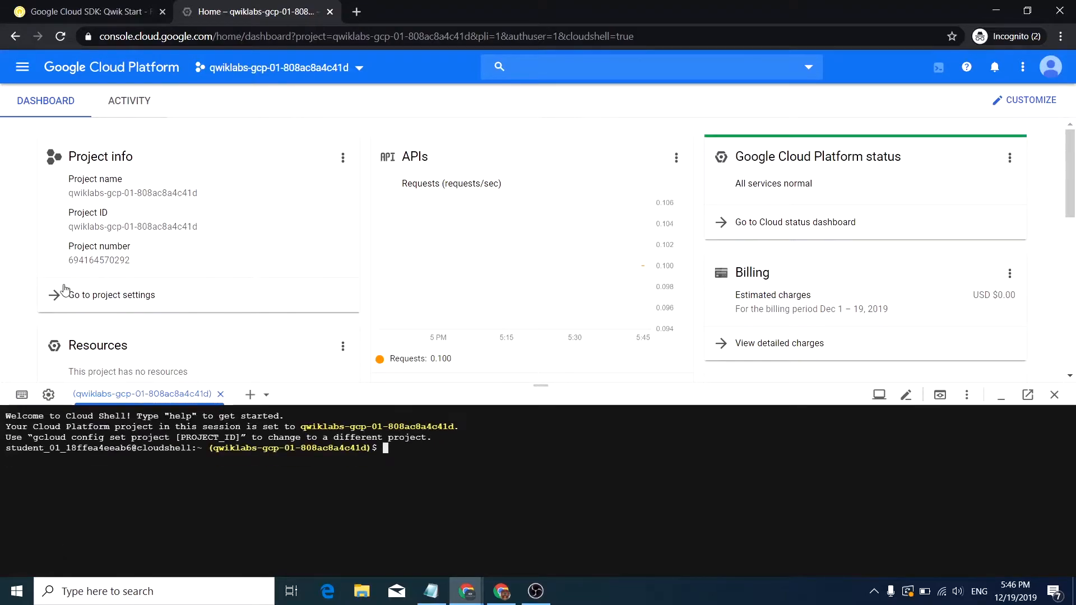
# Step: Run 'gcloud auth list' in Cloud Shell and note the active student account
pyautogui.click(82, 11)
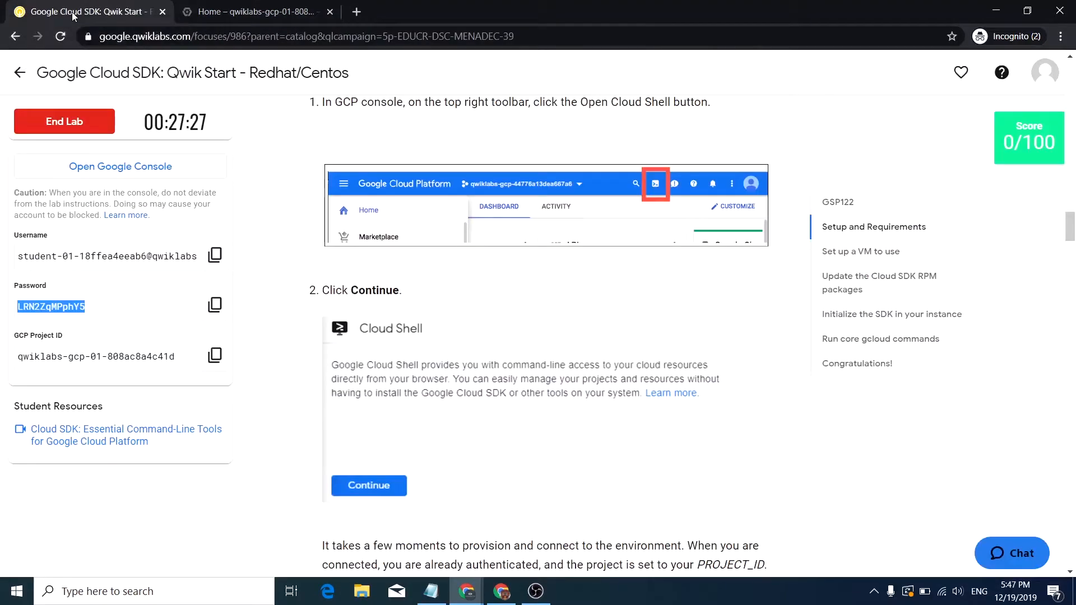
pyautogui.scroll(-3)
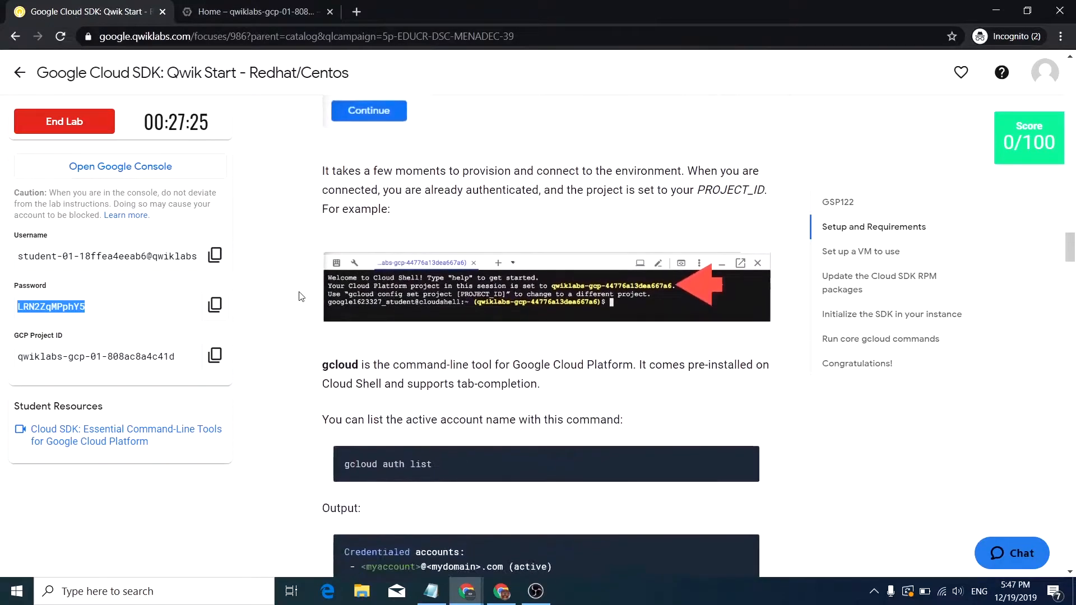
pyautogui.scroll(-3)
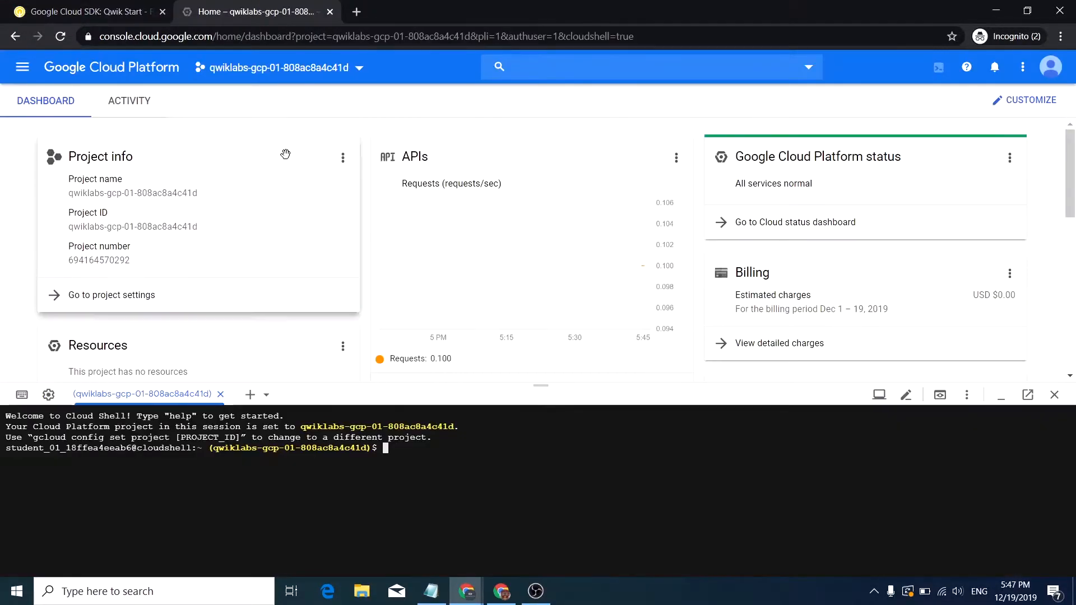
pyautogui.write('gcloud auth list')
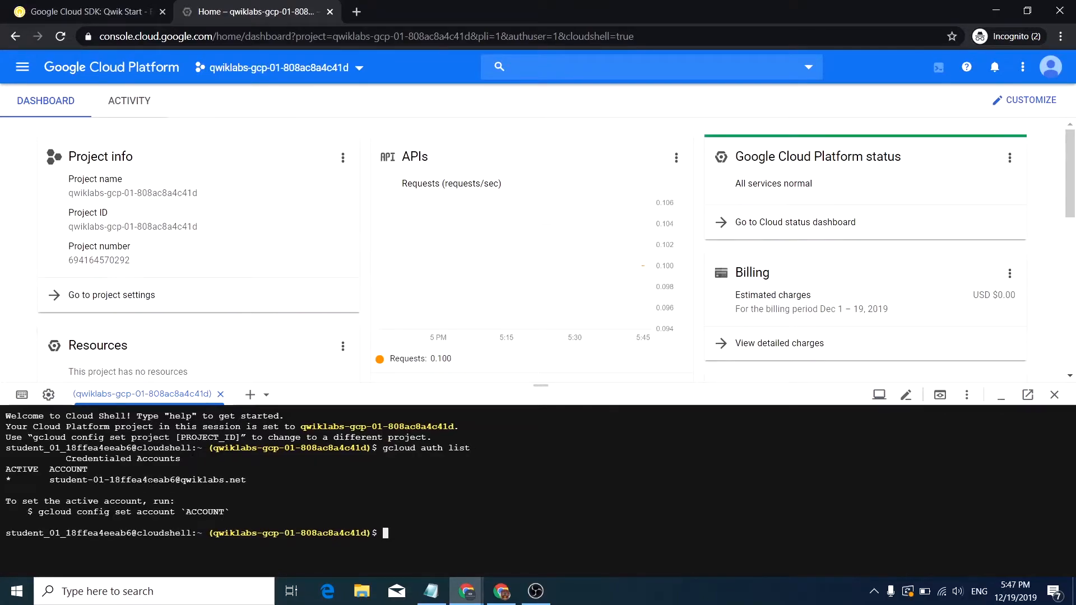
pyautogui.moveTo(49, 479); pyautogui.dragTo(179, 480)
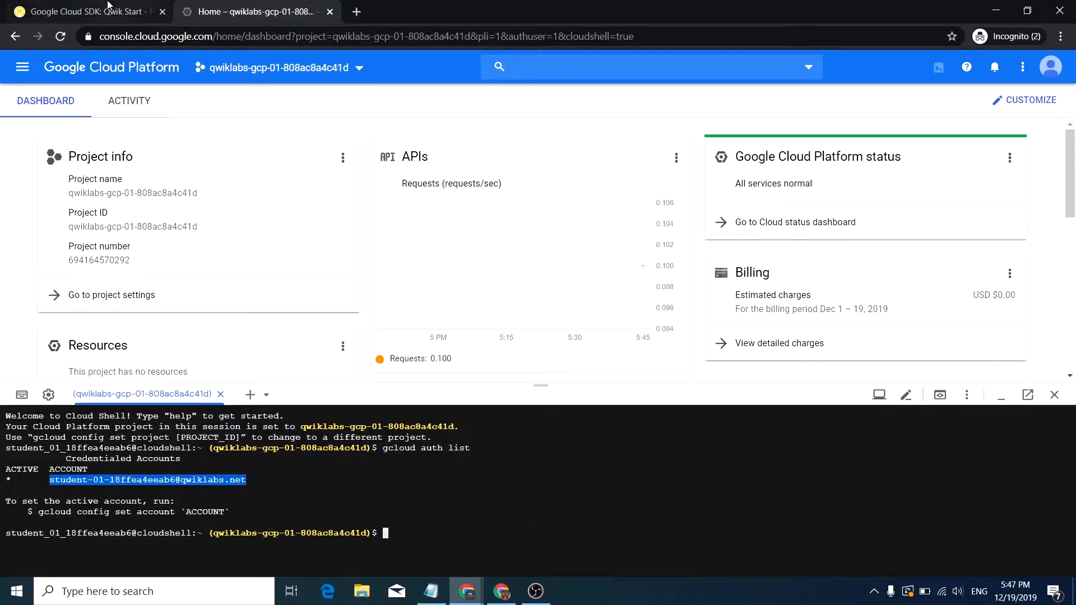
# Step: Run 'gcloud config list project' in Cloud Shell to confirm the lab project
pyautogui.click(81, 12)
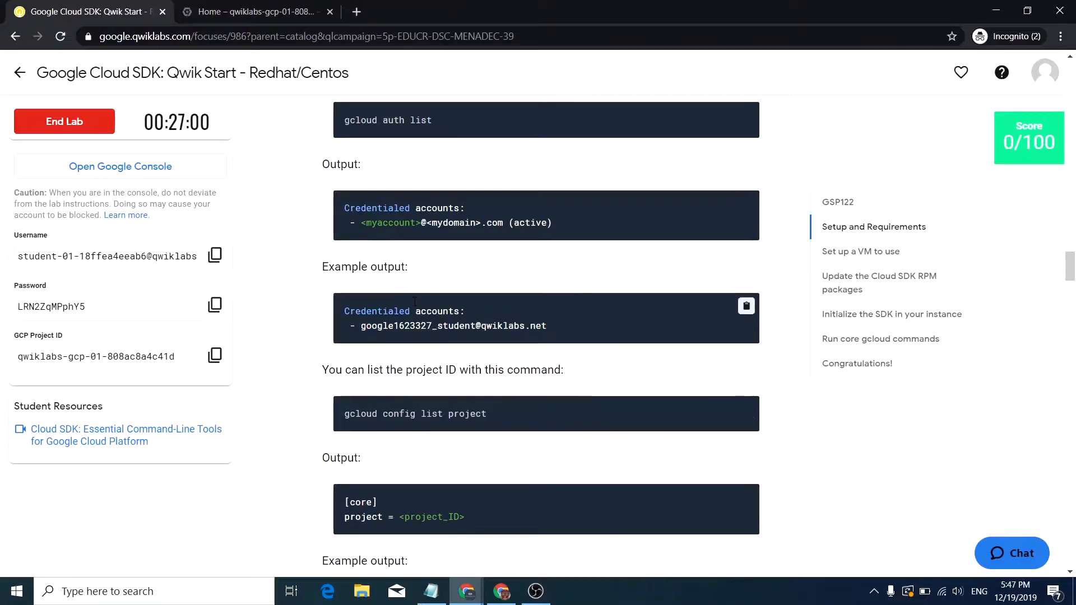
pyautogui.click(250, 11)
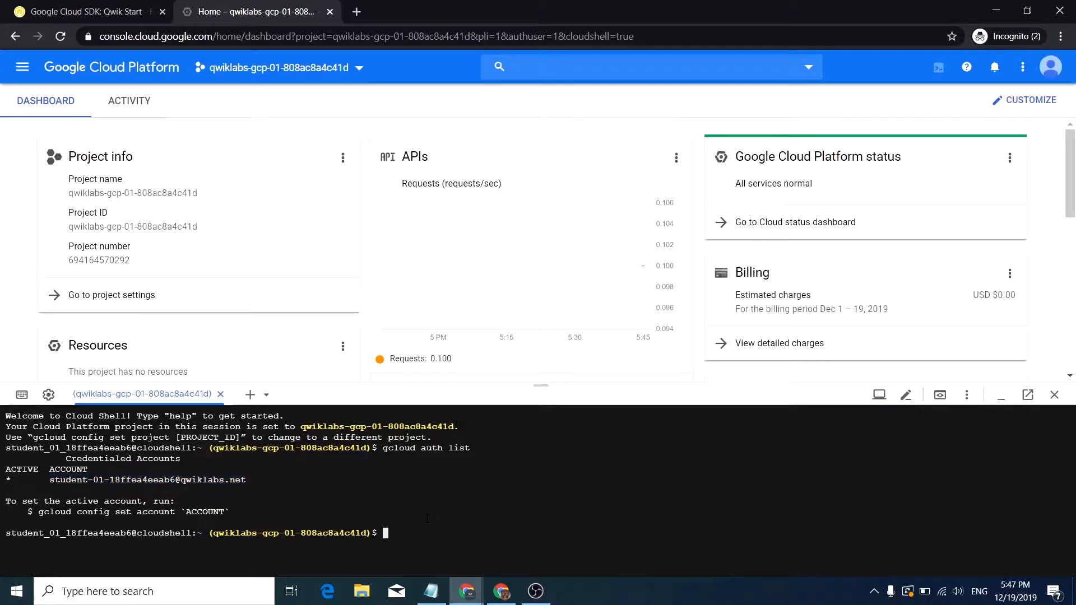
pyautogui.write('gcloud config list project')
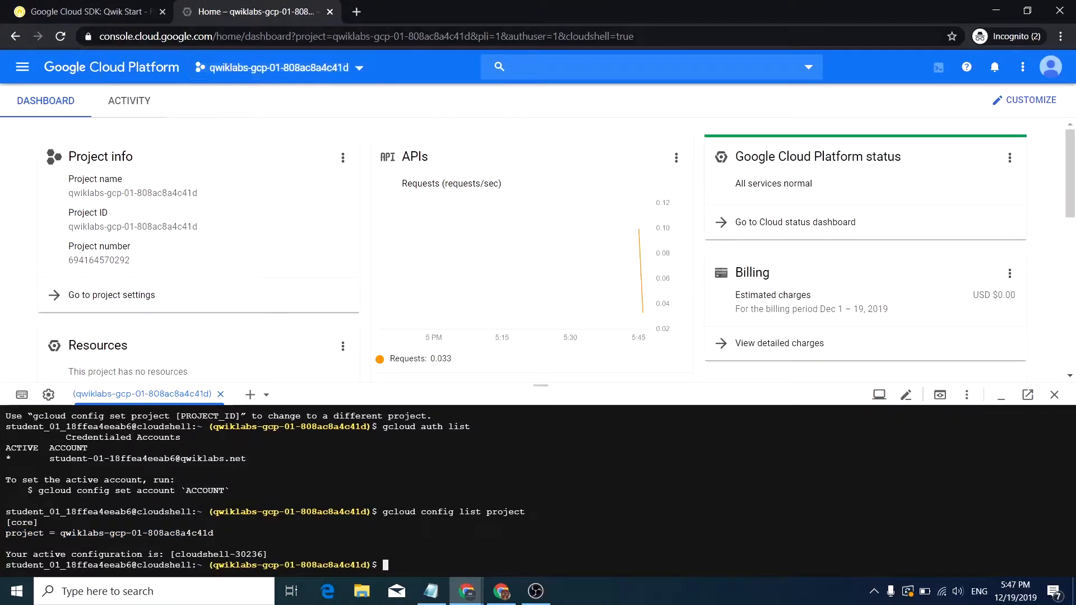
# Step: Start creating a new VM instance from the Compute Engine VM instances page
pyautogui.click(82, 11)
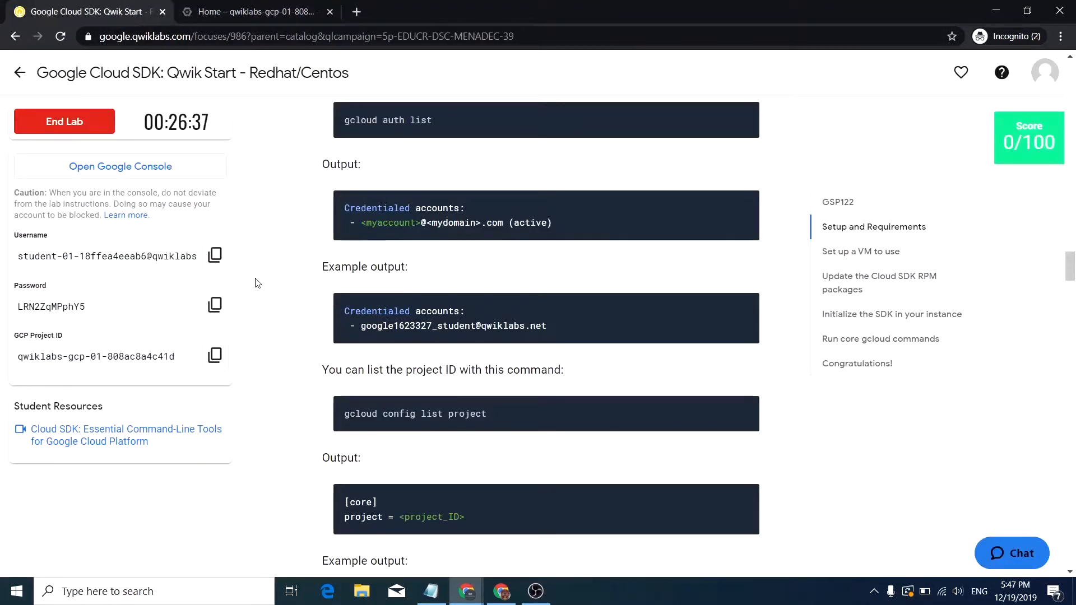
pyautogui.scroll(-3)
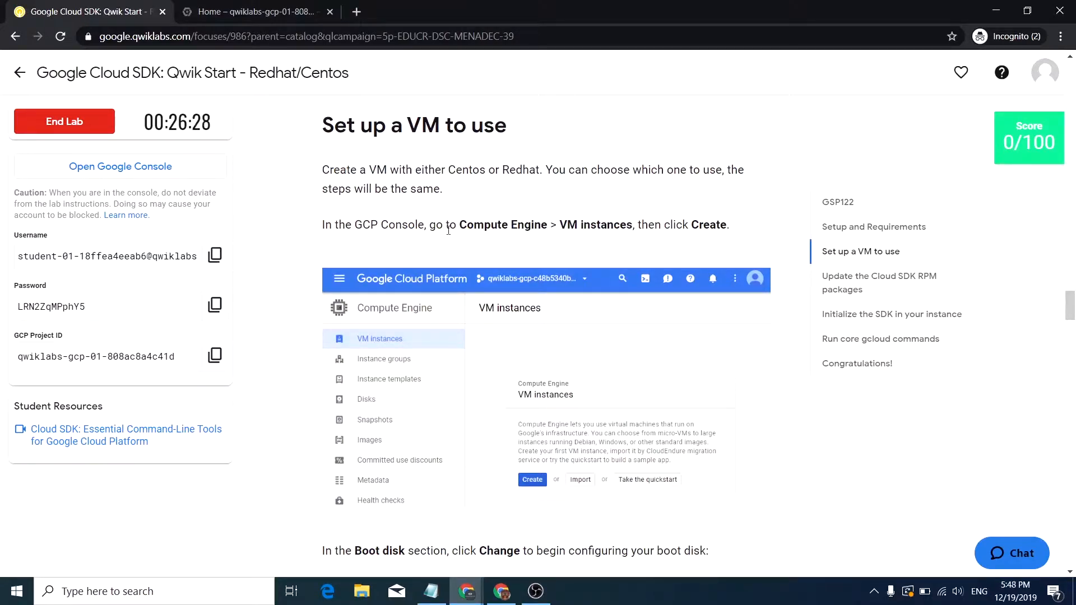
pyautogui.doubleClick(502, 224)
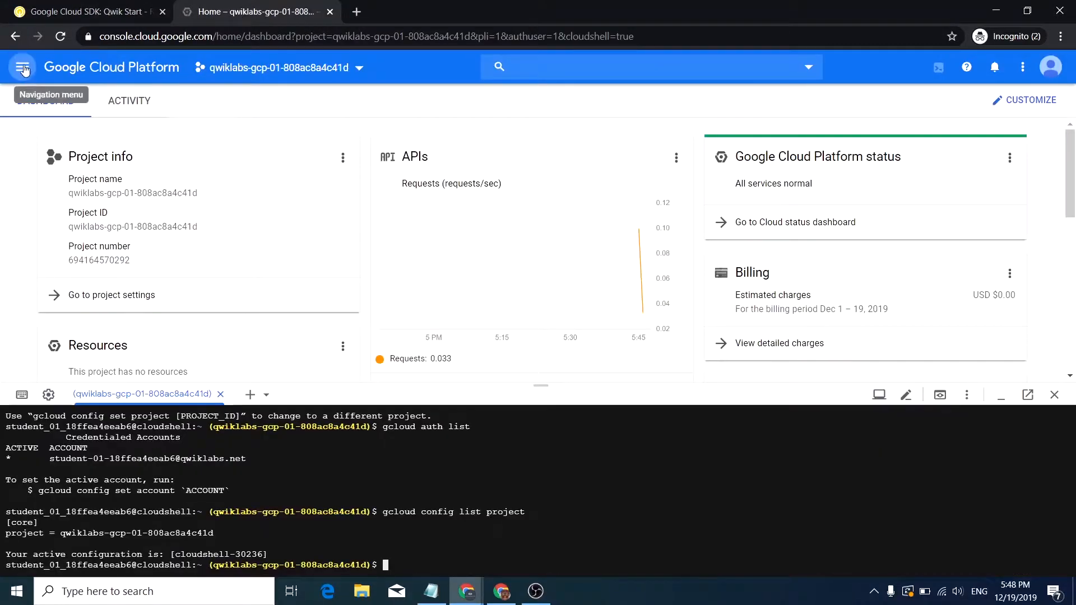
pyautogui.click(22, 68)
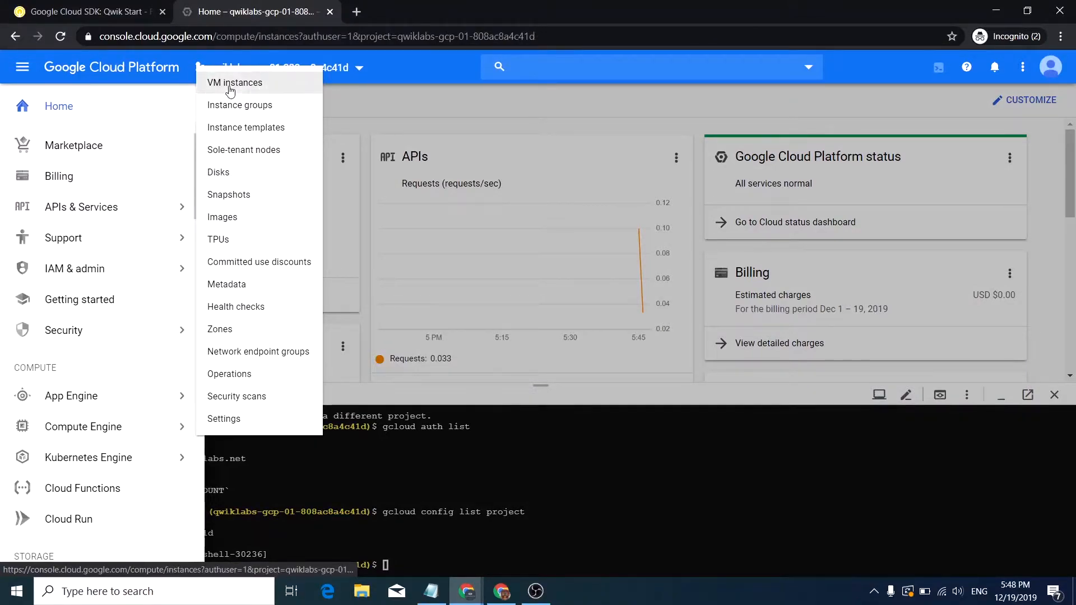
pyautogui.click(234, 82)
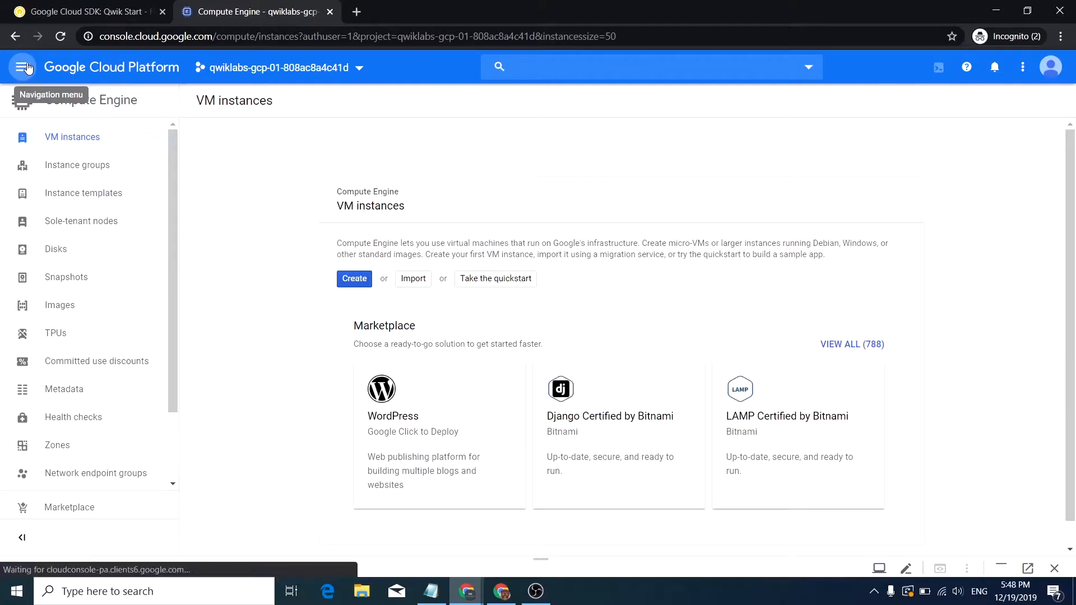
pyautogui.click(23, 66)
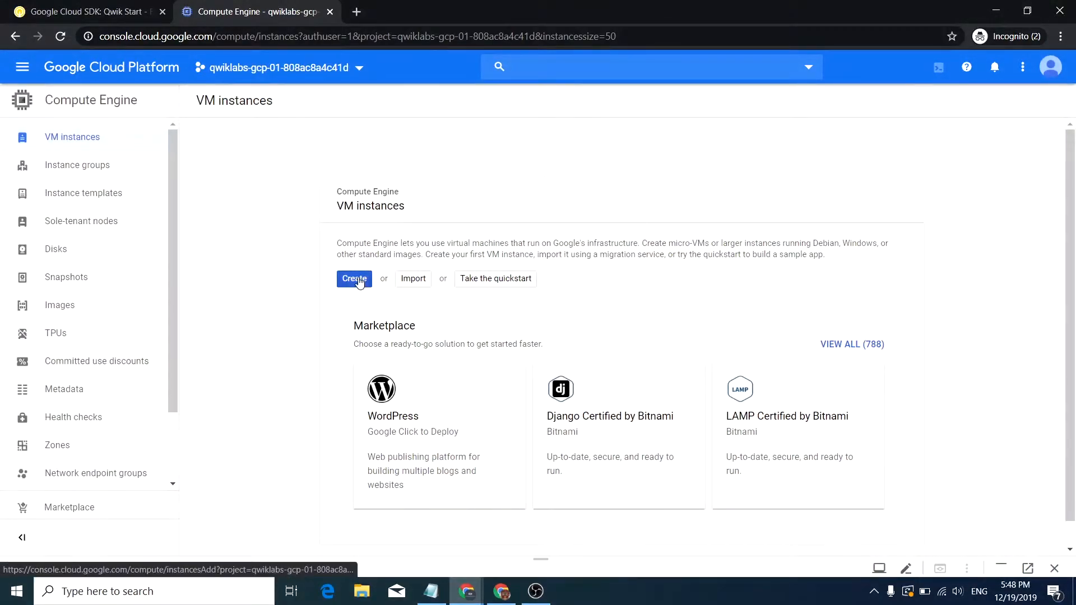
pyautogui.click(353, 280)
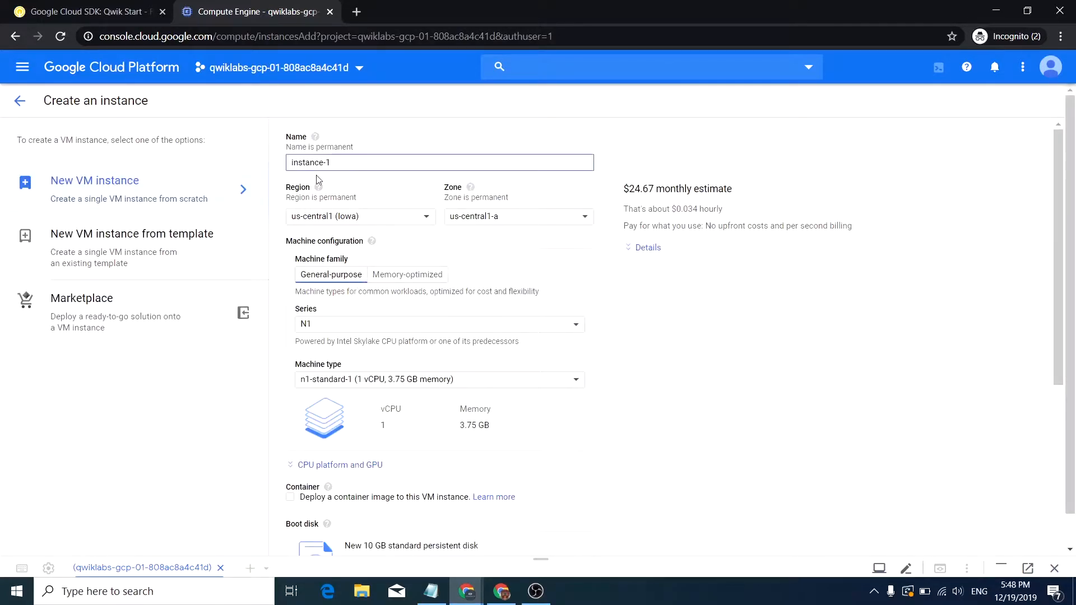
pyautogui.moveTo(653, 310)
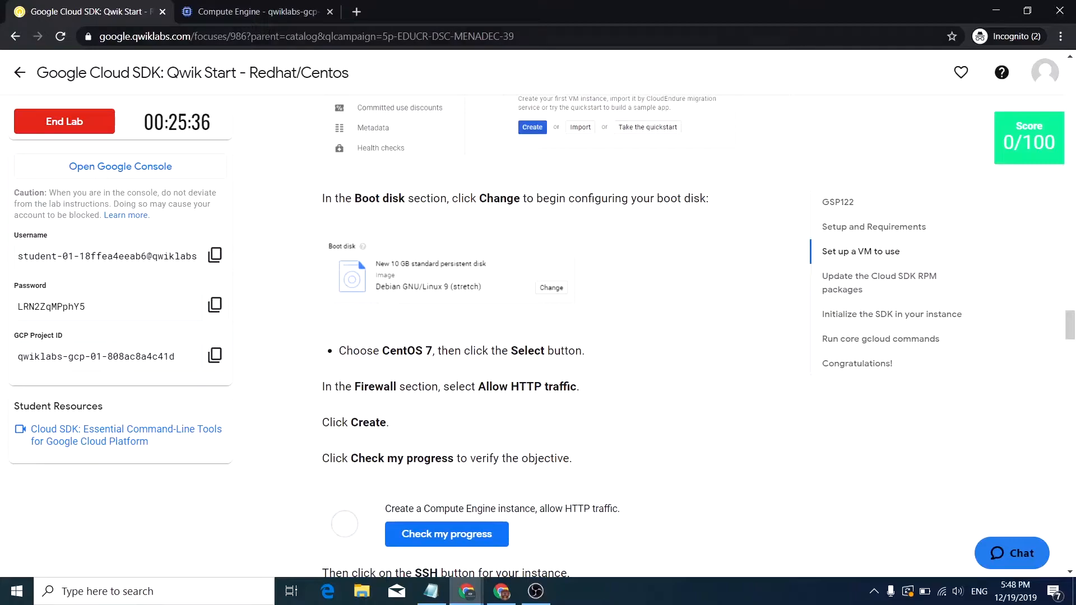
# Step: Change the instance's boot disk image to CentOS 7
pyautogui.click(254, 11)
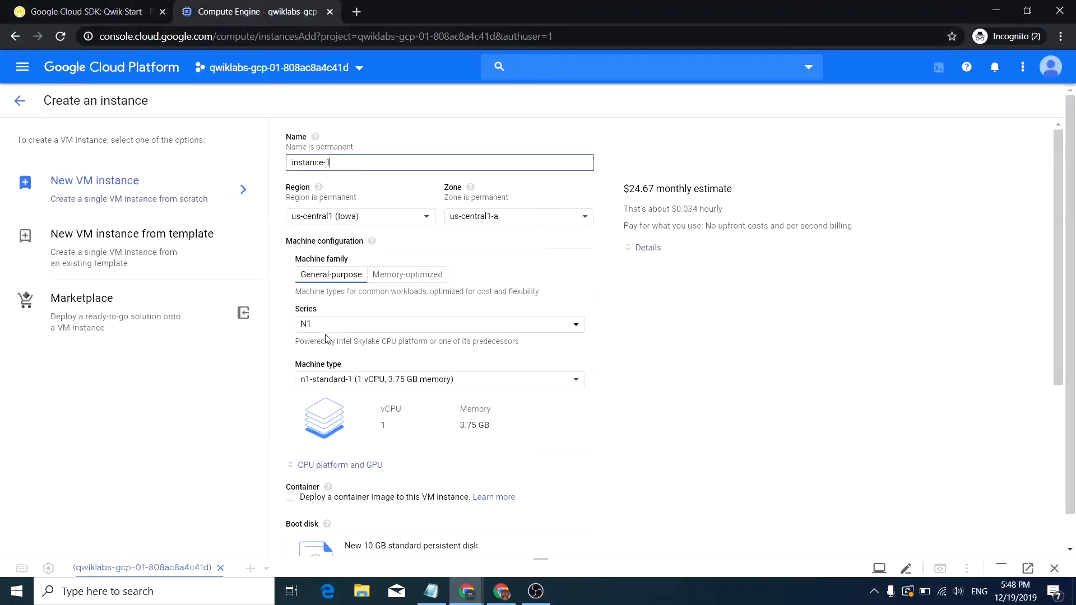
pyautogui.scroll(-3)
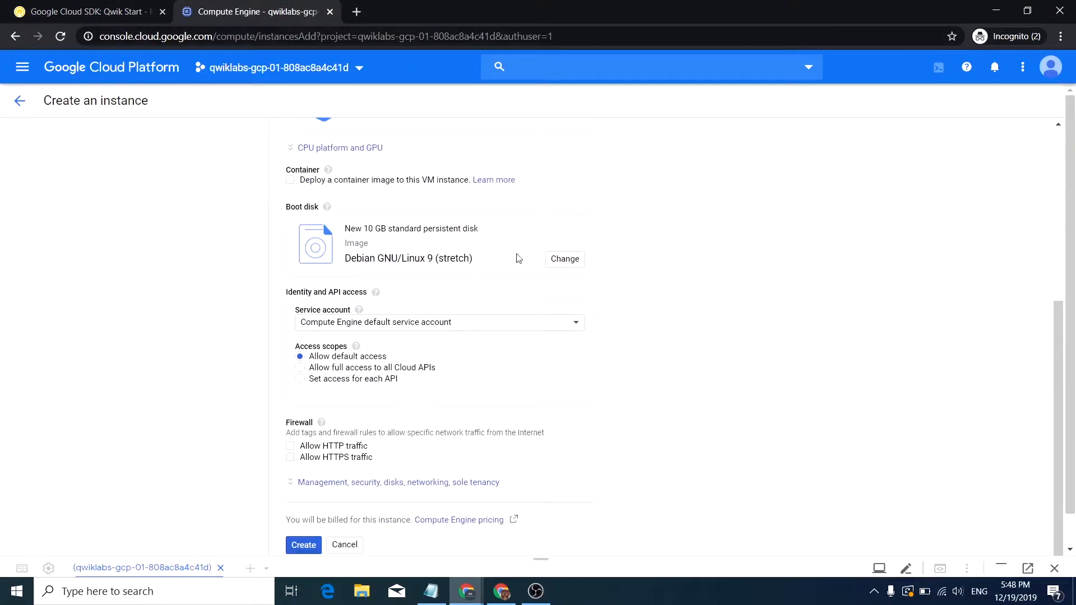
pyautogui.click(564, 259)
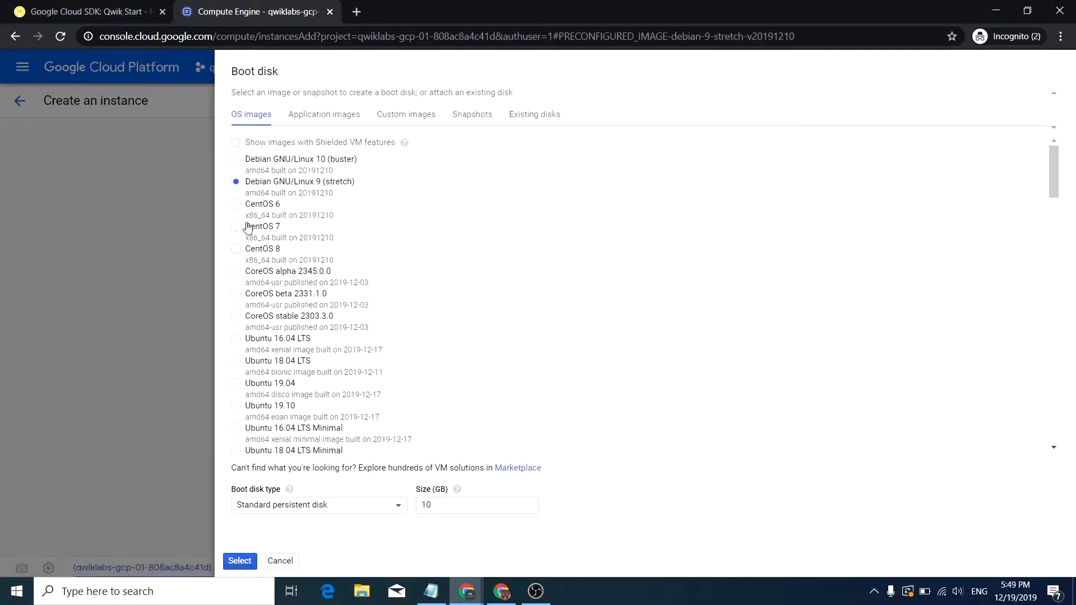
pyautogui.click(237, 227)
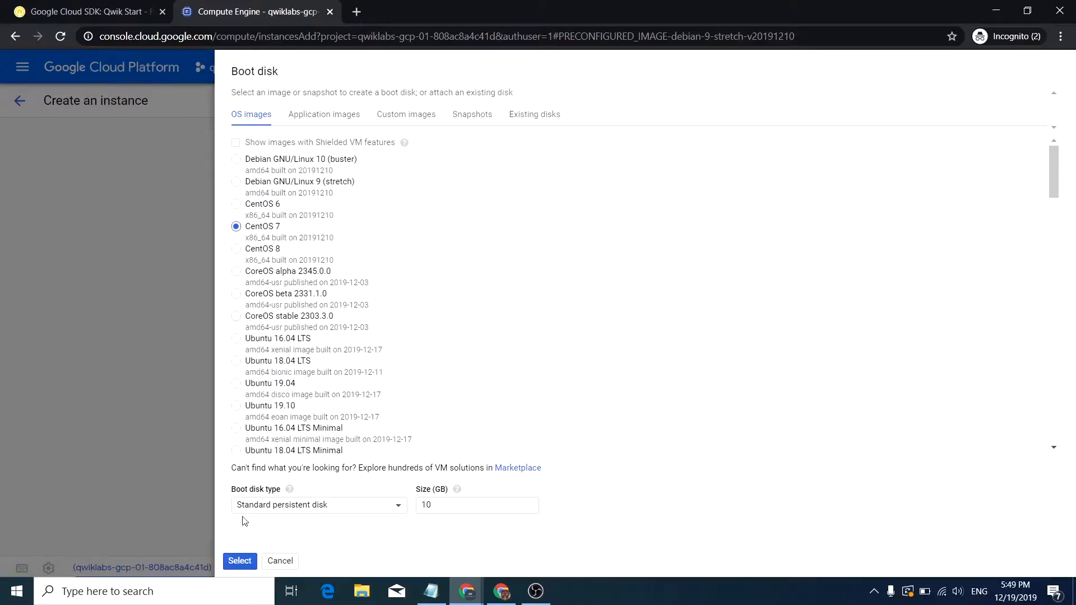
pyautogui.click(239, 560)
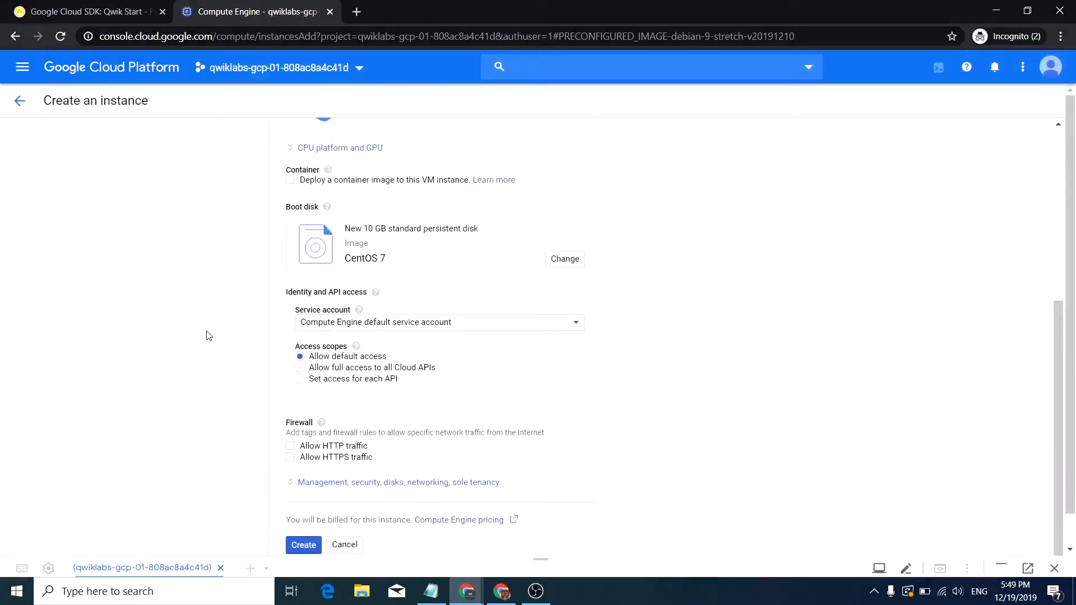
# Step: Allow HTTP traffic in the instance's firewall settings
pyautogui.click(82, 12)
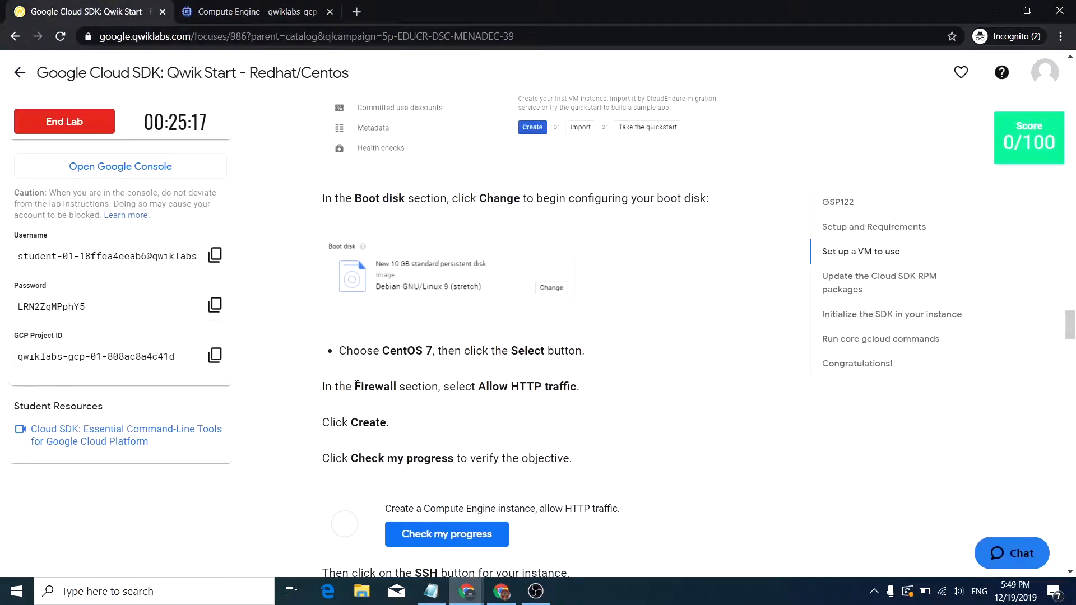
pyautogui.doubleClick(375, 387)
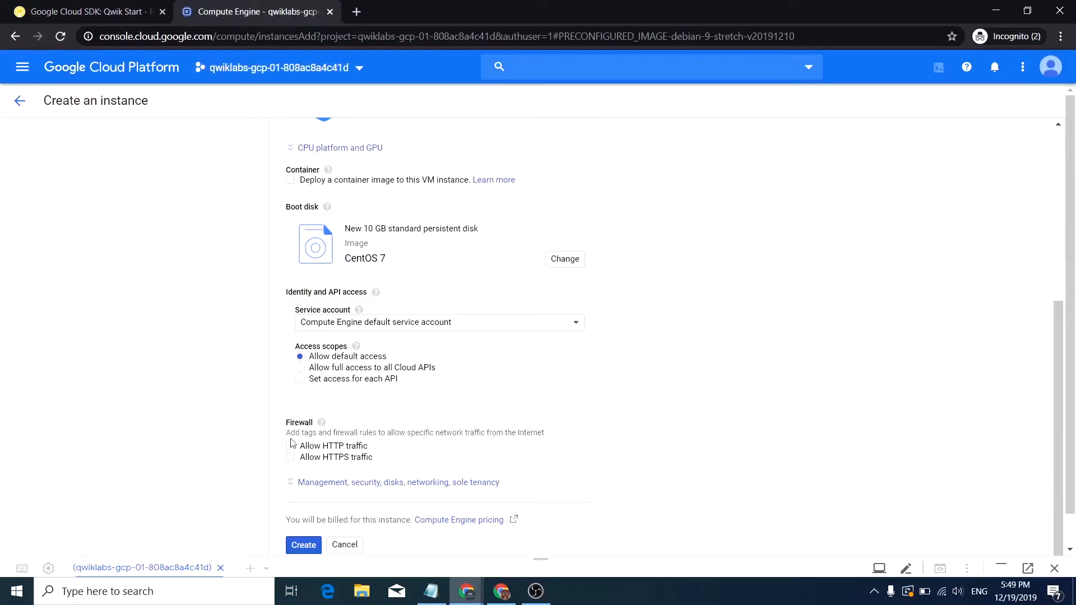
pyautogui.click(289, 445)
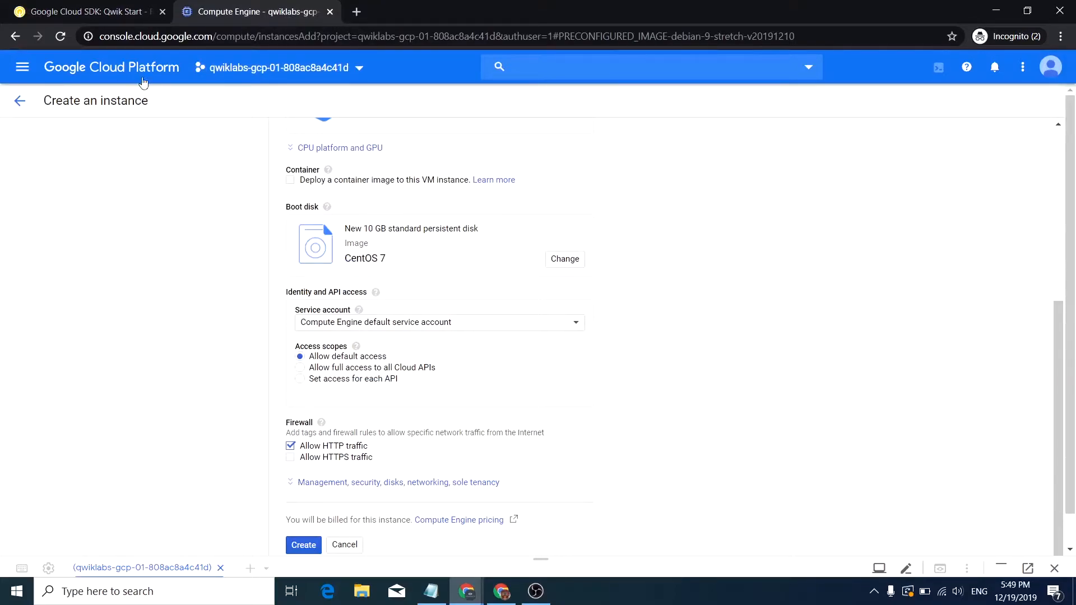
pyautogui.click(82, 11)
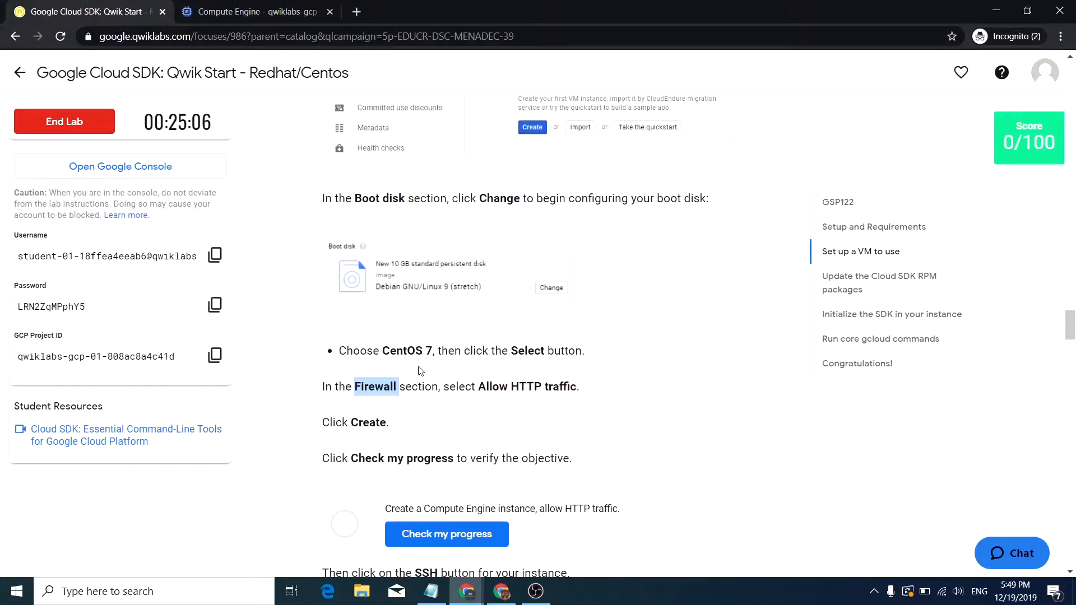
pyautogui.scroll(-3)
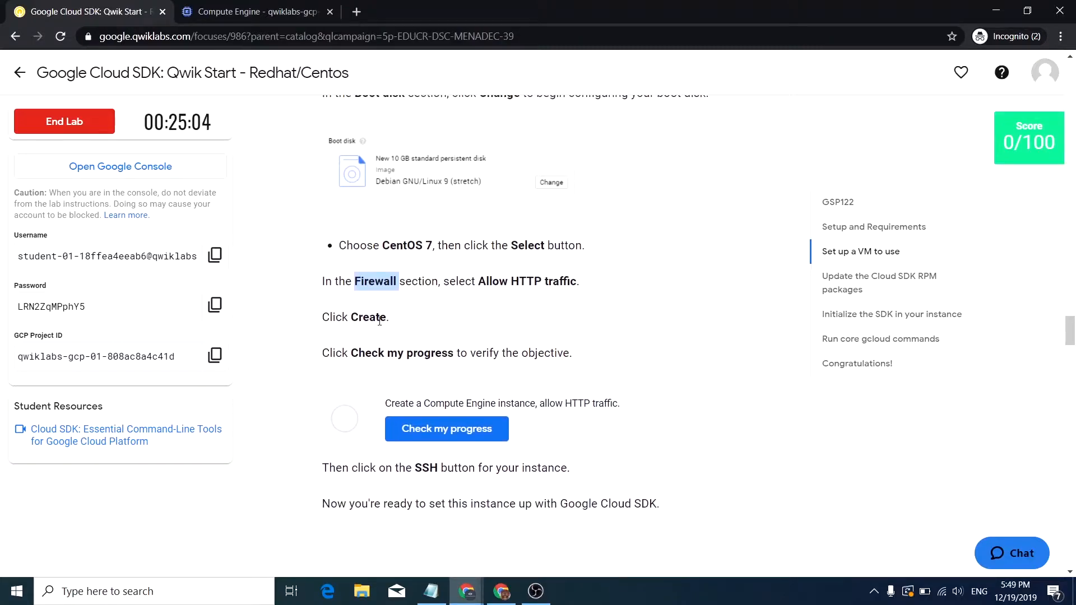
pyautogui.click(254, 12)
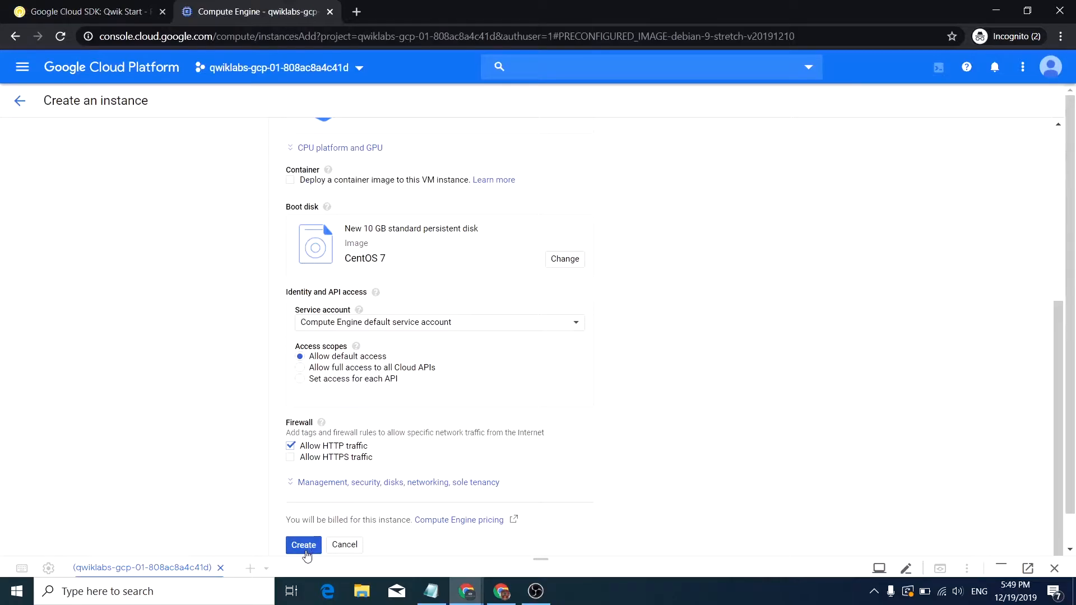
# Step: Create the configured VM instance and dismiss the learning recommendations panel
pyautogui.click(303, 545)
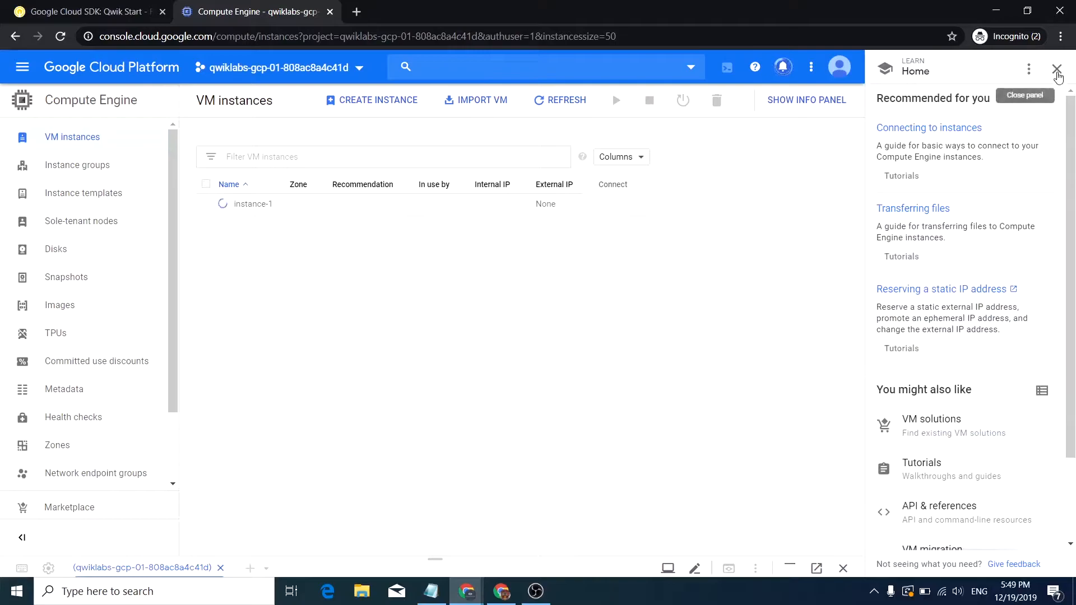
pyautogui.click(1059, 75)
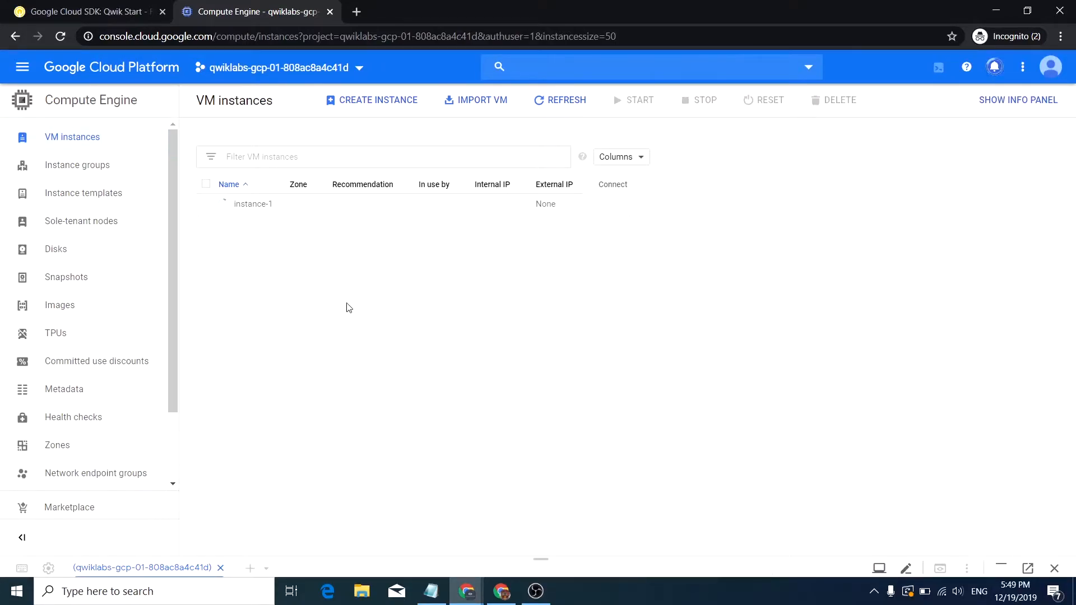
pyautogui.click(560, 100)
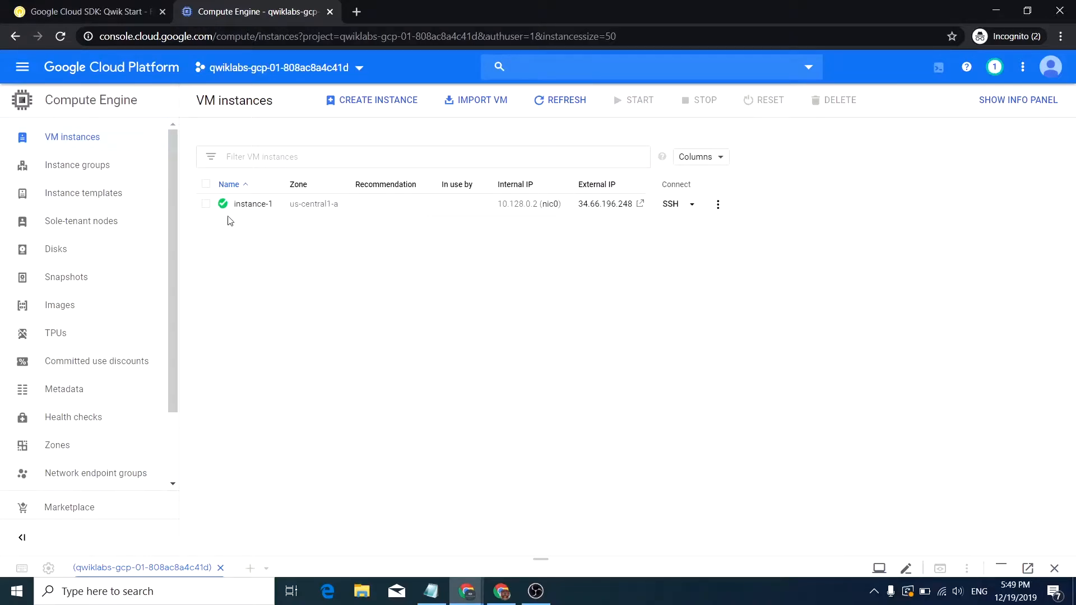
# Step: Verify the instance-creation objective in Qwiklabs, reaching a 50/100 score
pyautogui.click(82, 12)
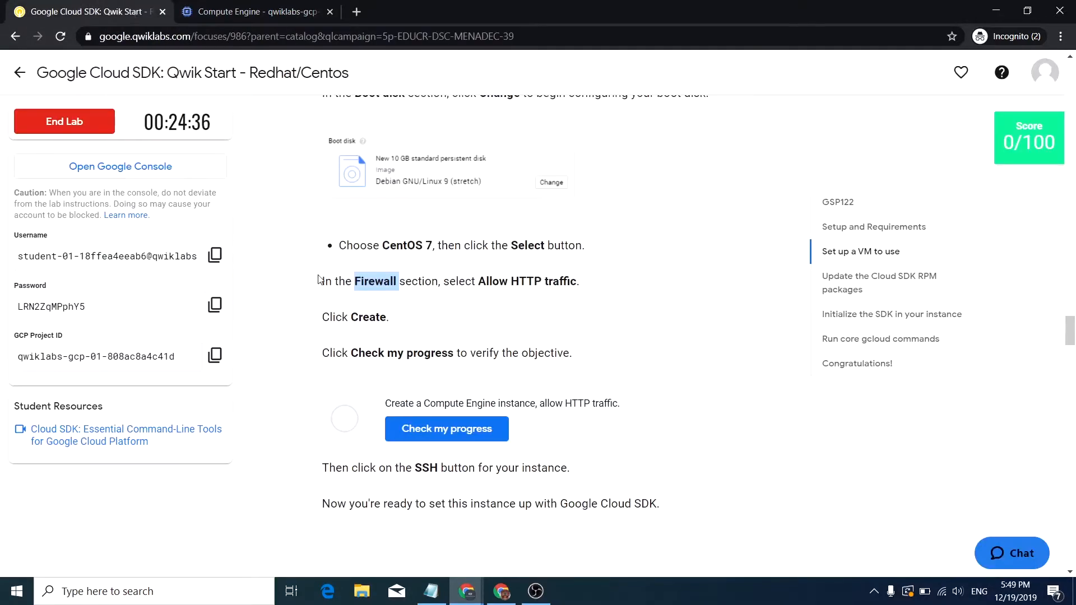
pyautogui.moveTo(414, 451)
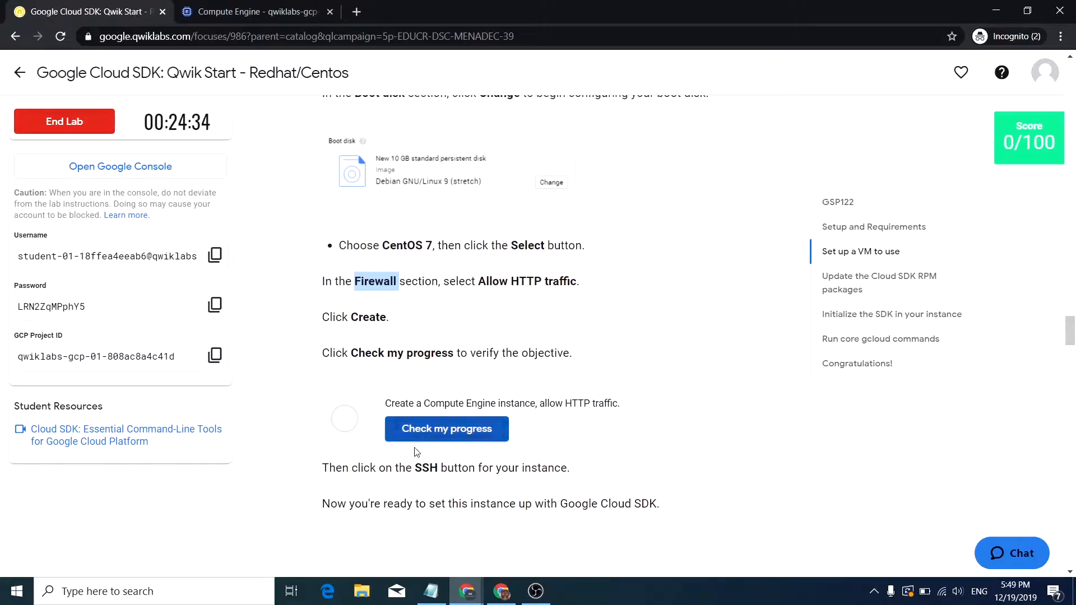
pyautogui.click(446, 430)
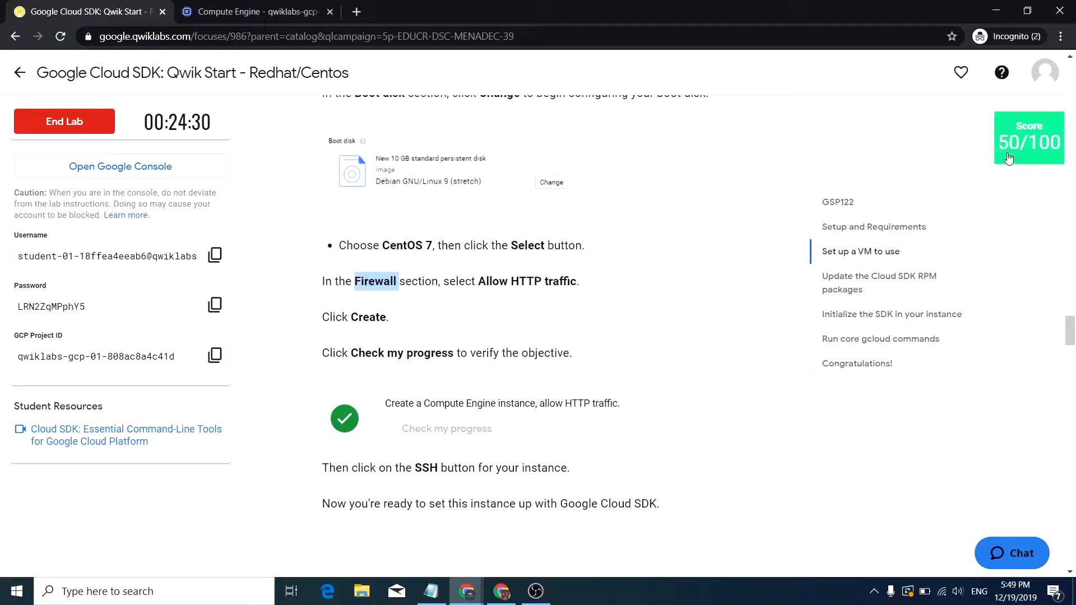
pyautogui.moveTo(595, 442)
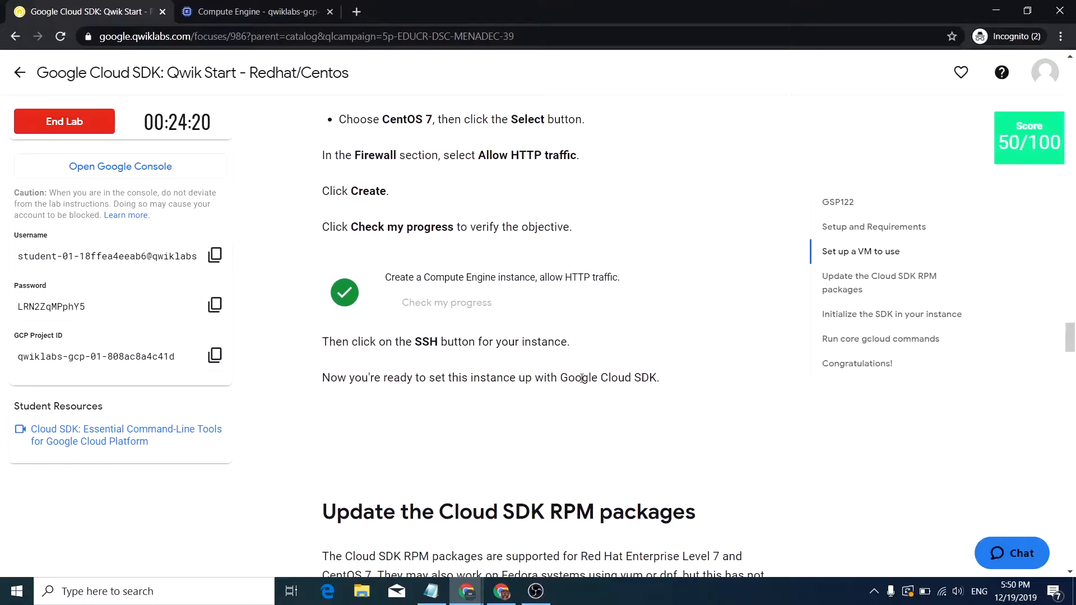
pyautogui.moveTo(385, 145)
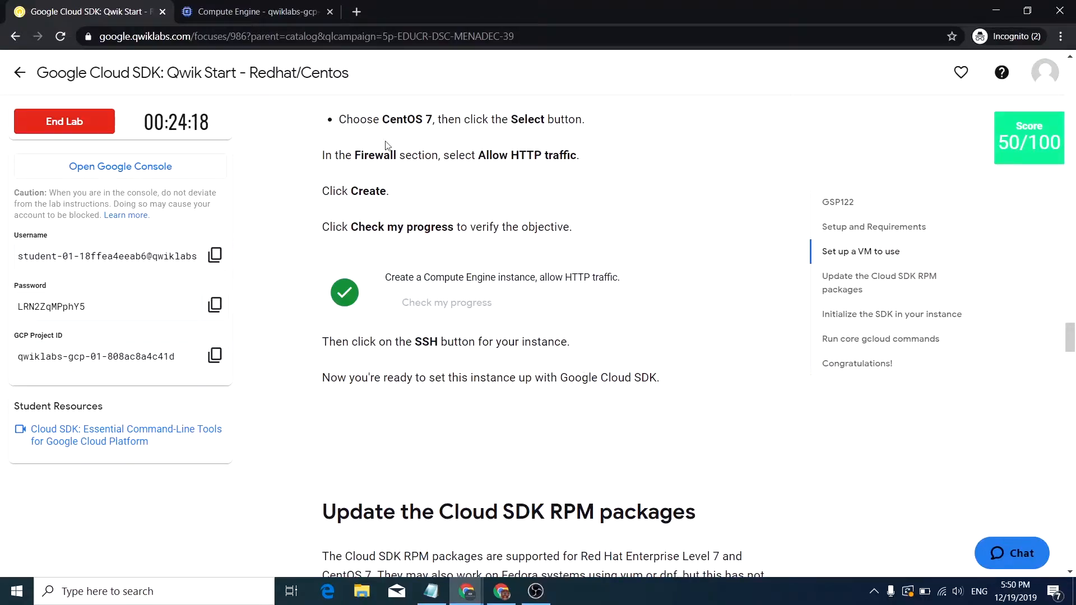
pyautogui.click(254, 12)
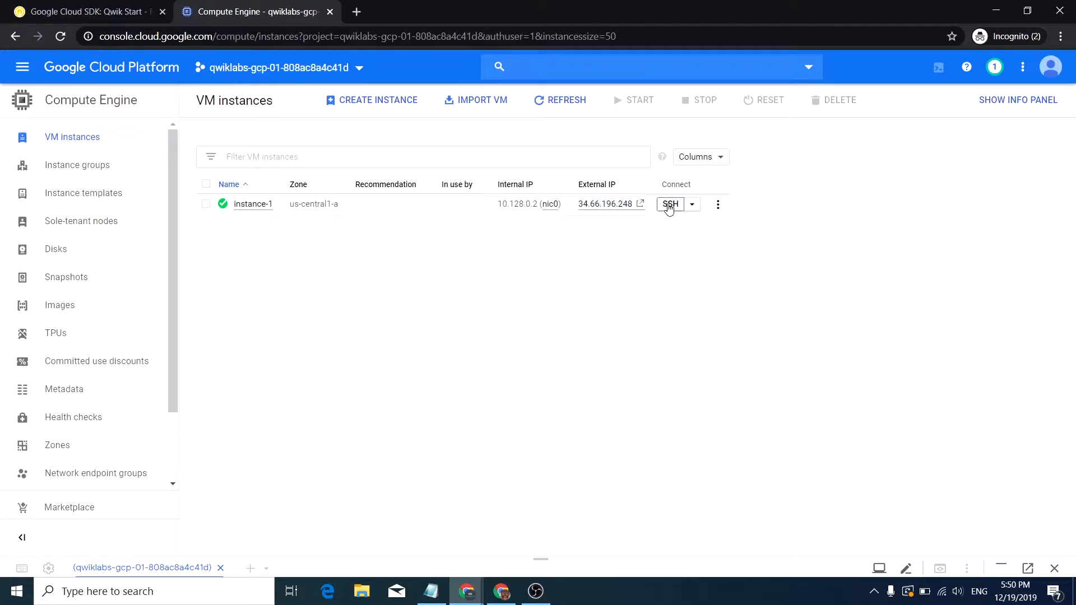
# Step: Open an SSH session to instance-1 and review the Cloud SDK RPM update steps
pyautogui.click(670, 203)
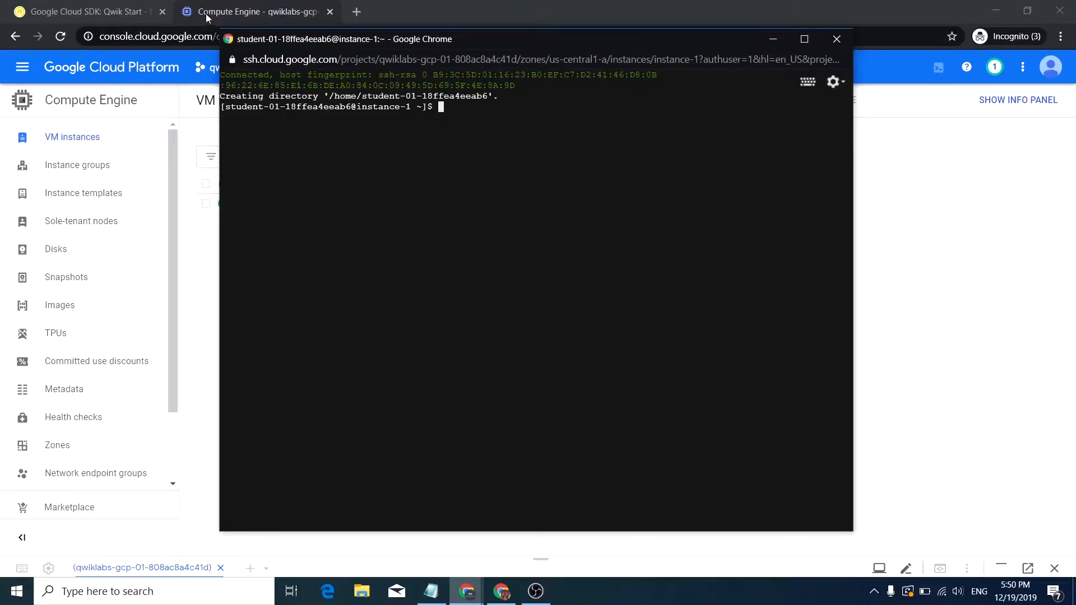
pyautogui.click(82, 11)
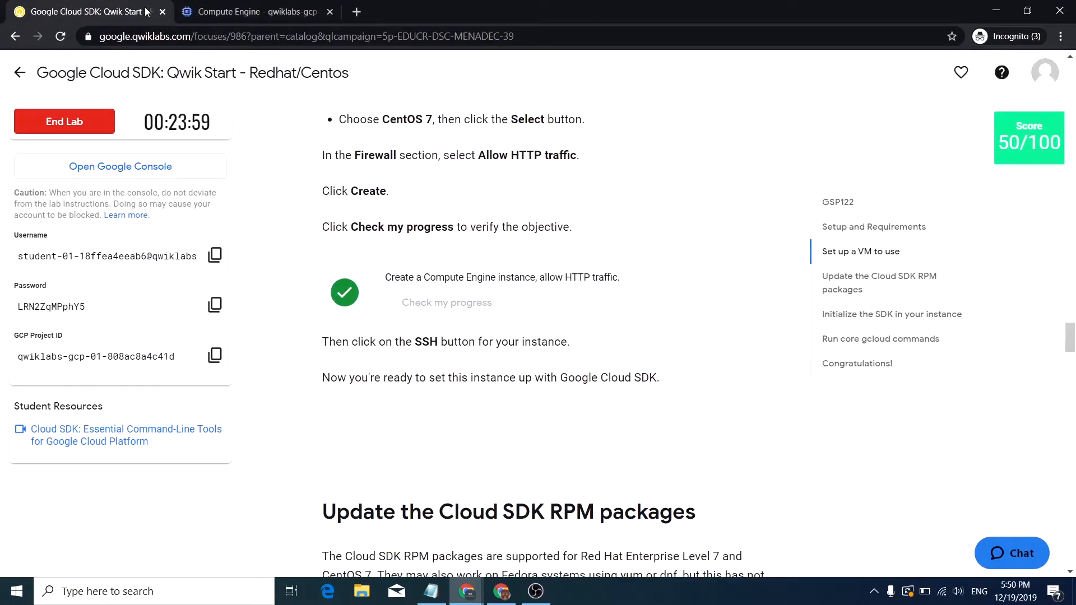
pyautogui.scroll(-3)
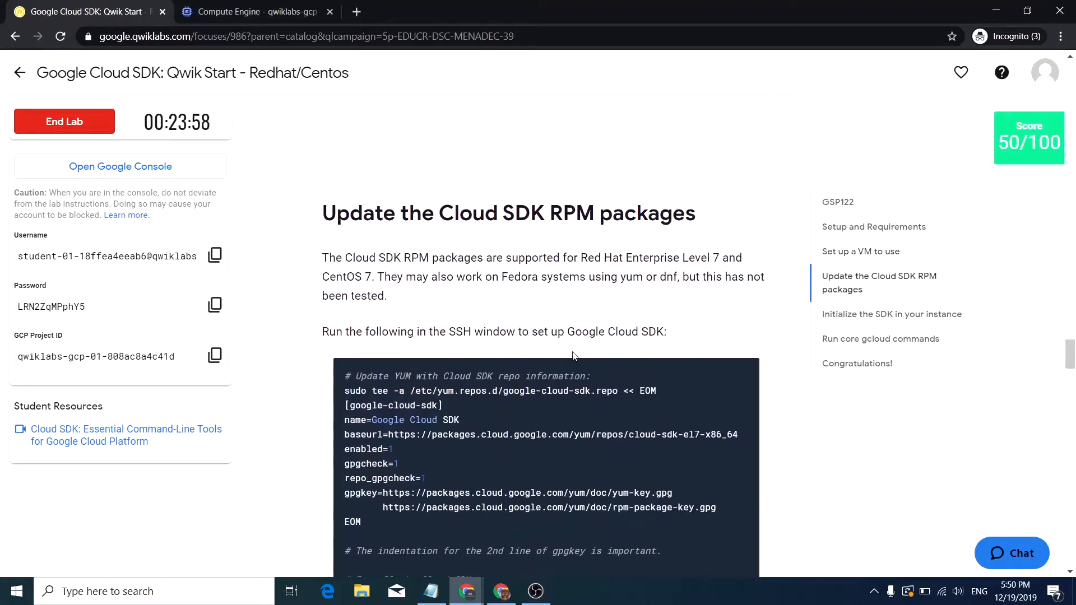
pyautogui.scroll(-3)
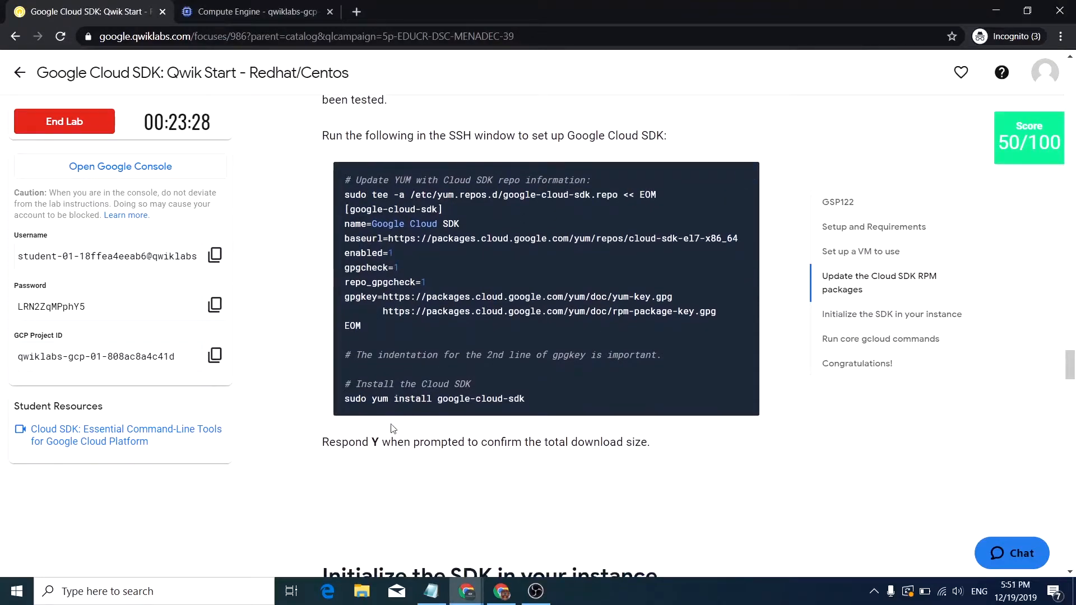
pyautogui.moveTo(404, 466)
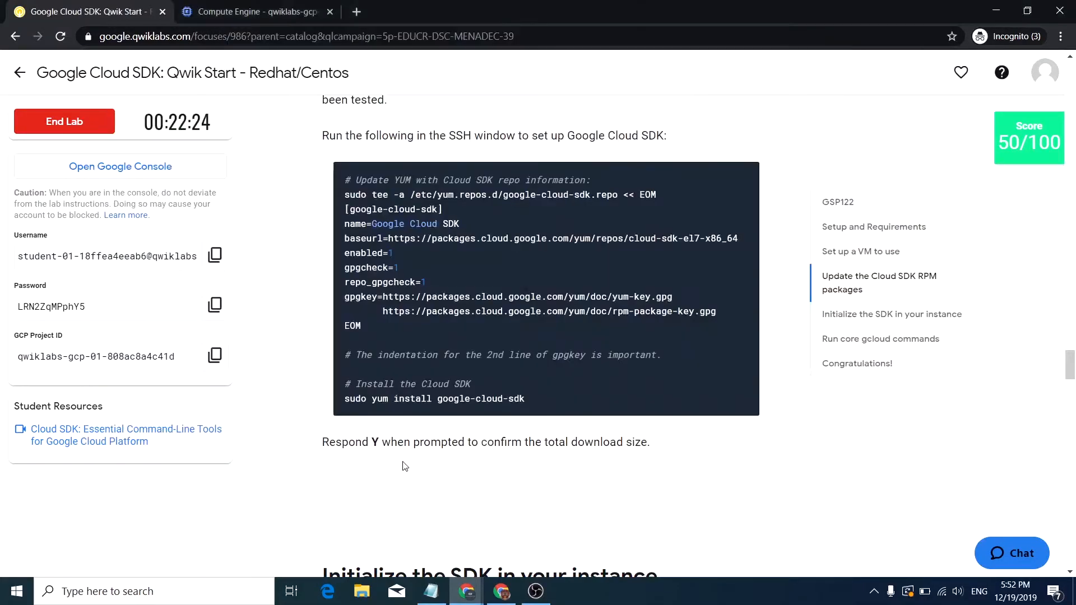
pyautogui.scroll(-3)
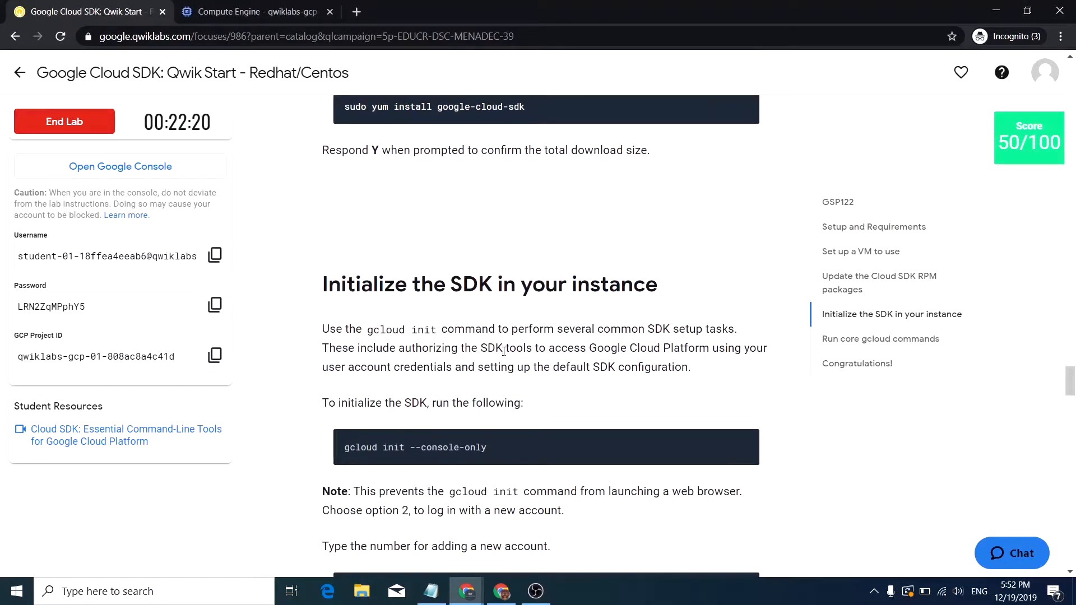
pyautogui.moveTo(593, 420)
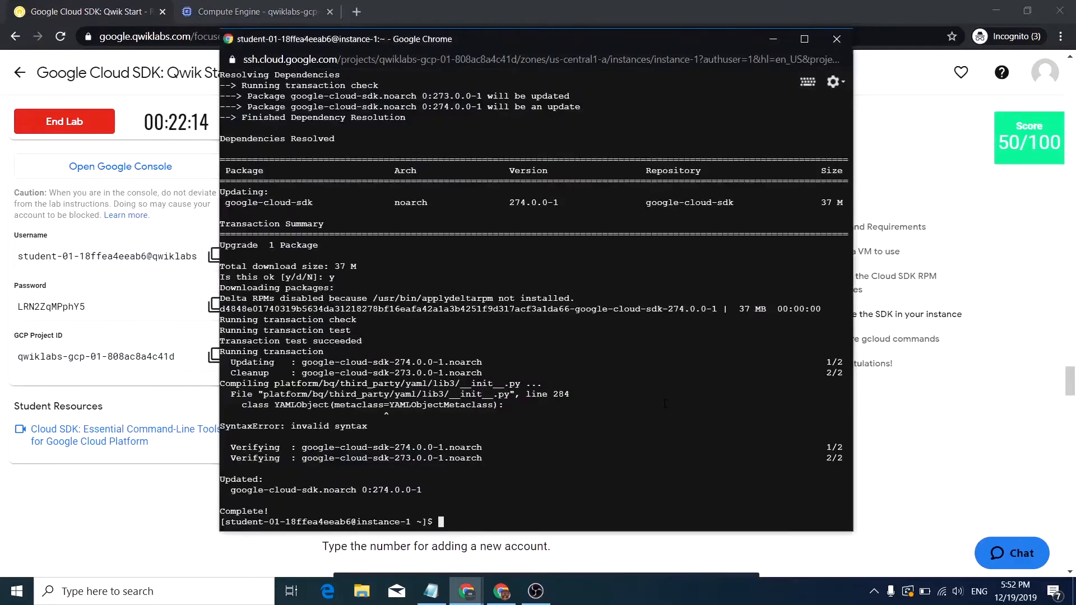
# Step: Run 'gcloud init --console-only', choose option 2 to log in with a new account and answer y
pyautogui.write('gcloud init --console-only')
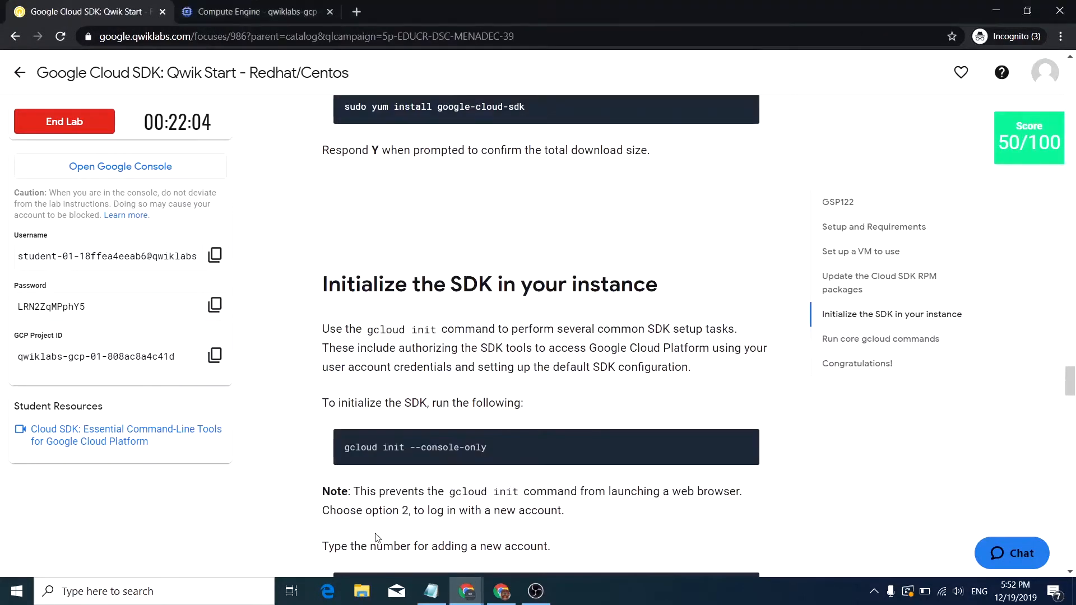
pyautogui.moveTo(661, 504)
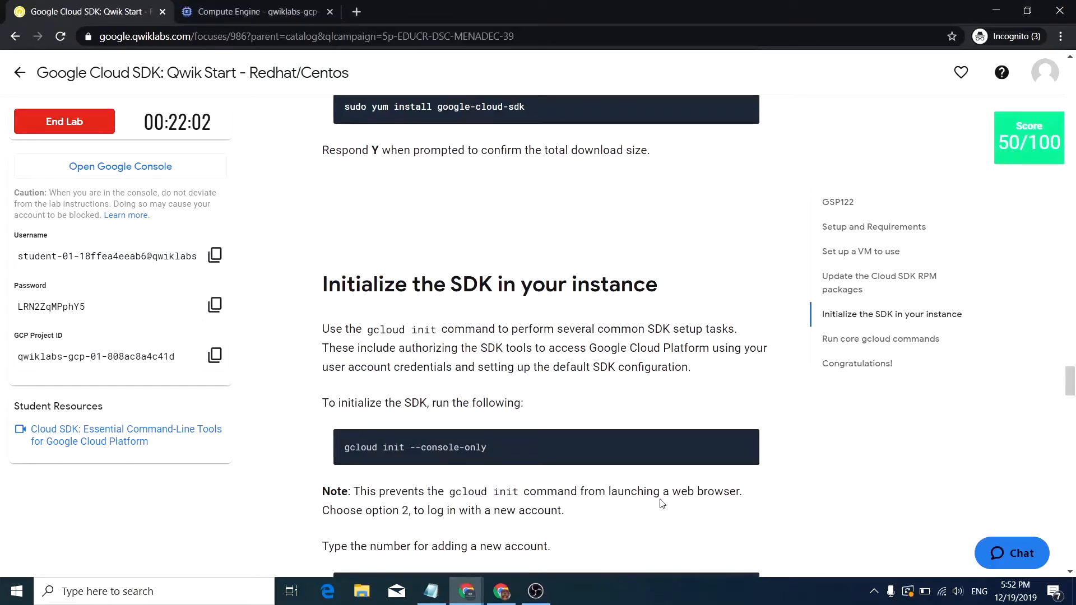
pyautogui.moveTo(363, 511)
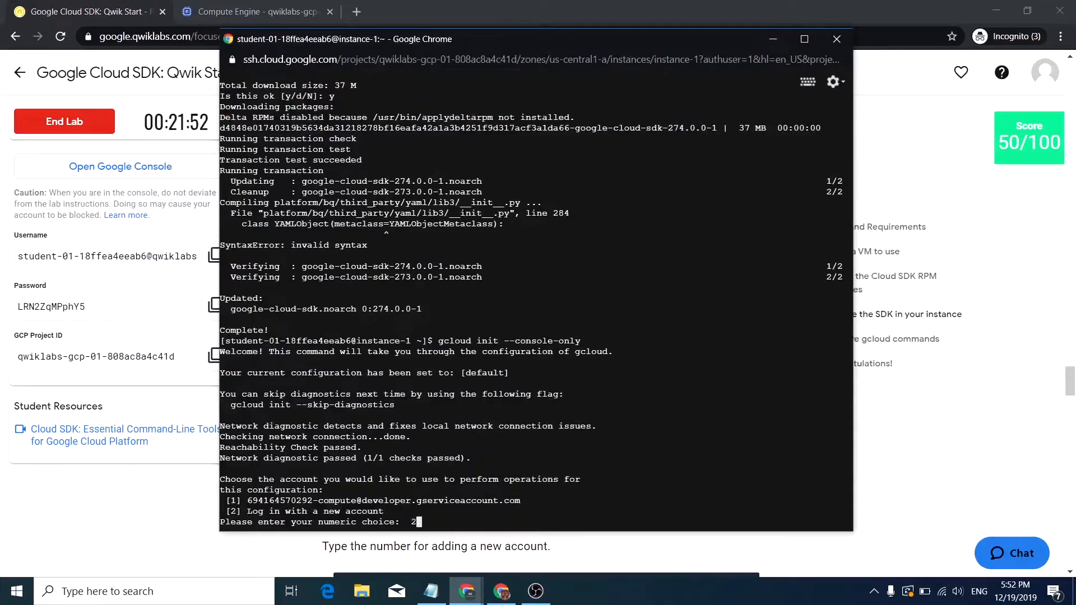
pyautogui.press('enter')
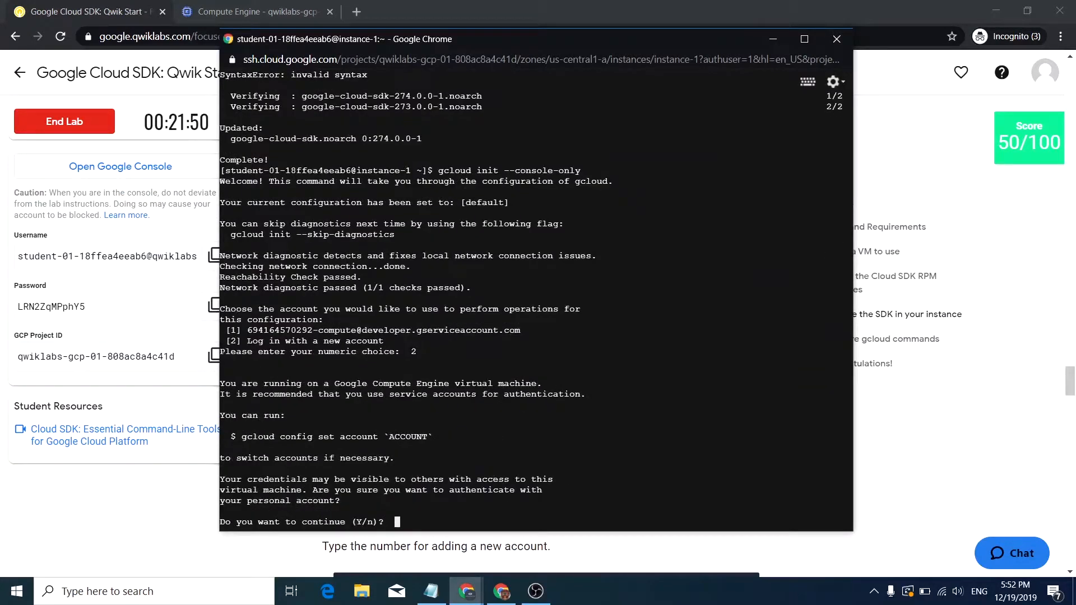
pyautogui.write('y')
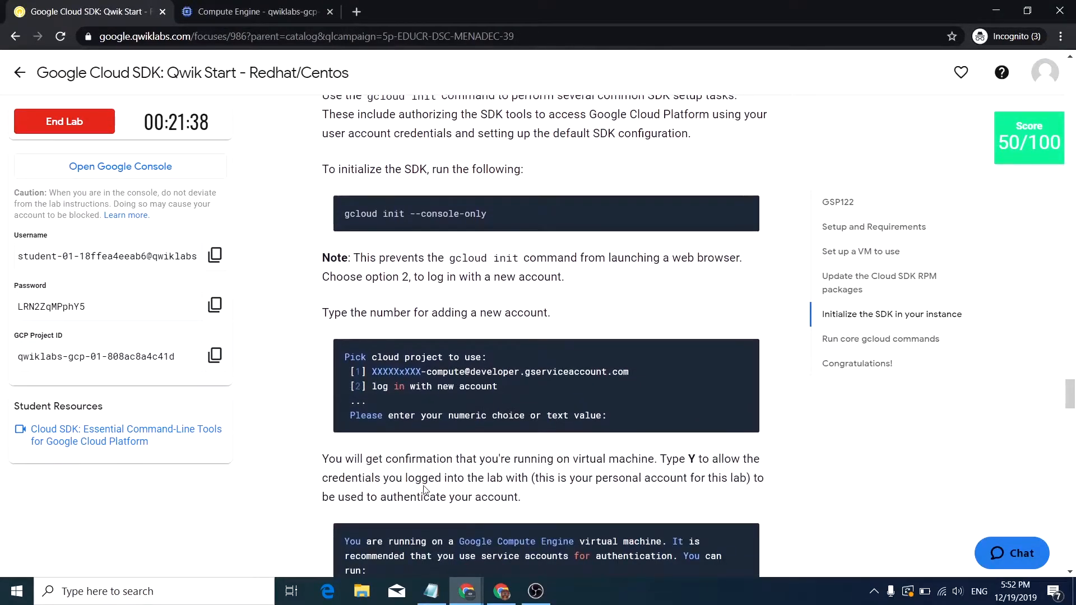
pyautogui.scroll(-3)
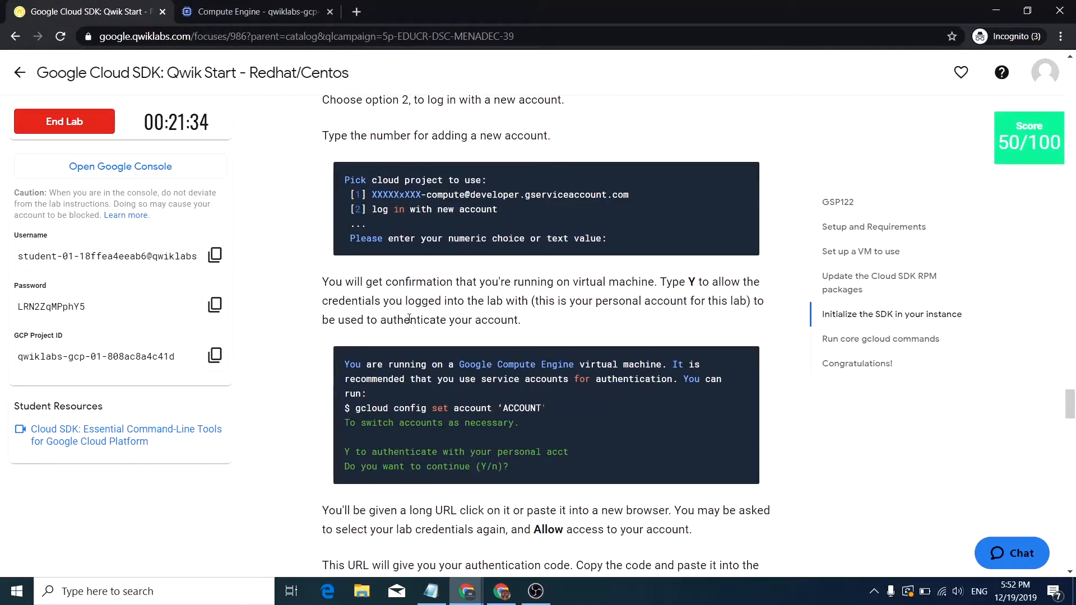
pyautogui.moveTo(379, 320); pyautogui.dragTo(475, 320)
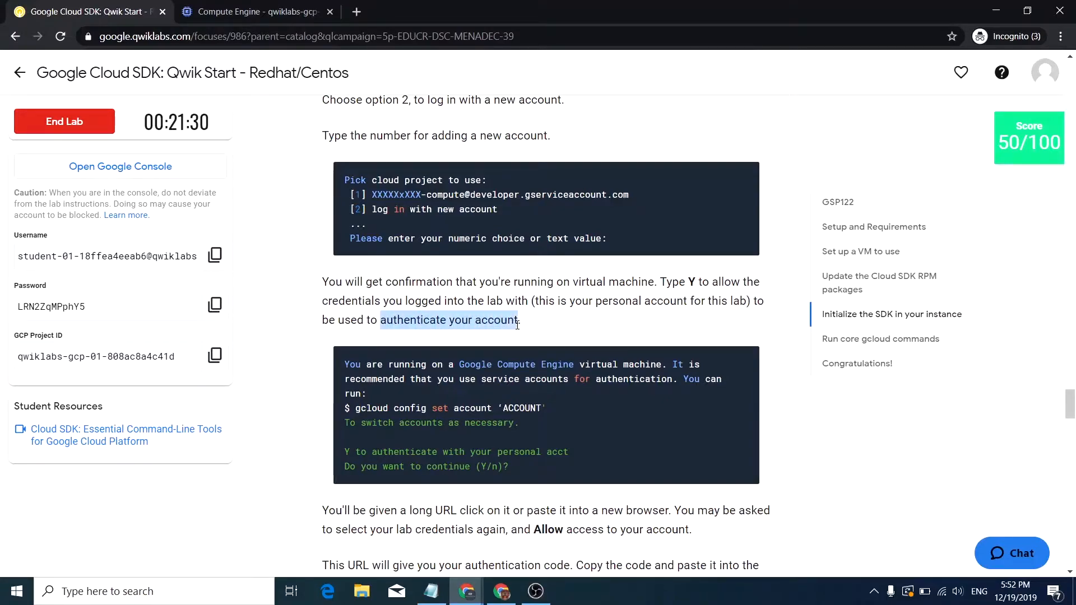
pyautogui.press('alt+tab')
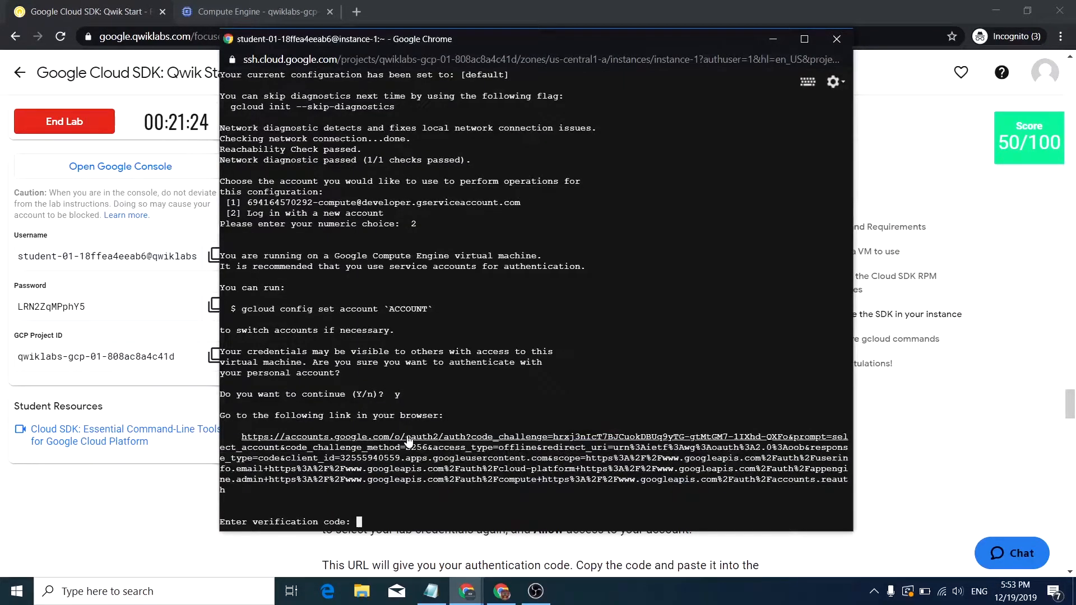
# Step: Follow the sign-in link, choose the lab student account and allow Google Cloud SDK access
pyautogui.click(411, 435)
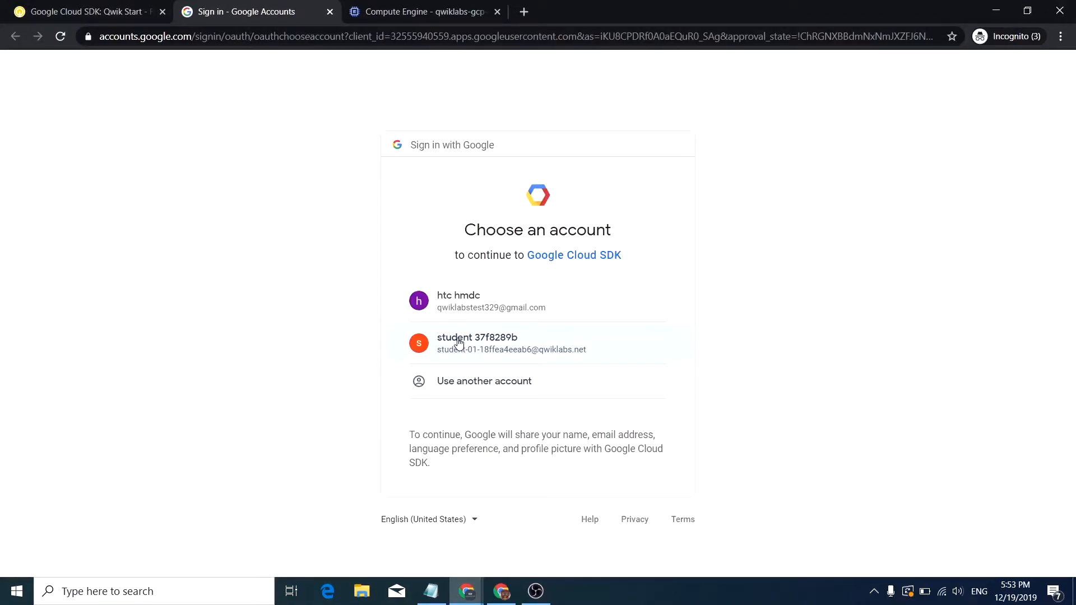
pyautogui.moveTo(82, 11)
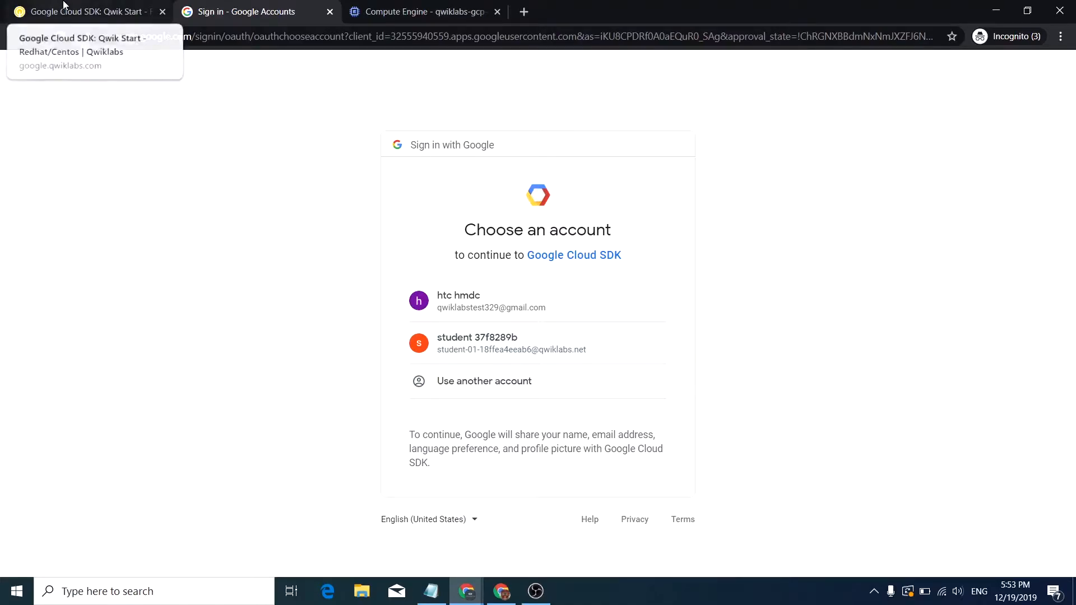
pyautogui.click(82, 11)
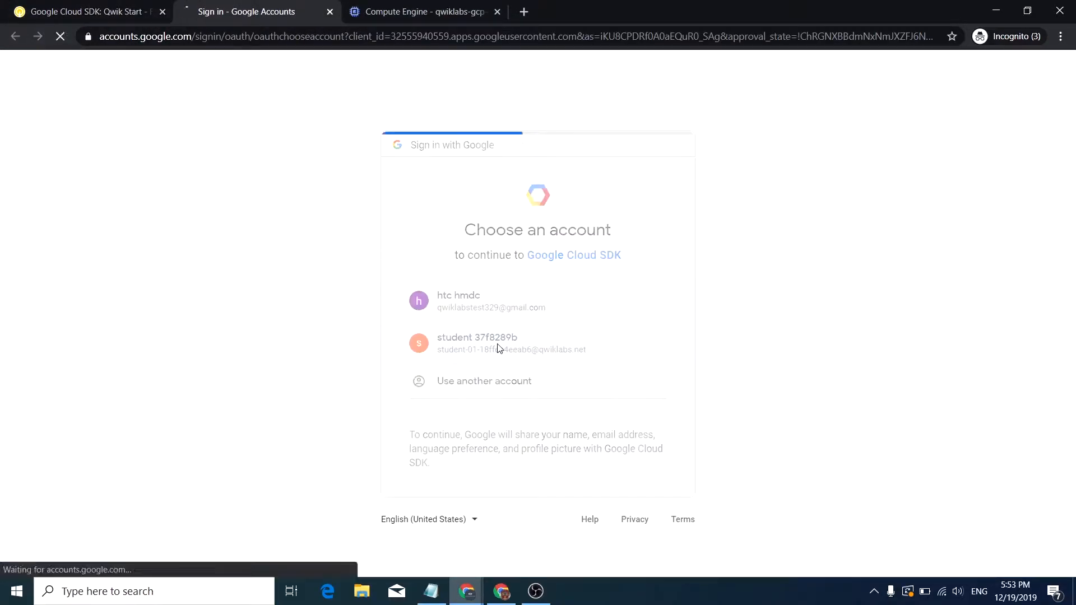
pyautogui.click(477, 343)
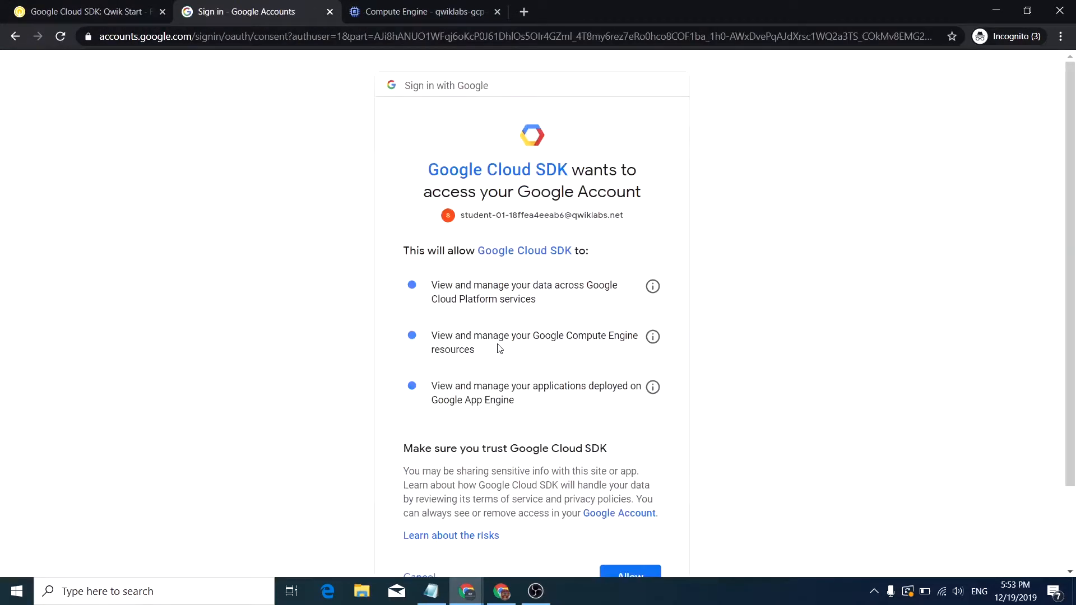
pyautogui.scroll(-3)
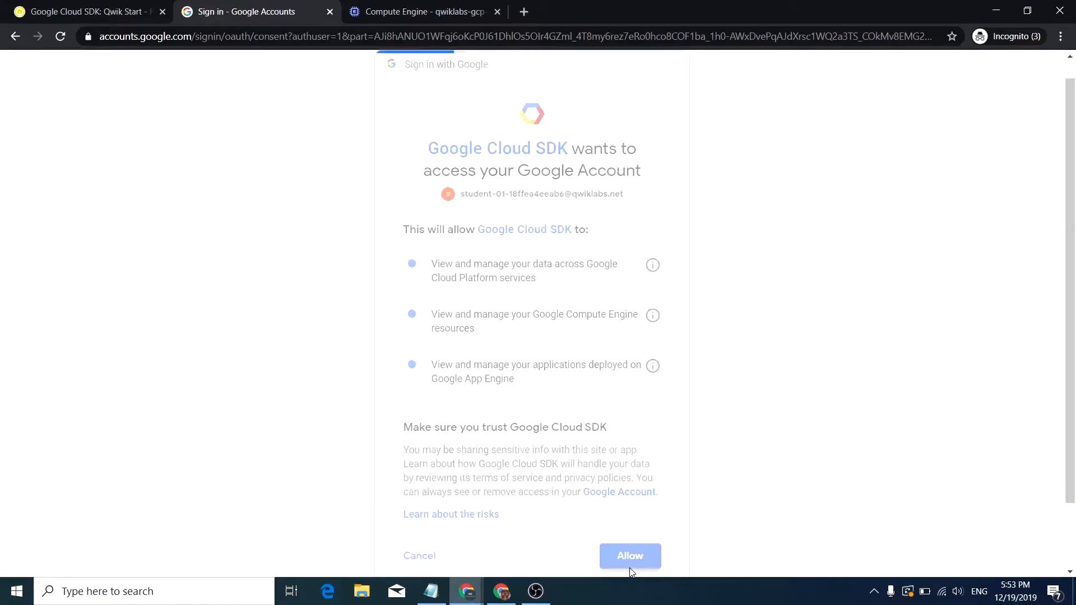
pyautogui.click(628, 556)
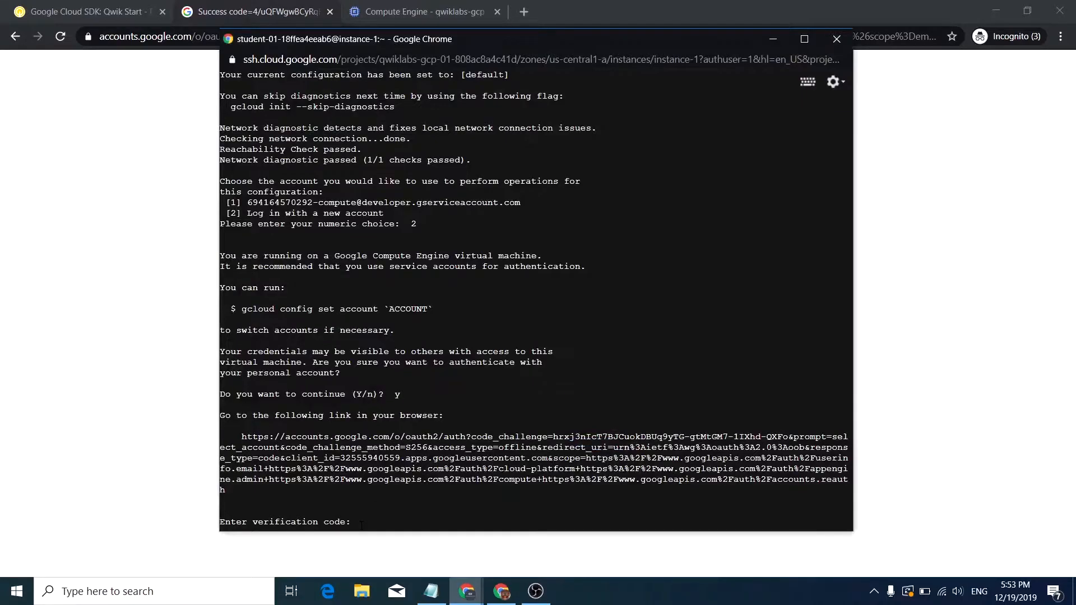
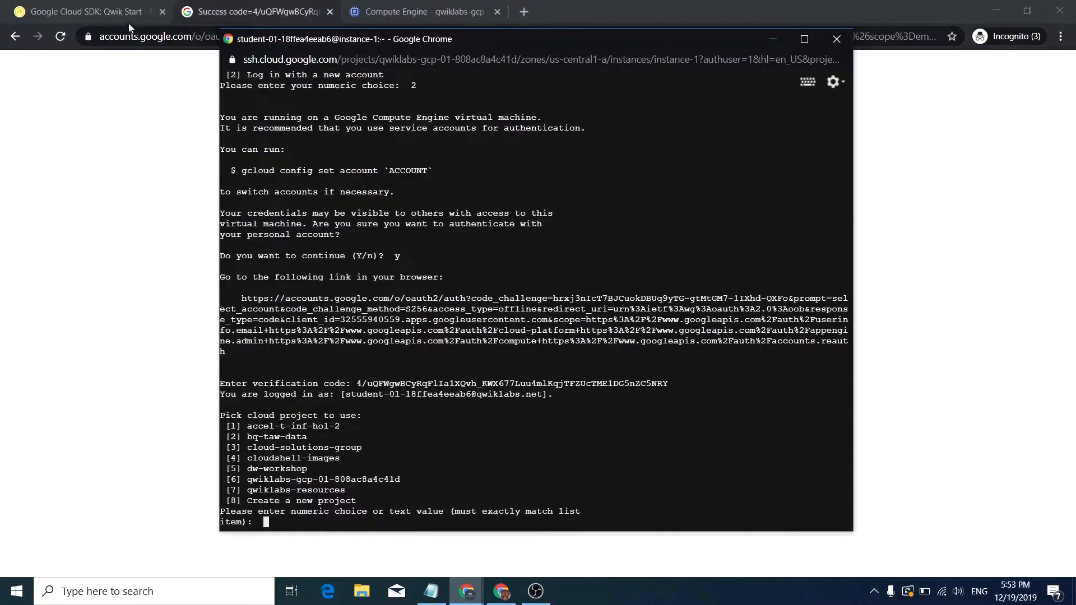
# Step: Paste the verification code into the gcloud init prompt
pyautogui.click(82, 12)
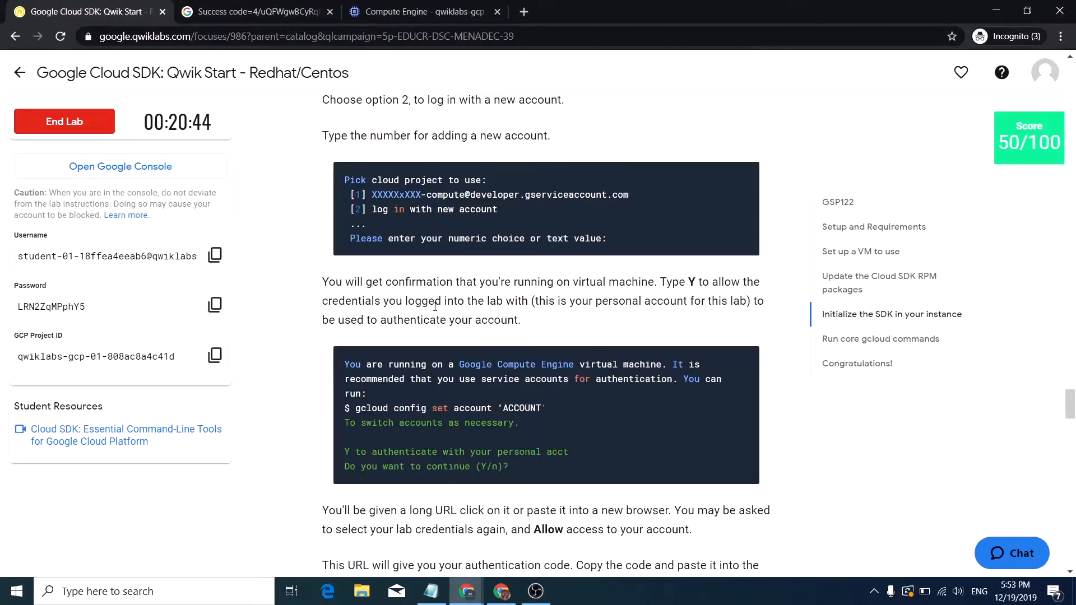
pyautogui.scroll(-3)
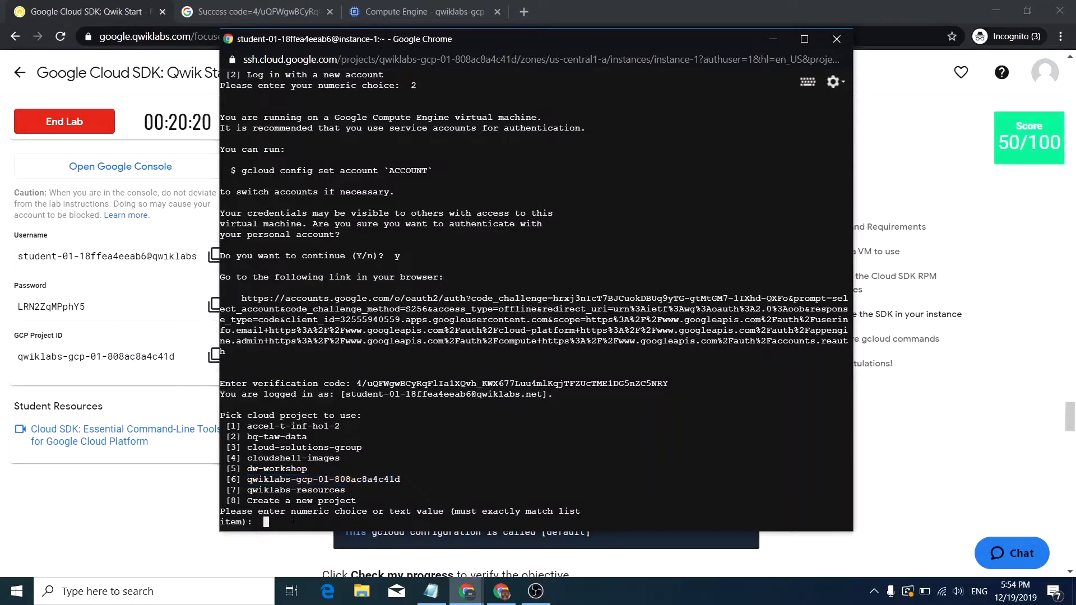
# Step: Enter 6 to set qwiklabs-gcp-01-808ac8a4c41d as the current project with us-central1 region and zone
pyautogui.write('6')
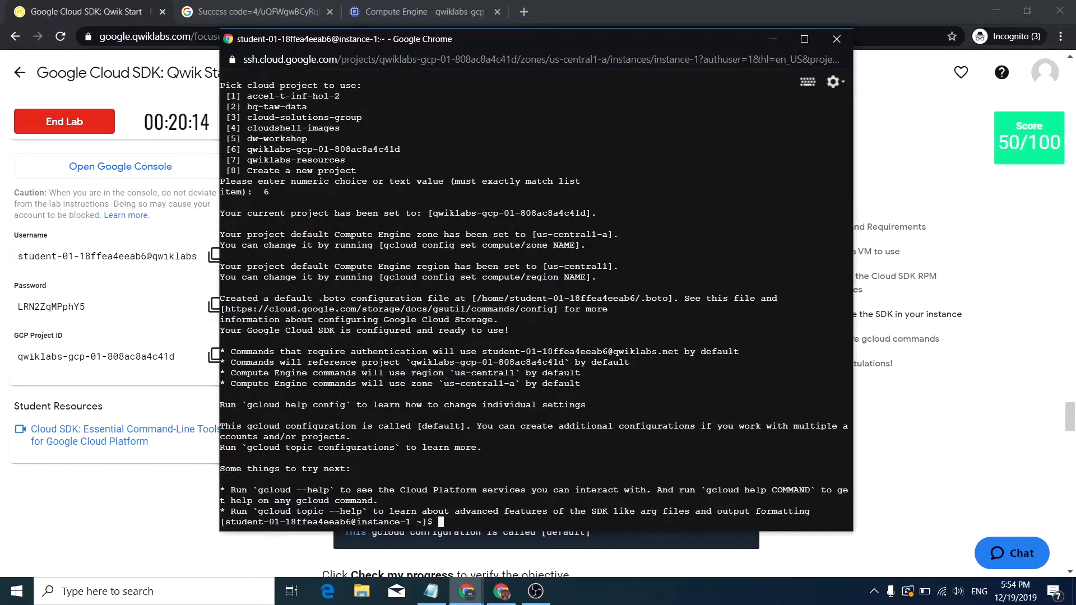
pyautogui.click(835, 38)
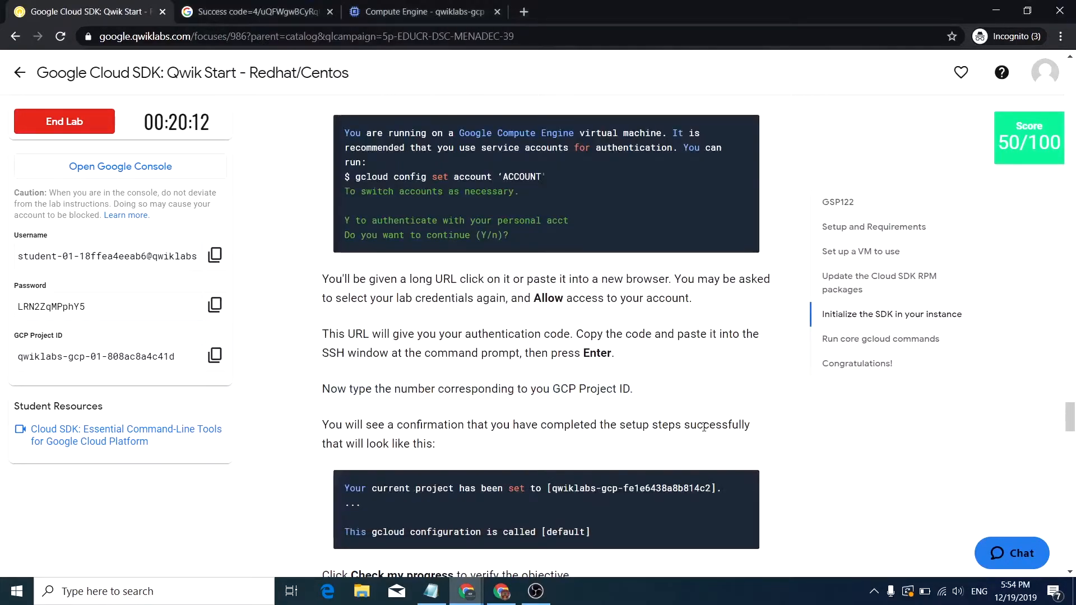
pyautogui.scroll(-3)
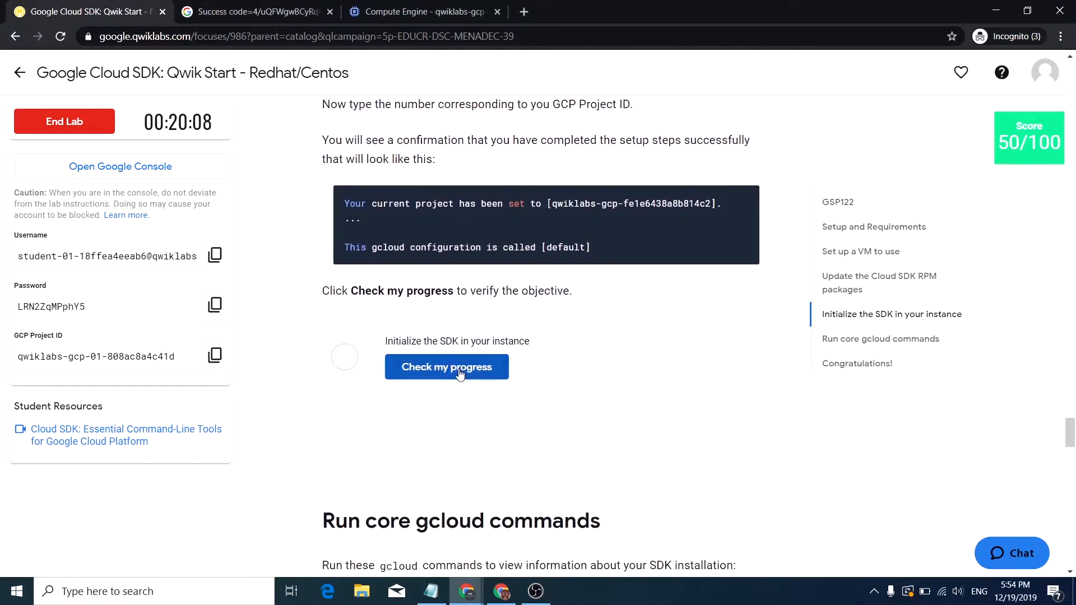
pyautogui.moveTo(460, 375)
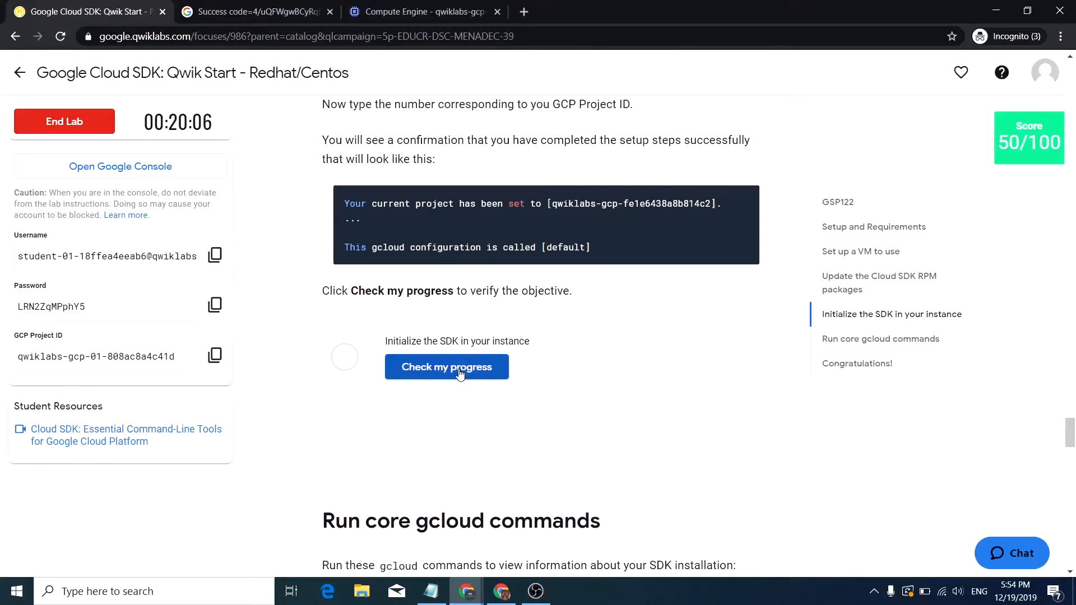
# Step: Check progress on 'Initialize the SDK in your instance', raising the score to 100/100
pyautogui.click(446, 366)
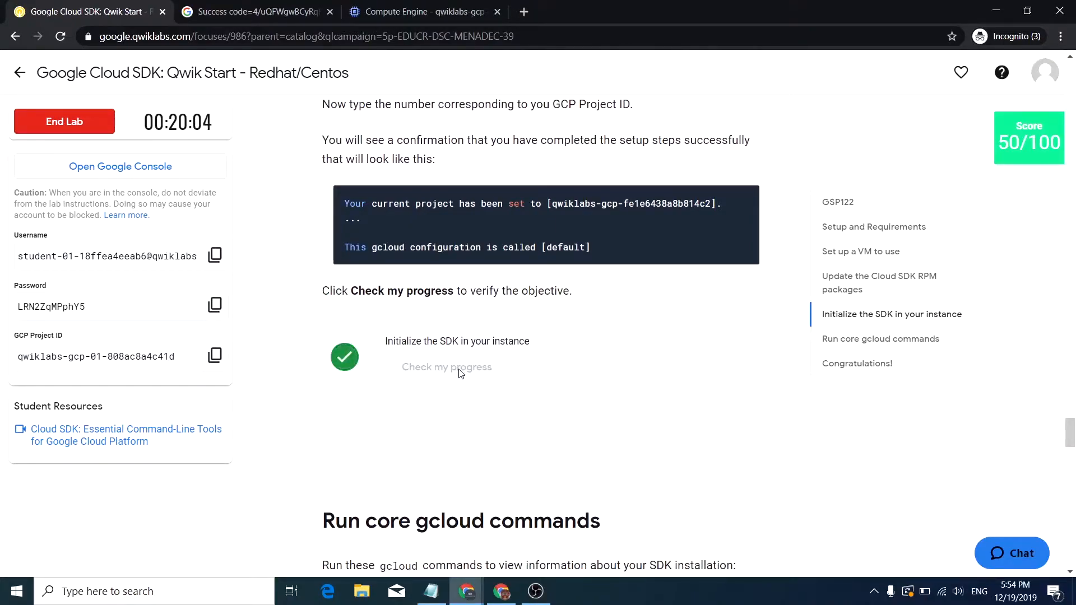
pyautogui.click(446, 366)
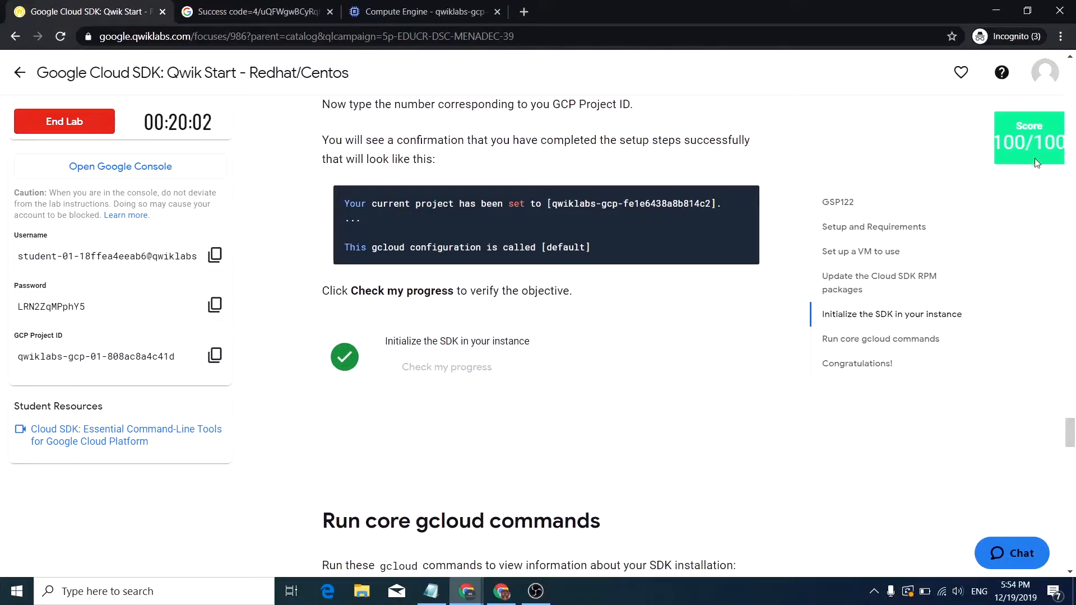
pyautogui.scroll(-3)
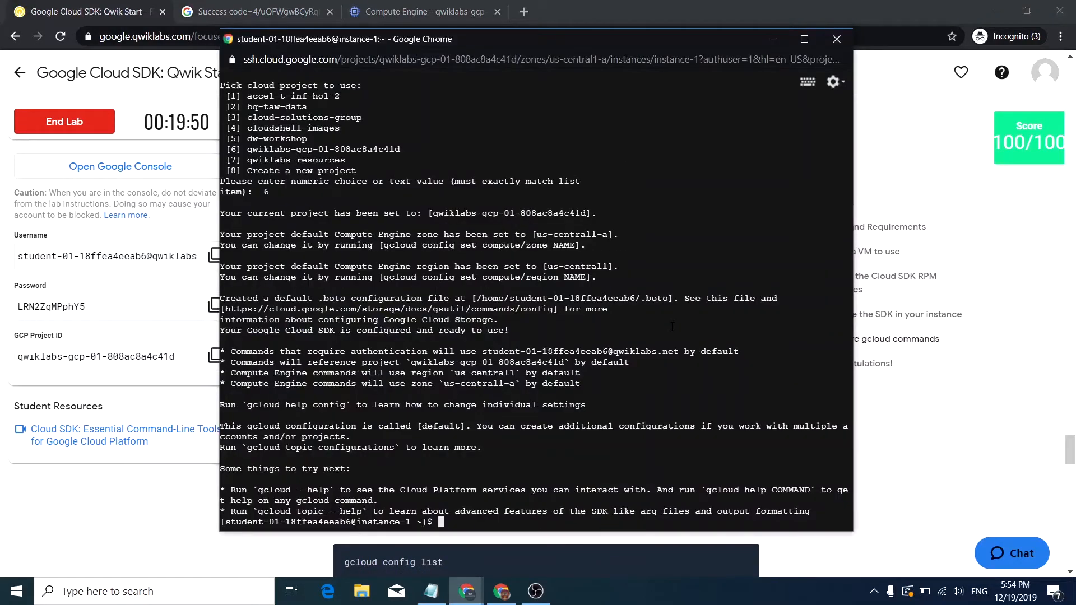
# Step: Run 'gcloud auth list' and 'gcloud config list' to show account, project, region and zone
pyautogui.write('gcloud auth list')
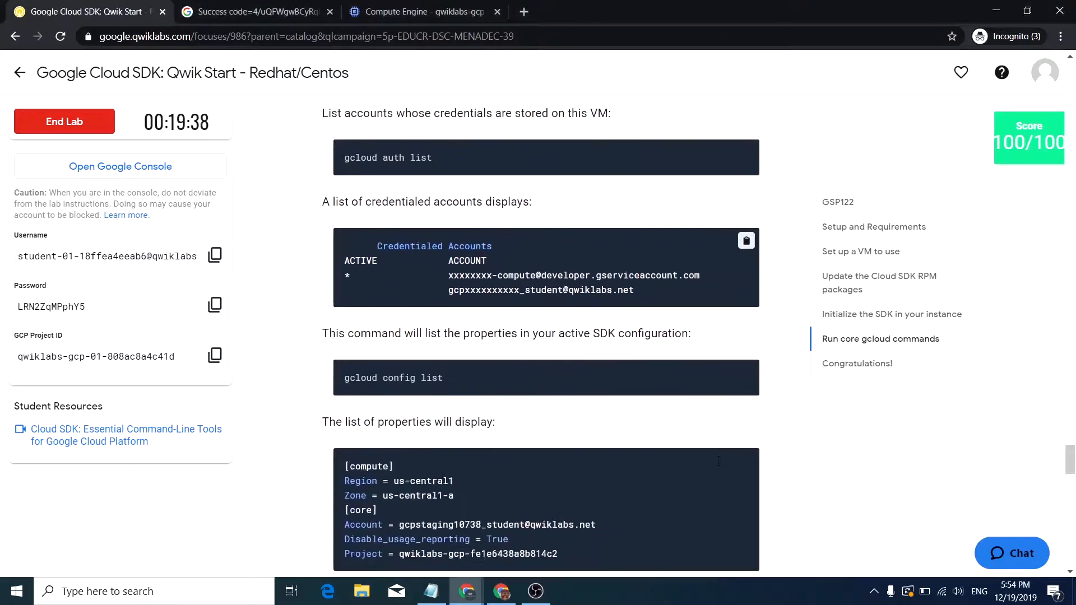
pyautogui.scroll(-3)
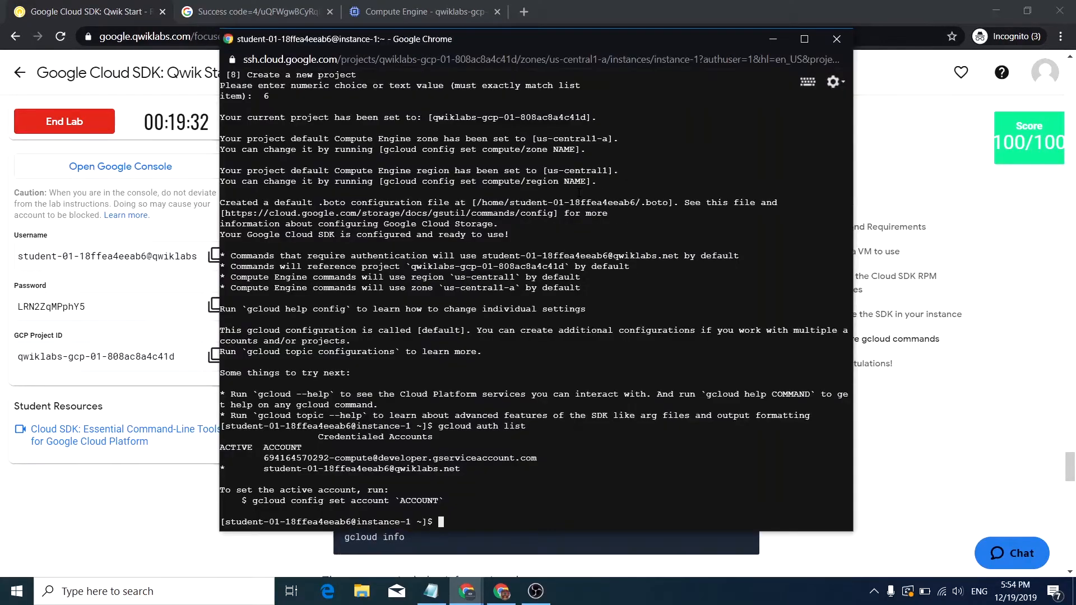
pyautogui.write('gcloud config list')
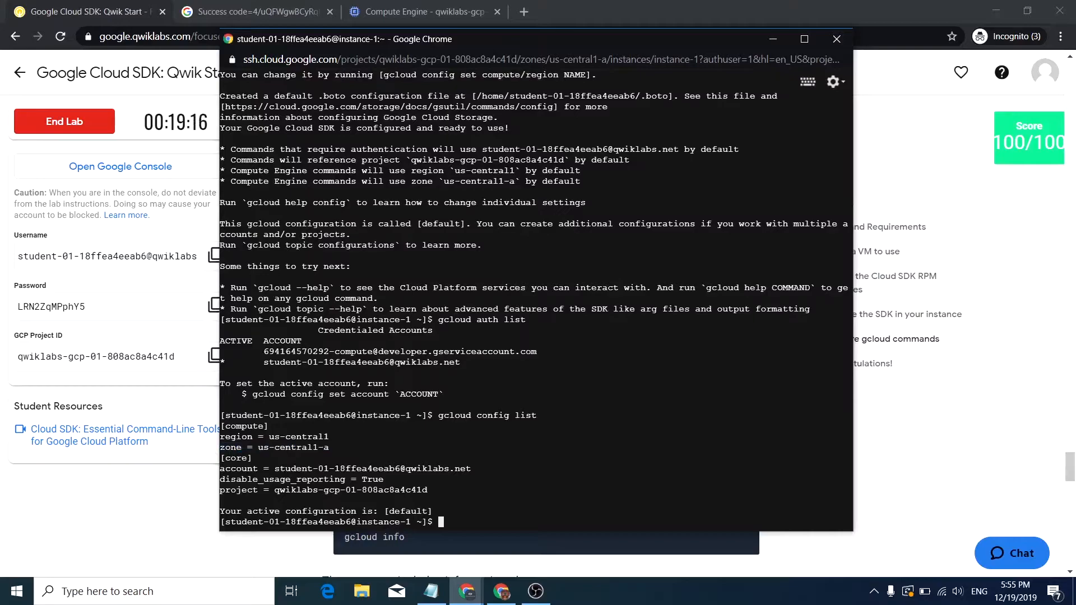
pyautogui.doubleClick(240, 468)
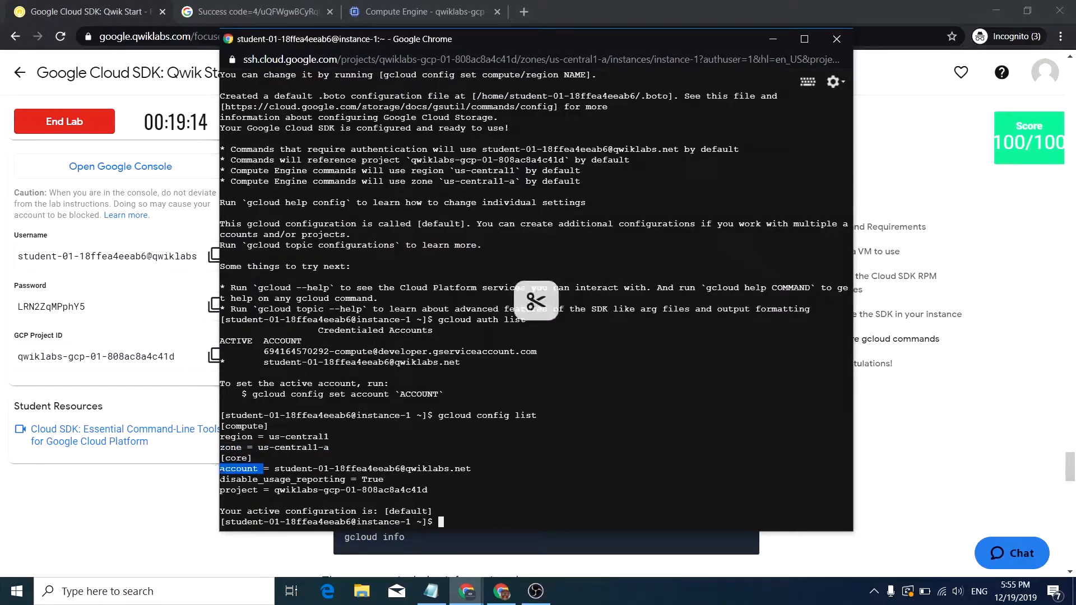
pyautogui.doubleClick(238, 490)
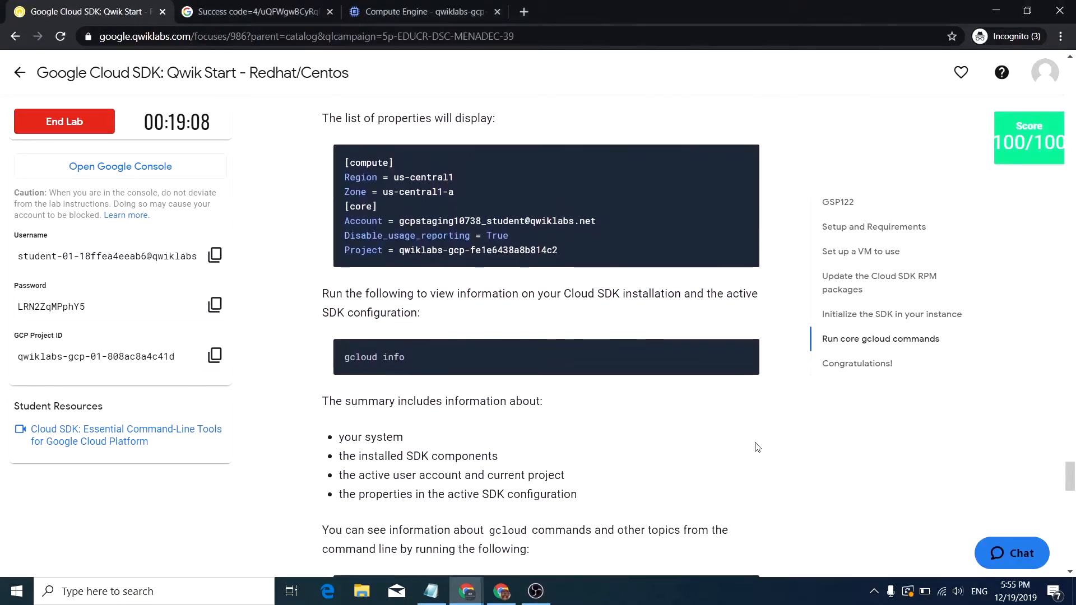
pyautogui.scroll(-3)
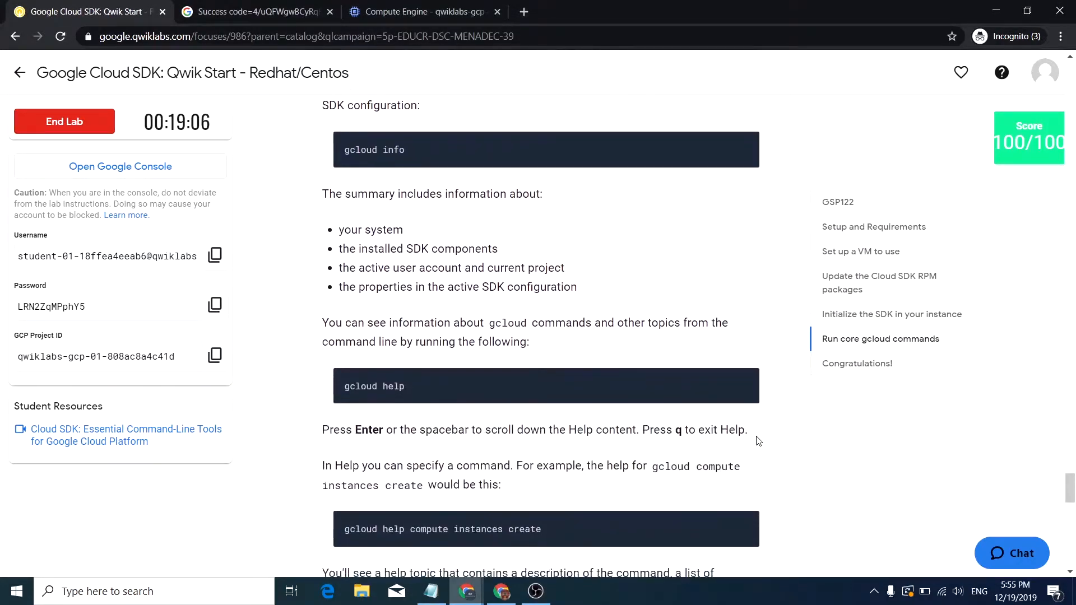
pyautogui.scroll(-3)
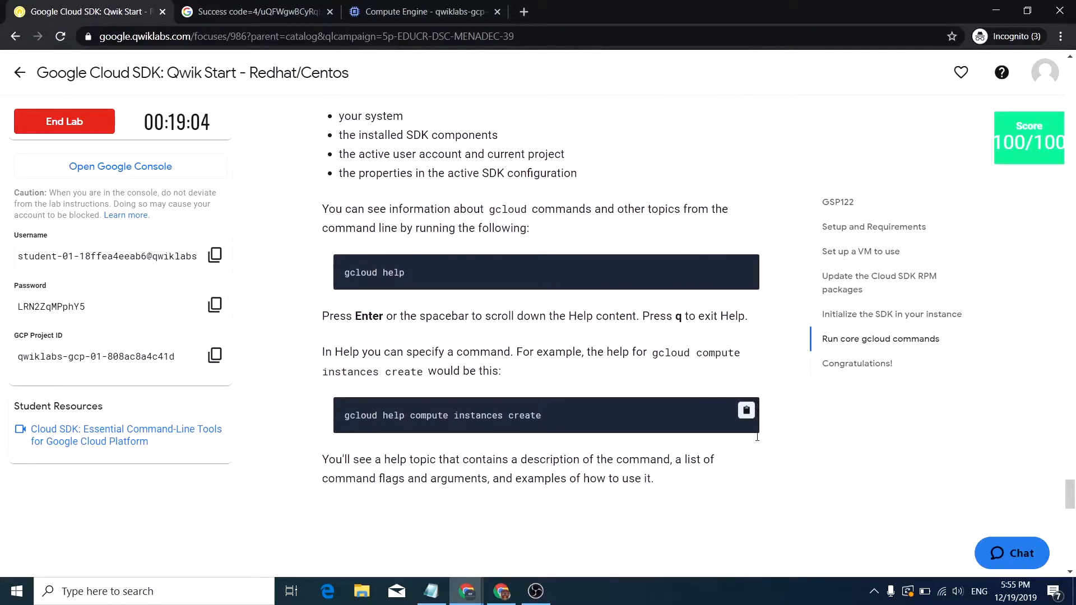
pyautogui.scroll(-3)
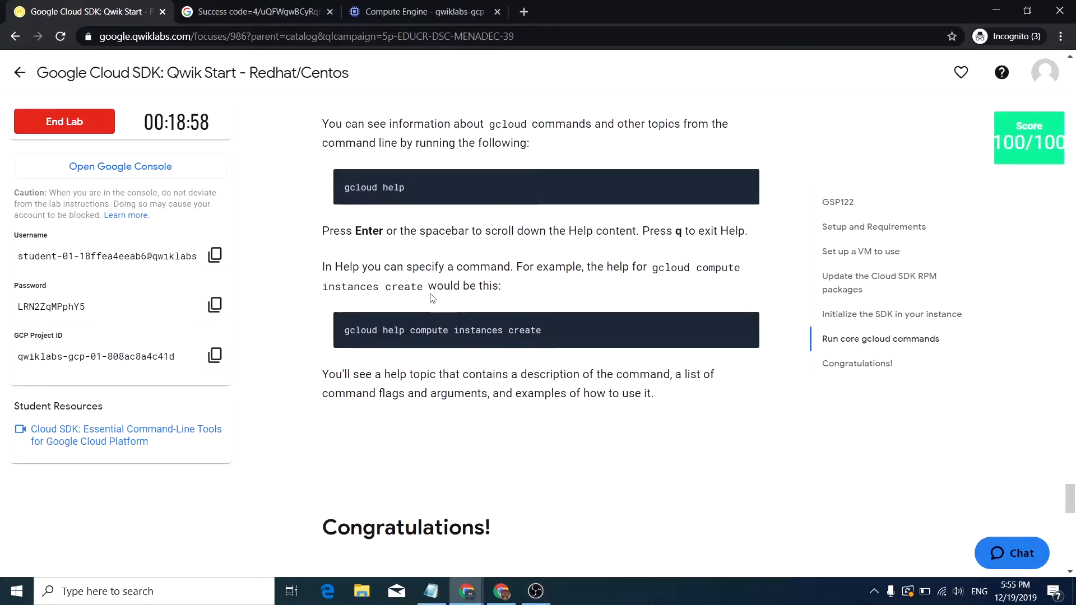
pyautogui.moveTo(472, 280)
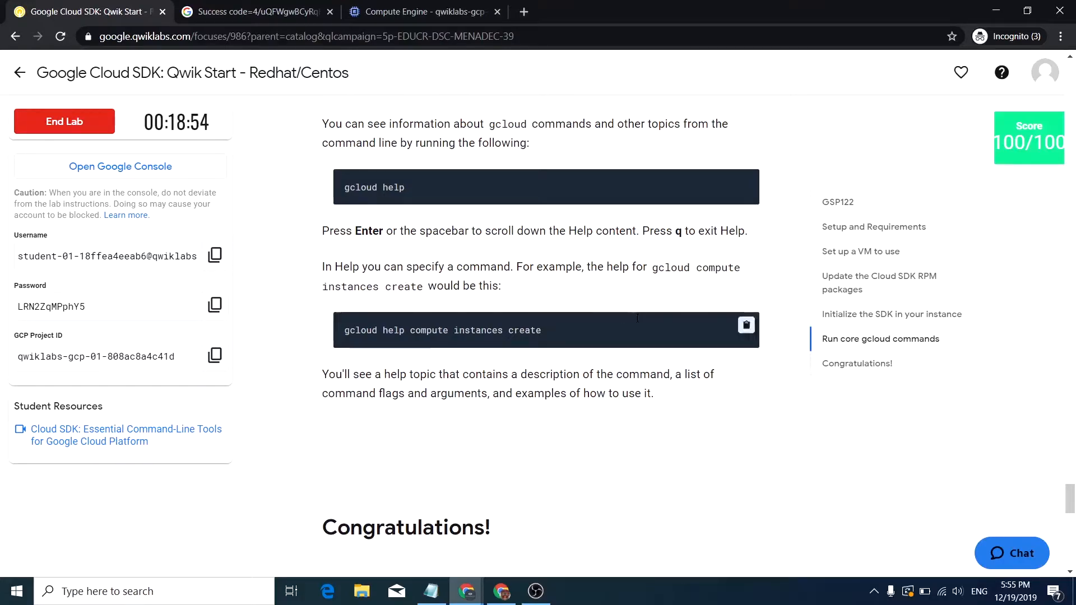
pyautogui.scroll(-3)
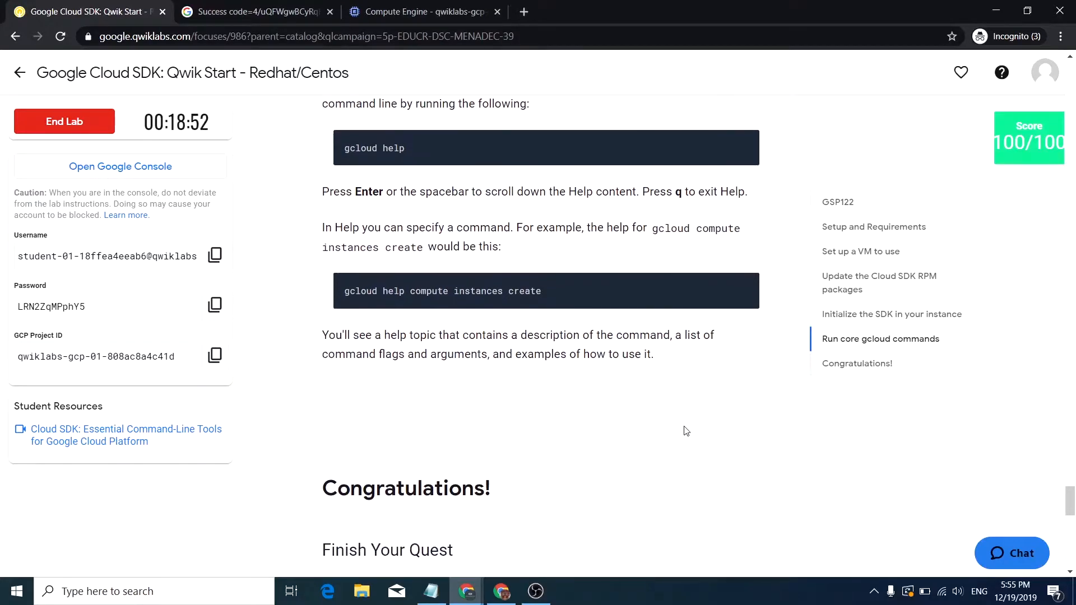
pyautogui.scroll(-3)
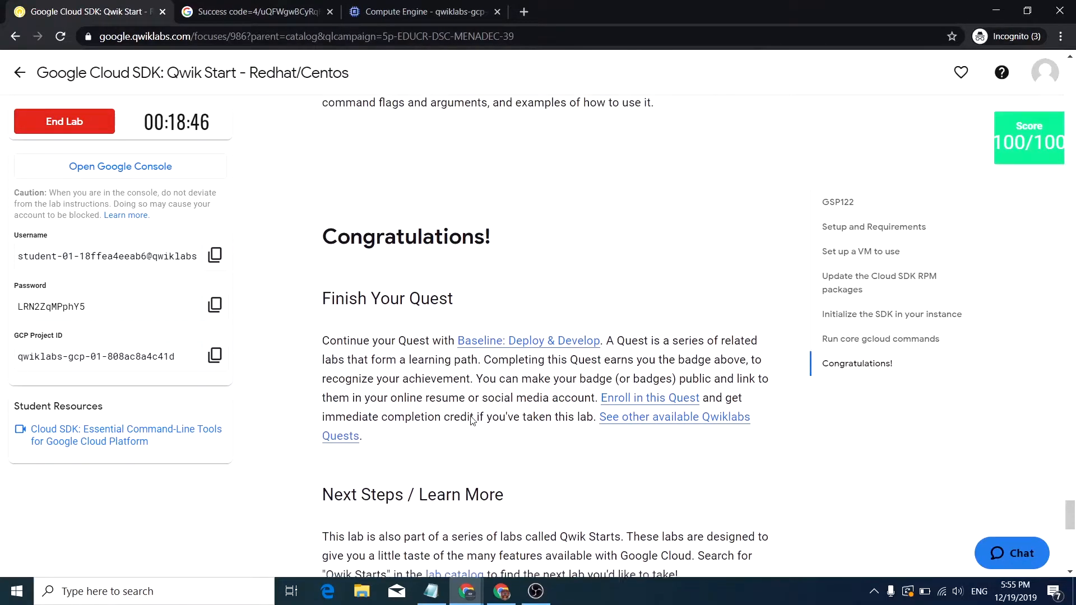
pyautogui.scroll(-3)
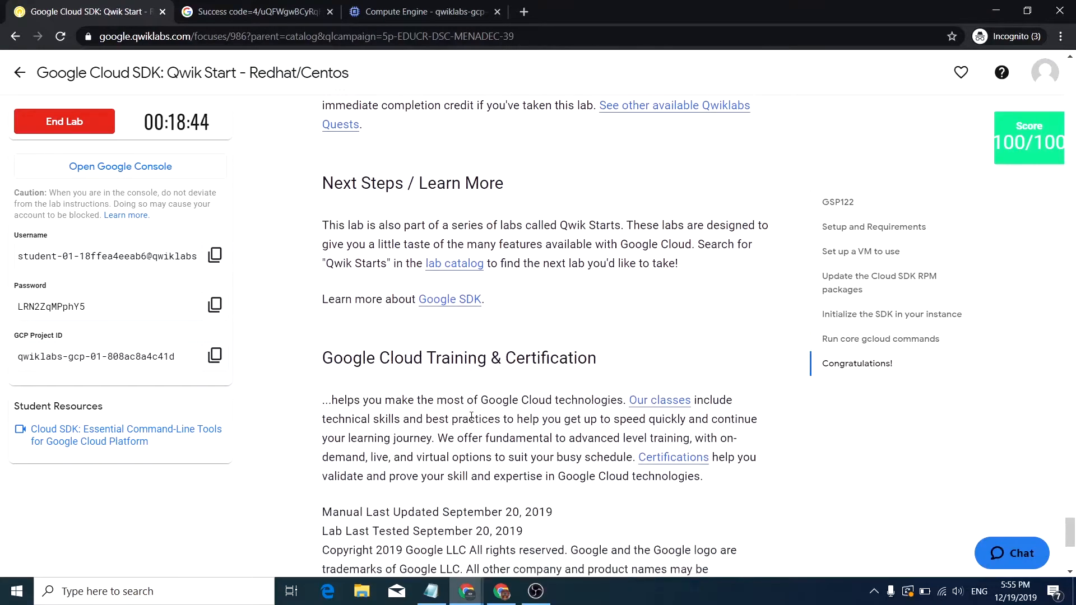
pyautogui.scroll(-3)
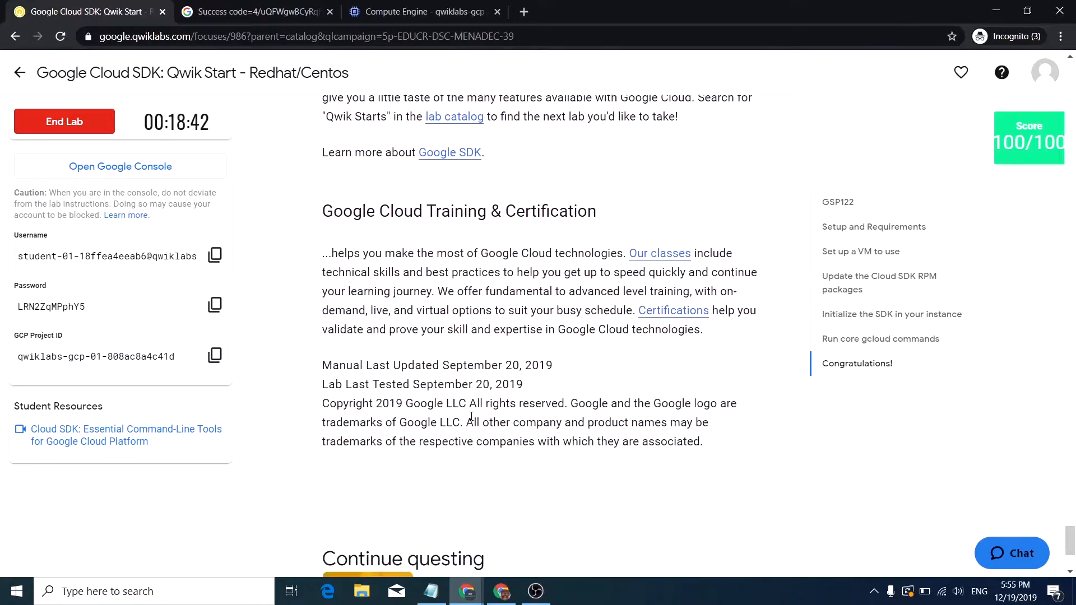
pyautogui.scroll(-3)
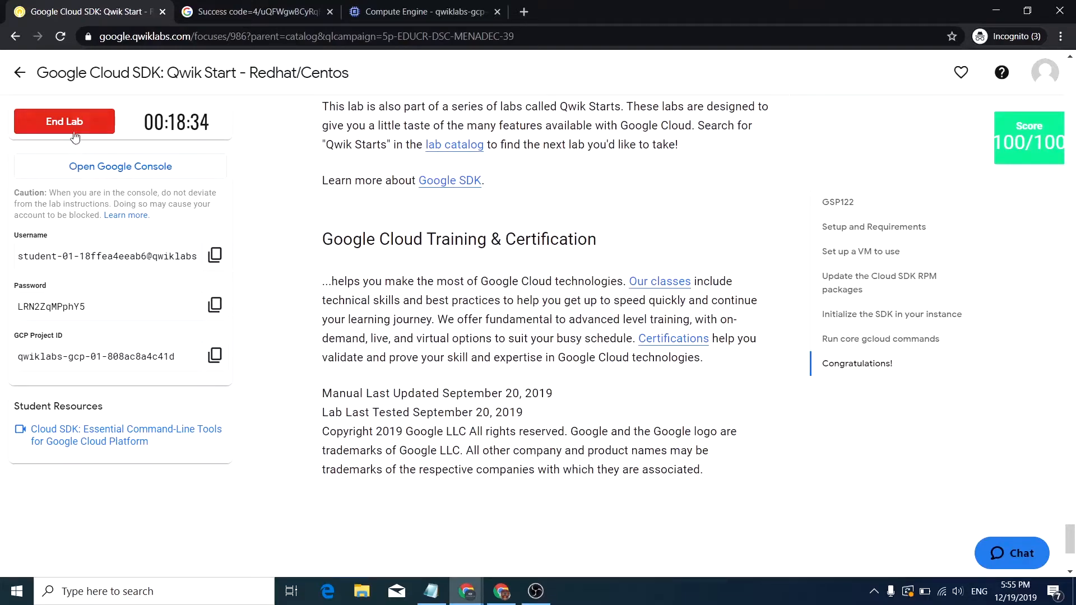
# Step: End the lab, submit a five-star review and close the Compute Engine tab
pyautogui.click(64, 121)
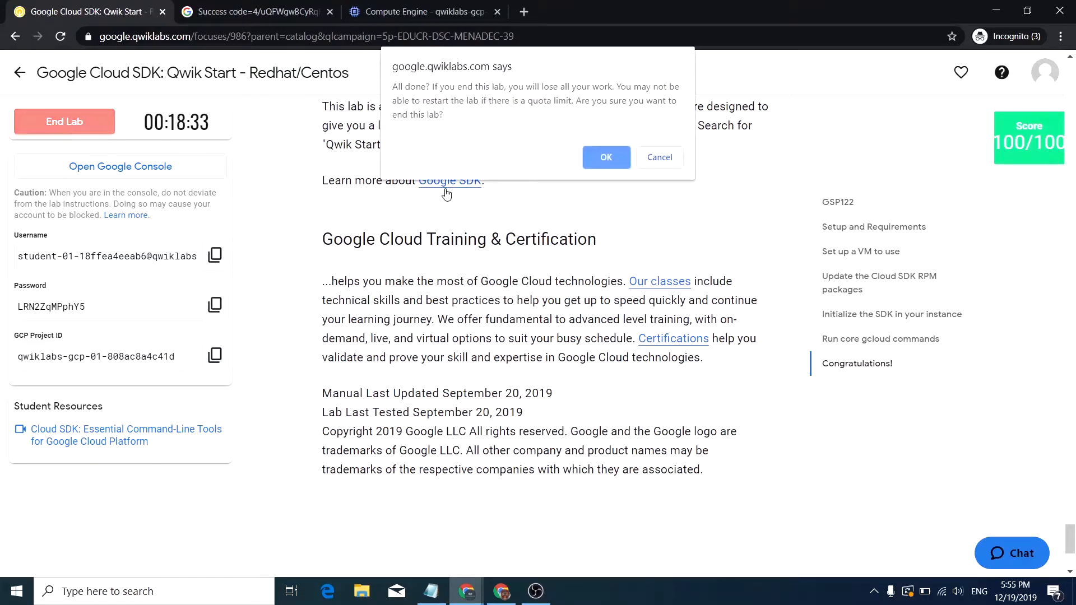
pyautogui.click(605, 157)
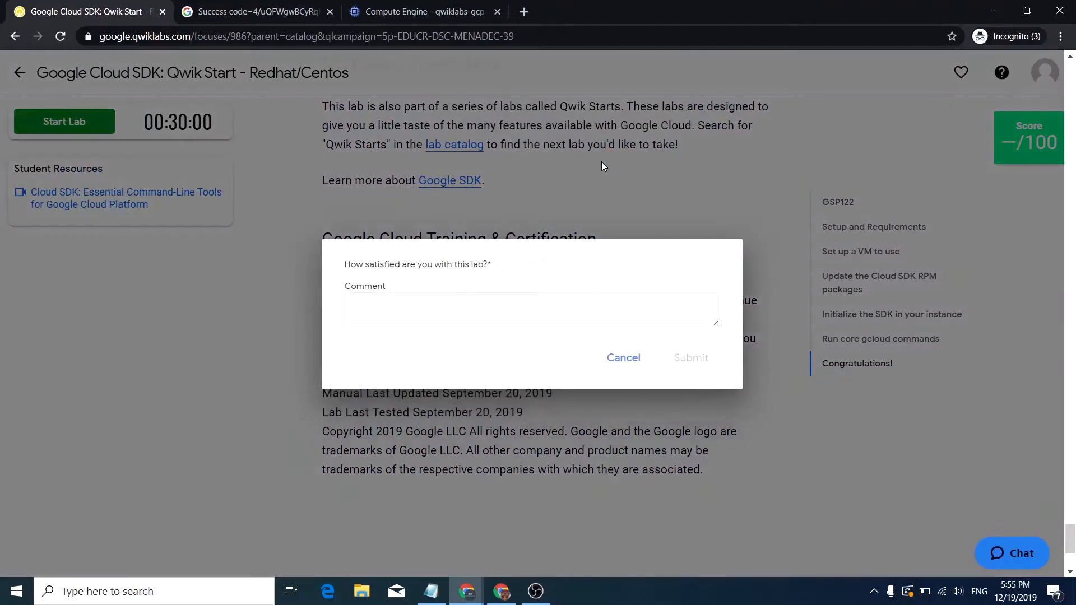
pyautogui.click(545, 262)
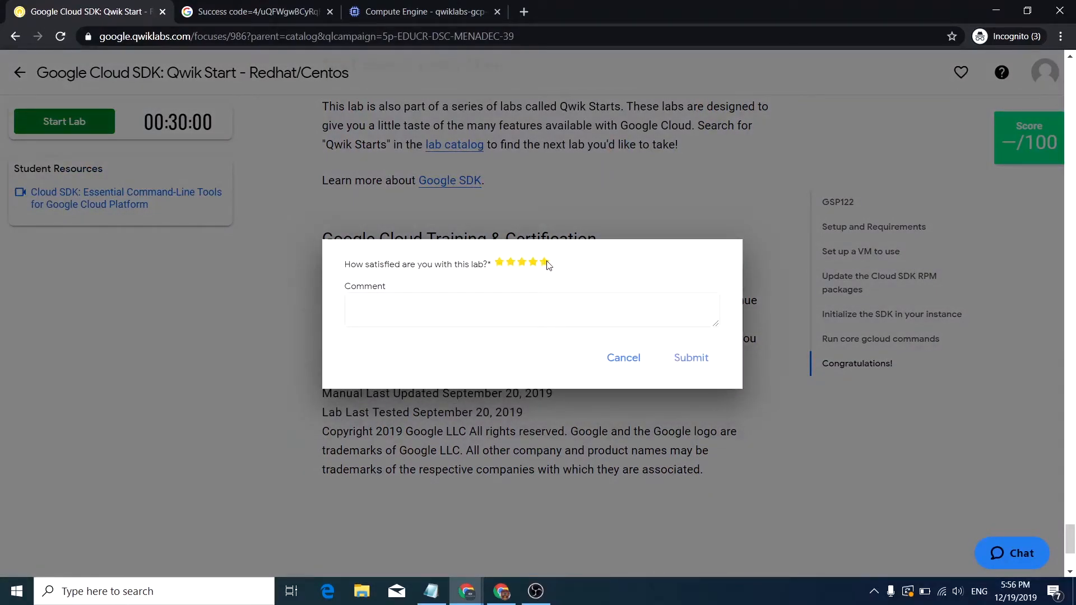
pyautogui.click(690, 358)
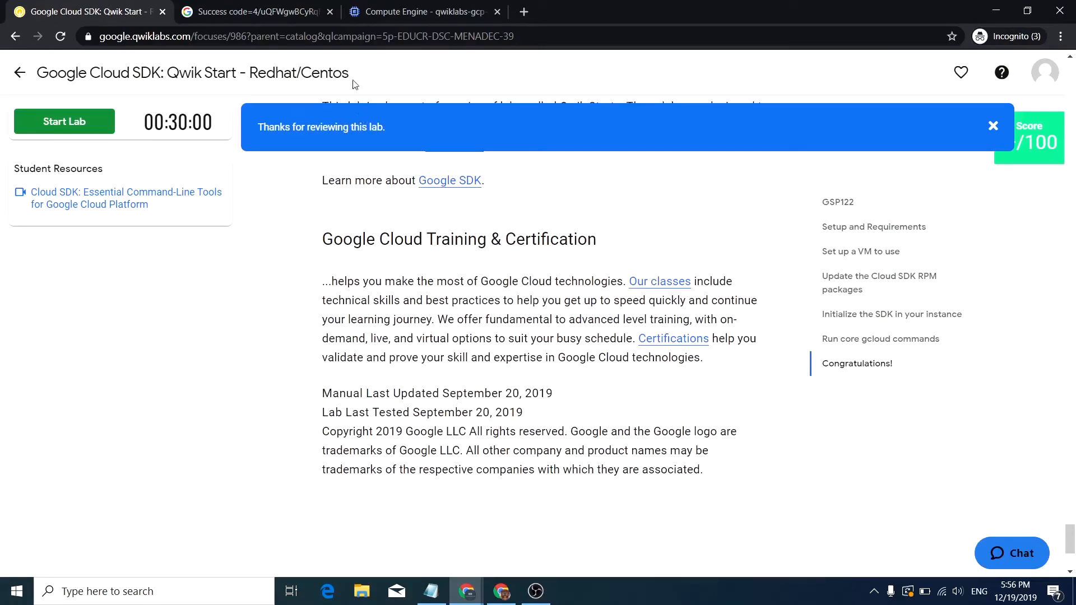
pyautogui.click(499, 11)
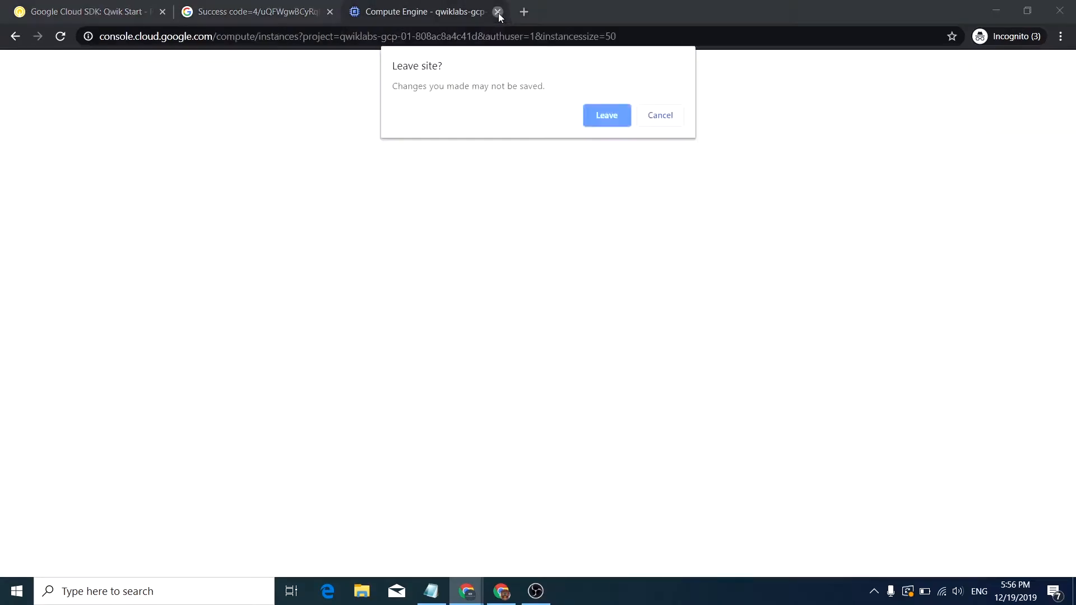
# Step: Close the Compute Engine tab, the sign-in code tab and the SSH window, confirming Leave where asked
pyautogui.click(607, 114)
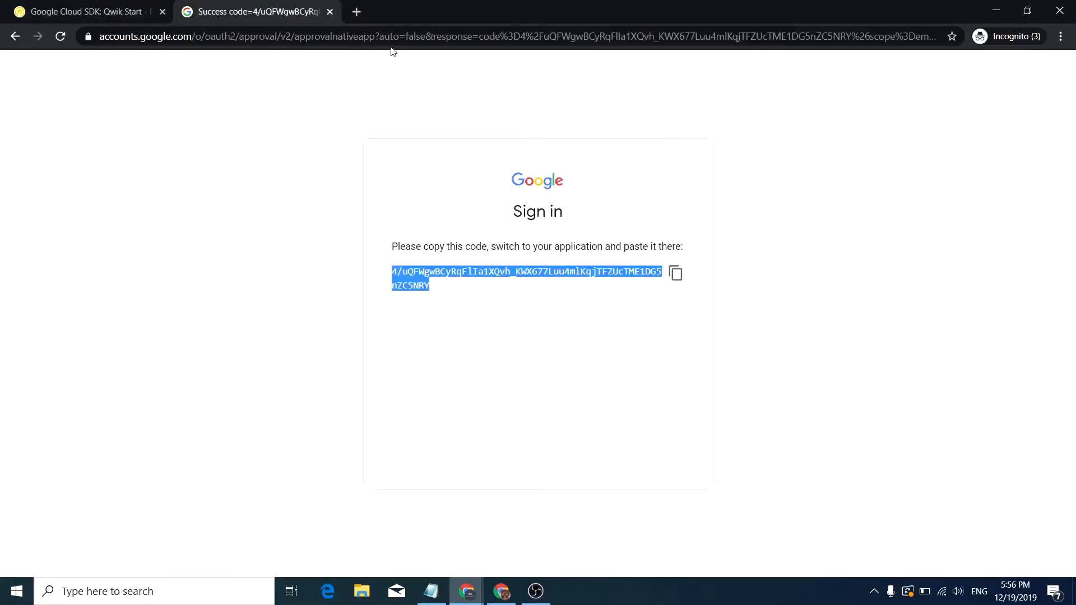
pyautogui.click(82, 11)
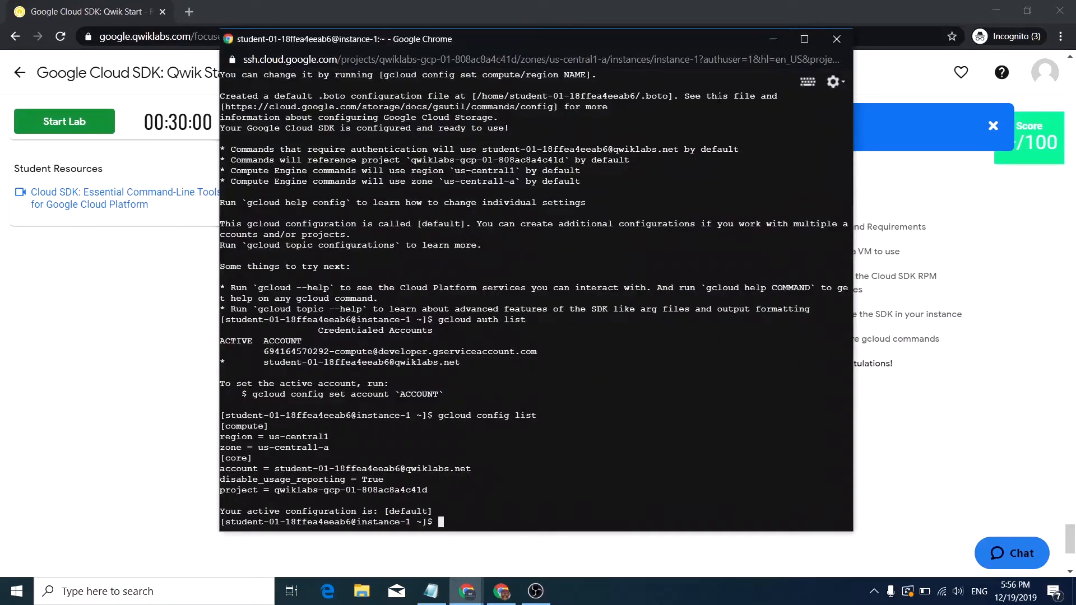
pyautogui.click(836, 38)
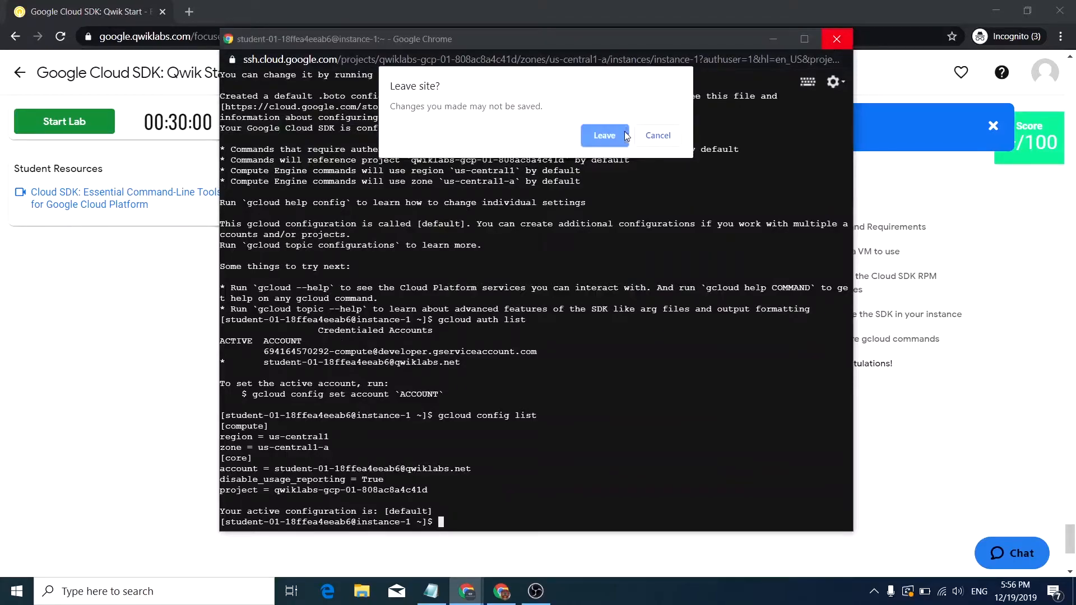
pyautogui.click(603, 135)
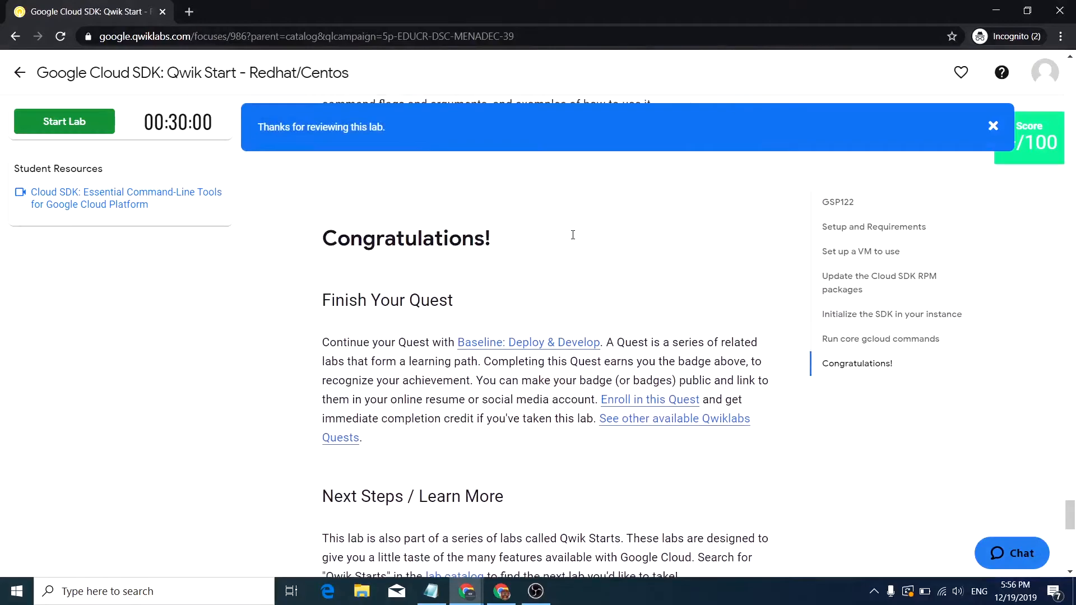
# Step: Dismiss the thanks-for-reviewing notice and return to the Baseline: Deploy & Develop quest page
pyautogui.scroll(-3)
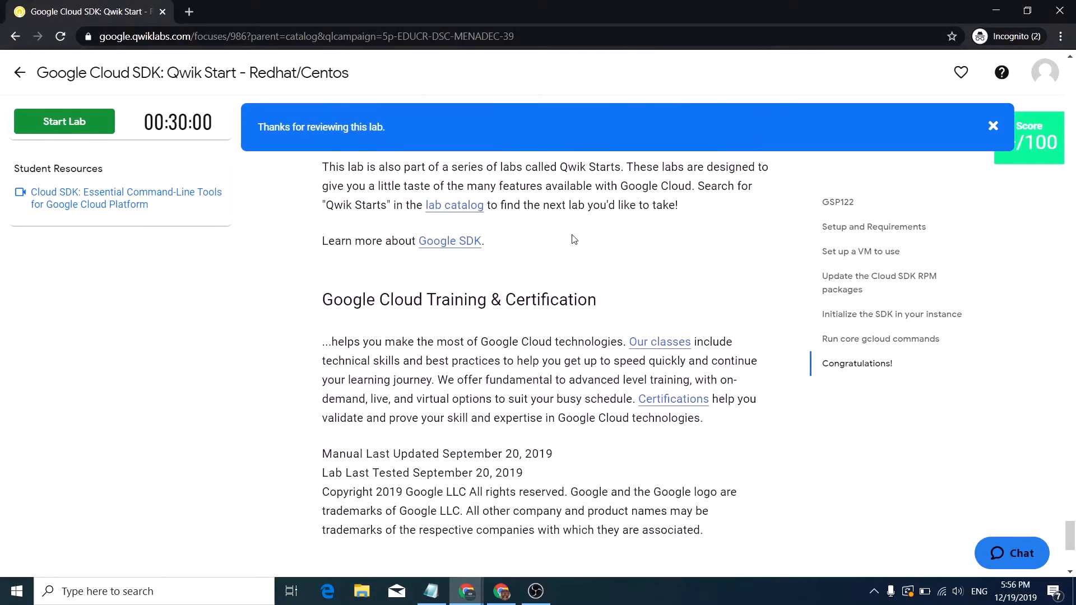
pyautogui.scroll(-3)
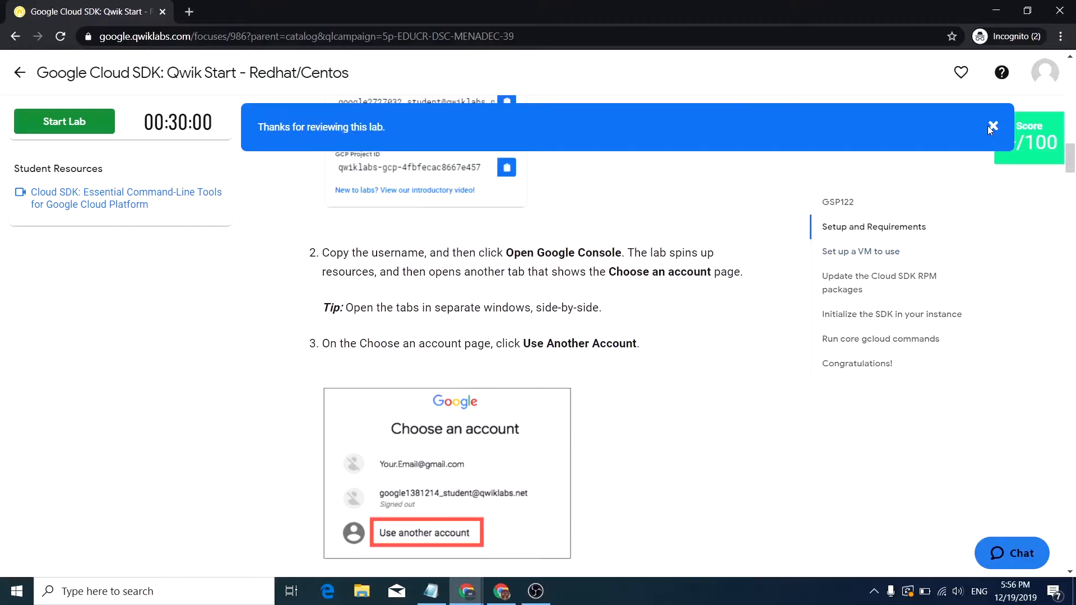
pyautogui.click(992, 127)
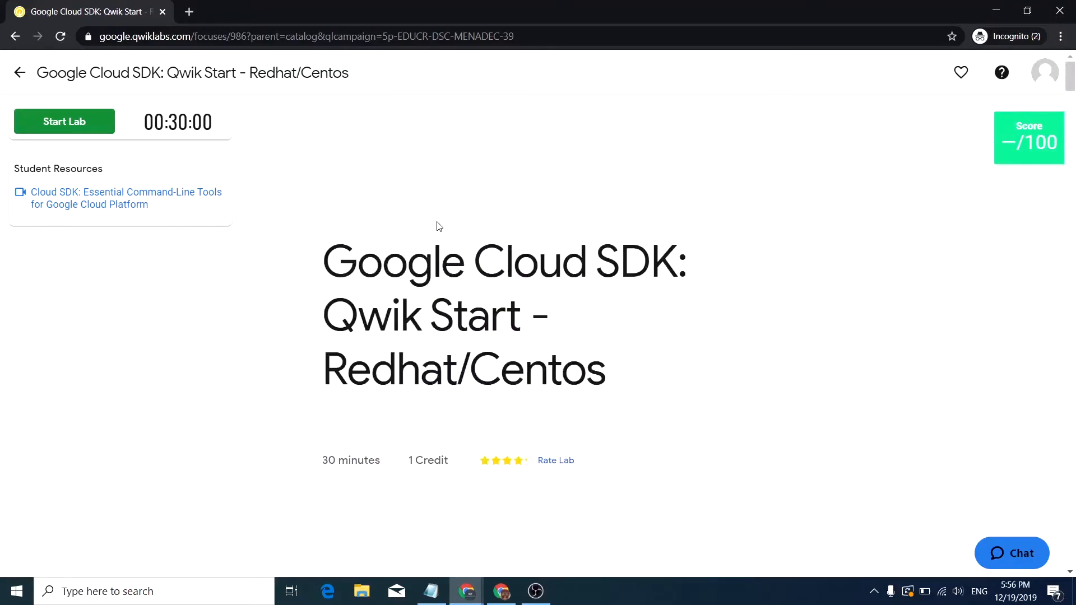
pyautogui.moveTo(27, 66)
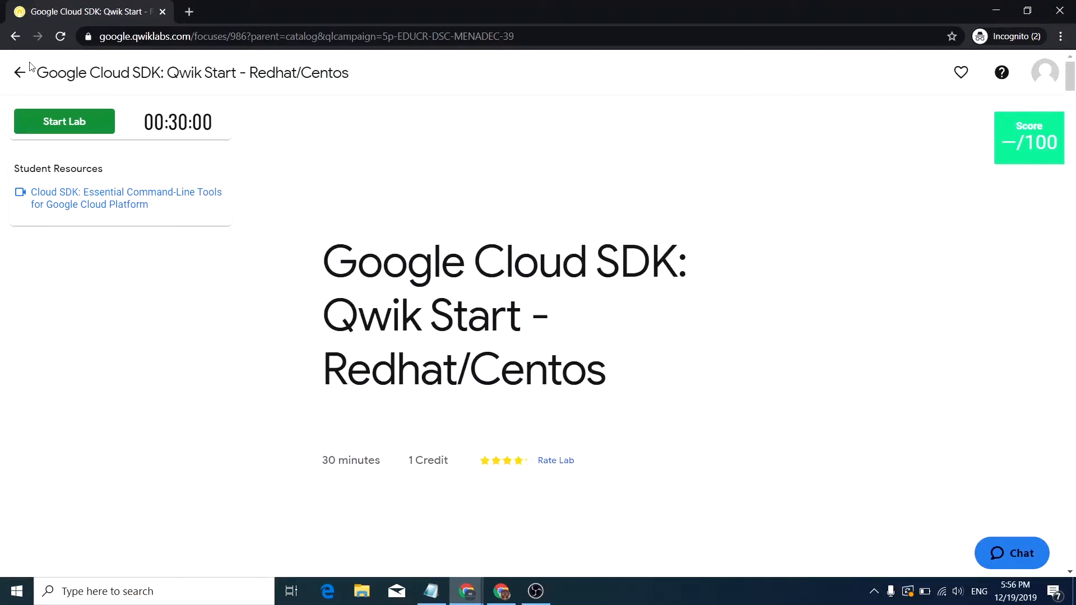
pyautogui.click(19, 73)
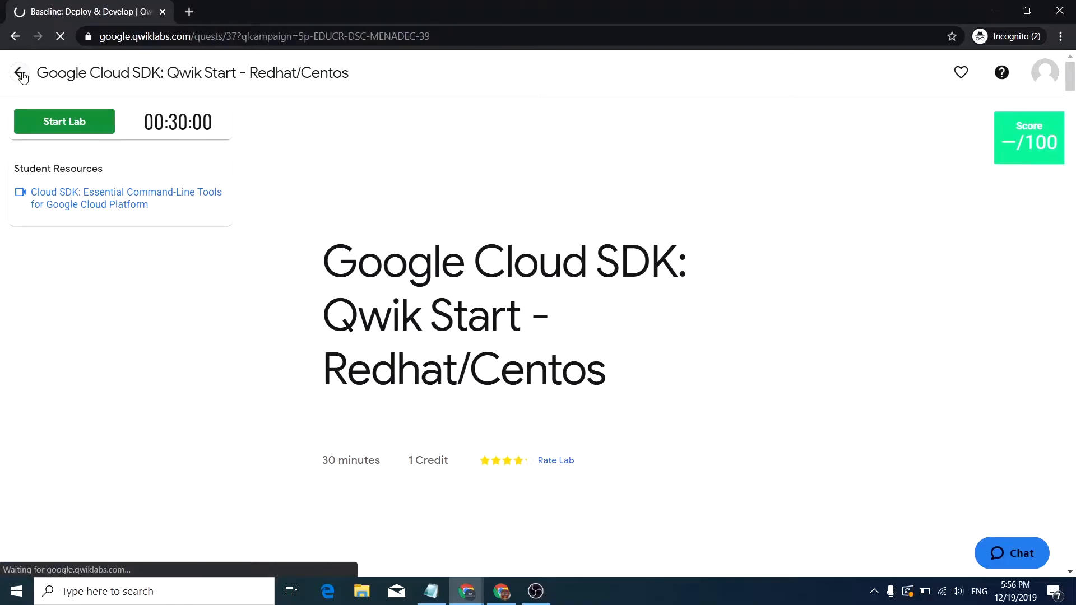
pyautogui.click(20, 74)
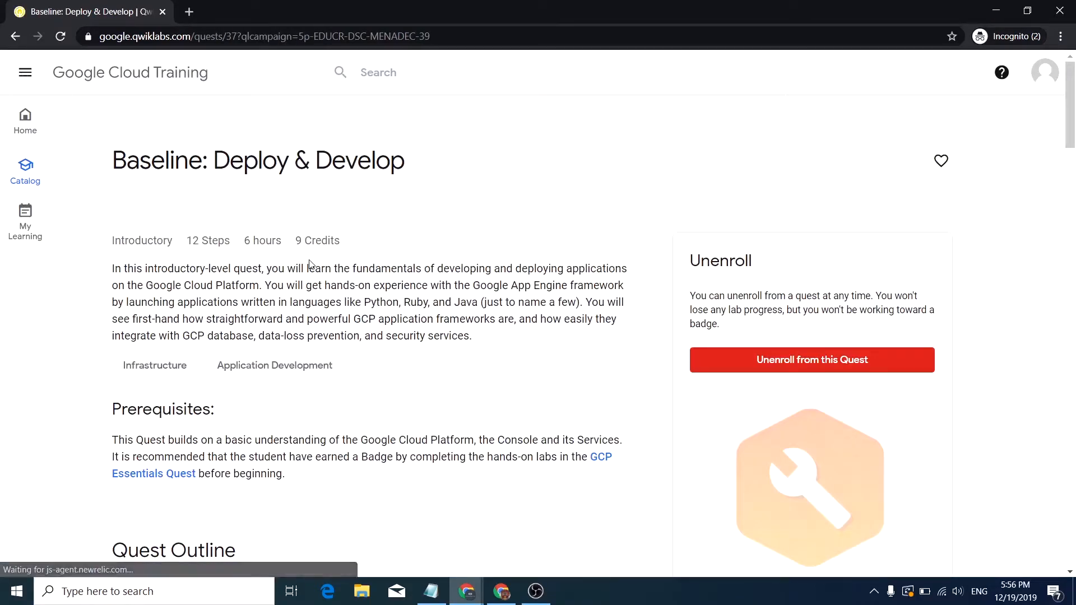
# Step: Read down the quest outline and lab list as far as Cloud Endpoints
pyautogui.scroll(-3)
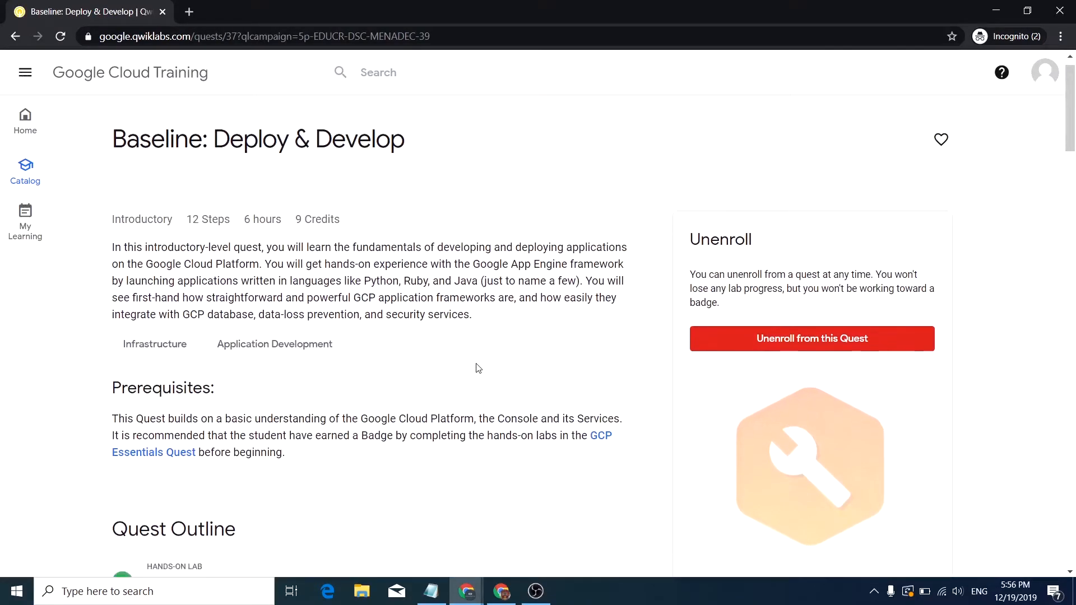
pyautogui.scroll(-3)
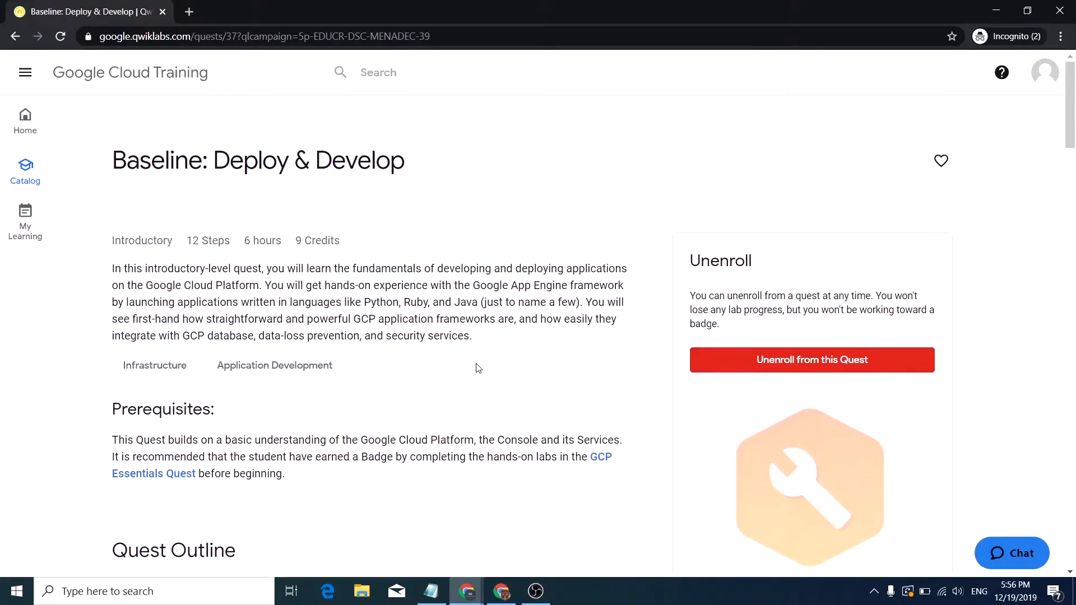
pyautogui.scroll(-3)
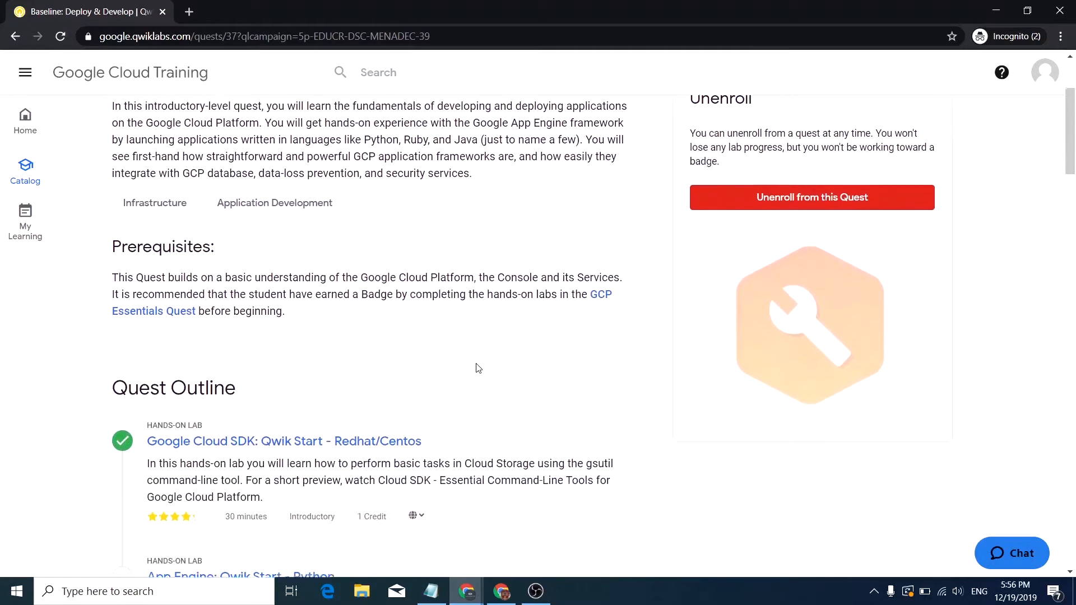
pyautogui.scroll(-3)
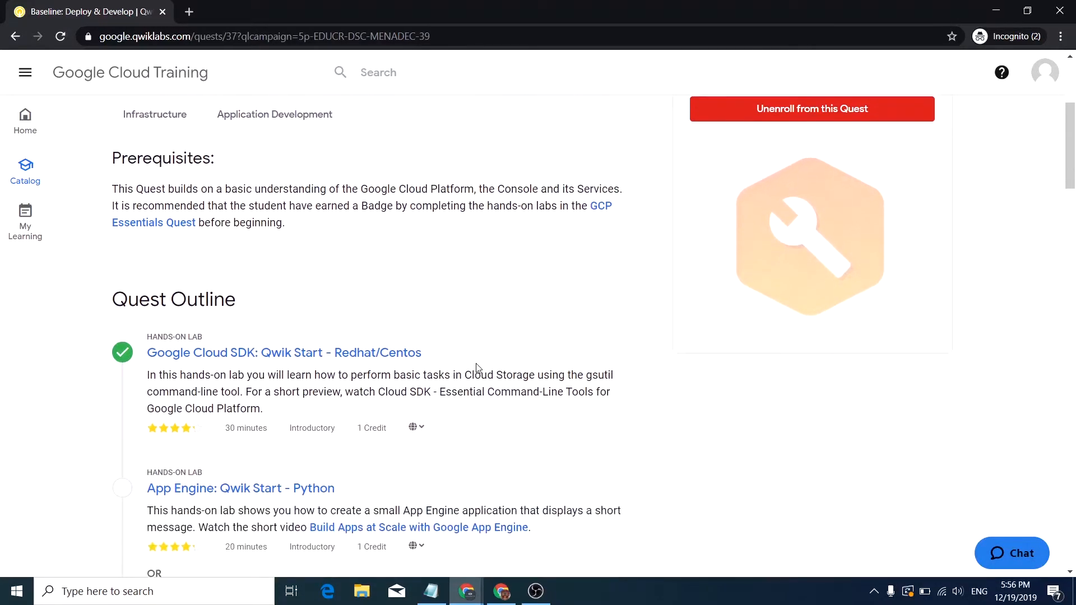
pyautogui.scroll(-3)
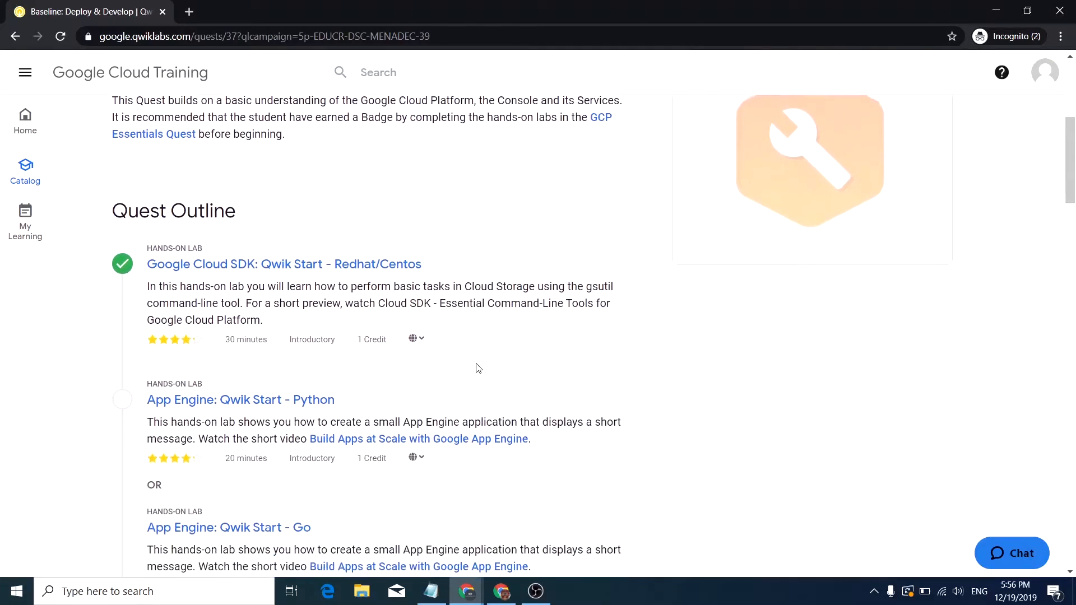
pyautogui.scroll(-3)
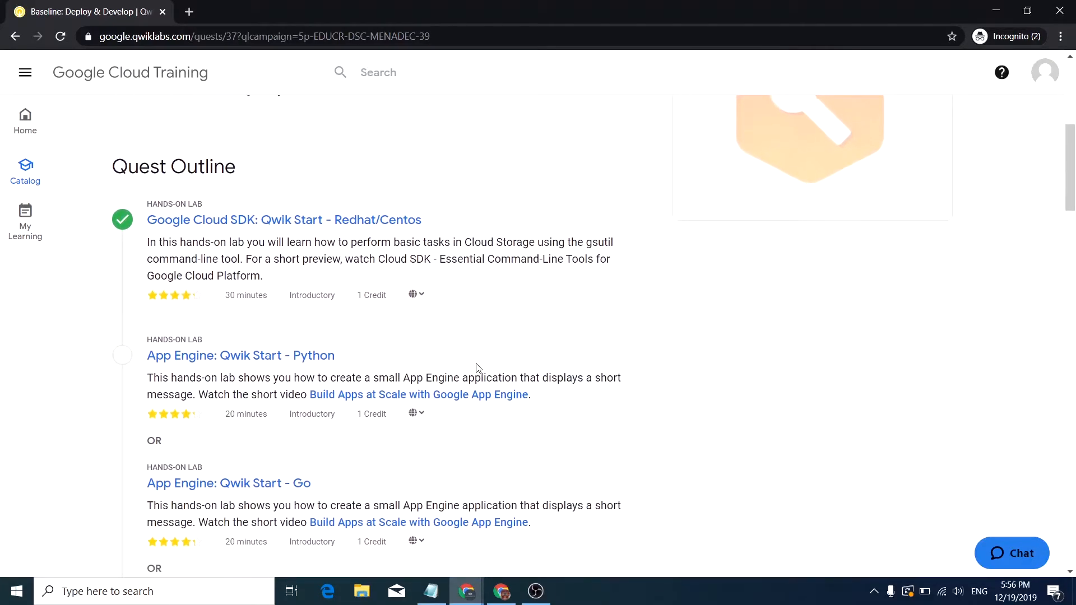
pyautogui.scroll(-3)
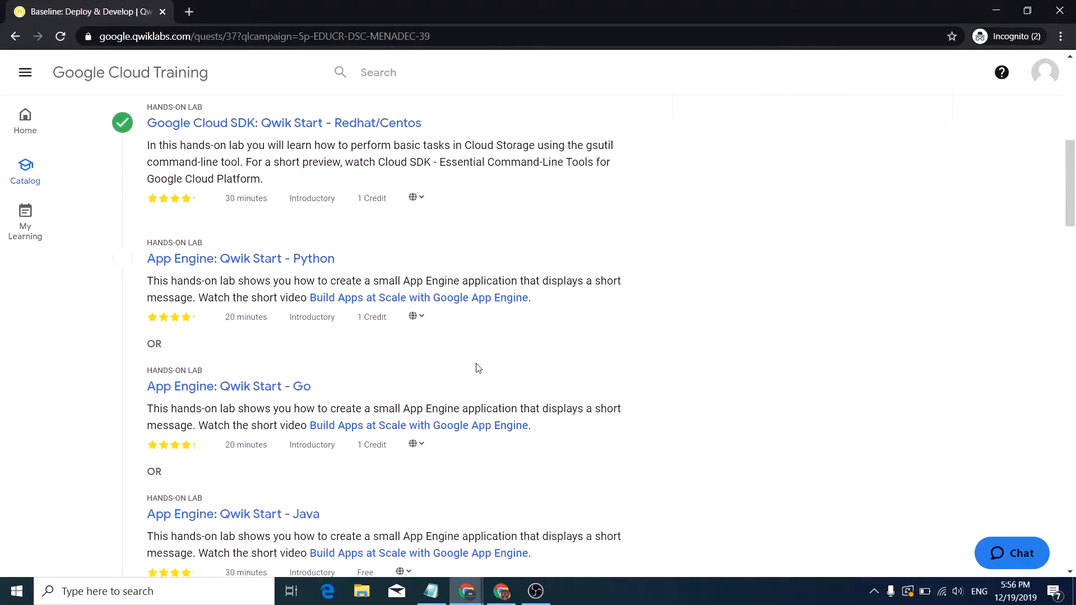
pyautogui.scroll(-3)
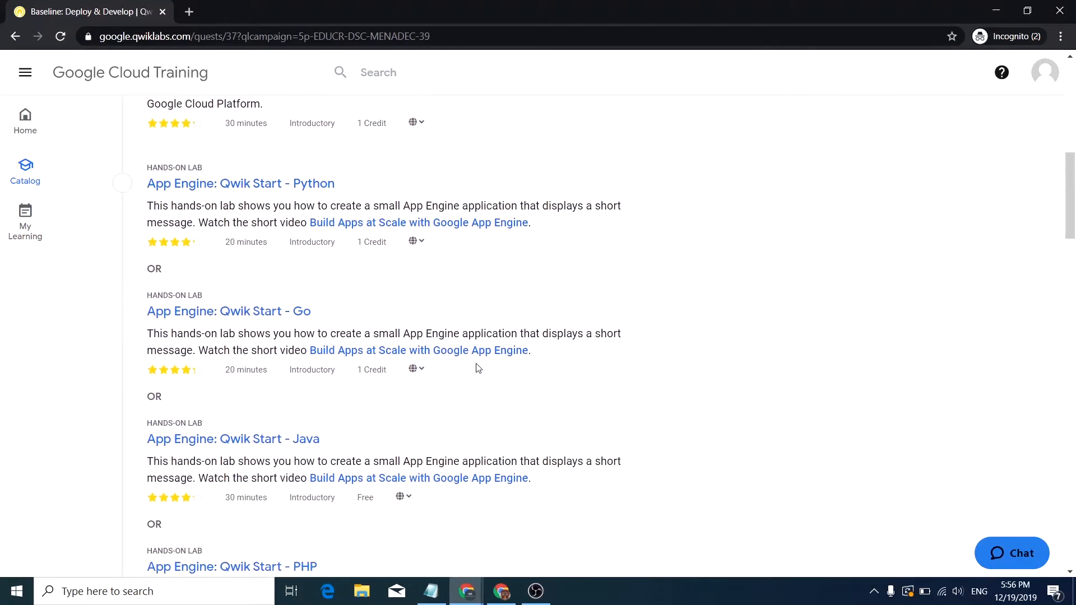
pyautogui.moveTo(318, 191)
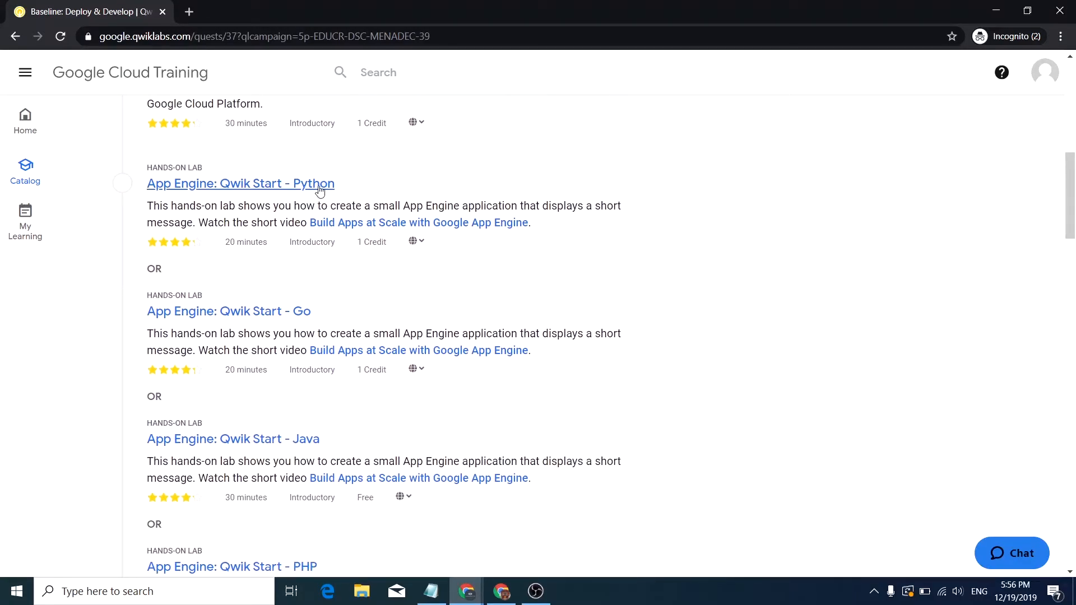
pyautogui.moveTo(294, 322)
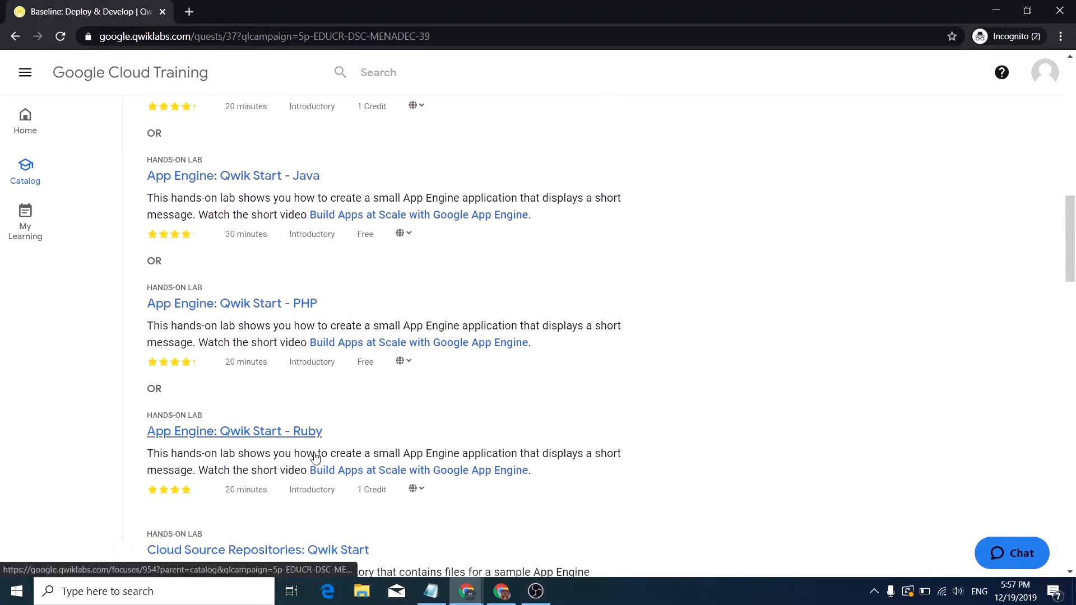
pyautogui.scroll(-3)
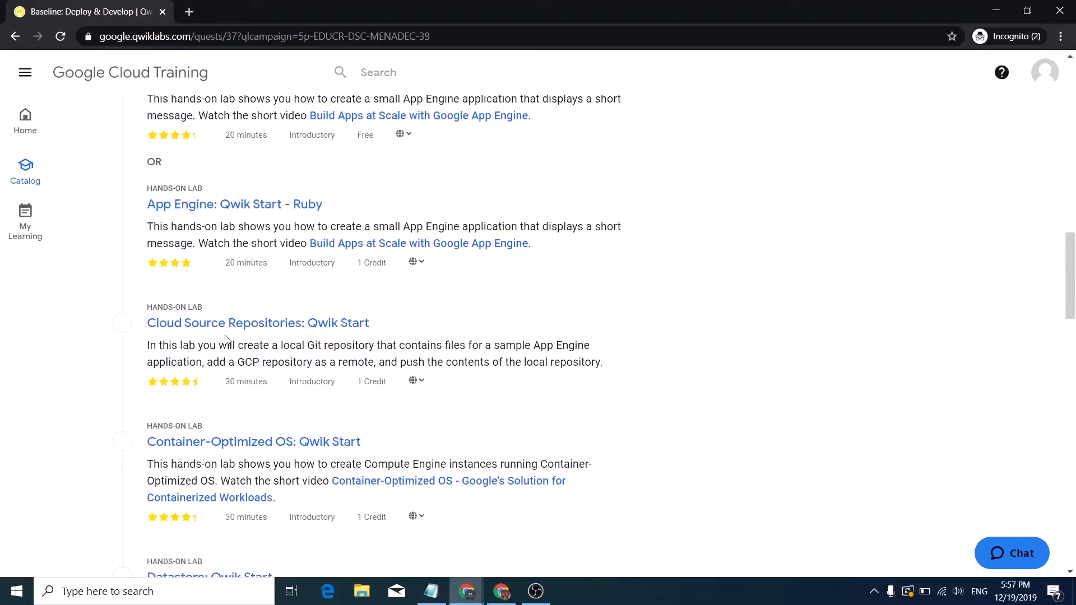
pyautogui.moveTo(230, 445)
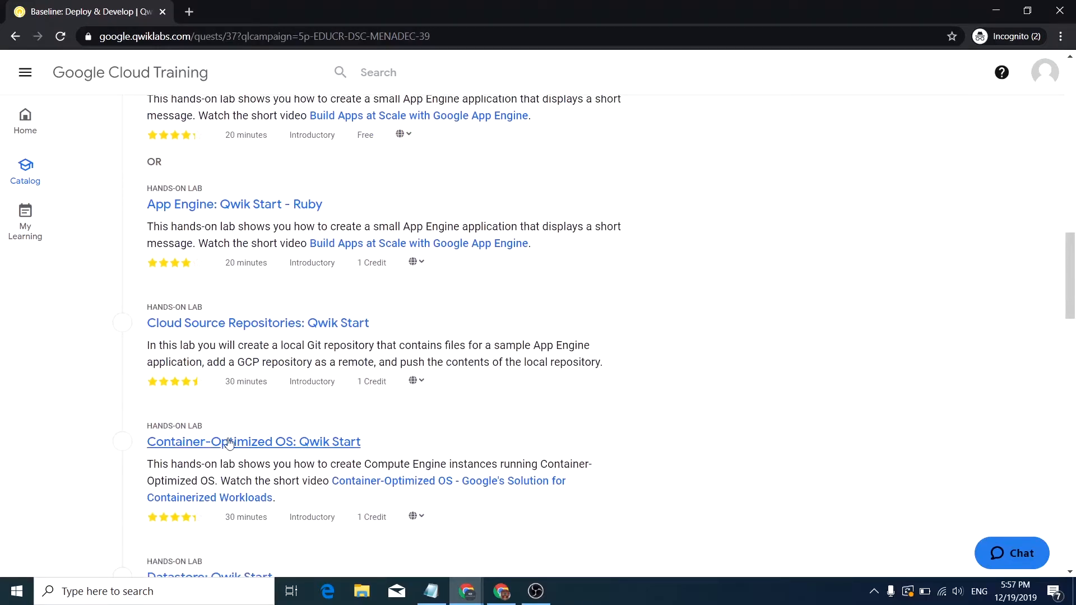
pyautogui.moveTo(311, 456)
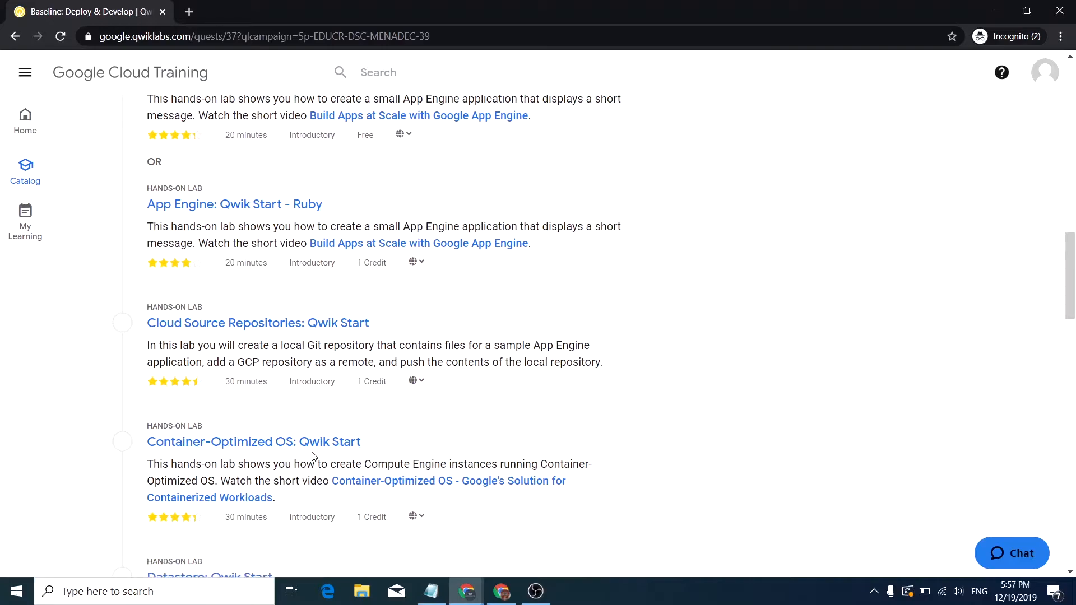
pyautogui.scroll(-3)
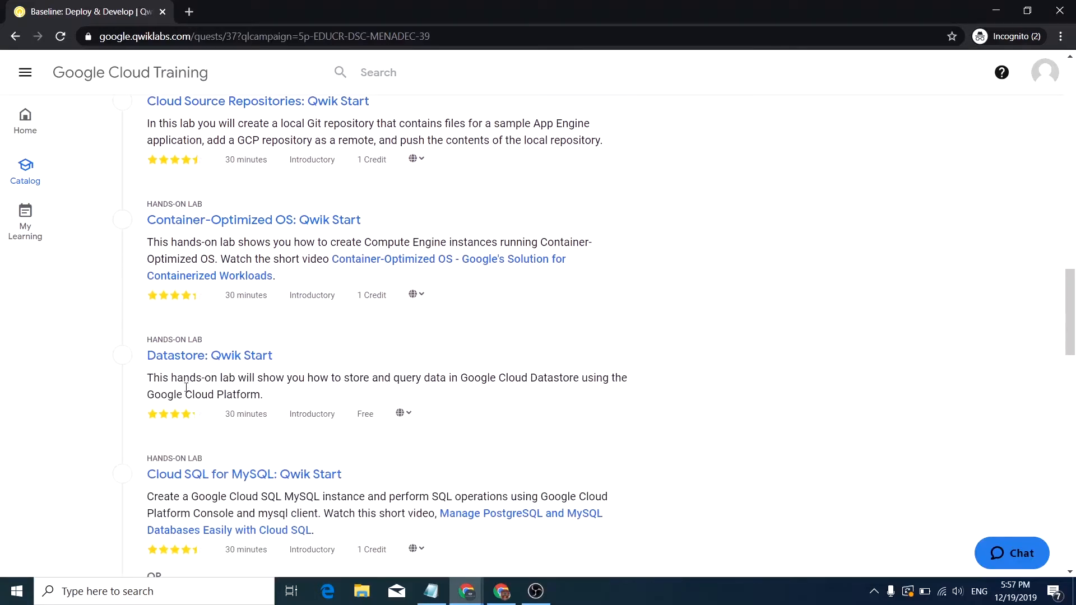
pyautogui.scroll(-3)
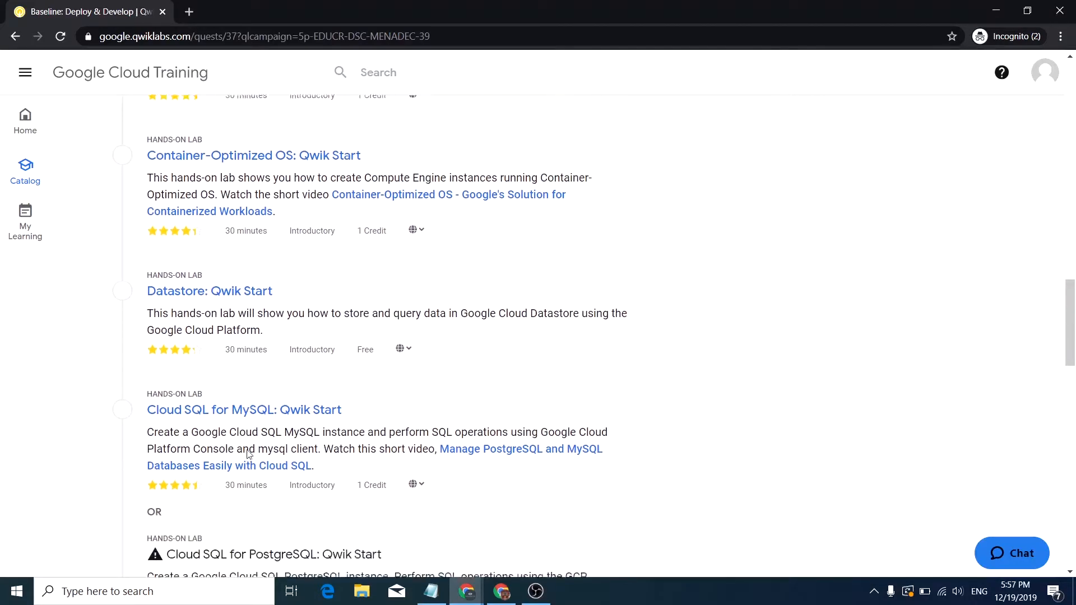
pyautogui.scroll(-3)
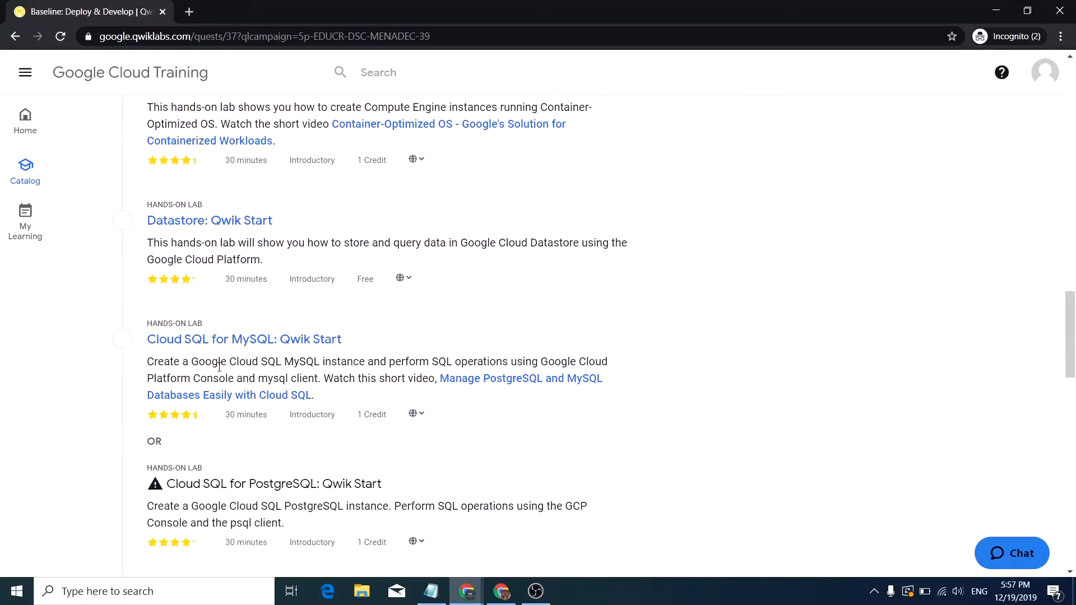
pyautogui.scroll(-3)
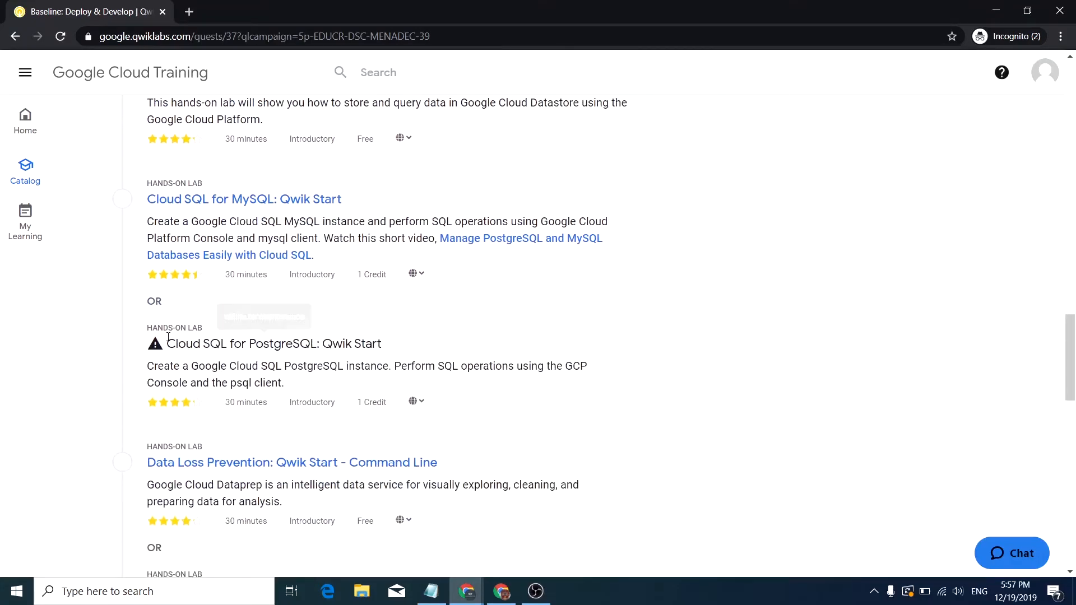
pyautogui.moveTo(154, 343)
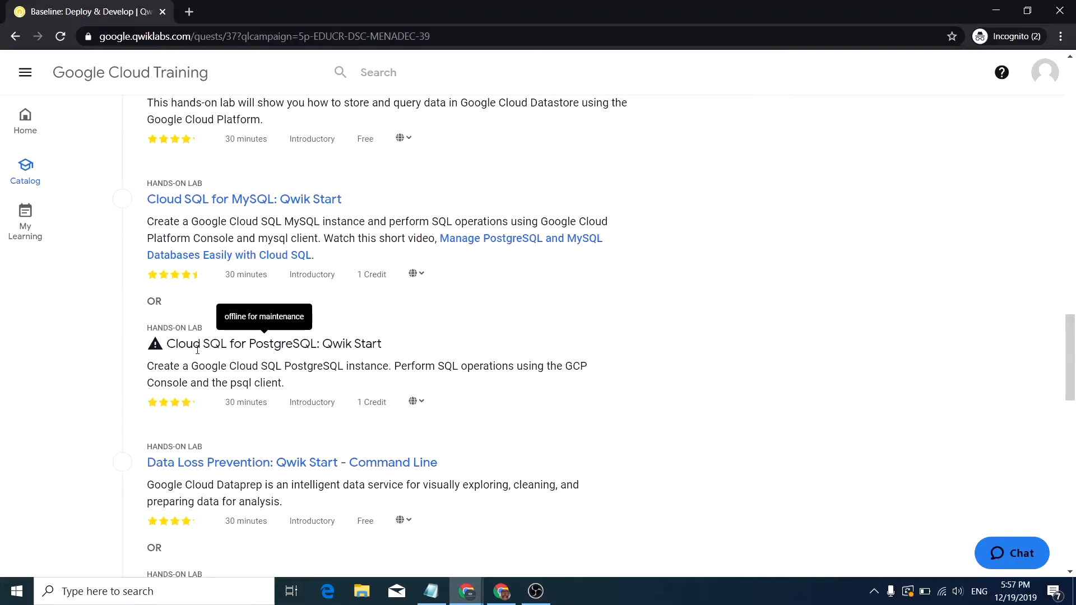
pyautogui.scroll(-3)
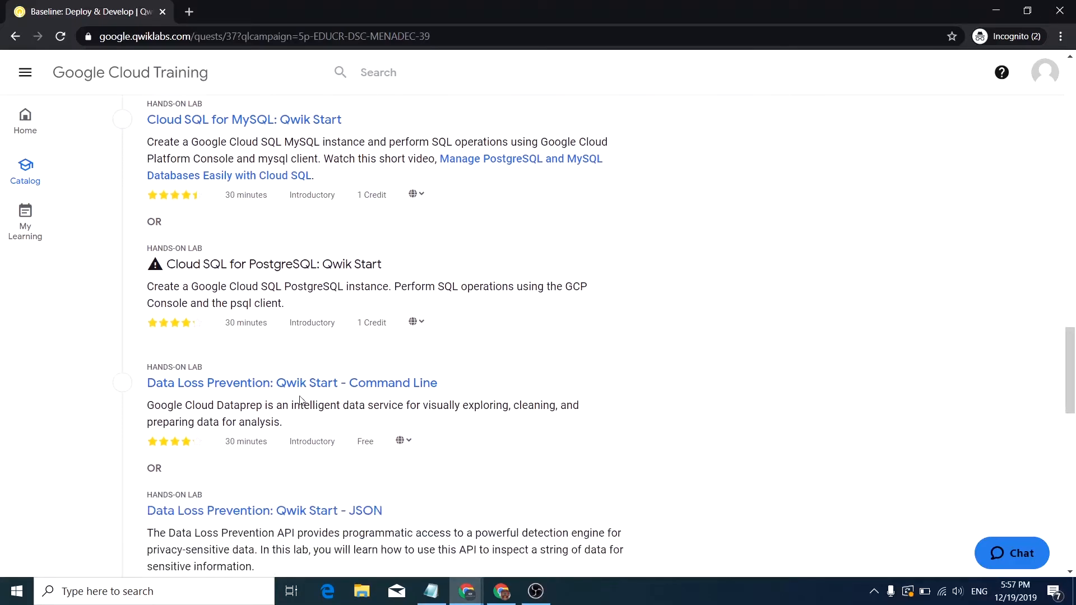
pyautogui.scroll(-3)
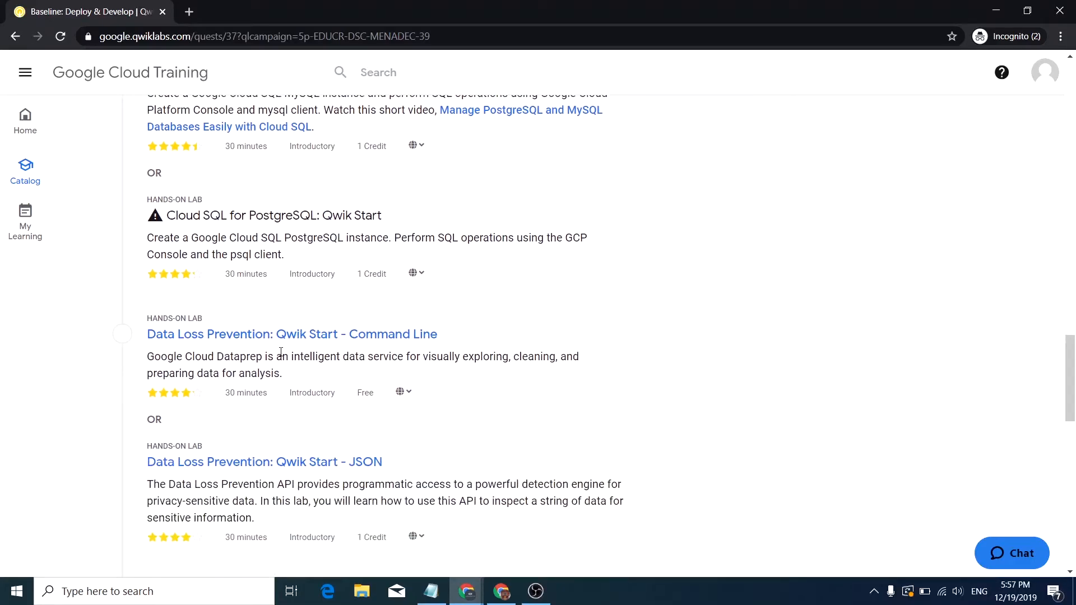
pyautogui.scroll(-3)
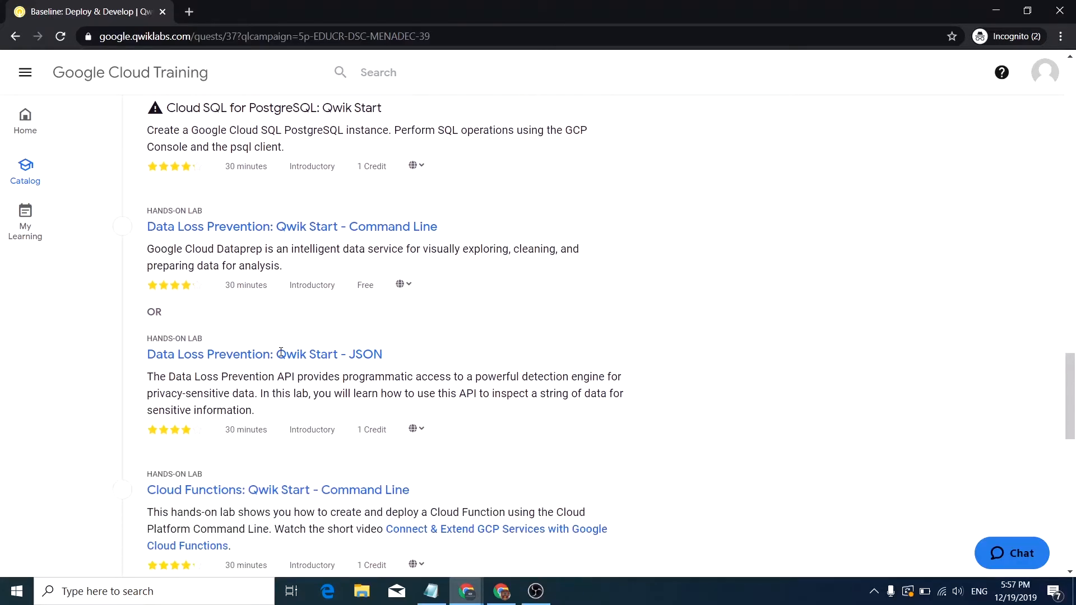
pyautogui.scroll(-3)
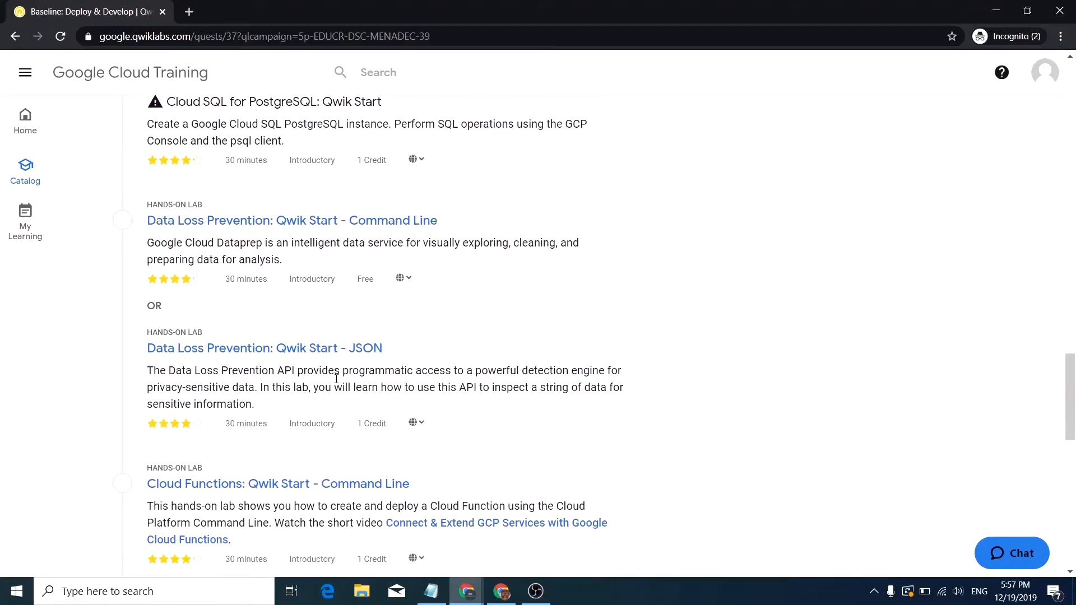
pyautogui.scroll(-3)
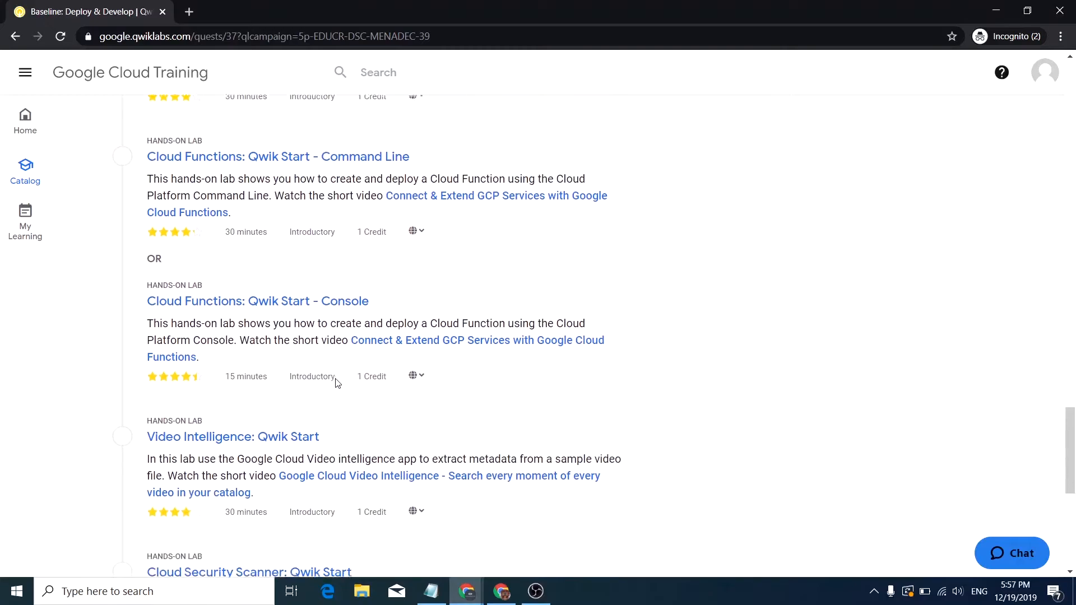
pyautogui.scroll(-3)
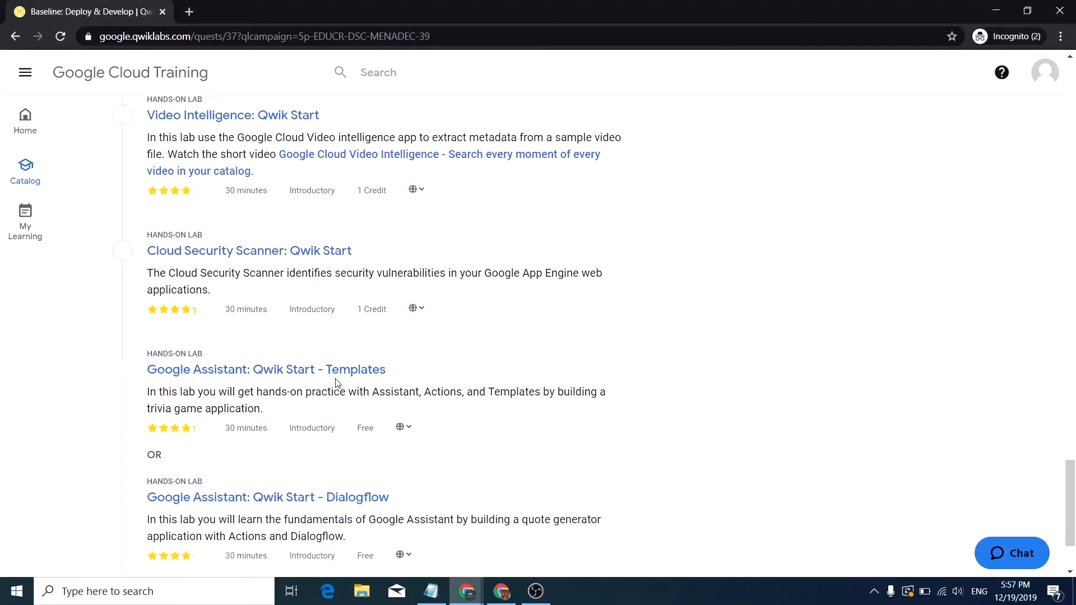
pyautogui.scroll(-3)
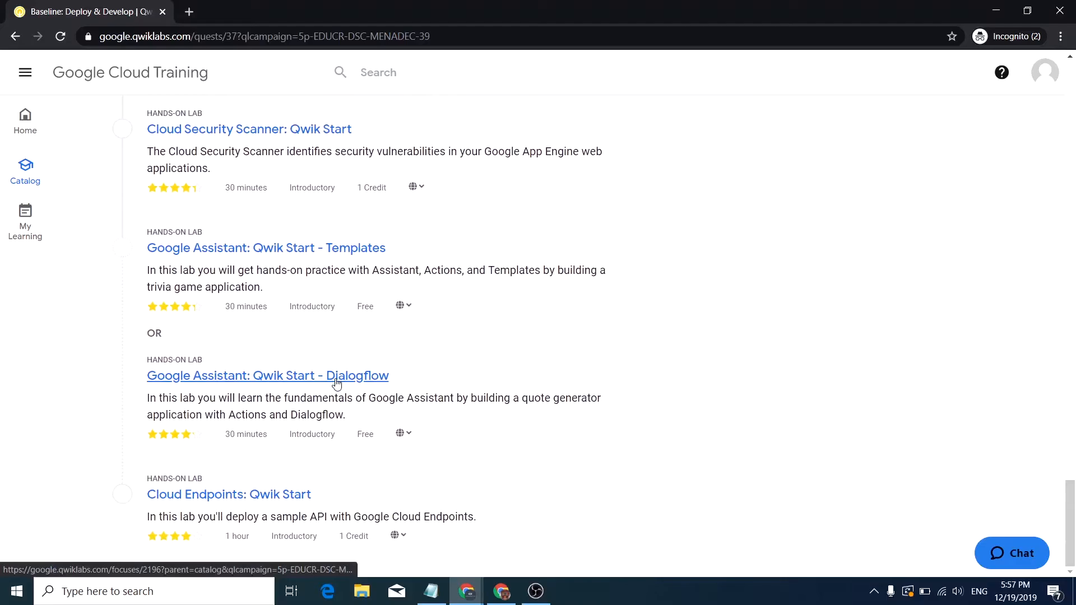
pyautogui.moveTo(343, 500)
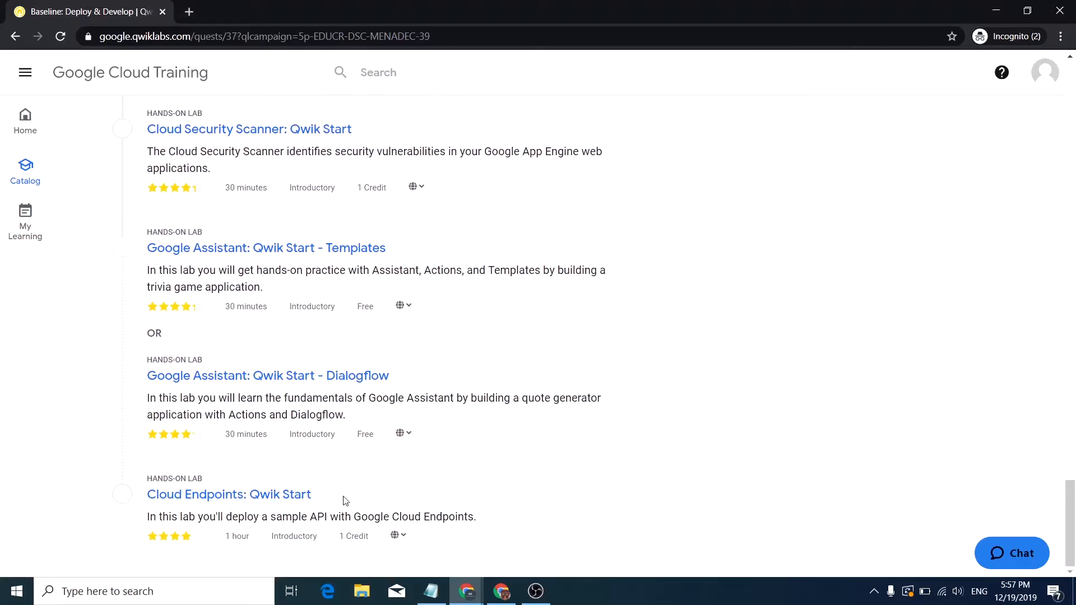
pyautogui.scroll(-3)
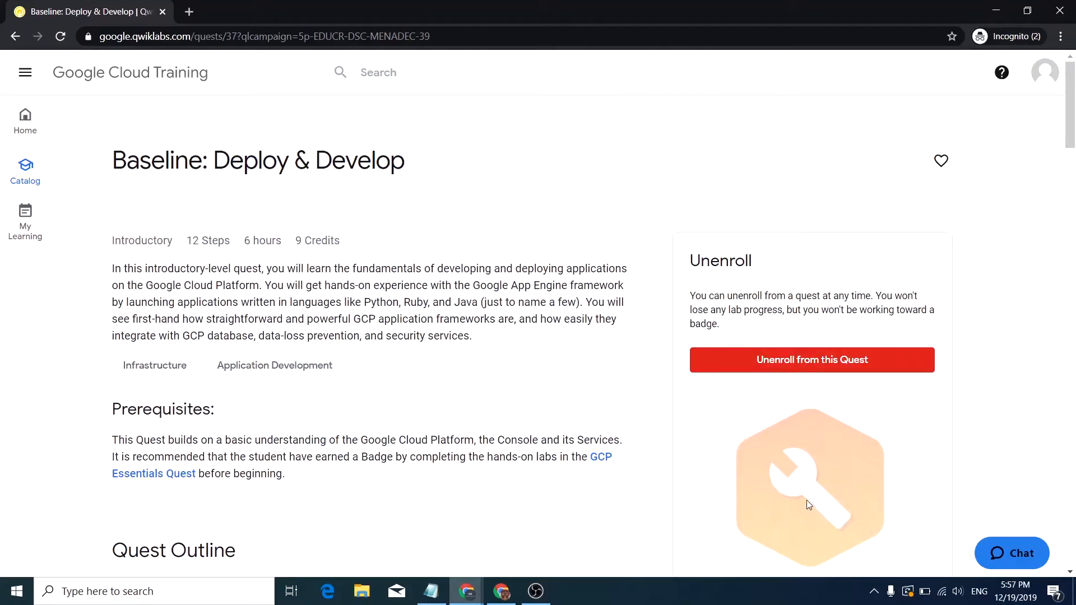
pyautogui.moveTo(757, 454)
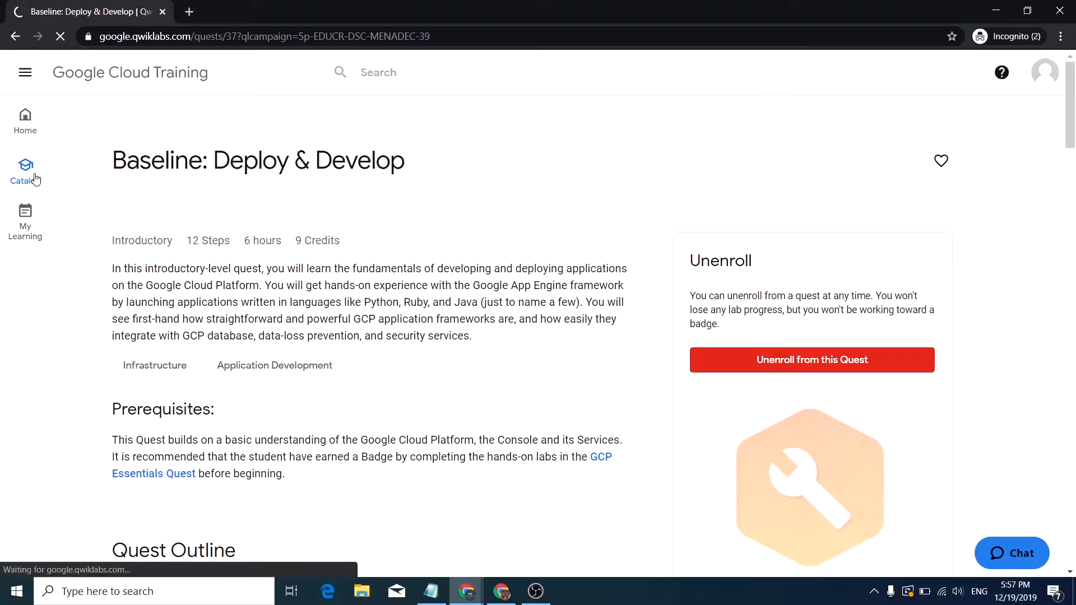
# Step: Browse the catalog of 481 results and expand the Cloud Environment, Format and Duration filters
pyautogui.click(24, 172)
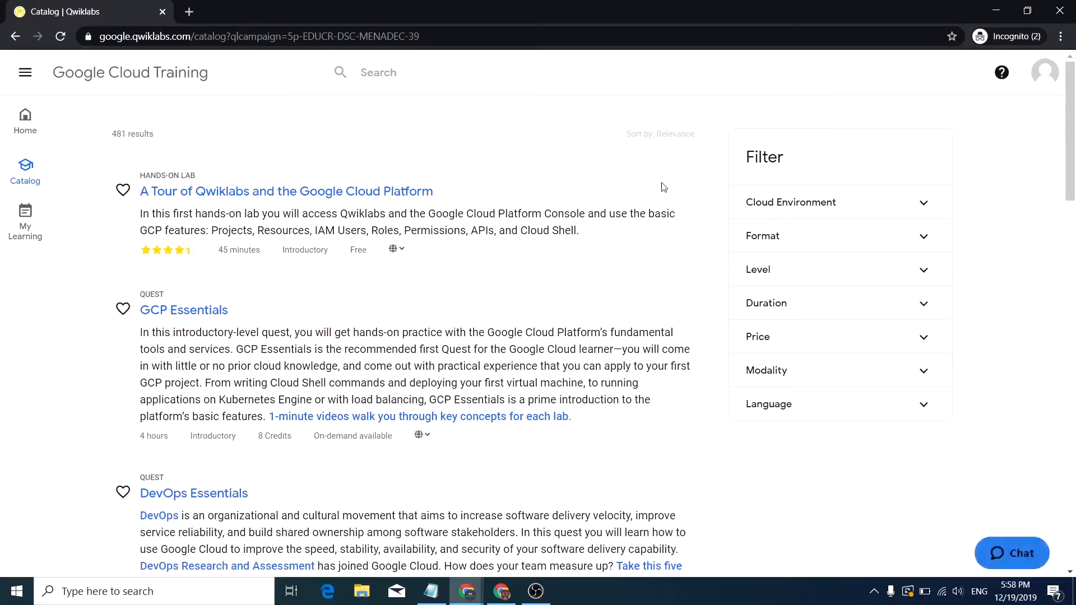
pyautogui.moveTo(446, 226)
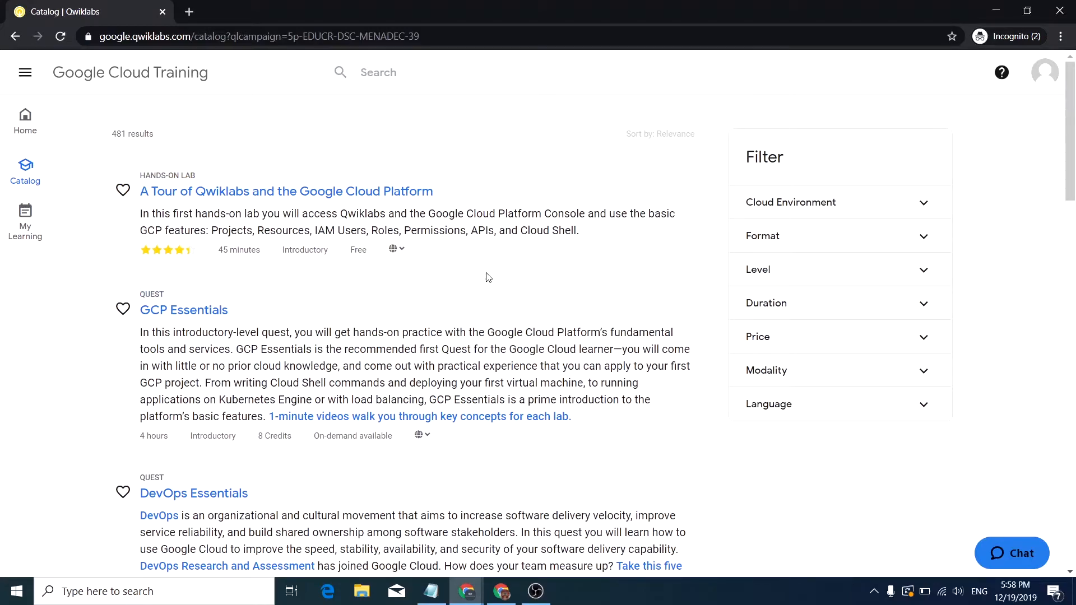
pyautogui.click(790, 202)
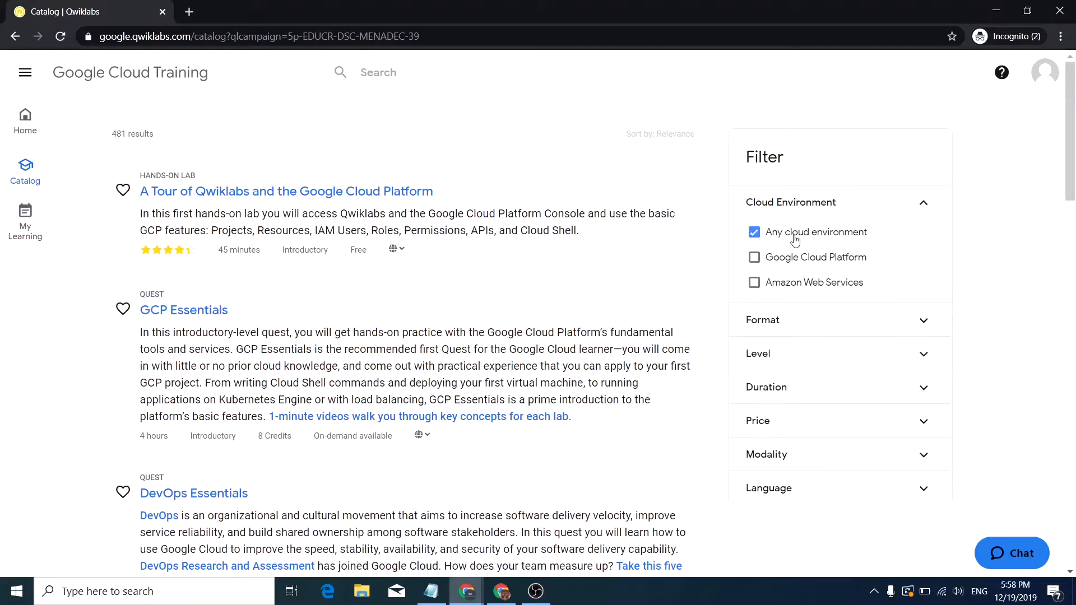
pyautogui.moveTo(797, 259)
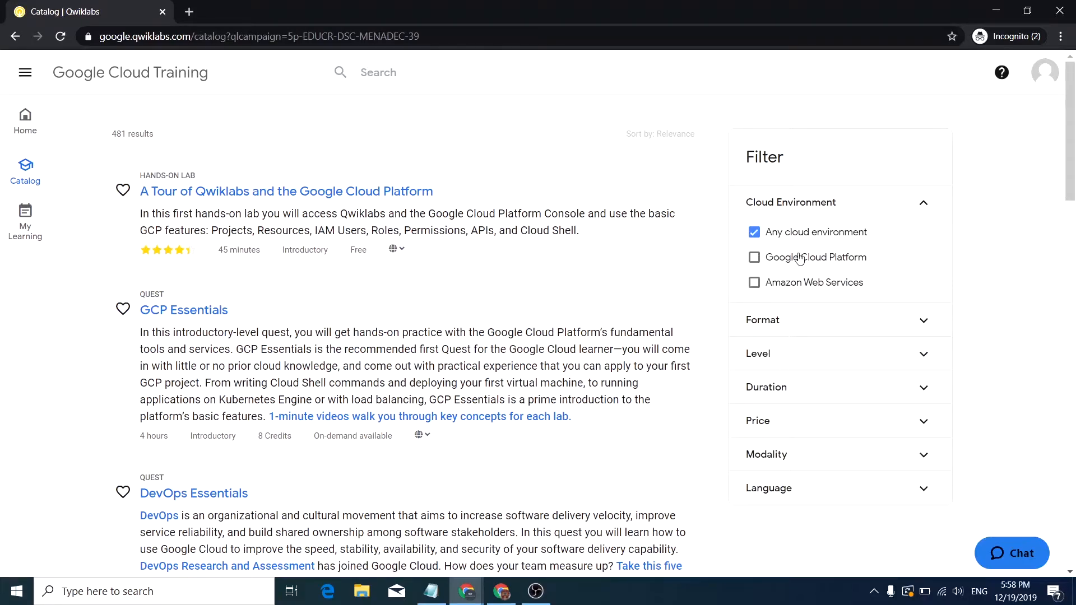
pyautogui.click(762, 236)
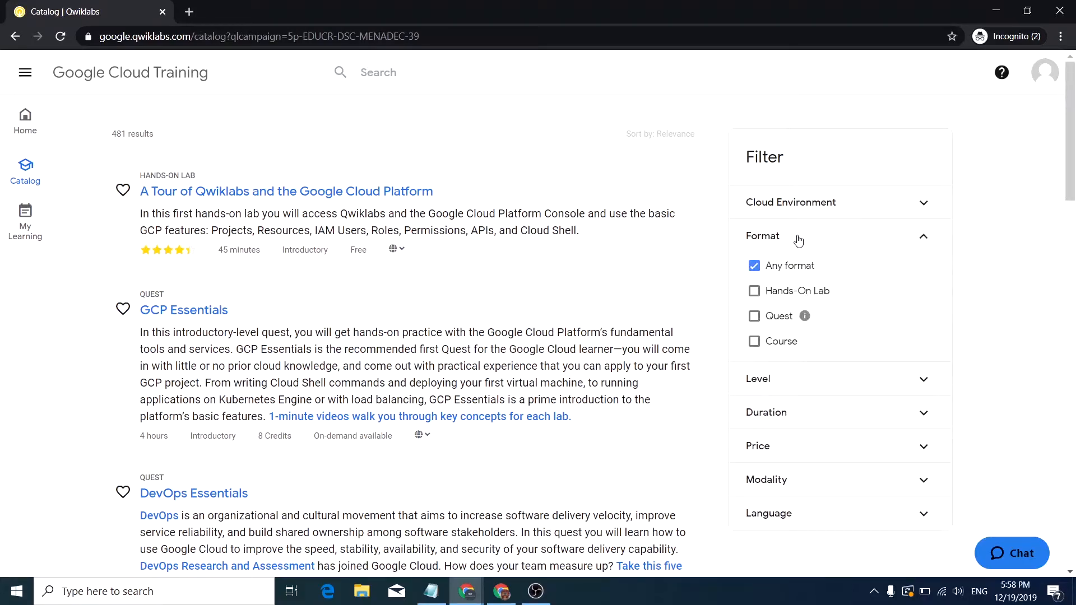
pyautogui.moveTo(403, 276)
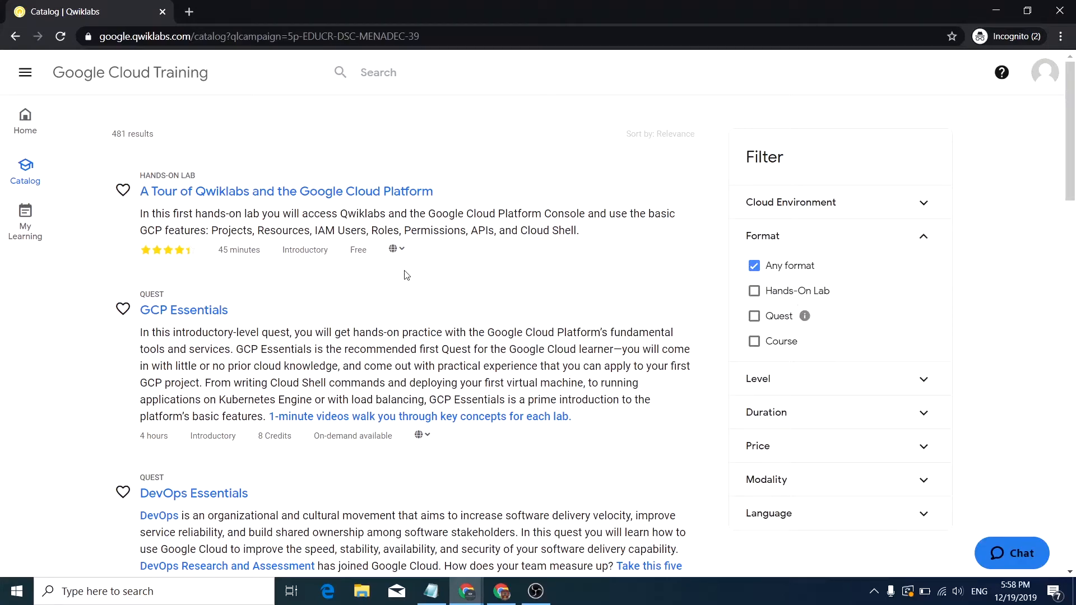
pyautogui.moveTo(775, 313)
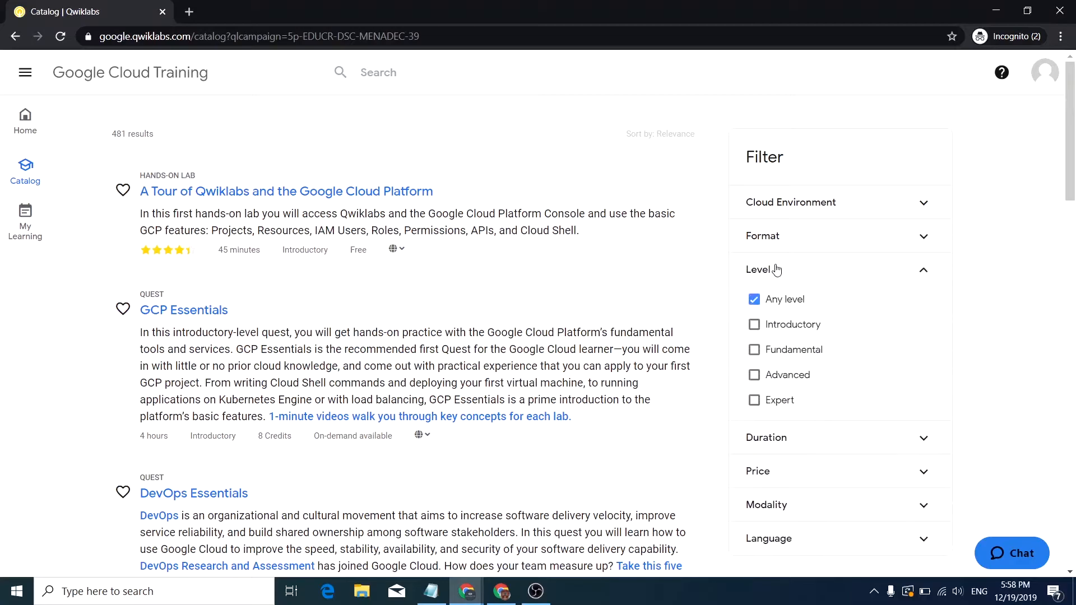
pyautogui.moveTo(798, 329)
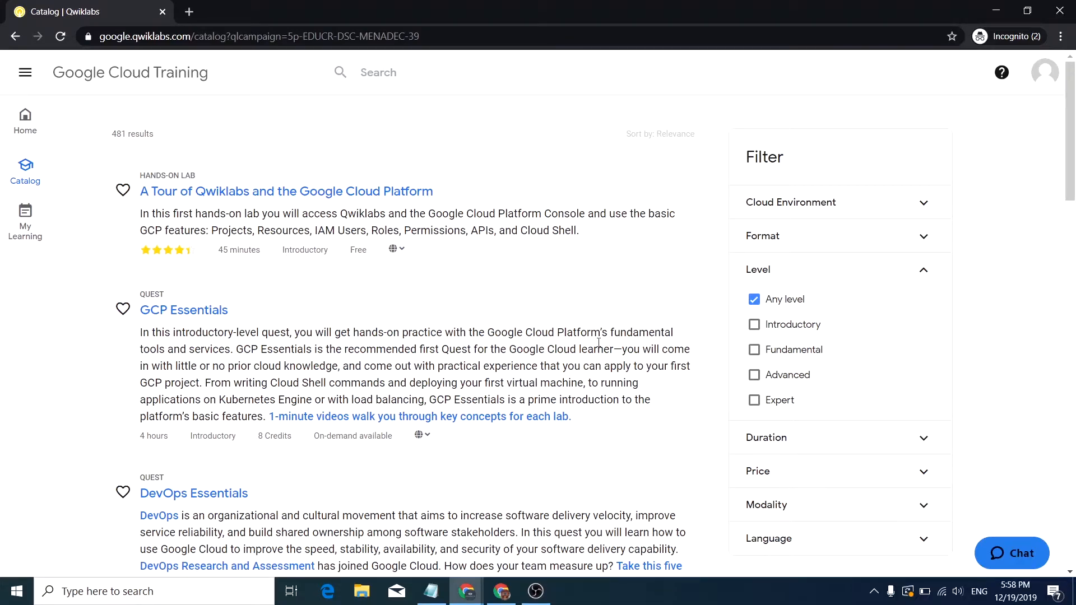
pyautogui.click(923, 268)
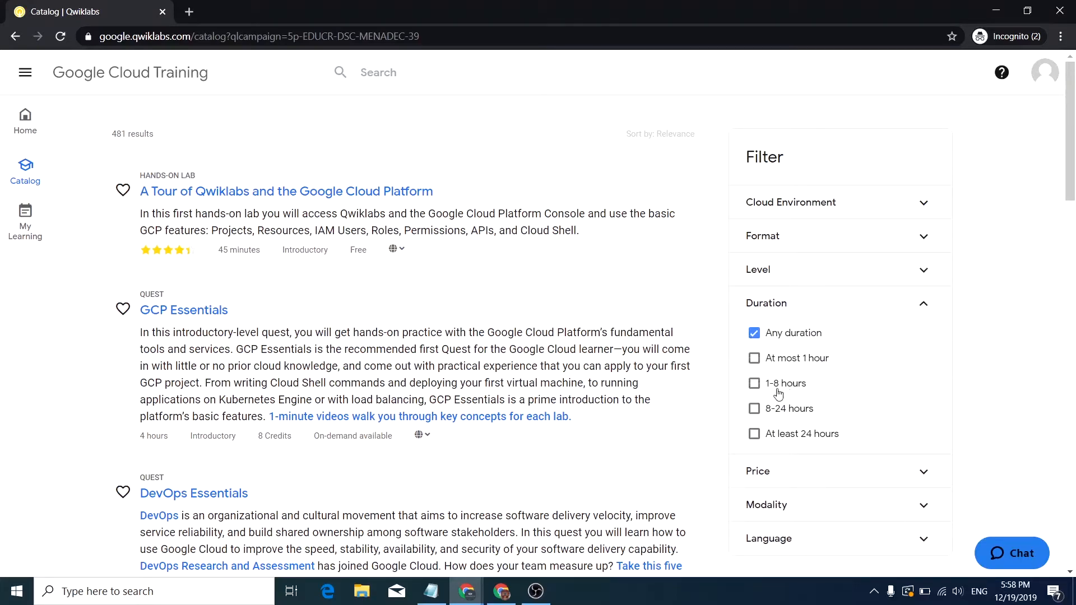
pyautogui.moveTo(455, 308)
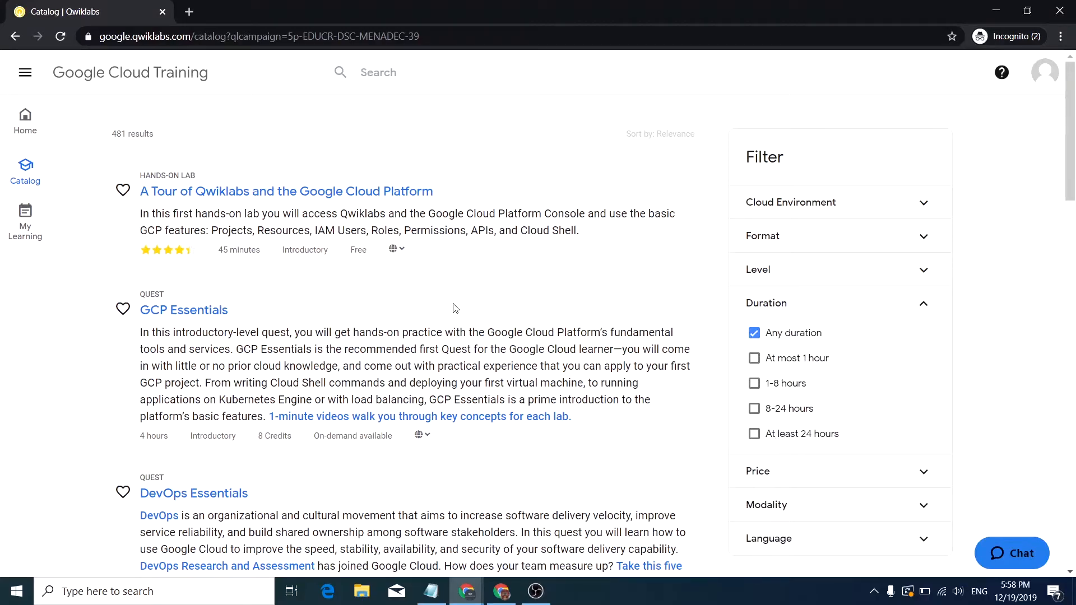
pyautogui.moveTo(247, 255)
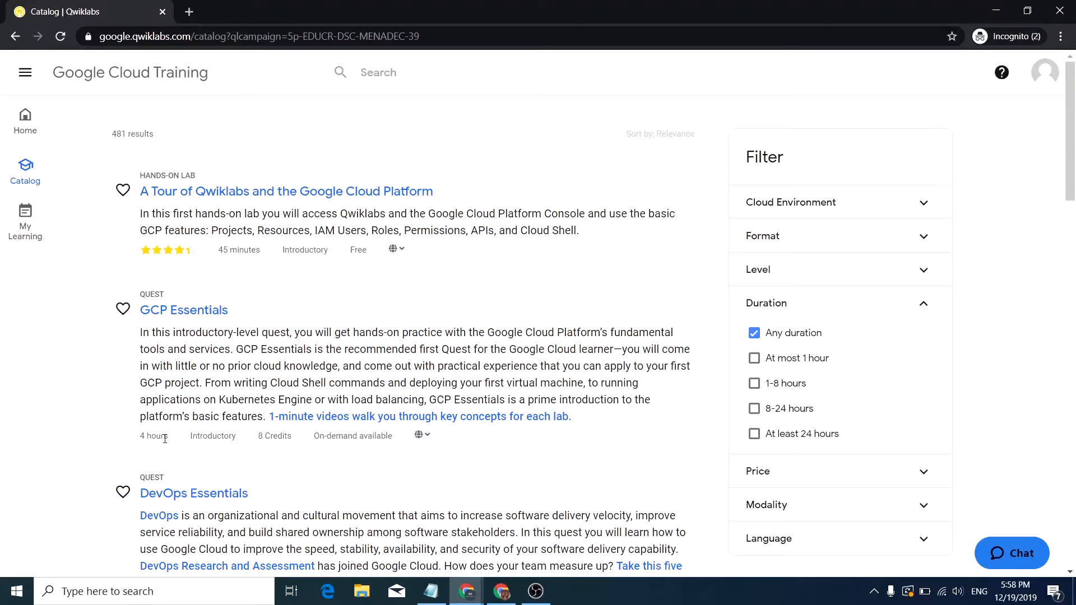
# Step: Expand the Price, Modality and Language filters, leaving all at their default any-value settings
pyautogui.click(754, 333)
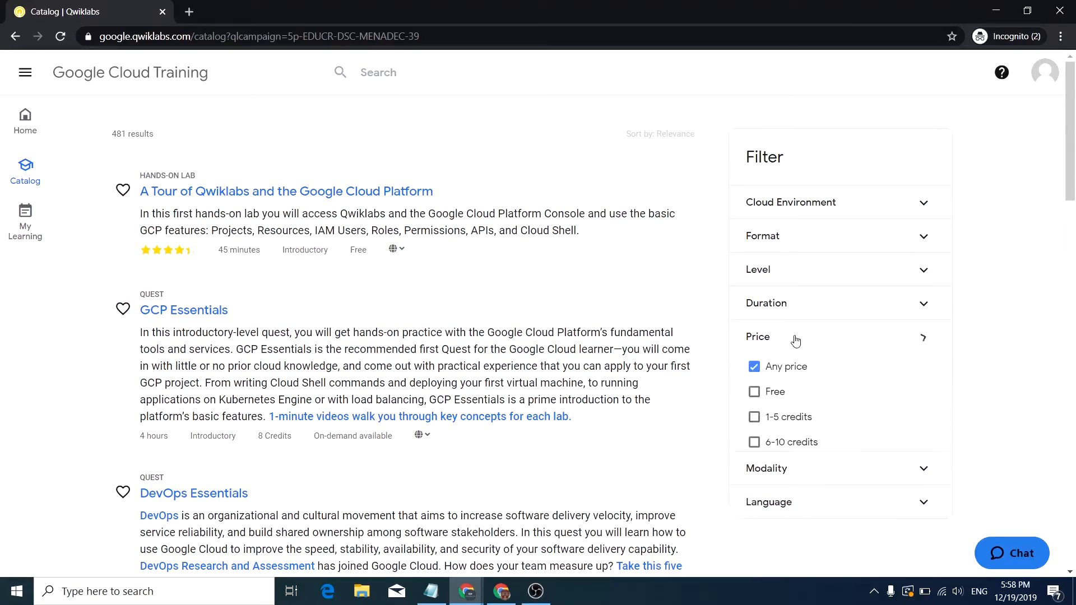
pyautogui.click(757, 337)
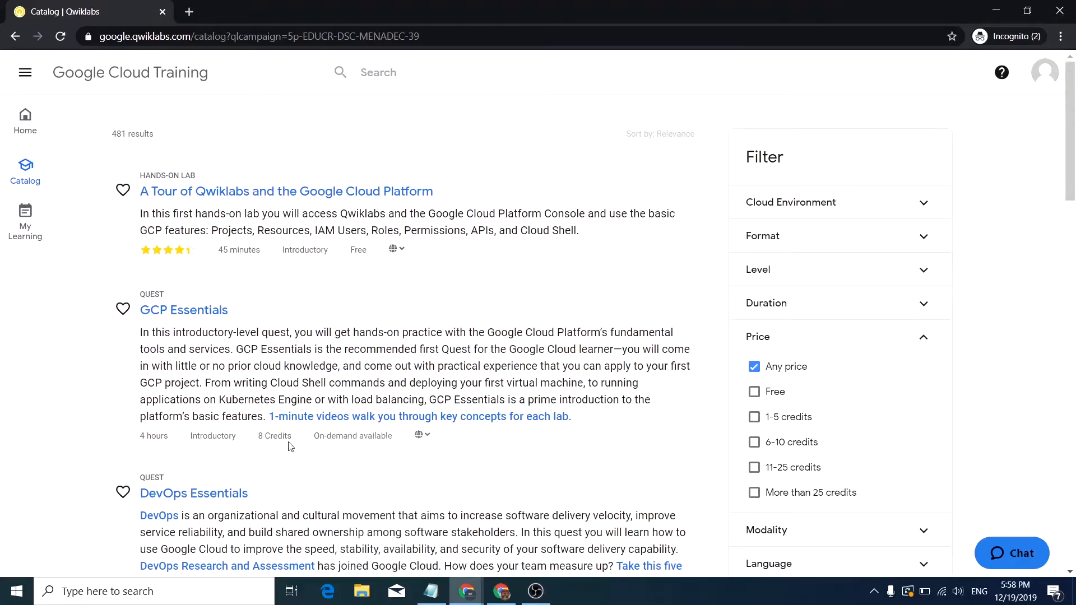
pyautogui.moveTo(297, 324)
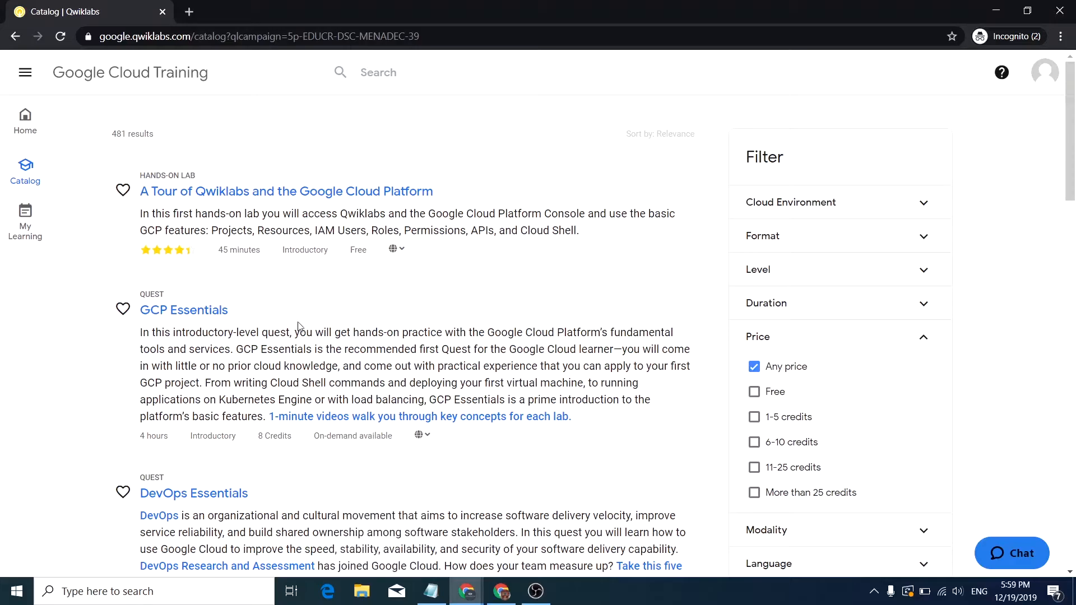
pyautogui.moveTo(353, 253)
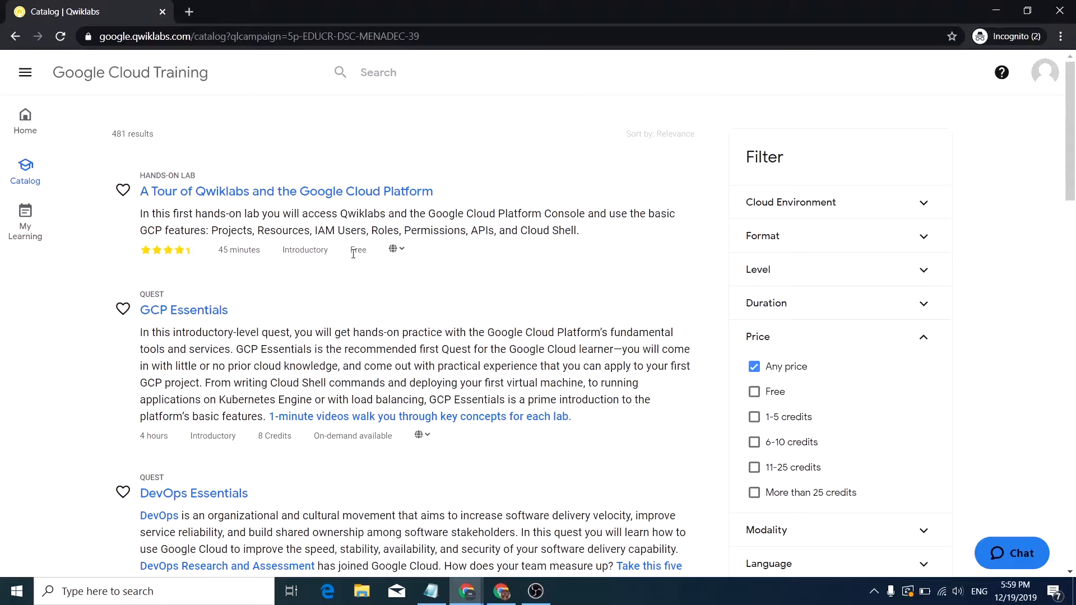
pyautogui.scroll(-3)
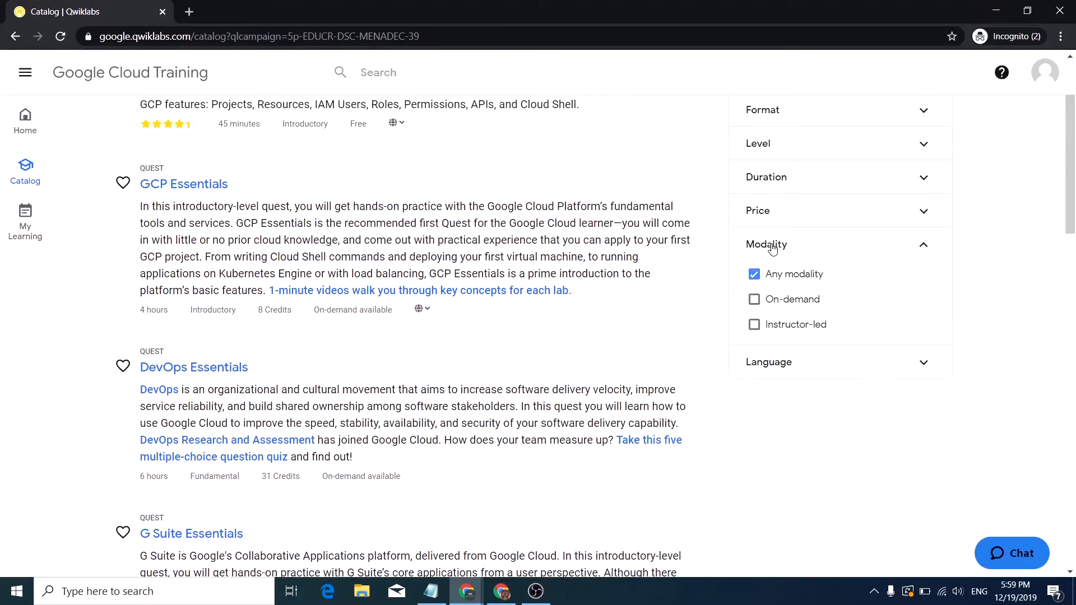
pyautogui.click(767, 244)
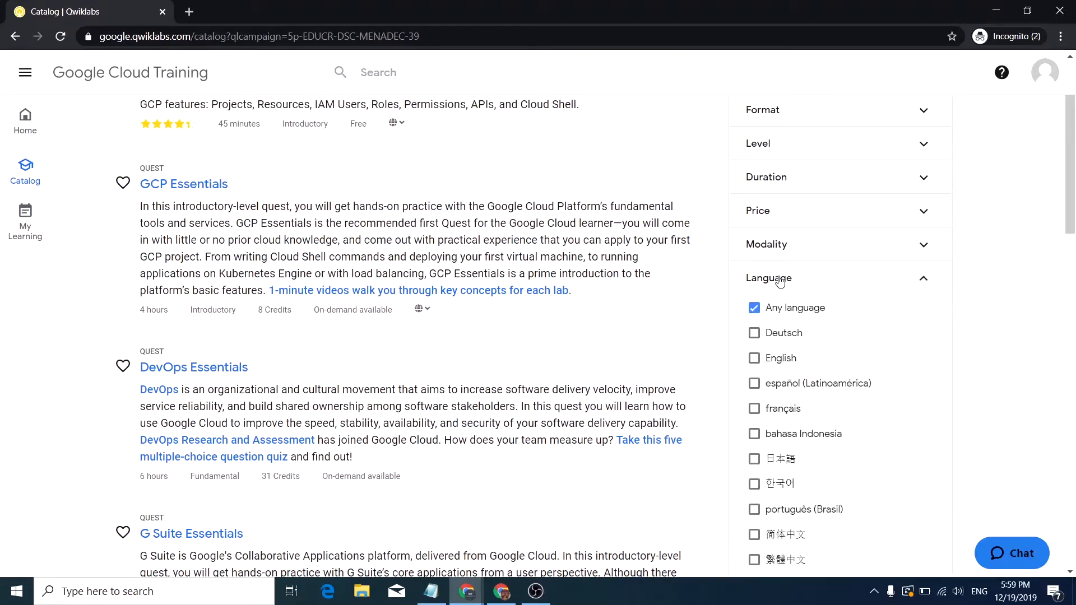
pyautogui.scroll(-3)
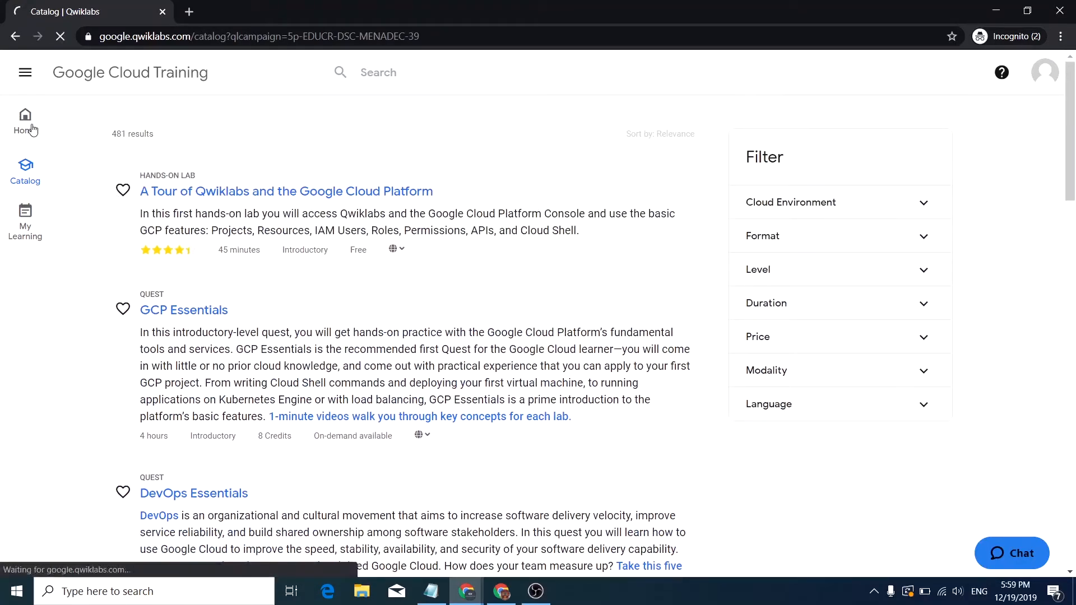
# Step: Return to the home dashboard and review the in-progress Baseline quest and Featured Learning
pyautogui.click(25, 120)
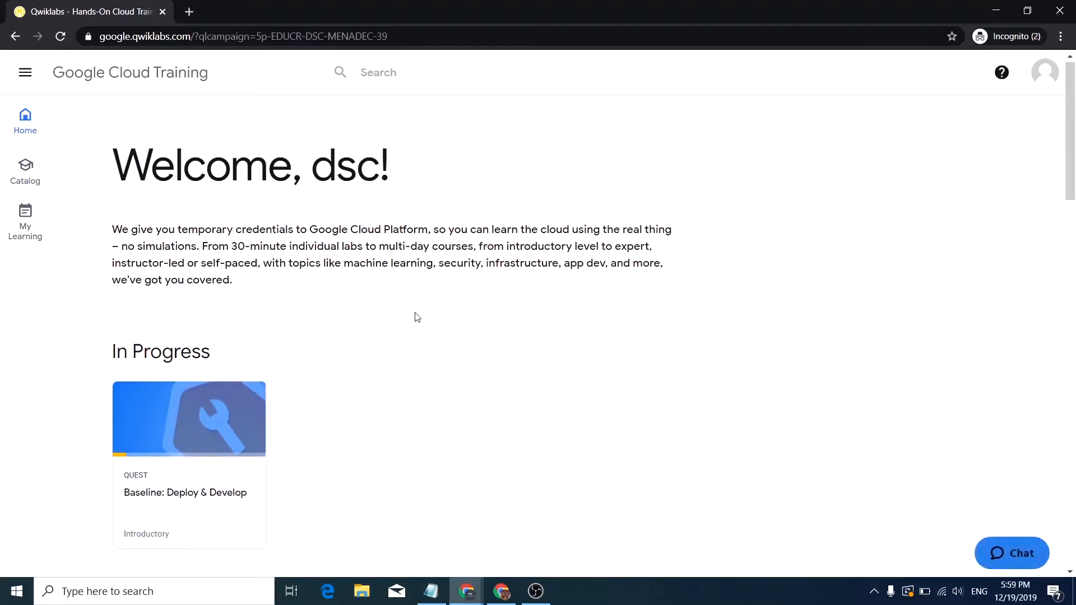
pyautogui.scroll(-3)
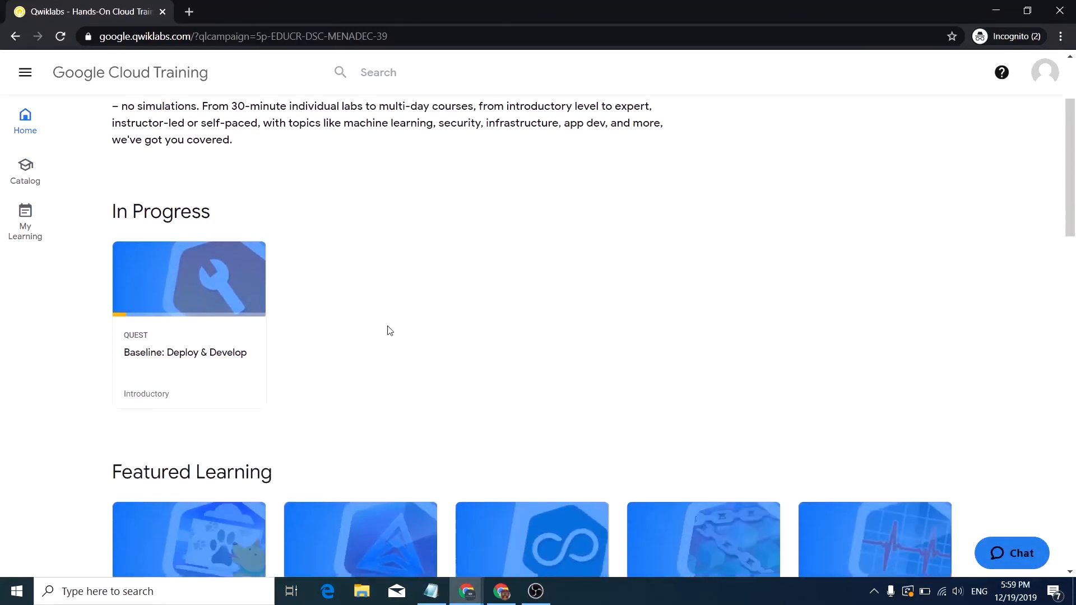
pyautogui.scroll(-3)
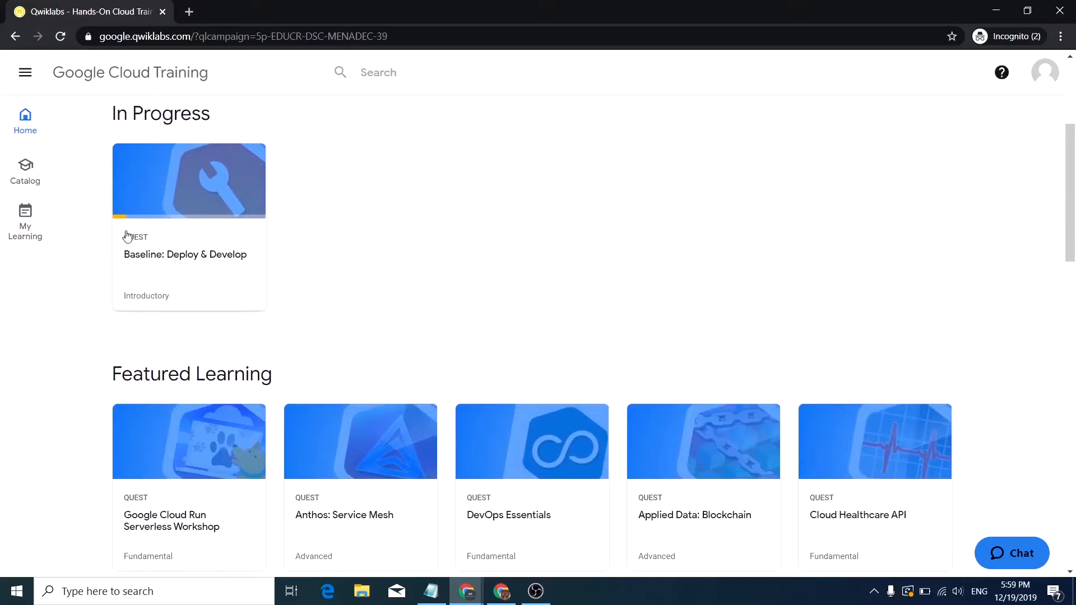
pyautogui.moveTo(369, 326)
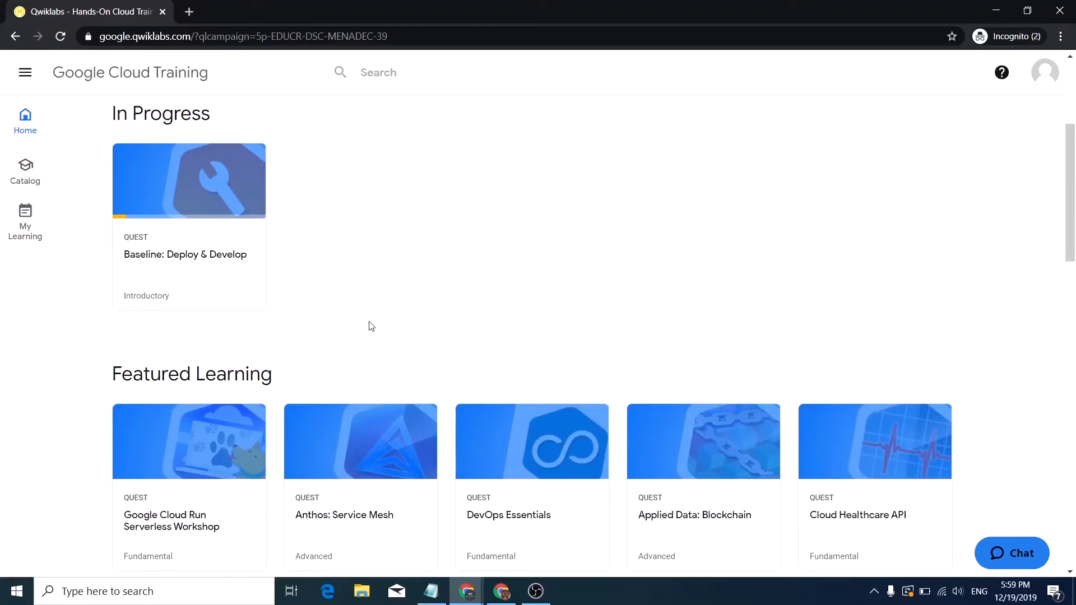
pyautogui.scroll(-3)
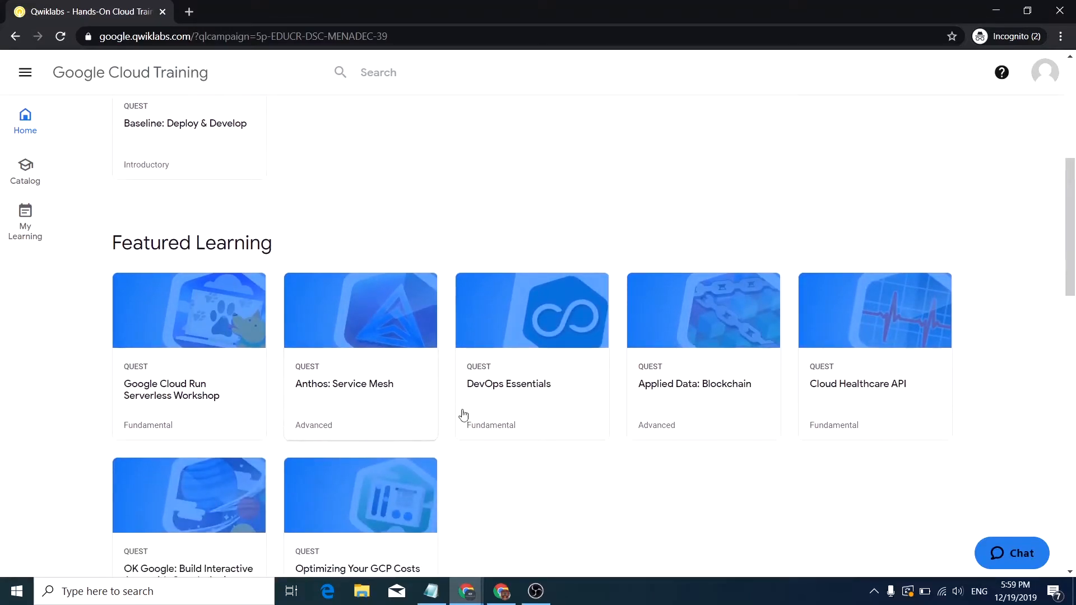
pyautogui.scroll(-3)
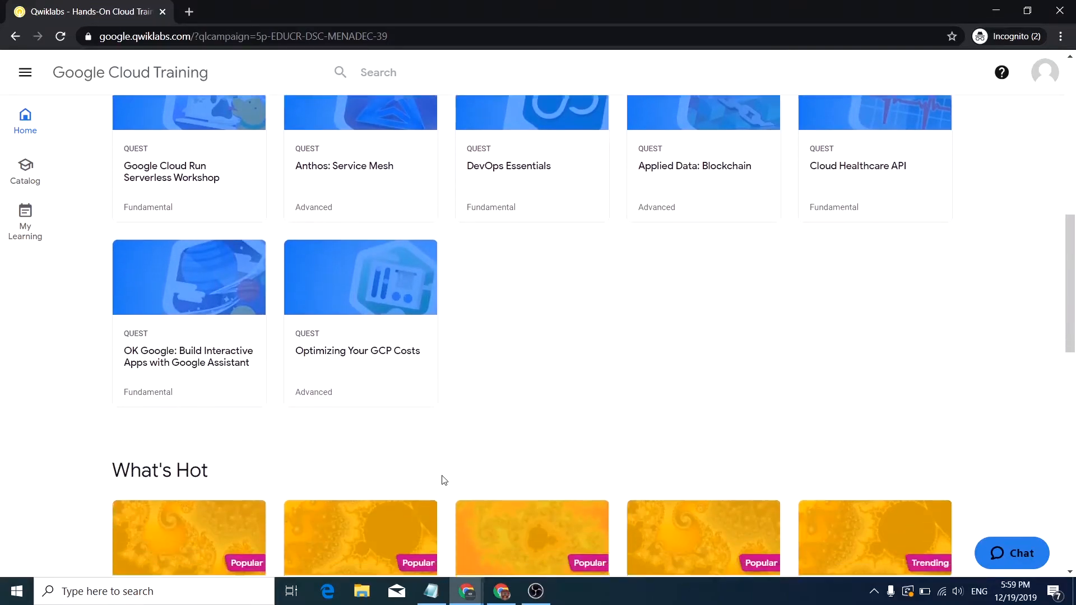
# Step: Continue down through What's Hot to the Become a Cloud Expert topics, then head to My Learning
pyautogui.scroll(-3)
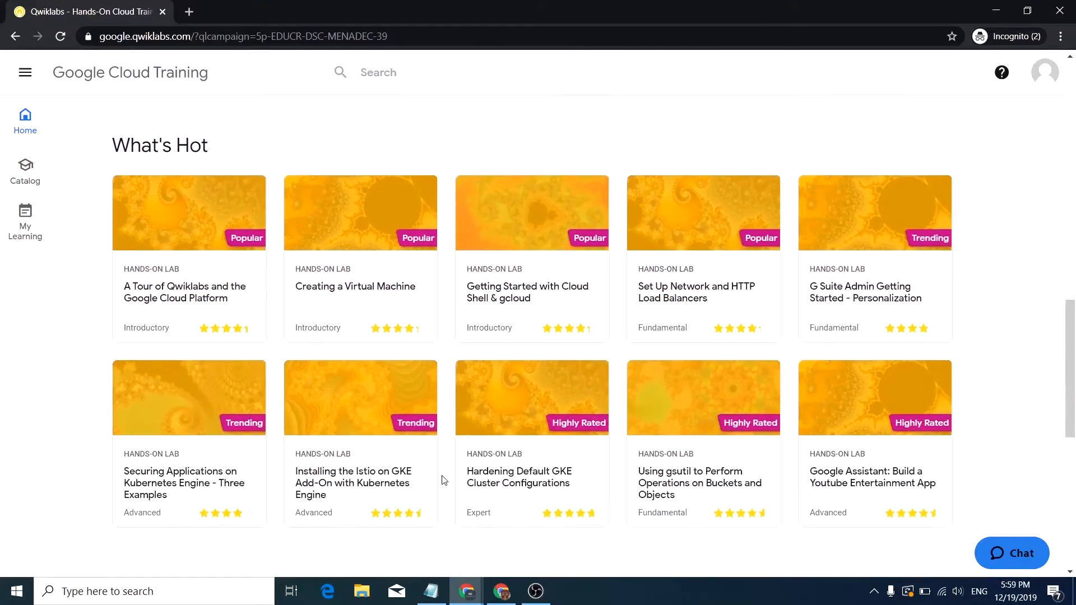
pyautogui.scroll(-3)
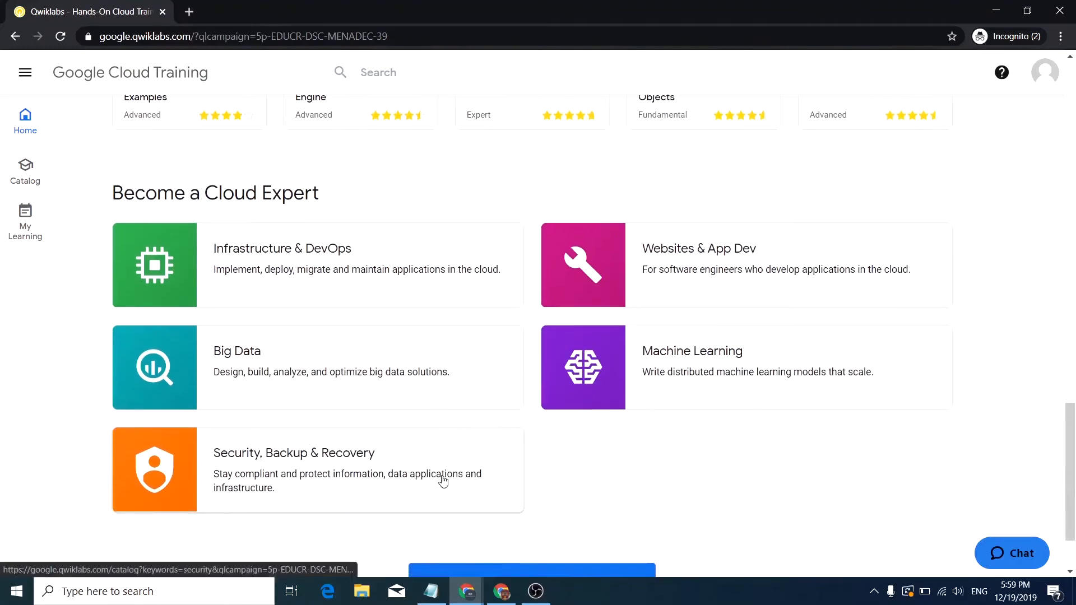
pyautogui.scroll(-3)
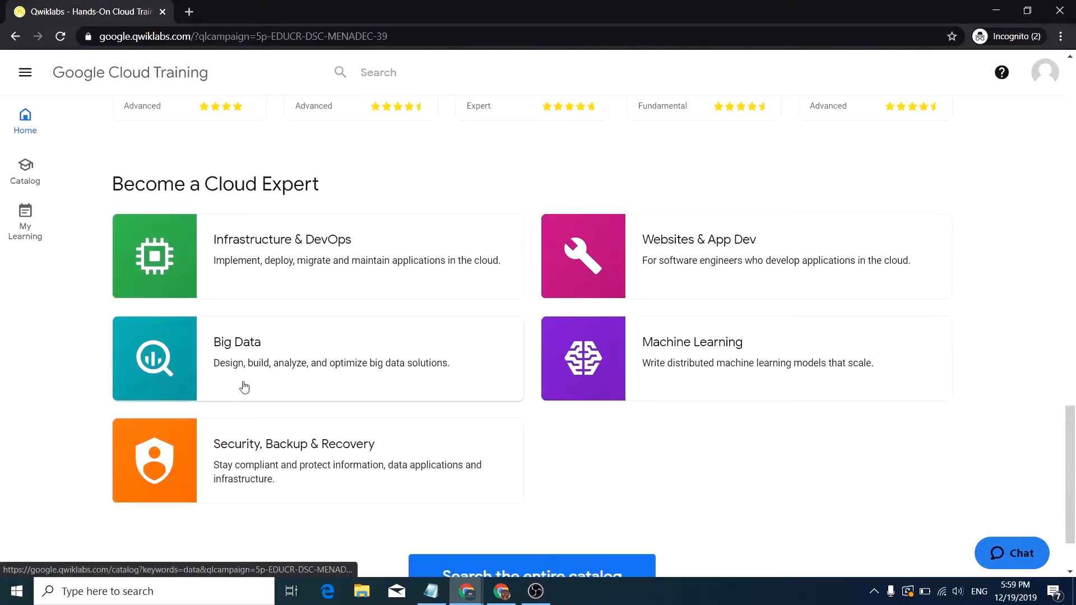
pyautogui.moveTo(278, 478)
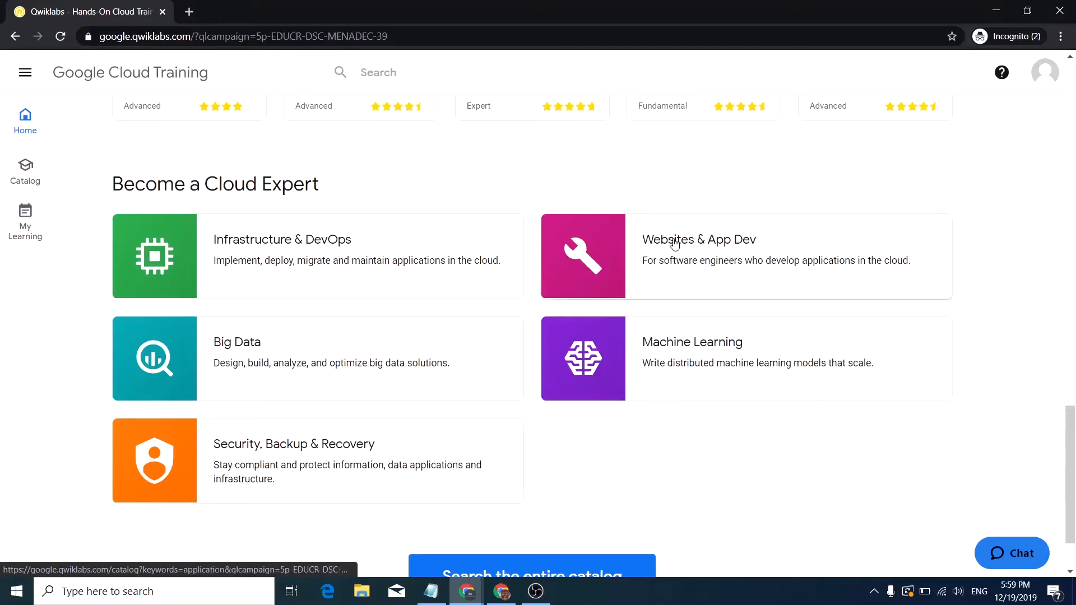
pyautogui.scroll(-3)
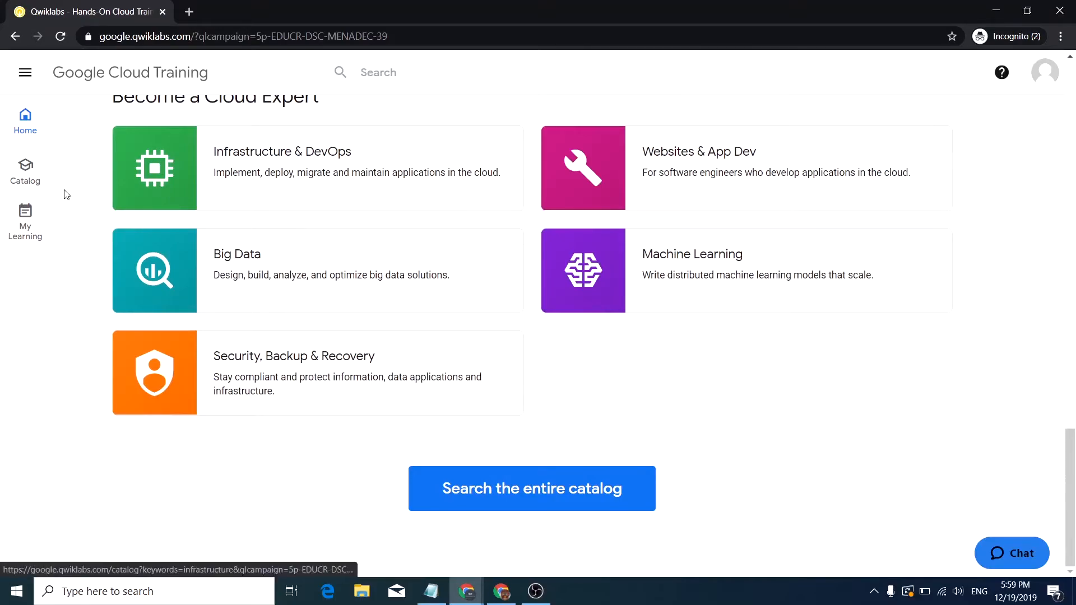
pyautogui.click(25, 220)
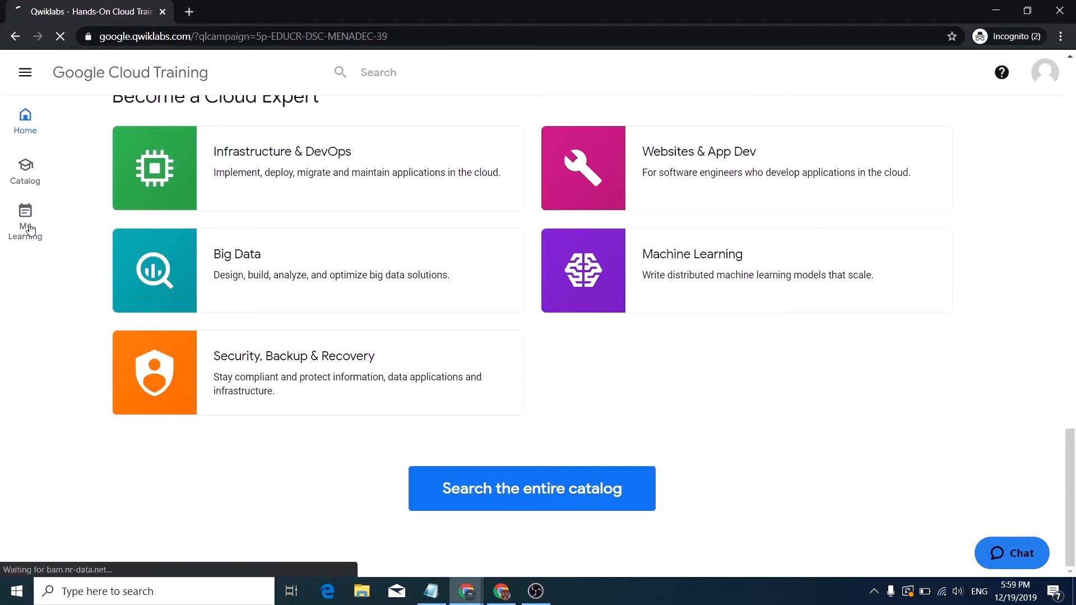
# Step: From My Learning, make the profile public and view it showing 1 lab taken and 0 completed quests
pyautogui.click(24, 223)
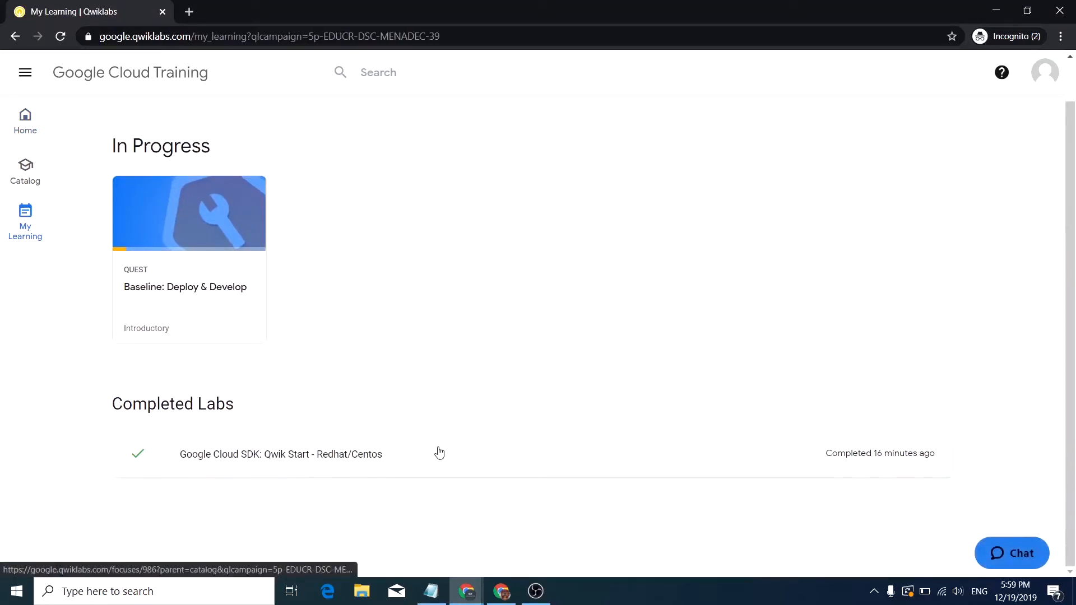
pyautogui.moveTo(888, 466)
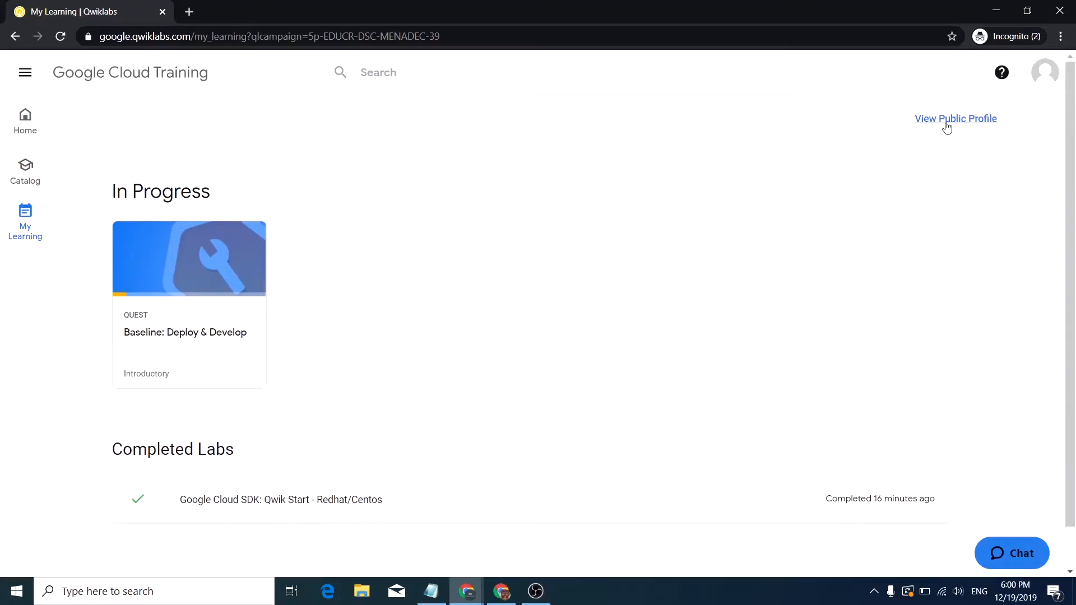
pyautogui.click(955, 117)
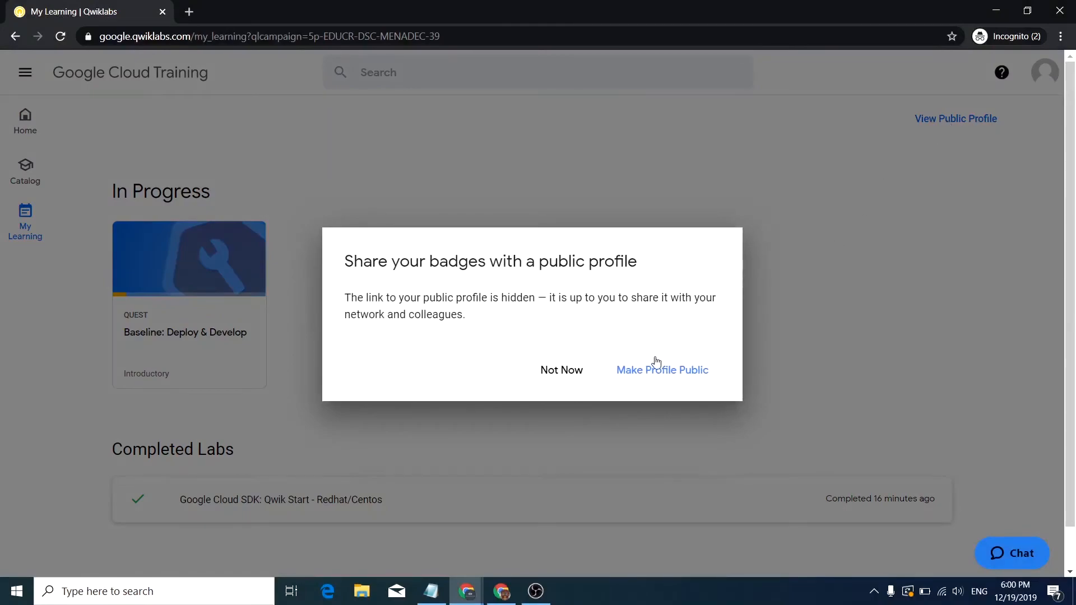
pyautogui.click(661, 370)
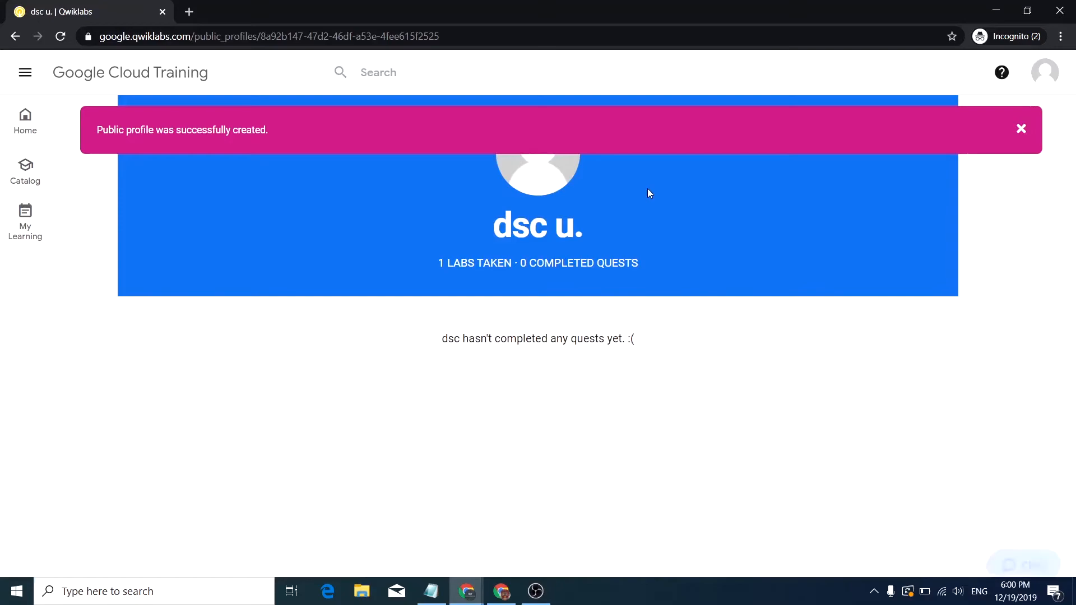
pyautogui.click(1020, 128)
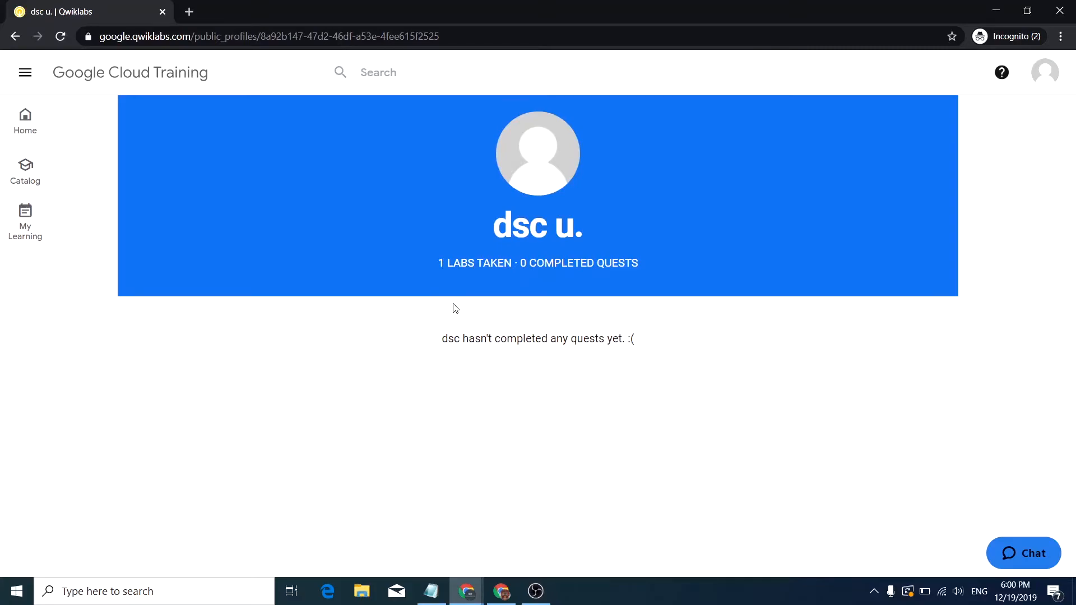
pyautogui.moveTo(944, 139)
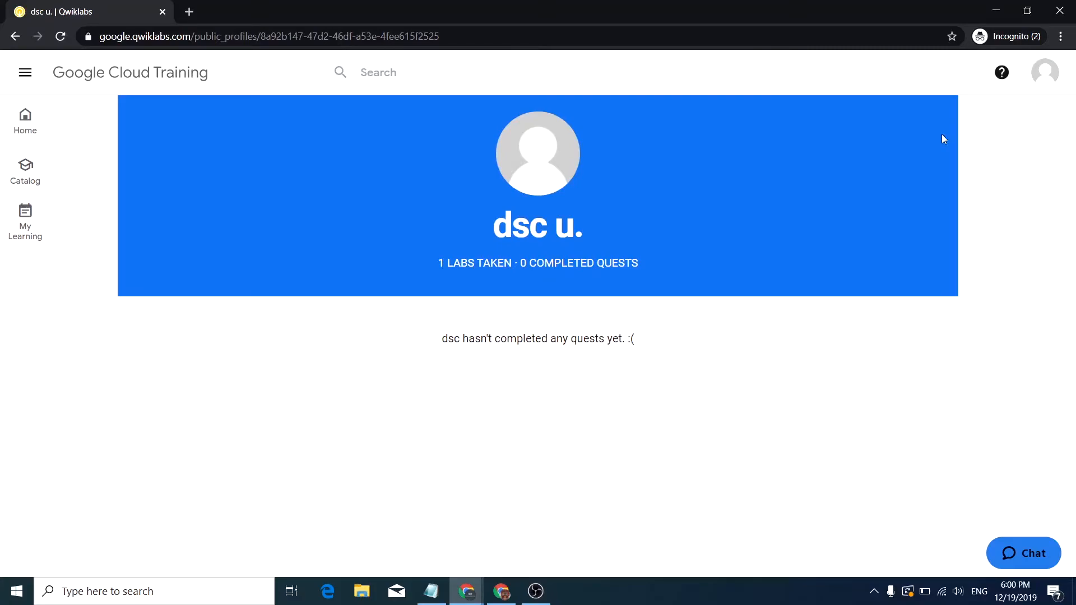
# Step: From the avatar menu, reach the Credits & Subscriptions page for the monthly subscription
pyautogui.click(1043, 71)
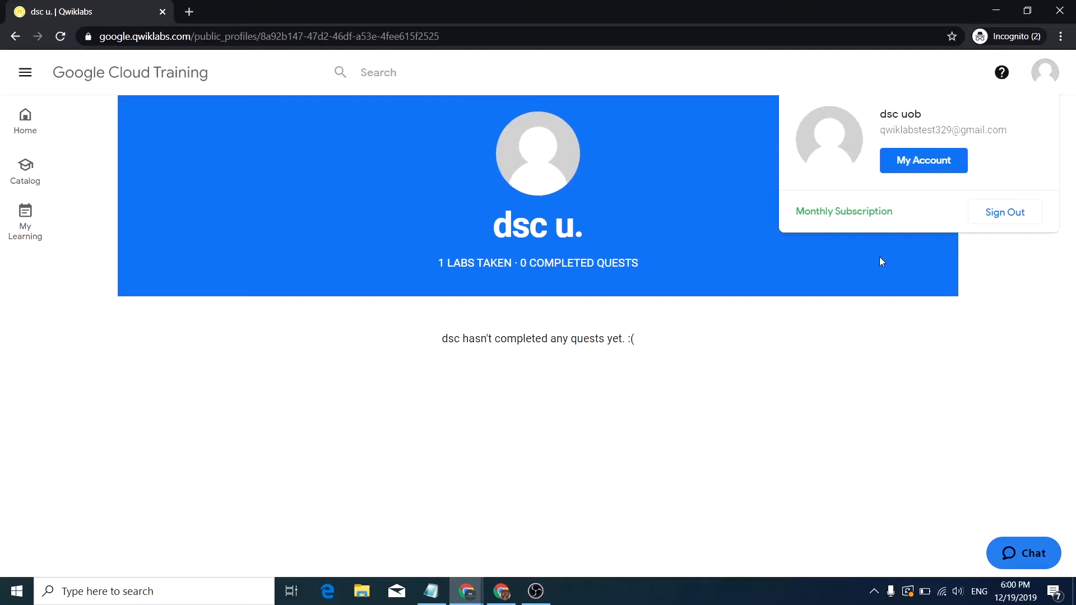
pyautogui.moveTo(842, 211)
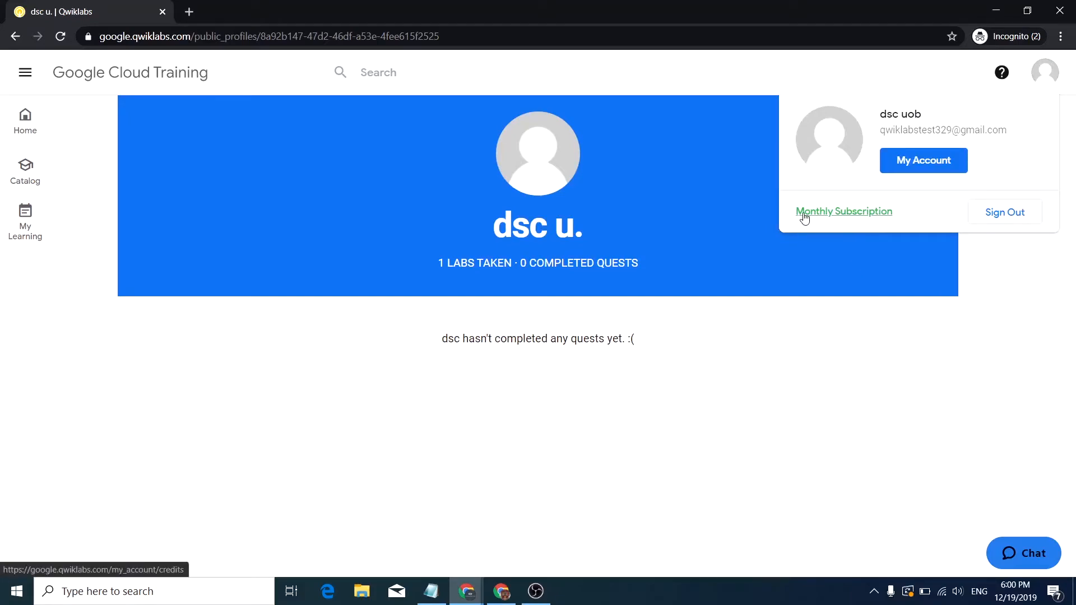
pyautogui.moveTo(733, 385)
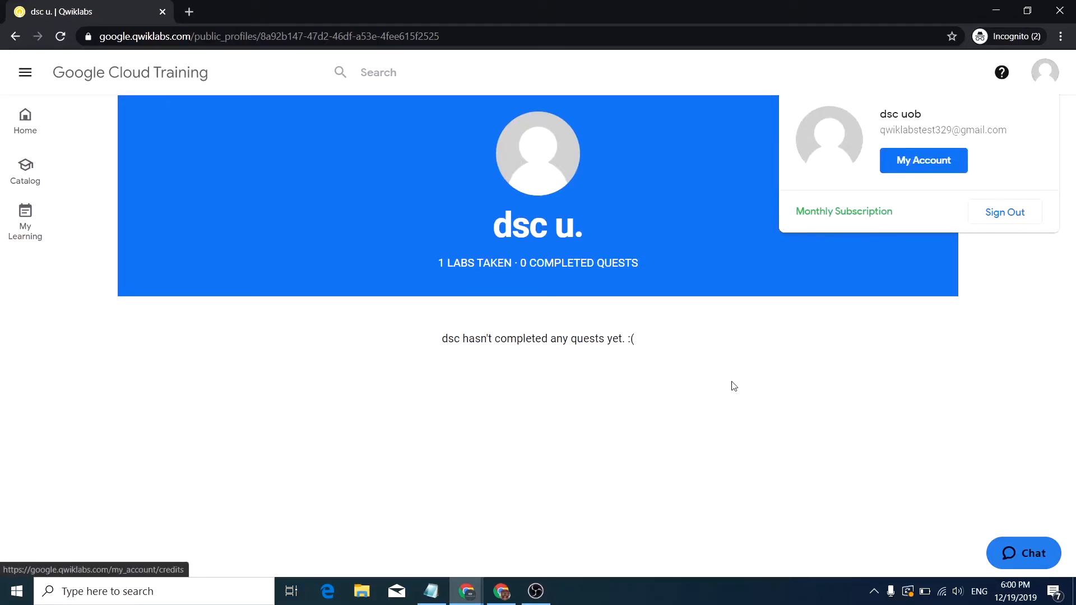
pyautogui.moveTo(843, 211)
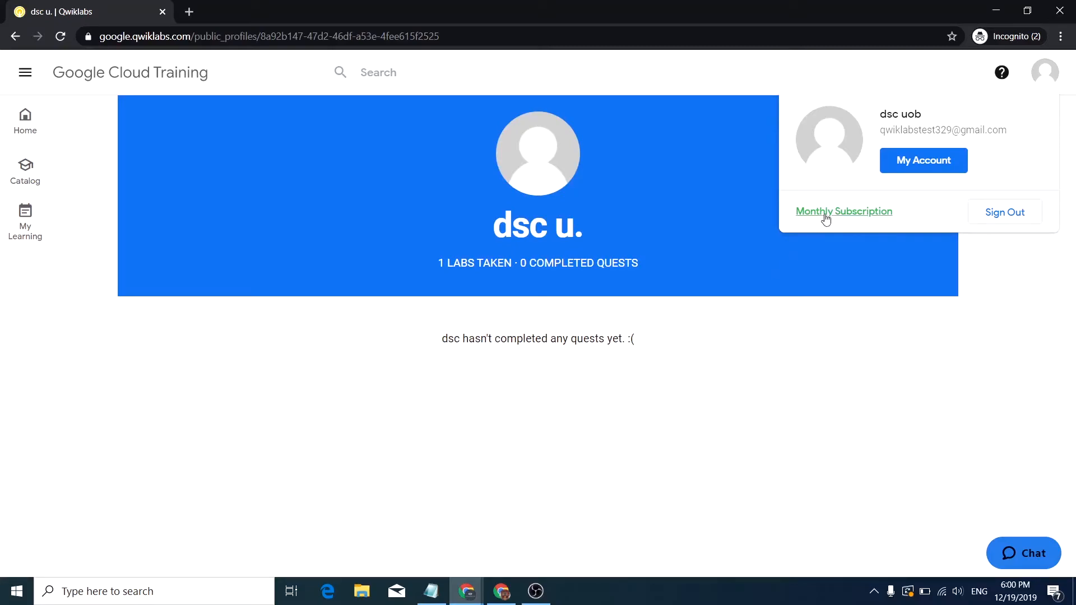
pyautogui.click(843, 211)
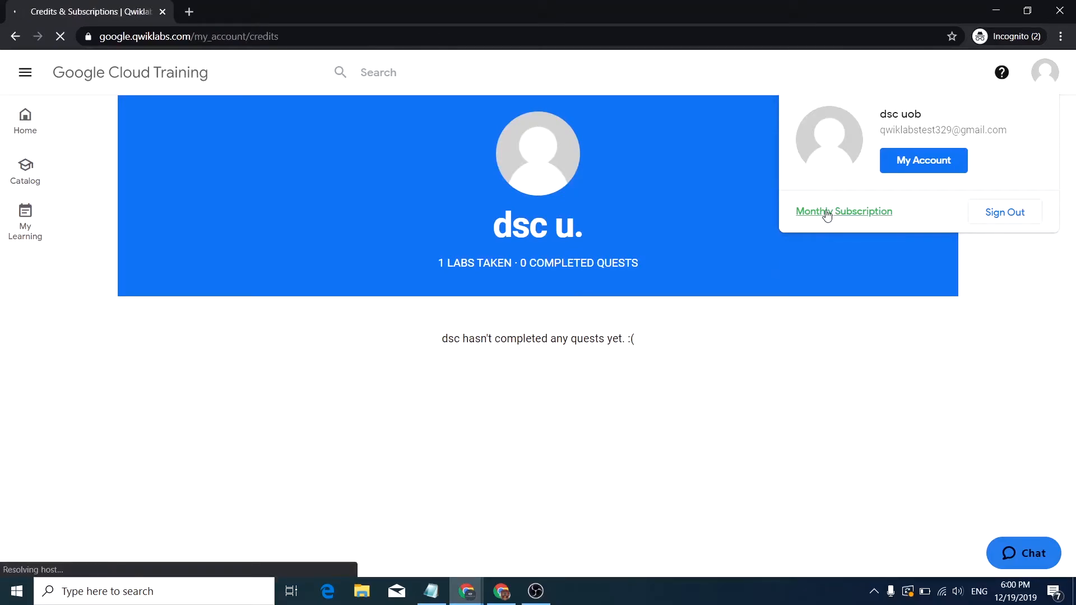
pyautogui.click(843, 211)
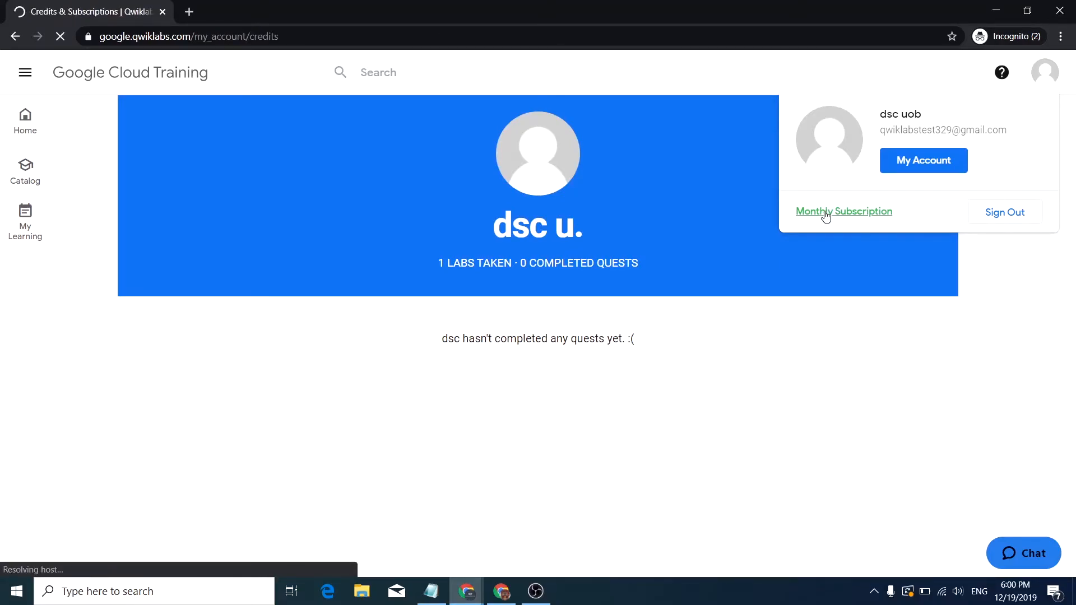
pyautogui.click(842, 211)
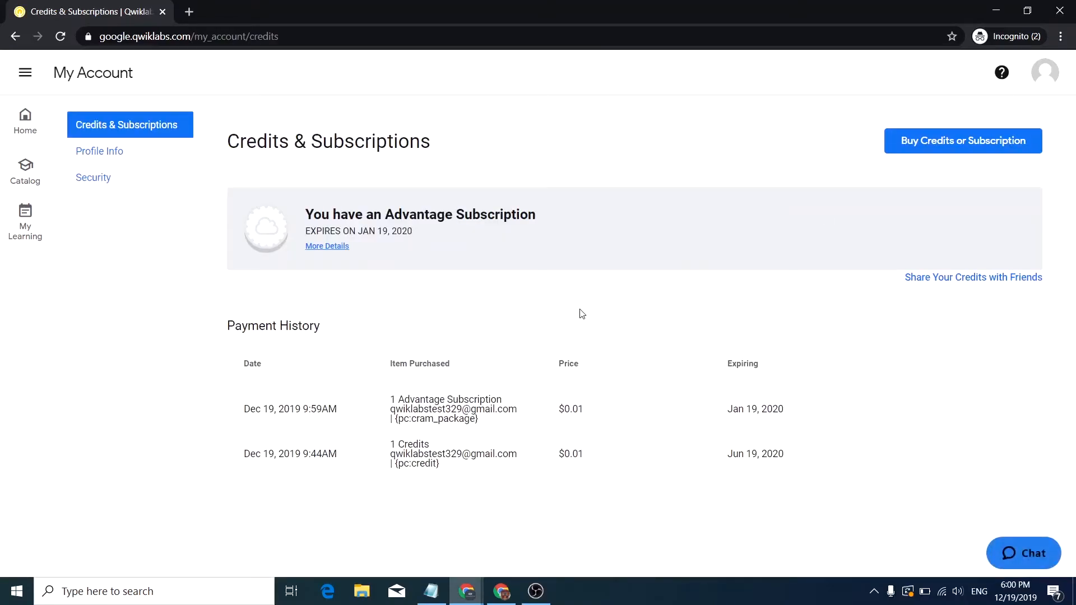
pyautogui.moveTo(552, 339)
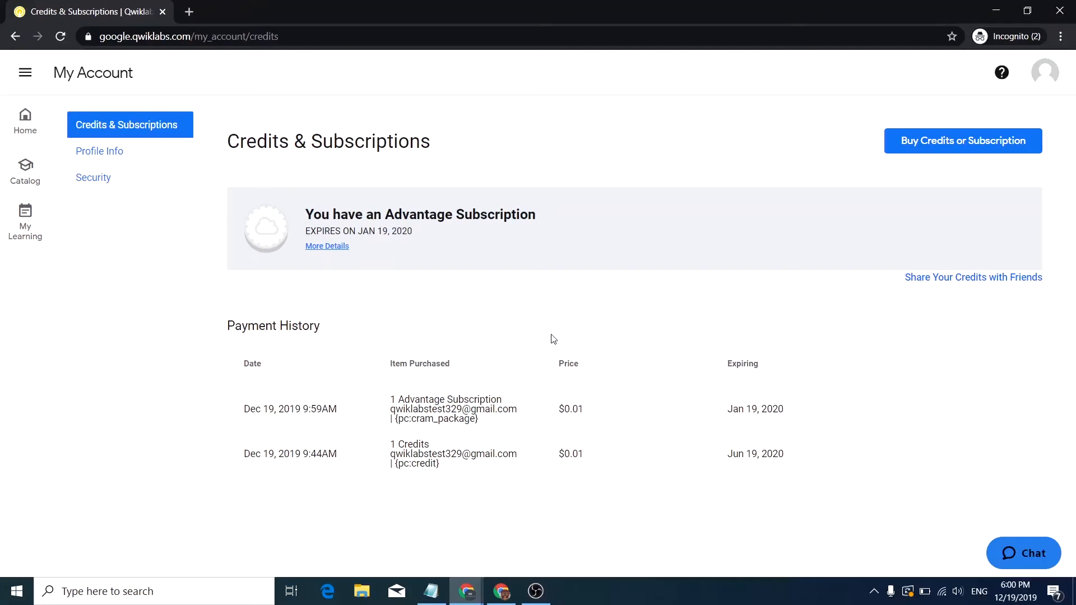
pyautogui.moveTo(332, 249)
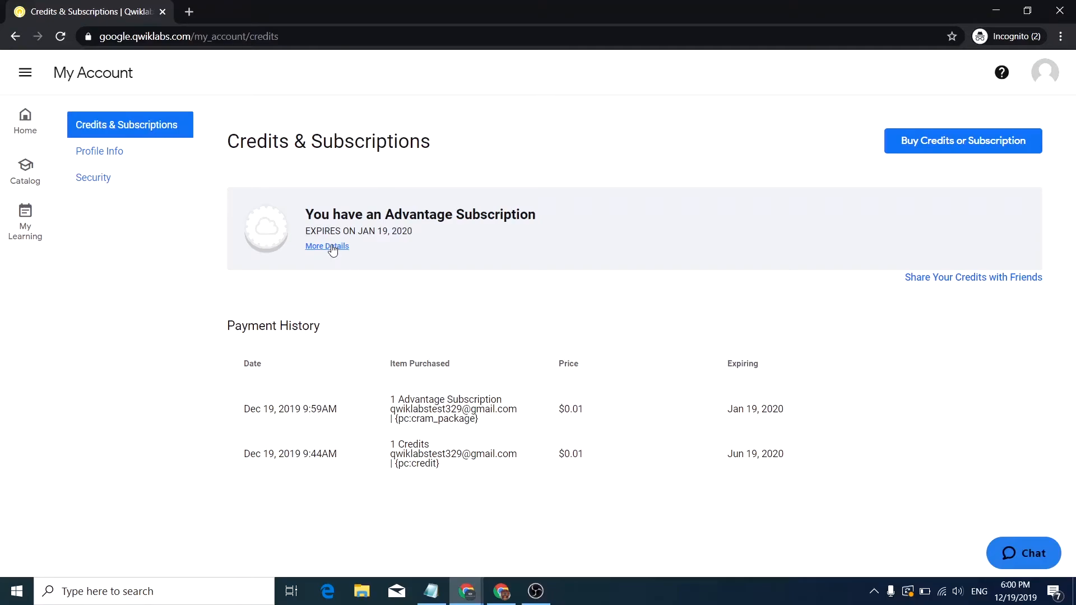
# Step: Expand the Advantage Subscription's credit details (expiring Jan 19, 2020) and go to Buy Credits or Subscription
pyautogui.click(326, 245)
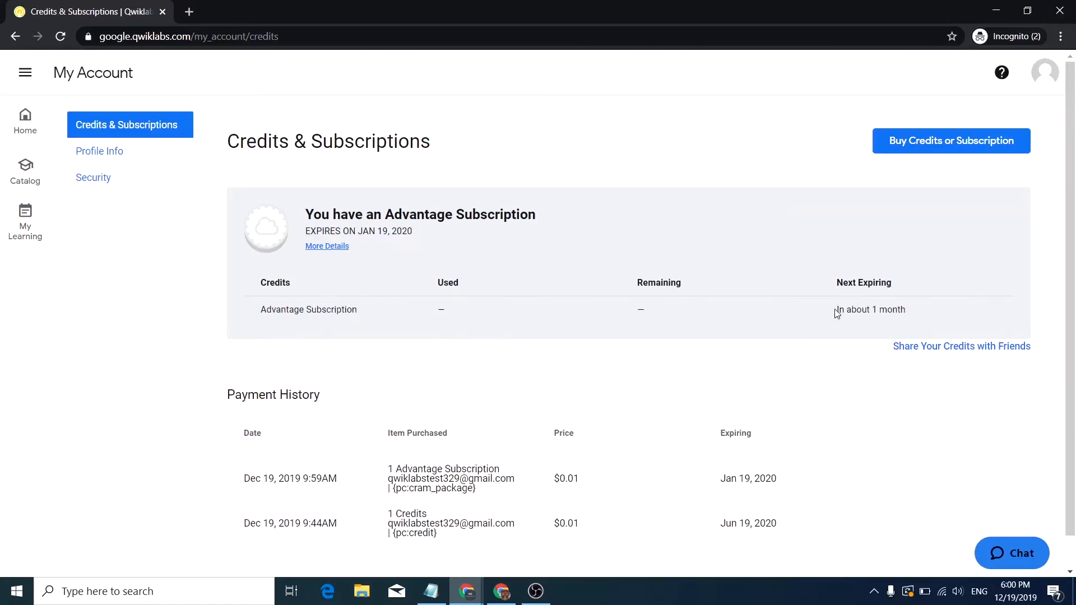
pyautogui.click(951, 141)
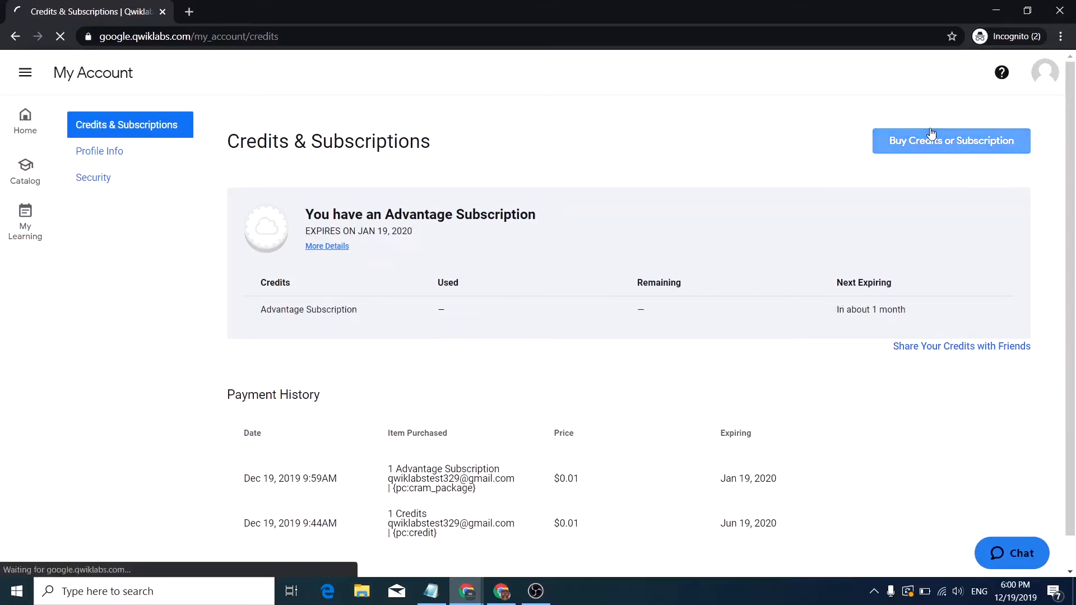
# Step: Browse the credit packages on the Buy Credits page
pyautogui.click(950, 142)
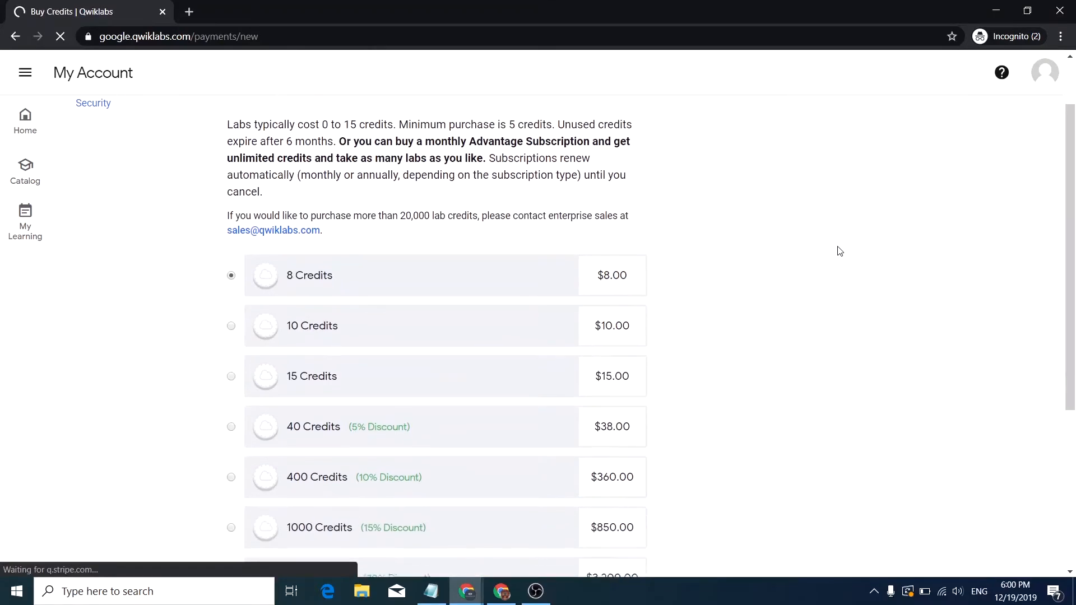
pyautogui.scroll(-3)
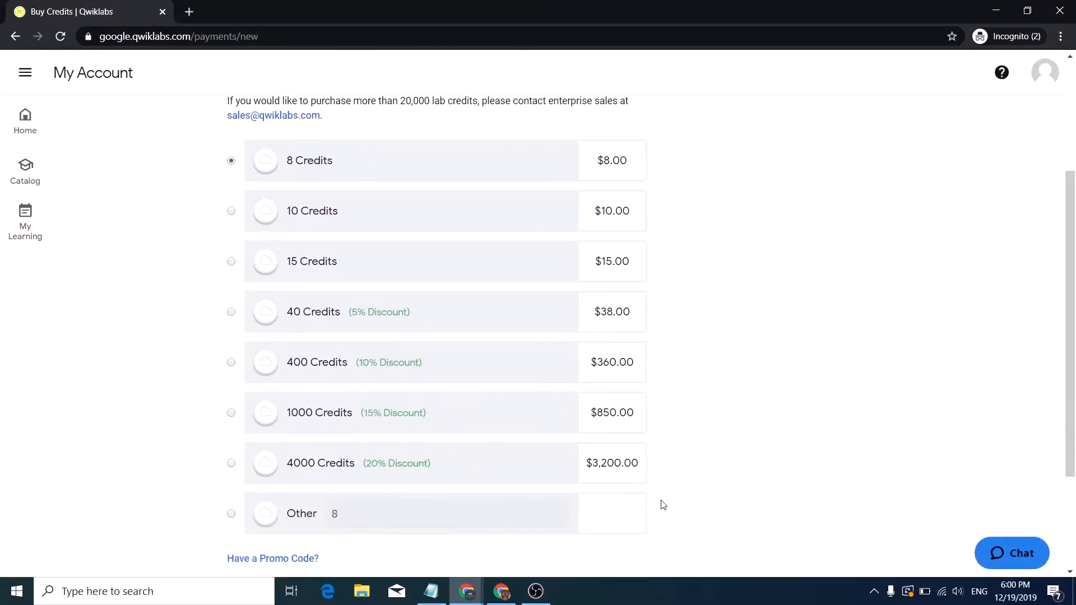
pyautogui.scroll(-3)
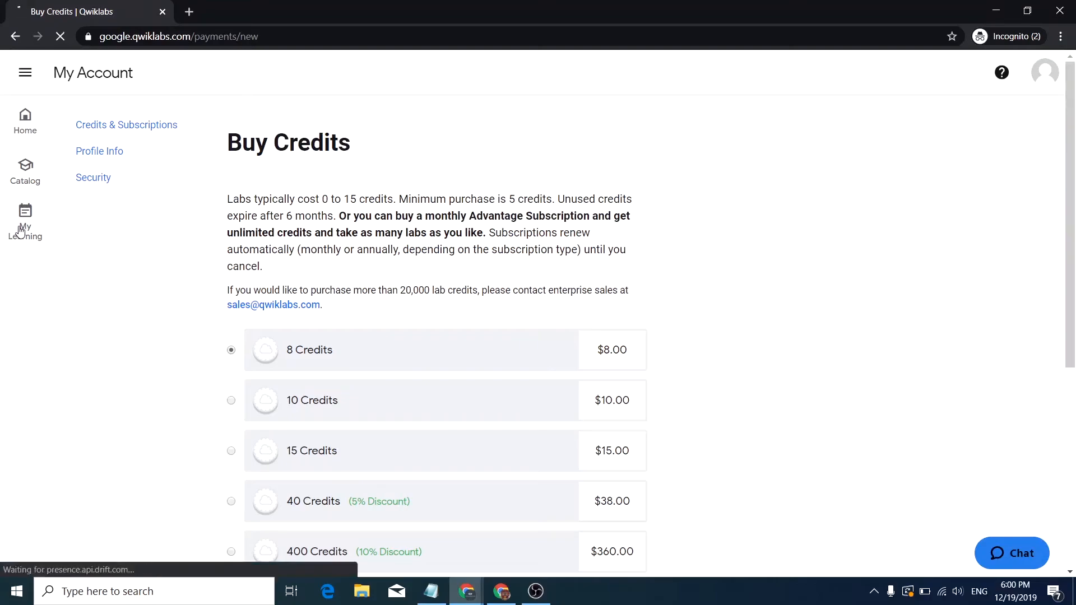
# Step: Visit My Learning and the catalog, then return to the home page welcoming dsc
pyautogui.click(25, 221)
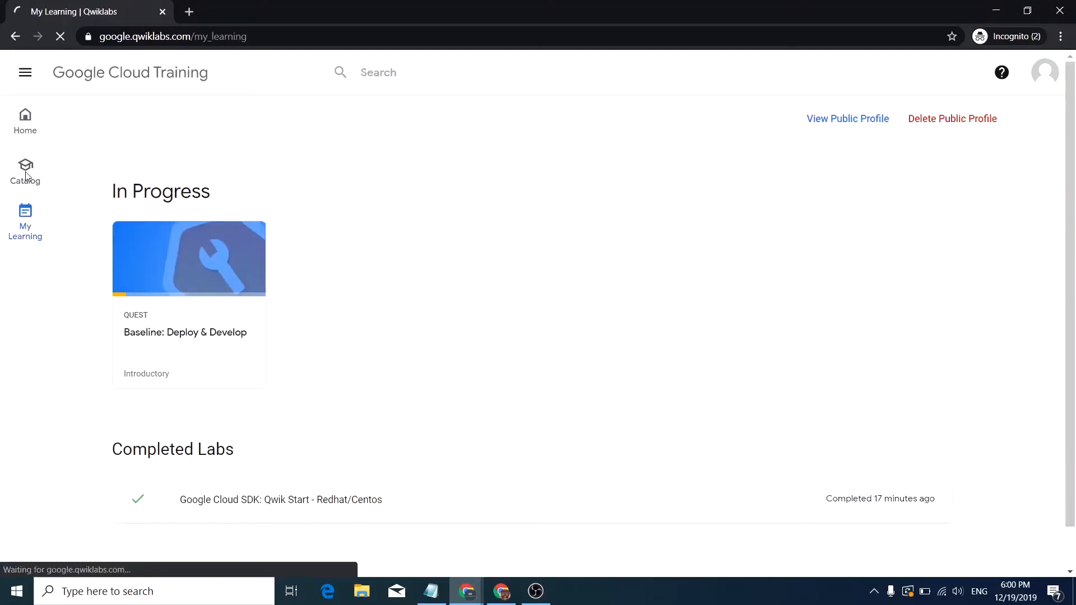
pyautogui.click(25, 171)
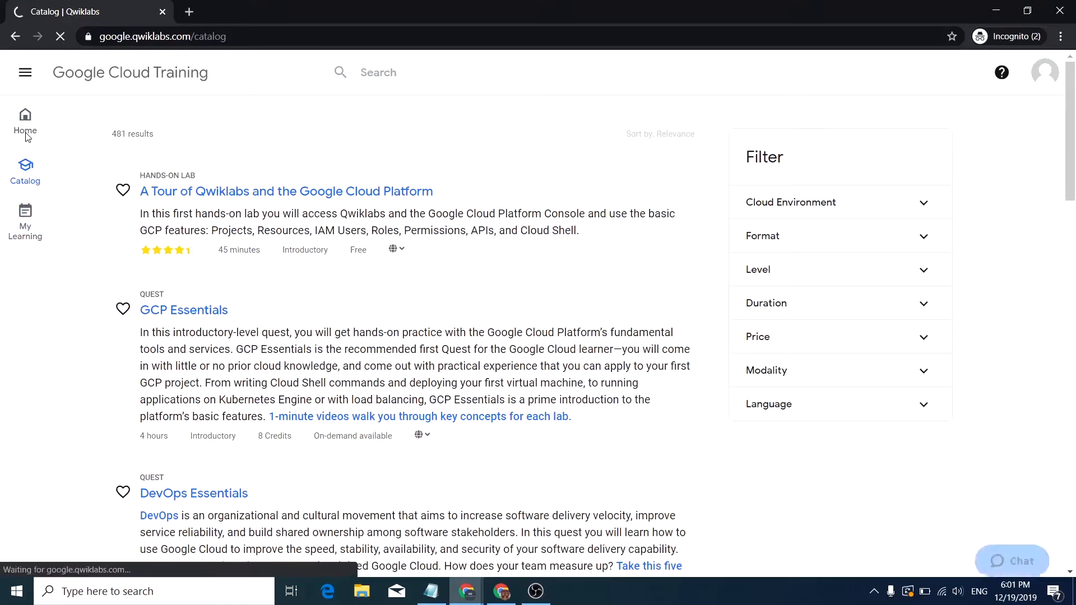
pyautogui.click(24, 122)
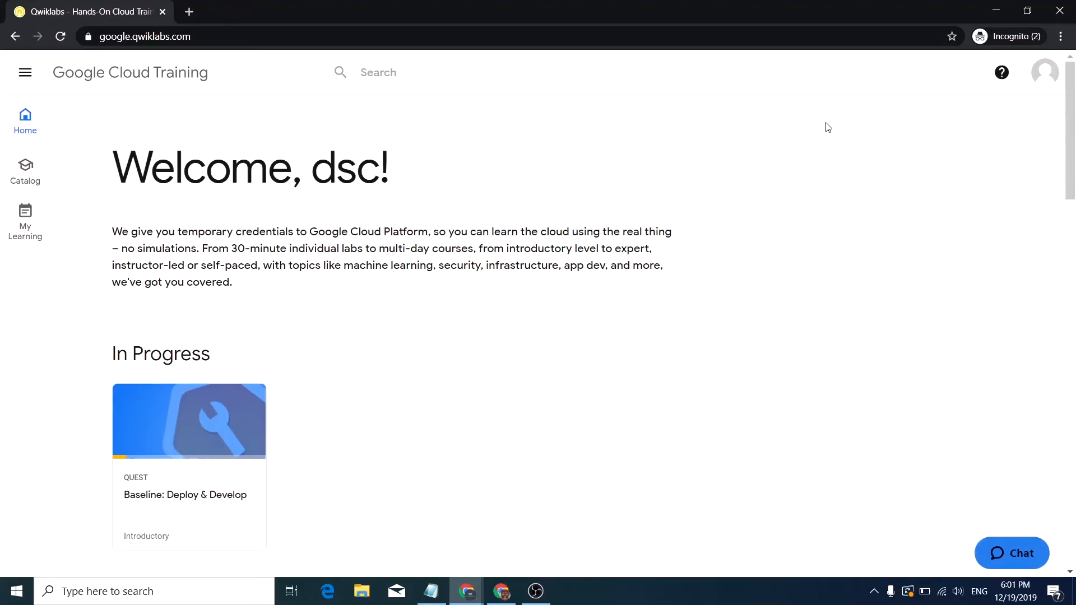
# Step: Sign out of Qwiklabs and read the Welcome to Qwiklabs email in Gmail down to its sign-off
pyautogui.click(1043, 72)
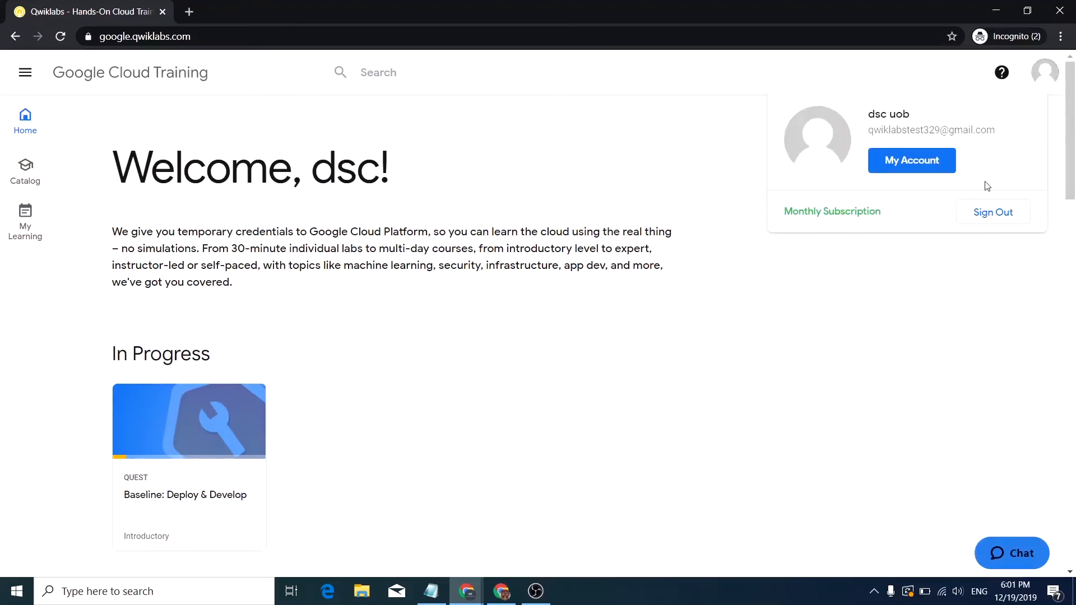
pyautogui.moveTo(992, 212)
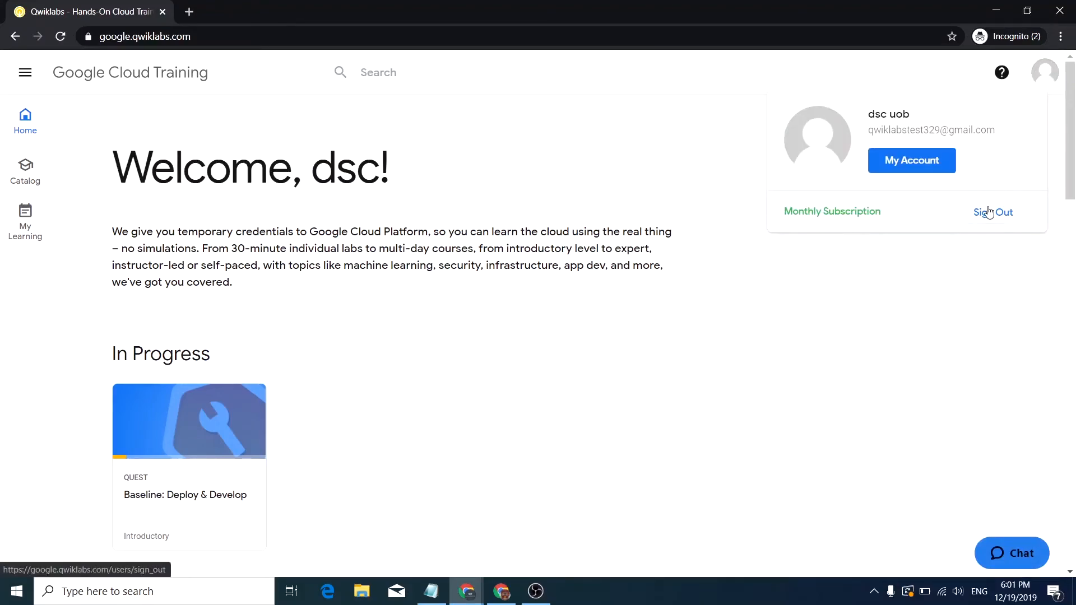
pyautogui.click(991, 212)
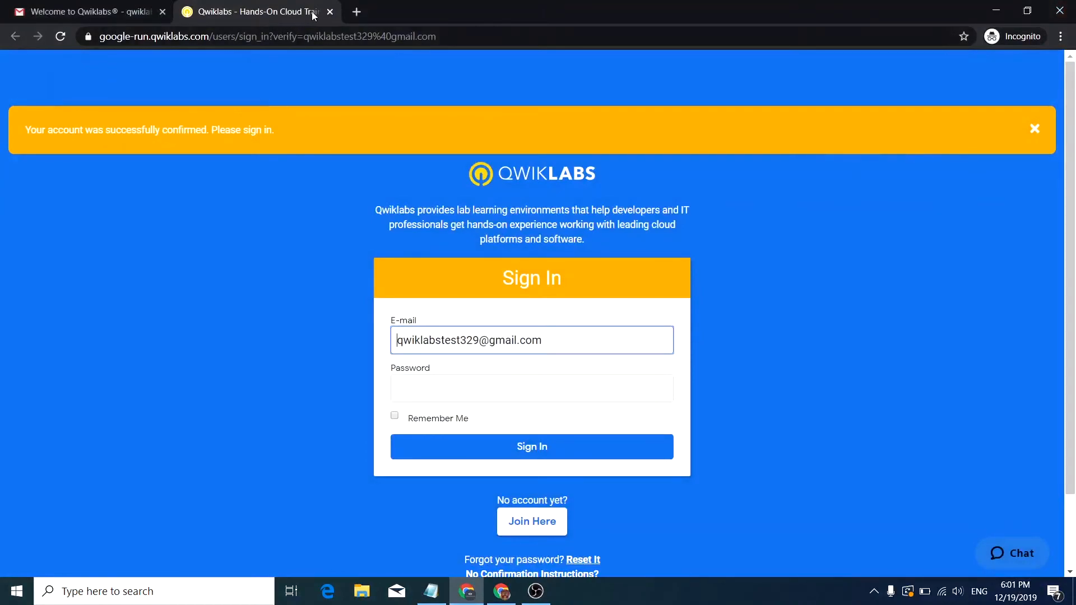
pyautogui.click(81, 11)
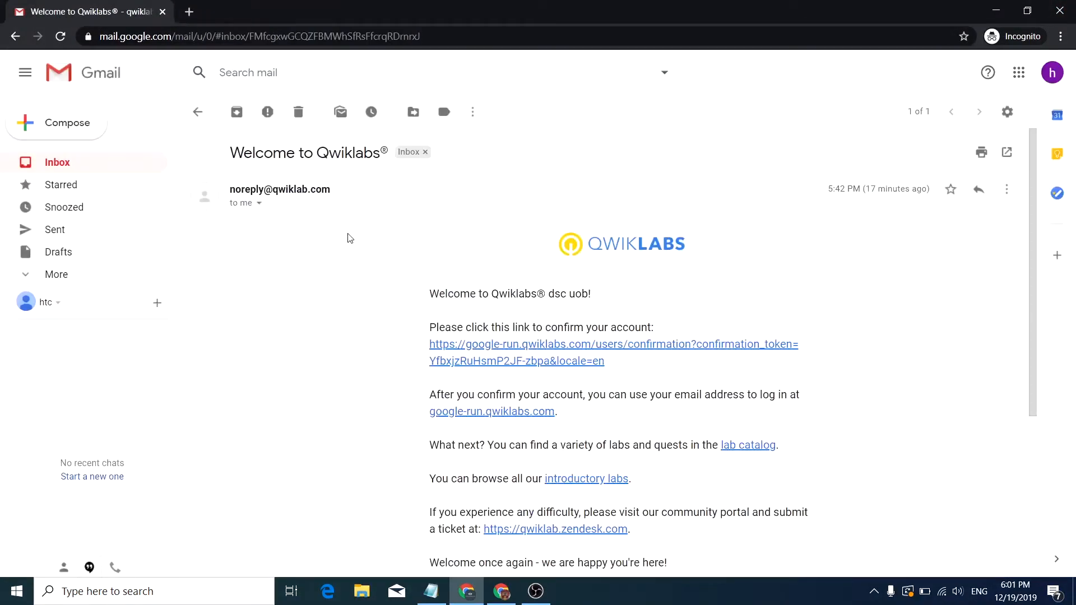
pyautogui.scroll(-3)
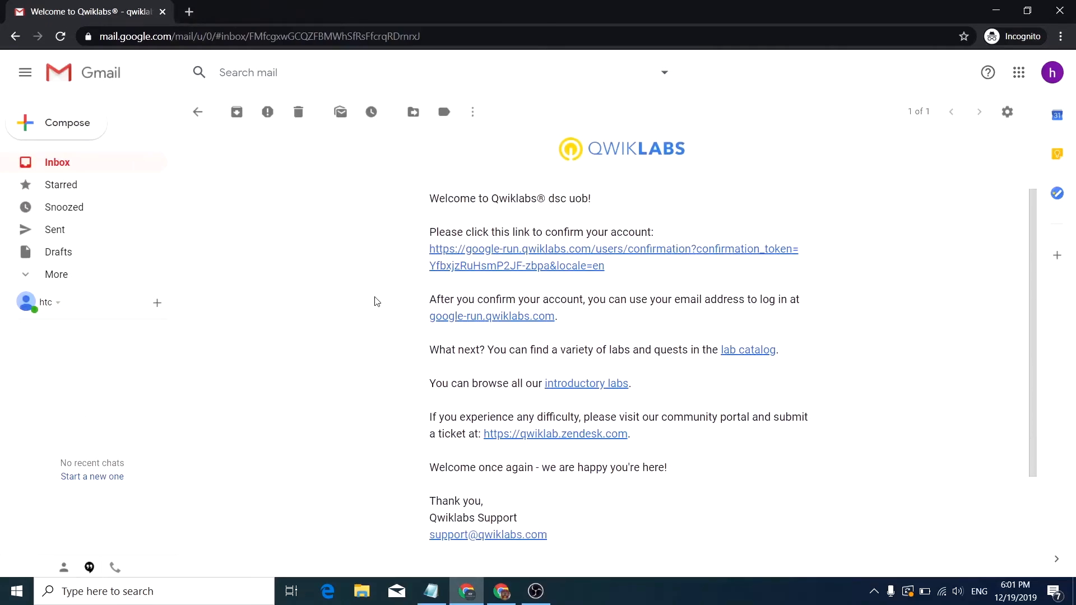